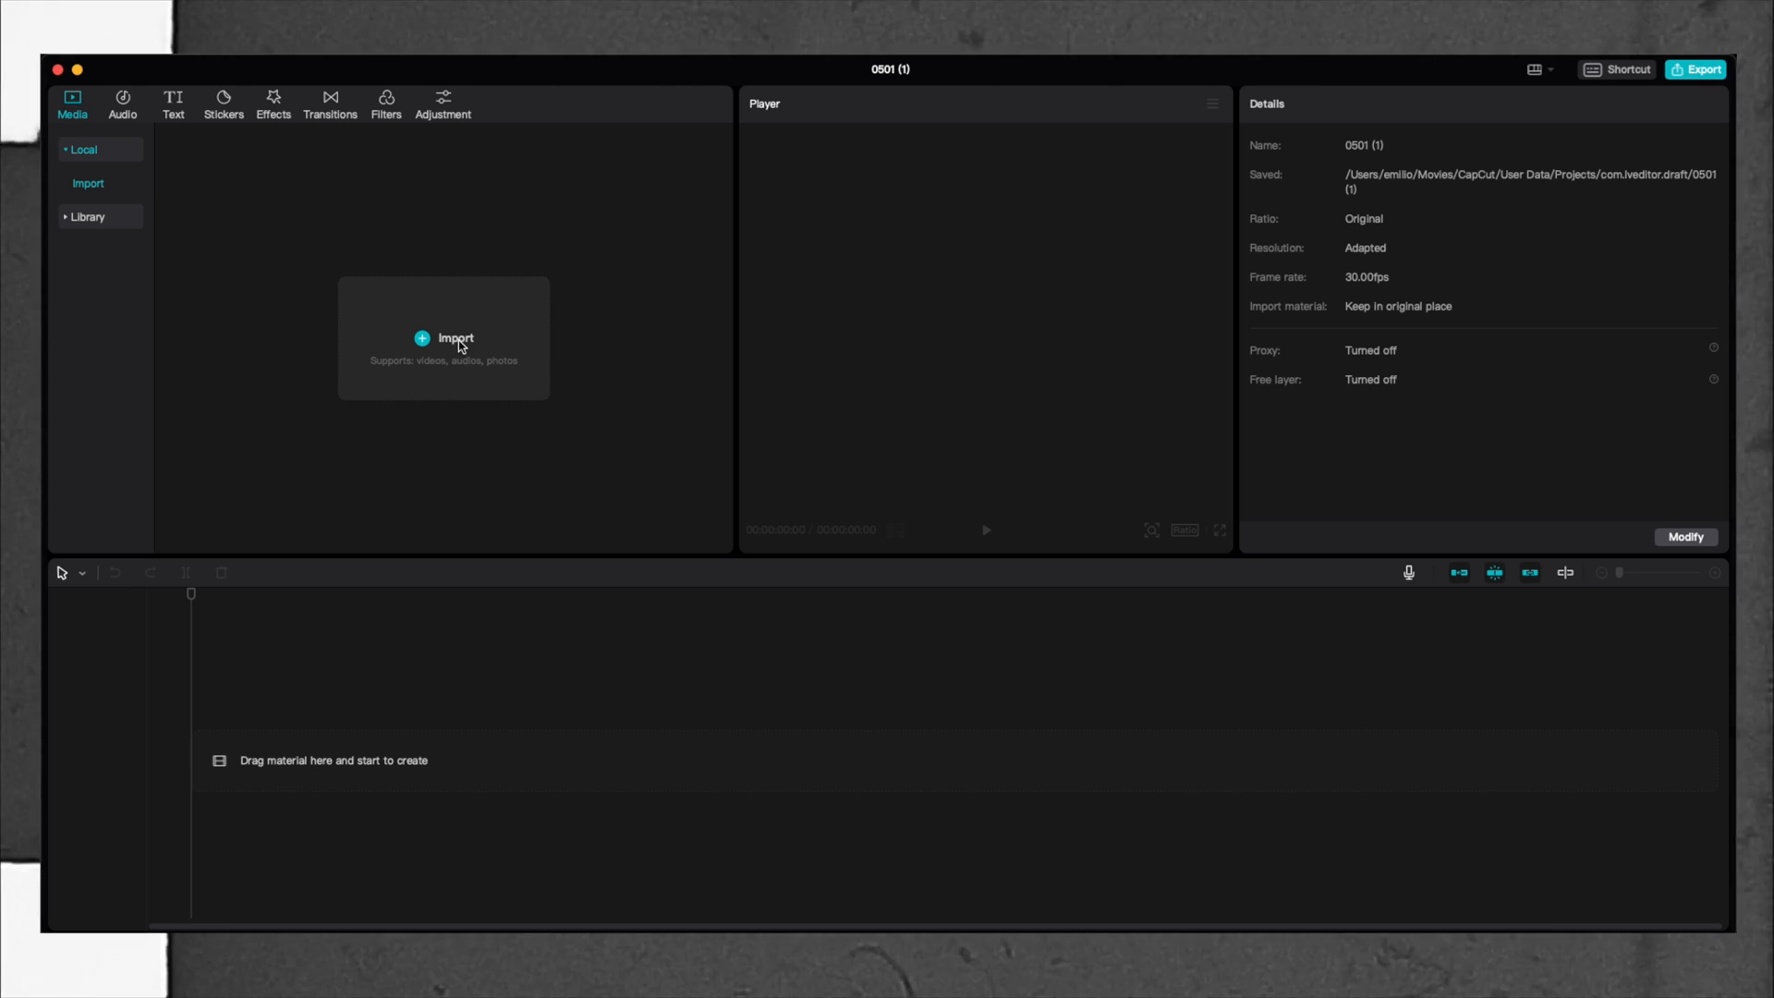
Import the race car MP4 clips and the Flint mp3 from Downloads.
click(443, 338)
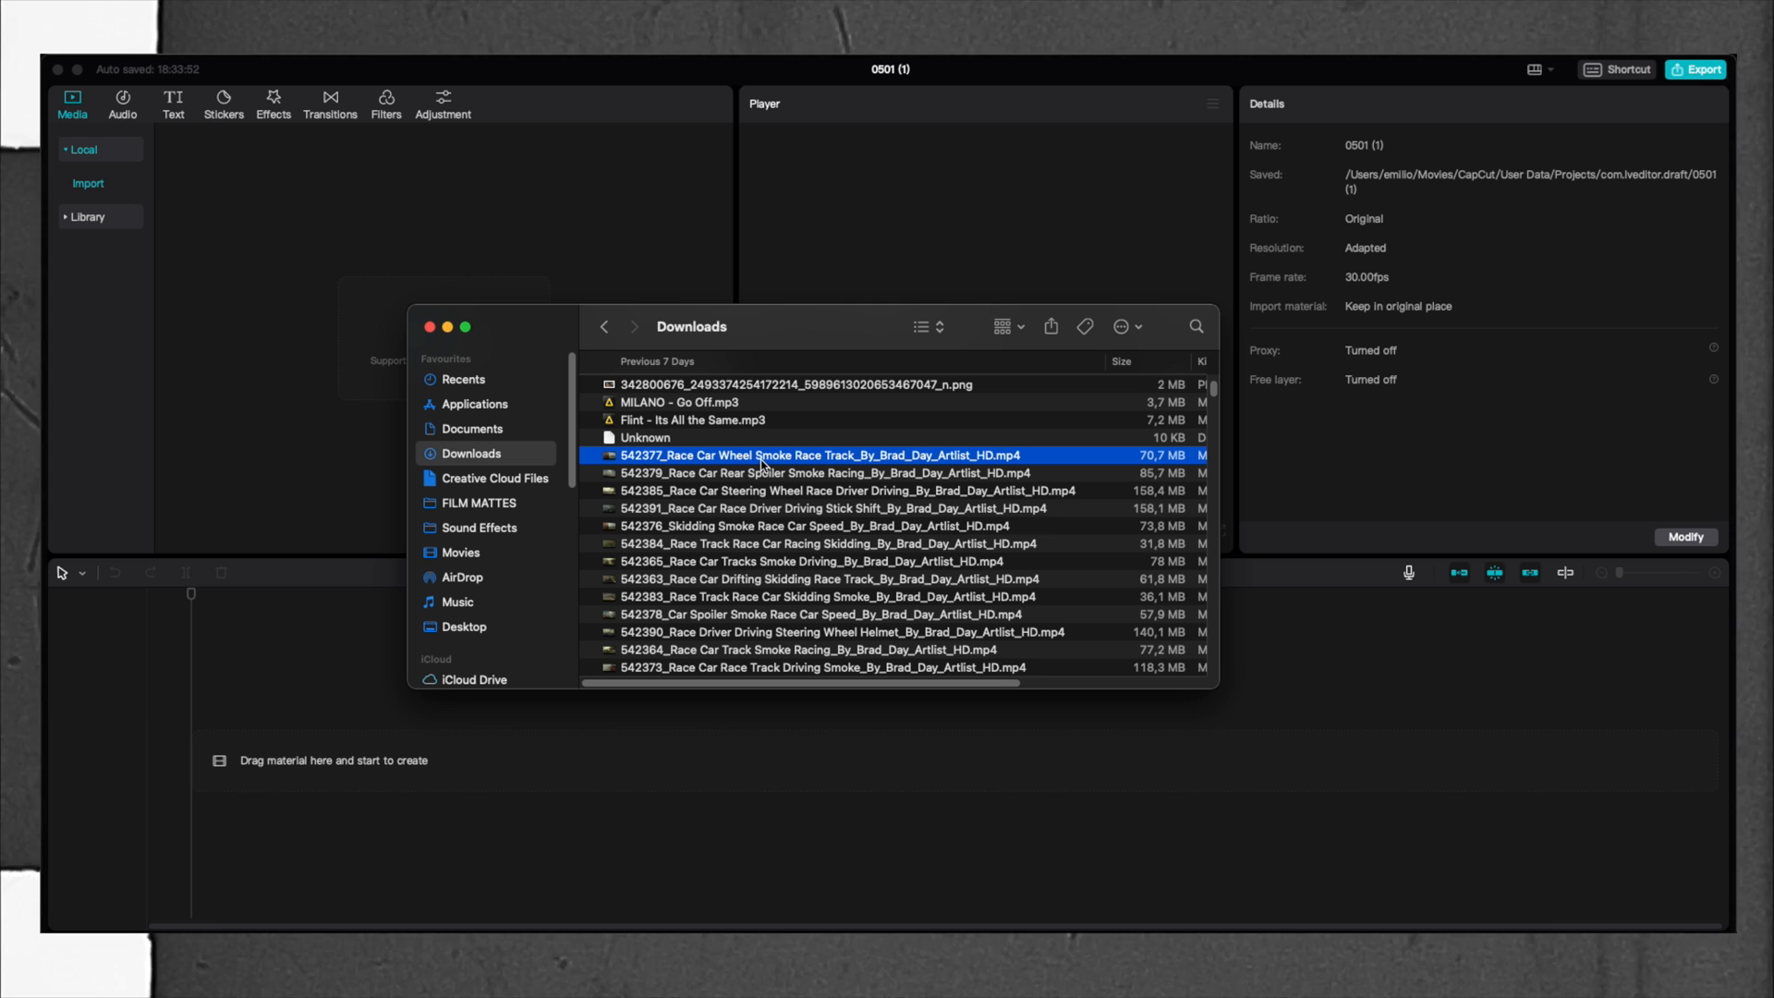
click(805, 666)
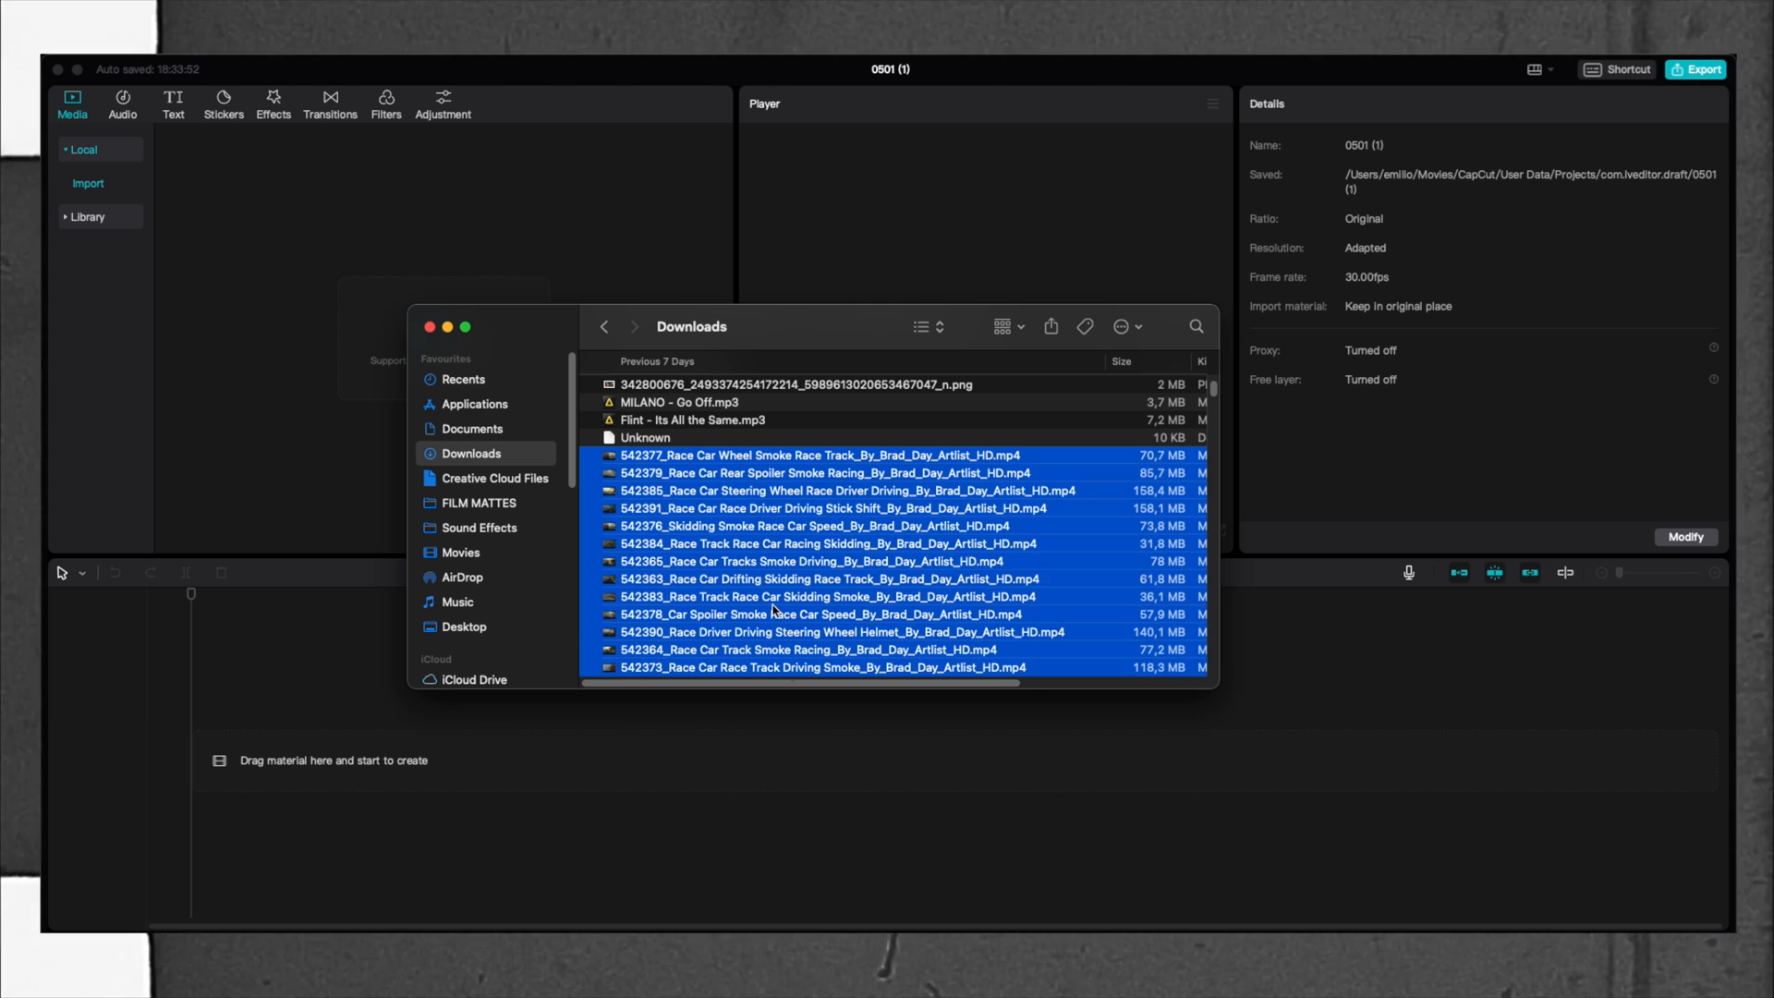
click(690, 419)
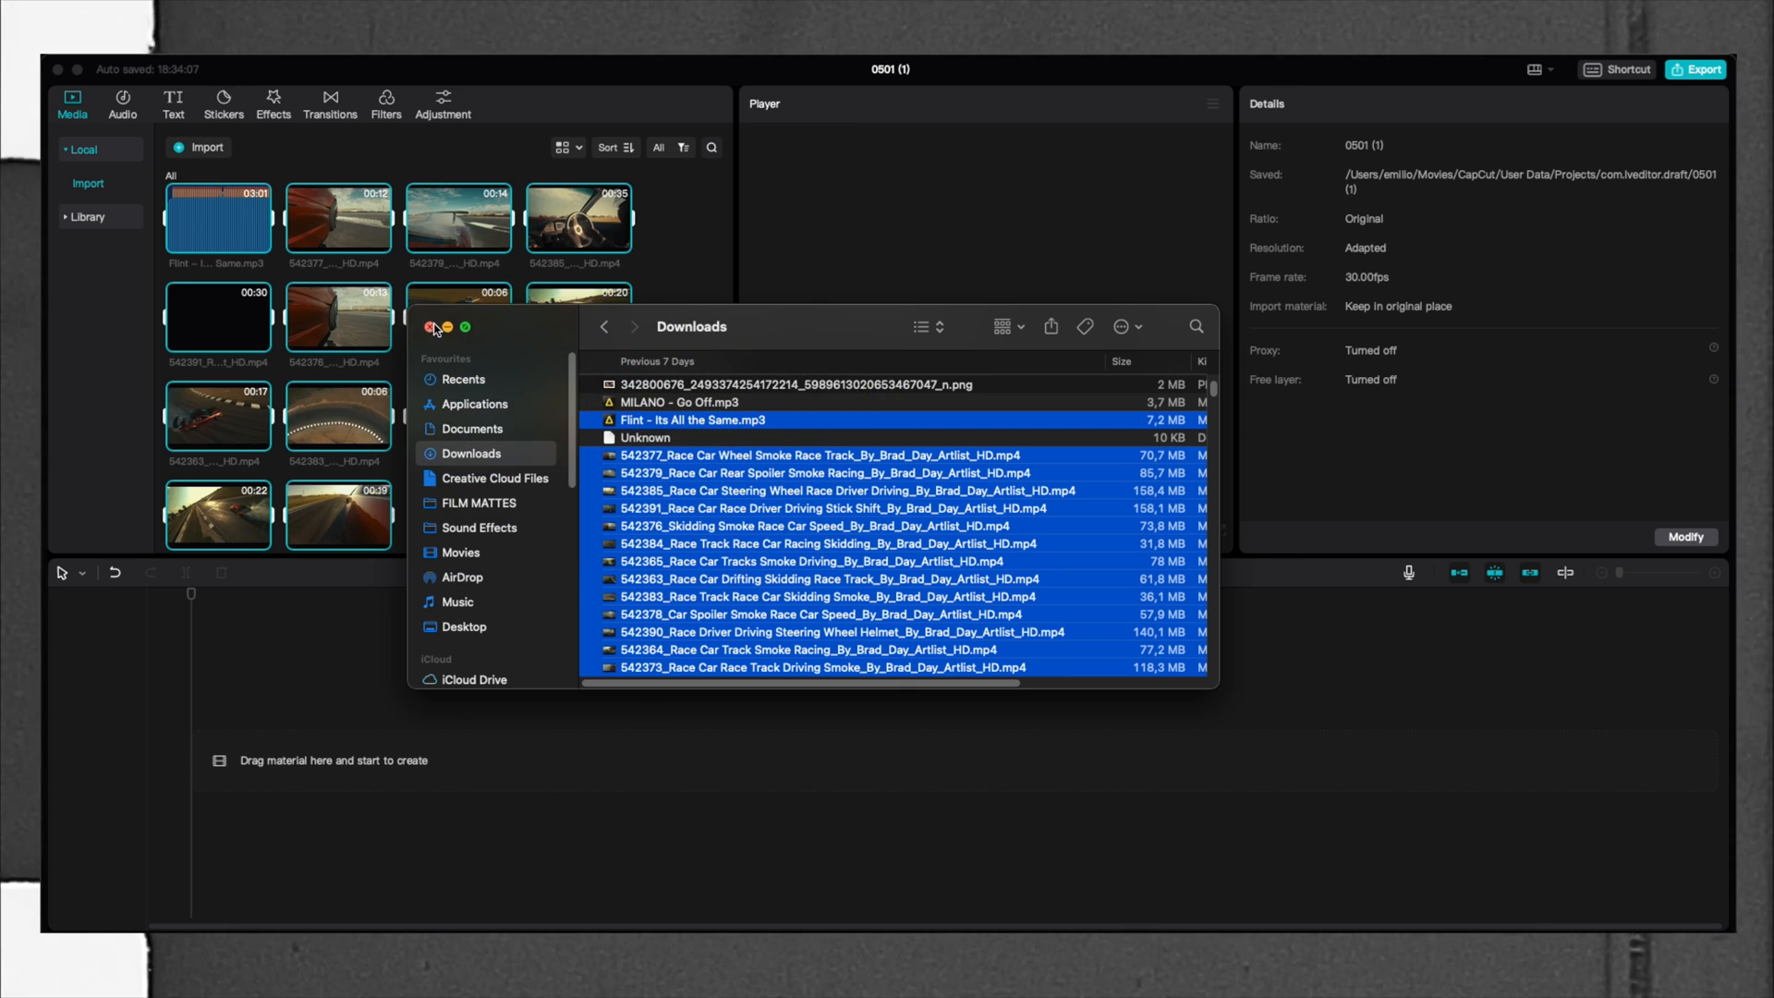
click(429, 327)
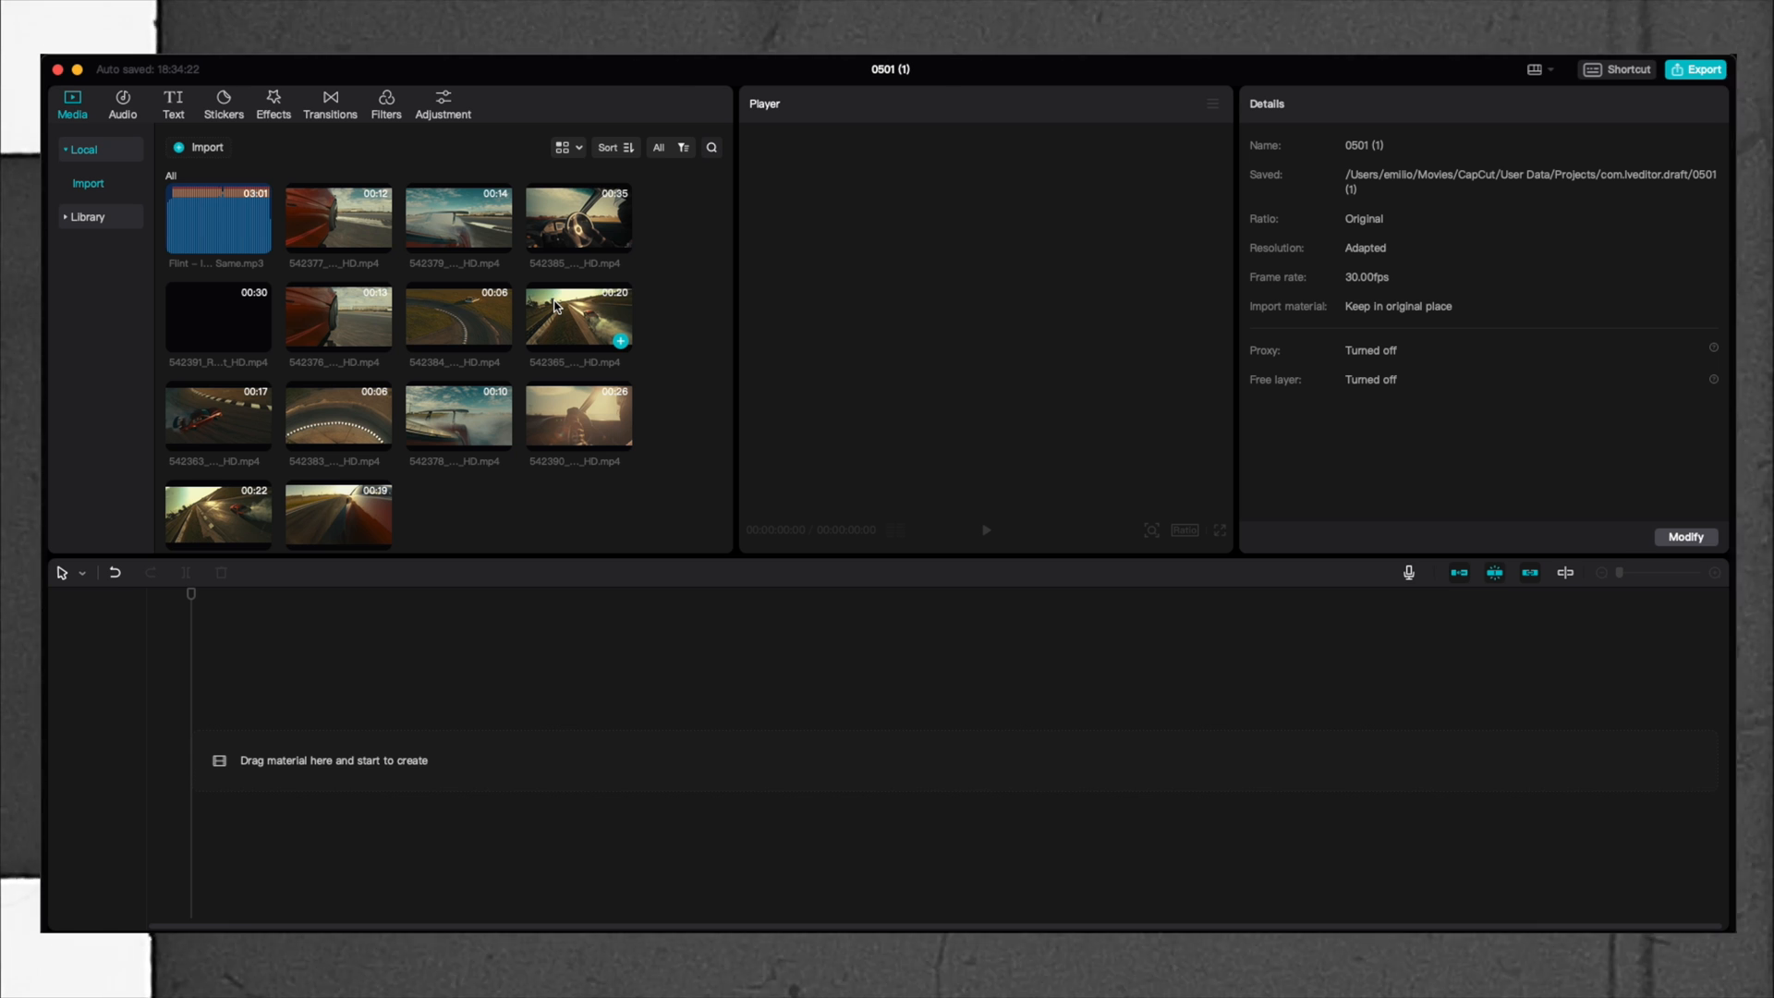
Save project settings: custom 3840×2160 resolution, 25.00 fps, SDR Rec.709 color space.
click(1684, 536)
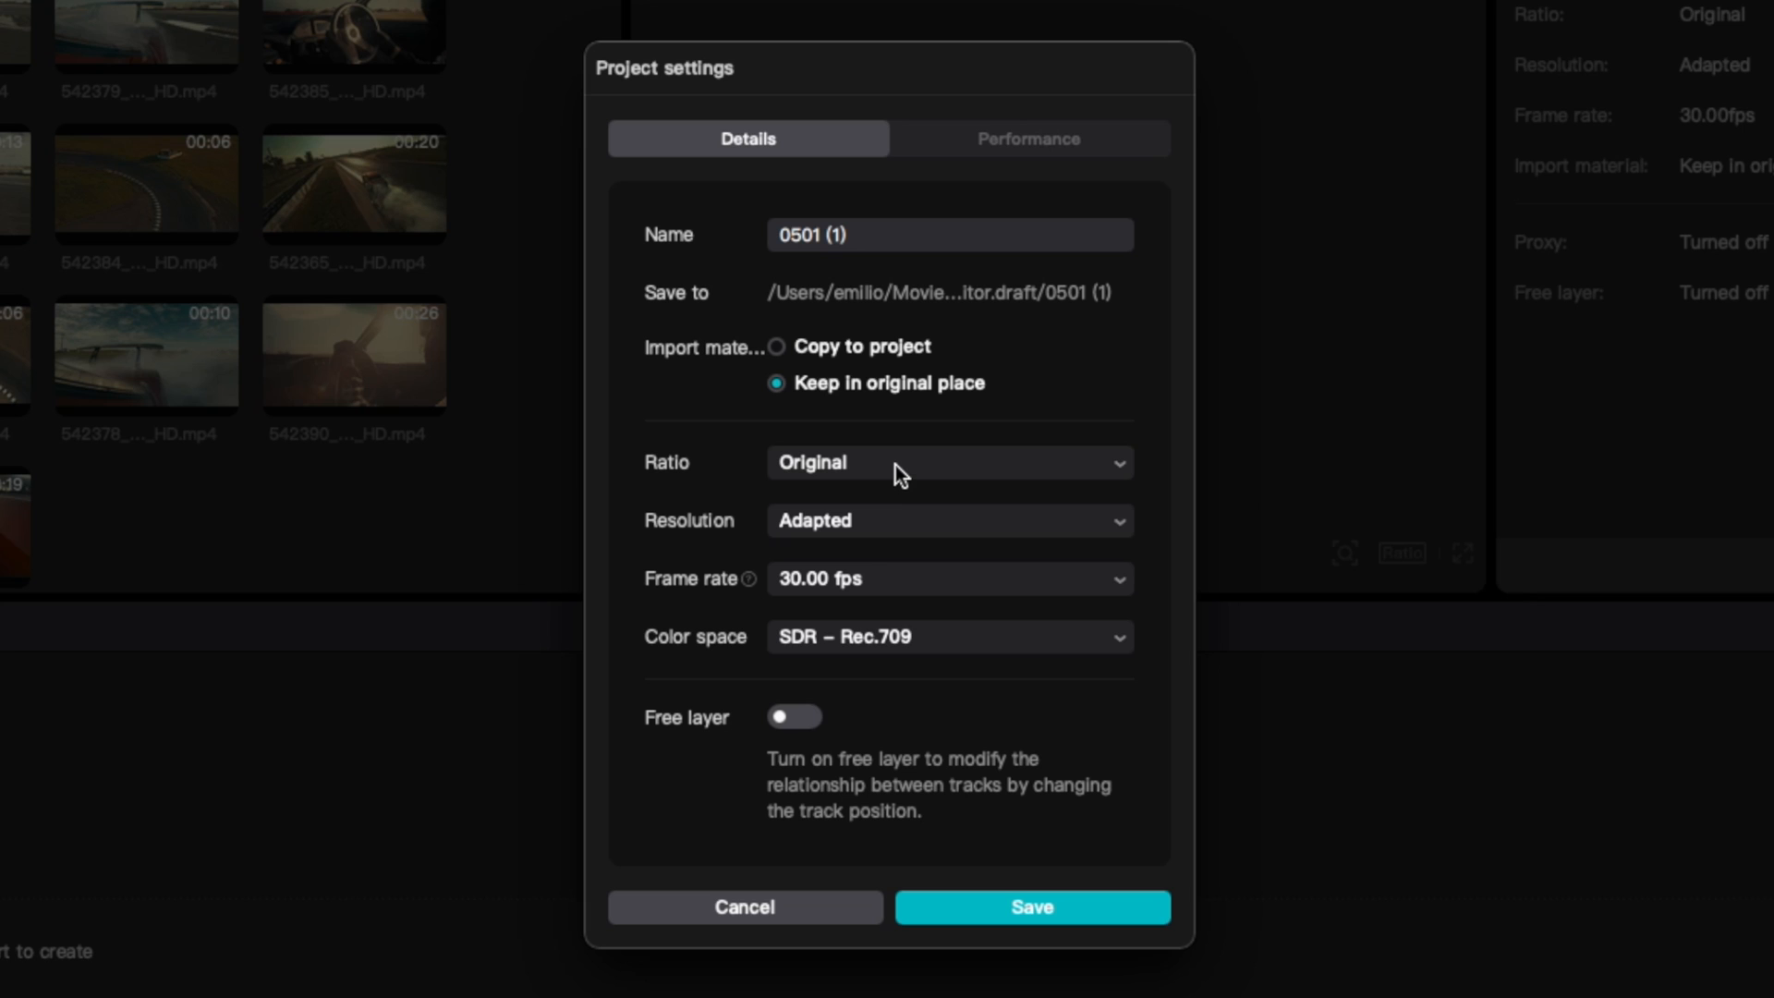
click(948, 462)
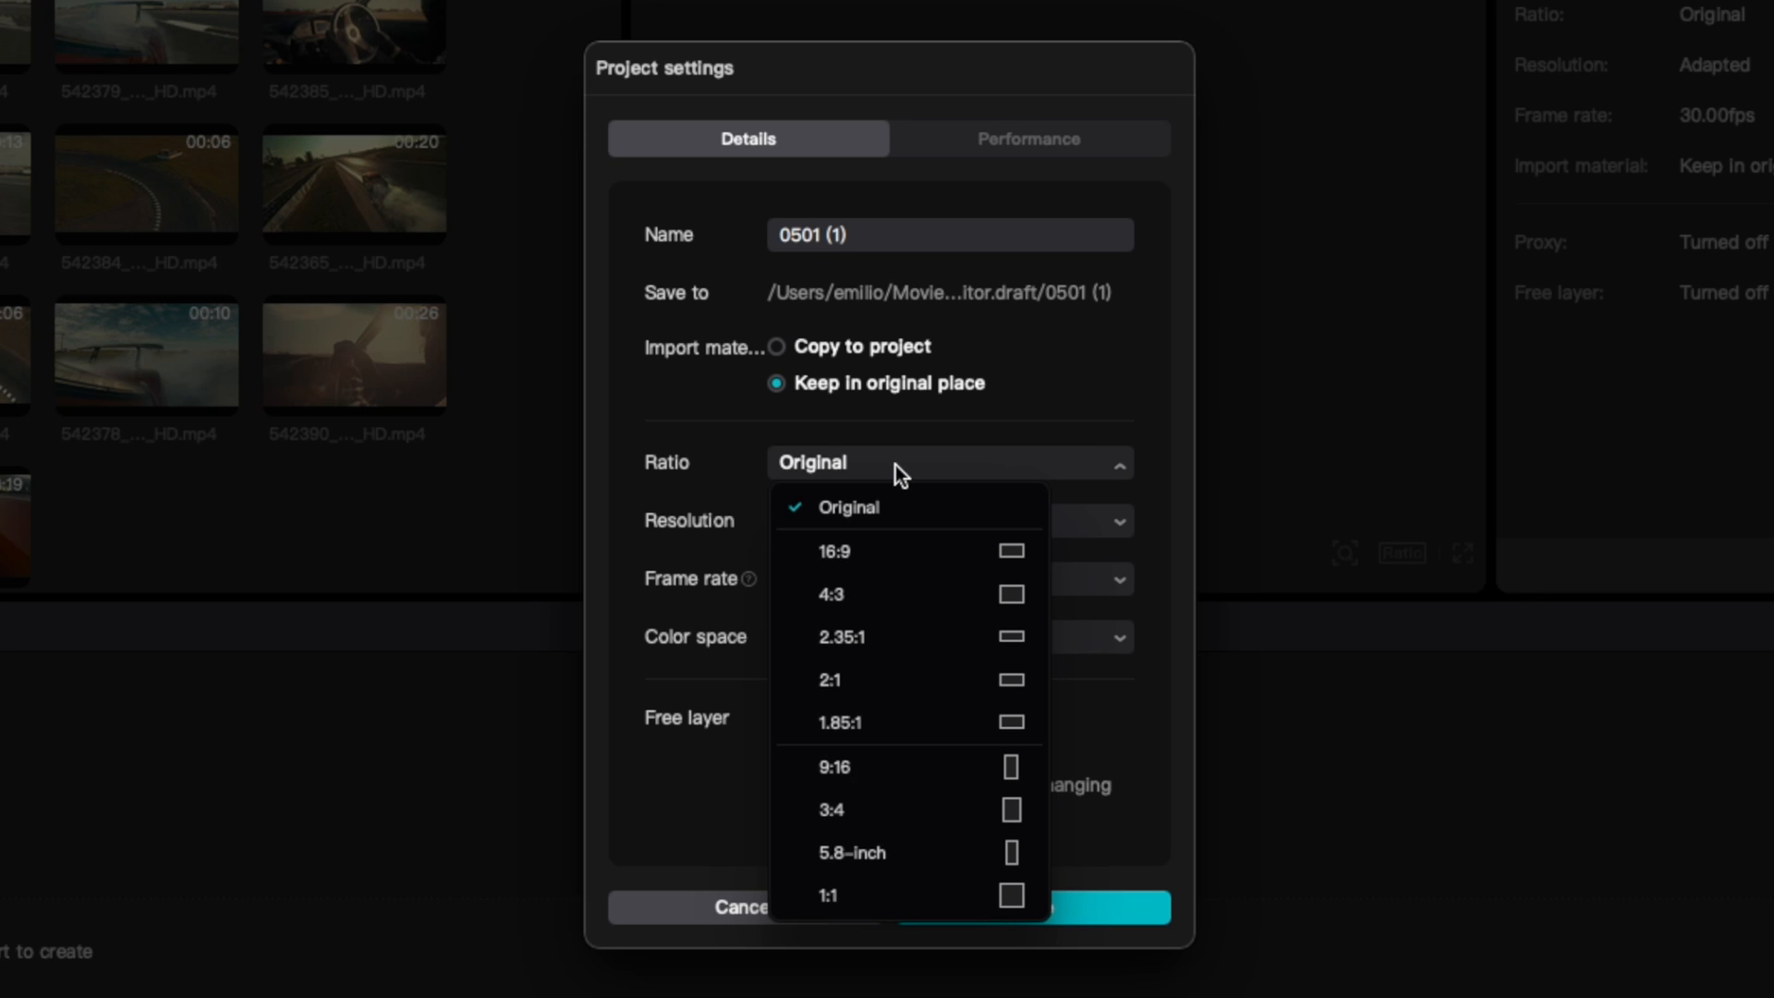
mouse_move(899, 514)
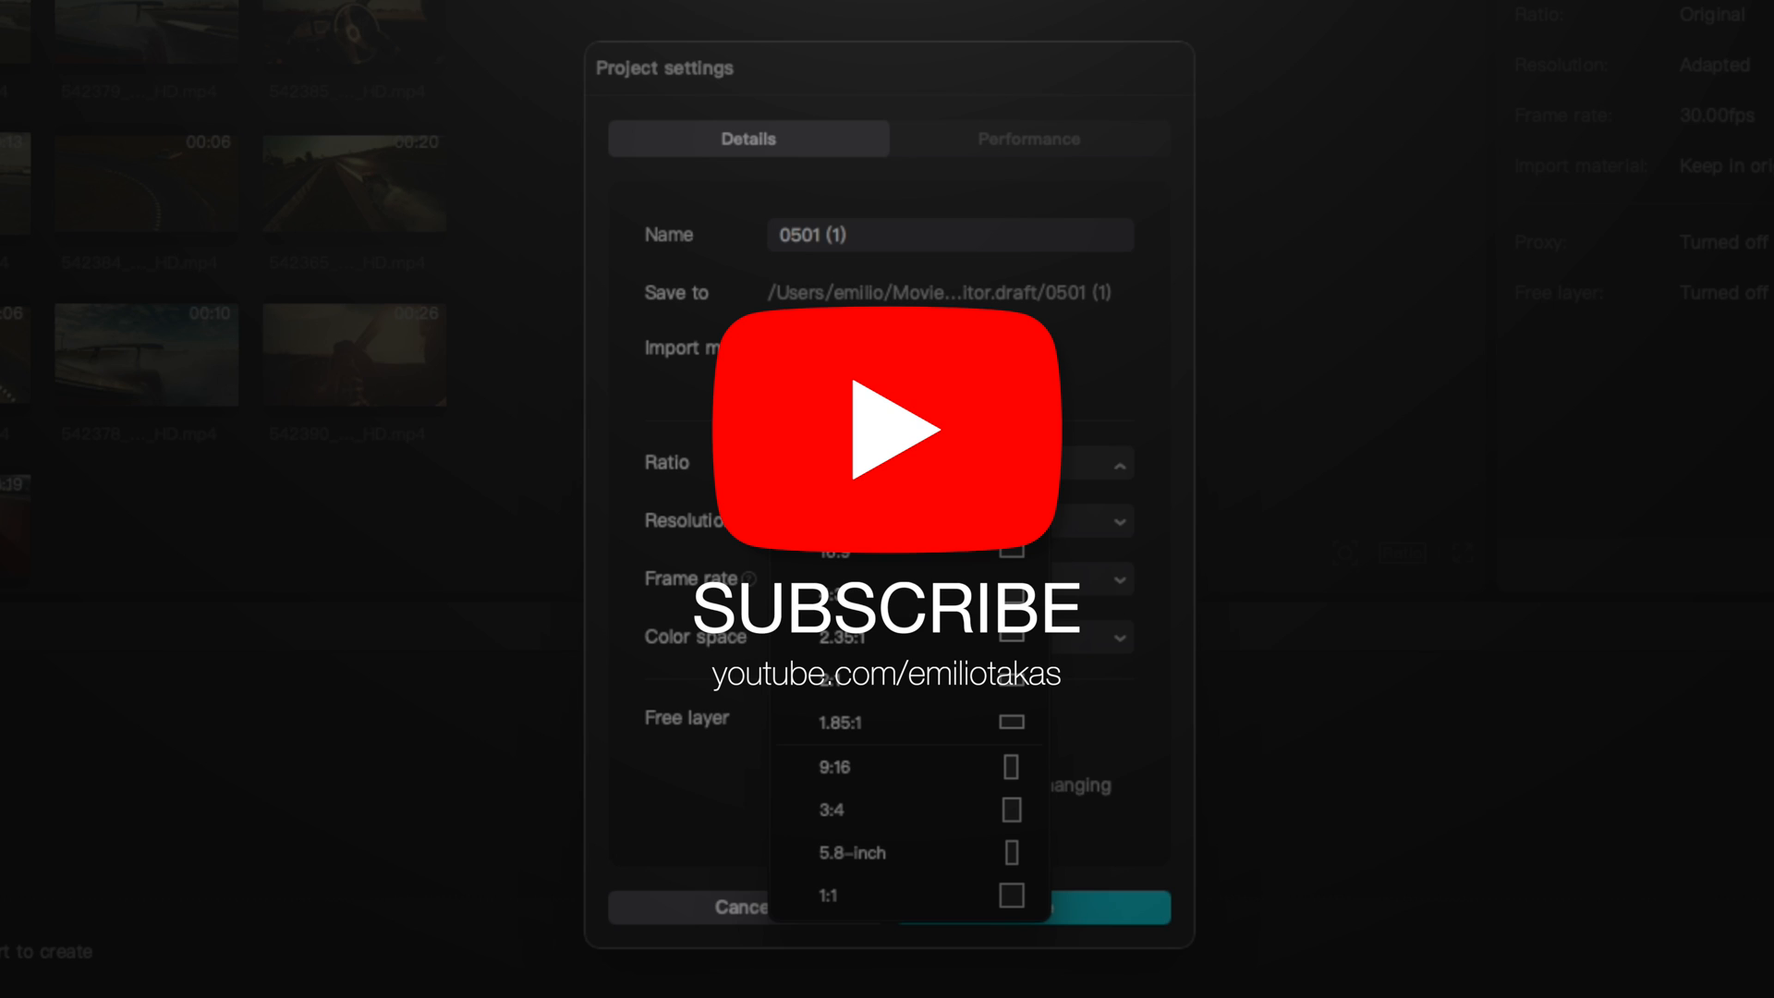
mouse_move(962, 722)
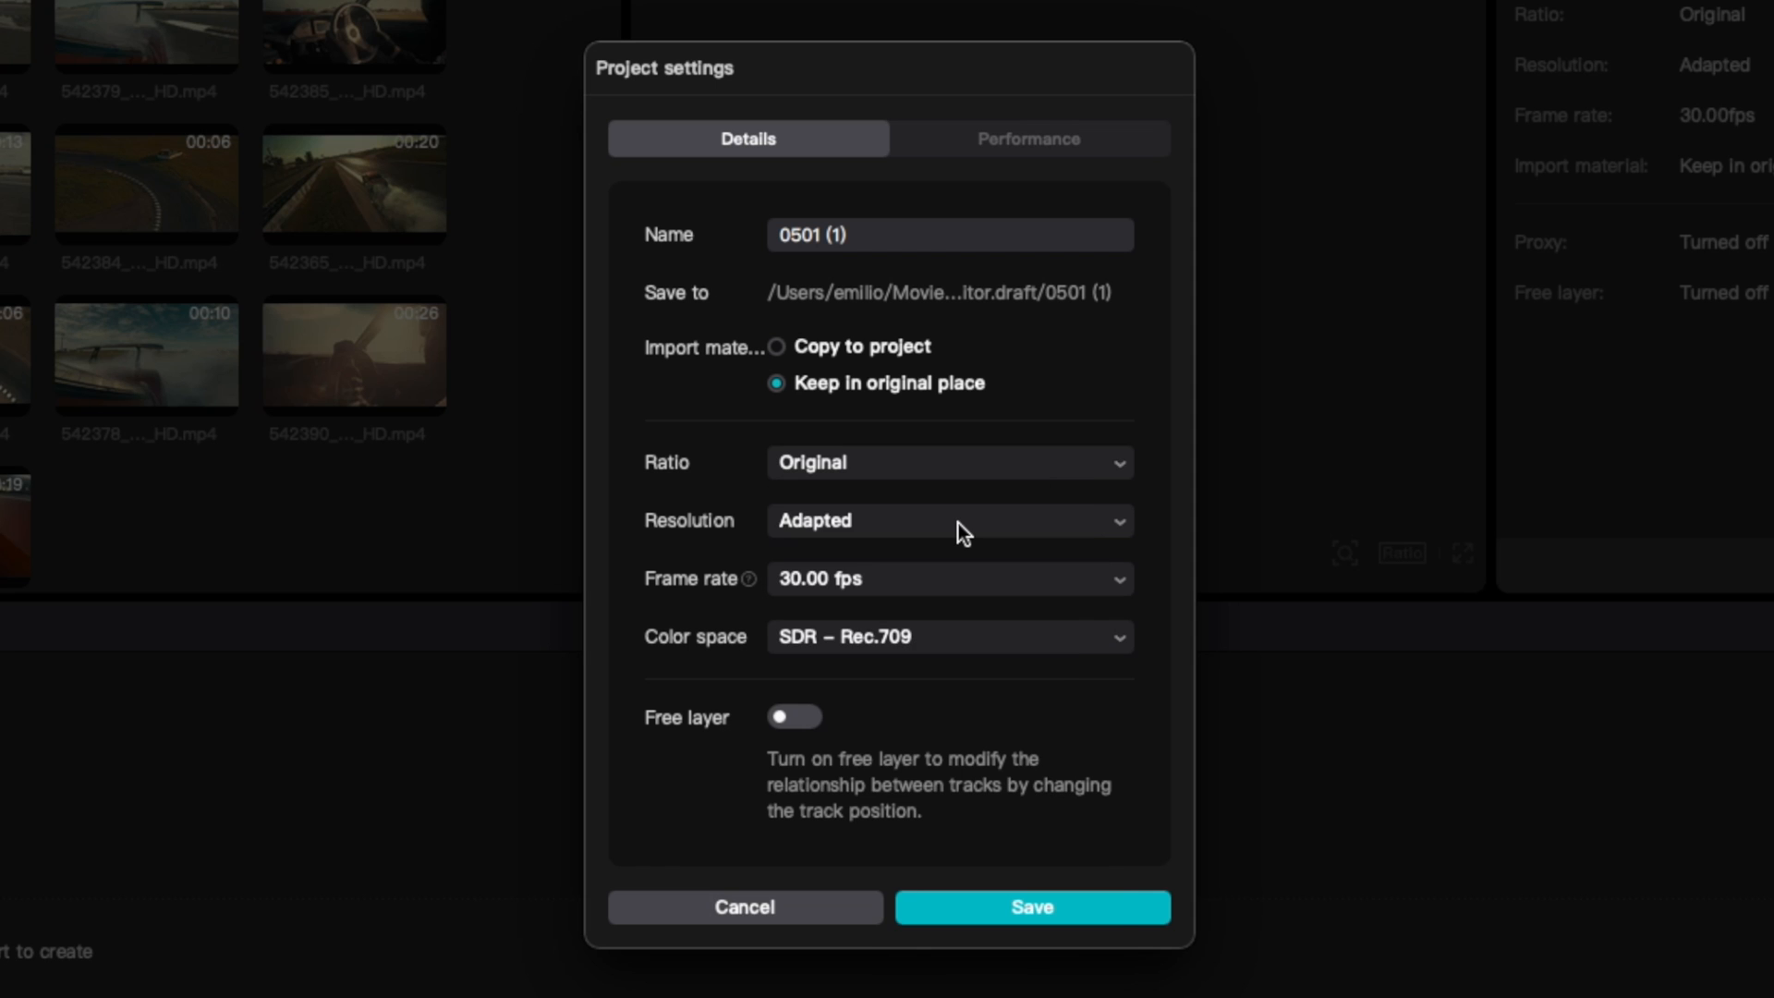
click(947, 521)
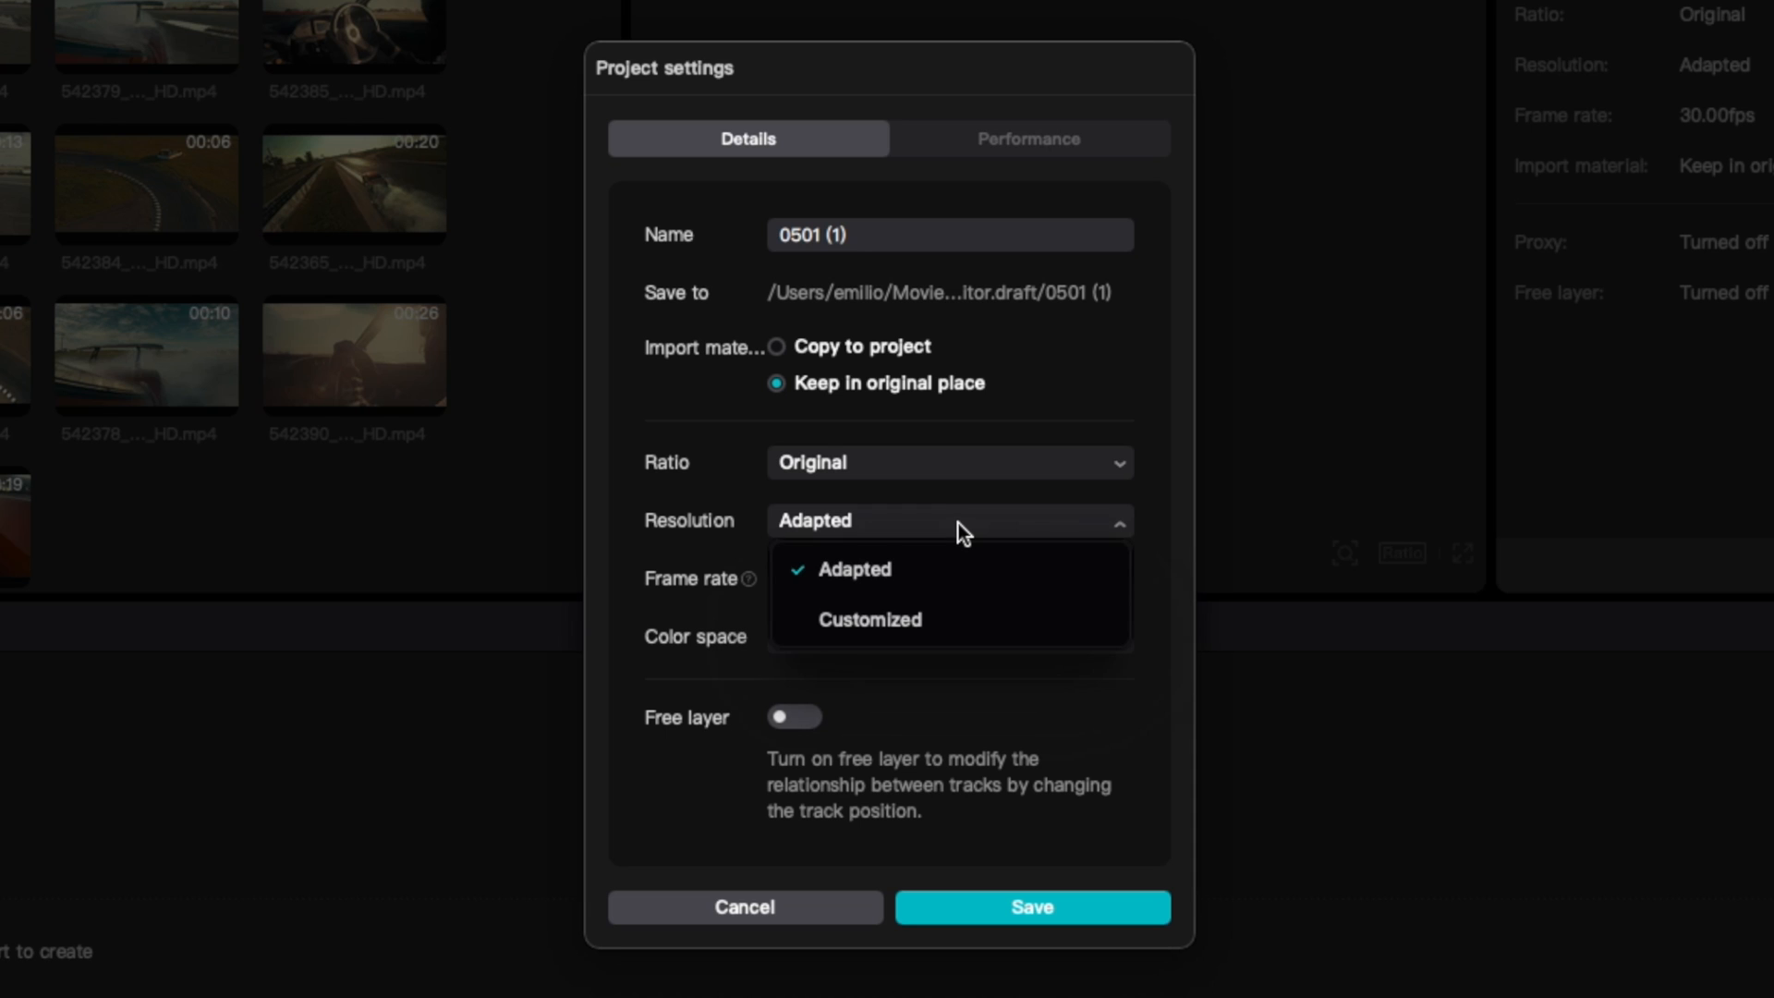
mouse_move(968, 626)
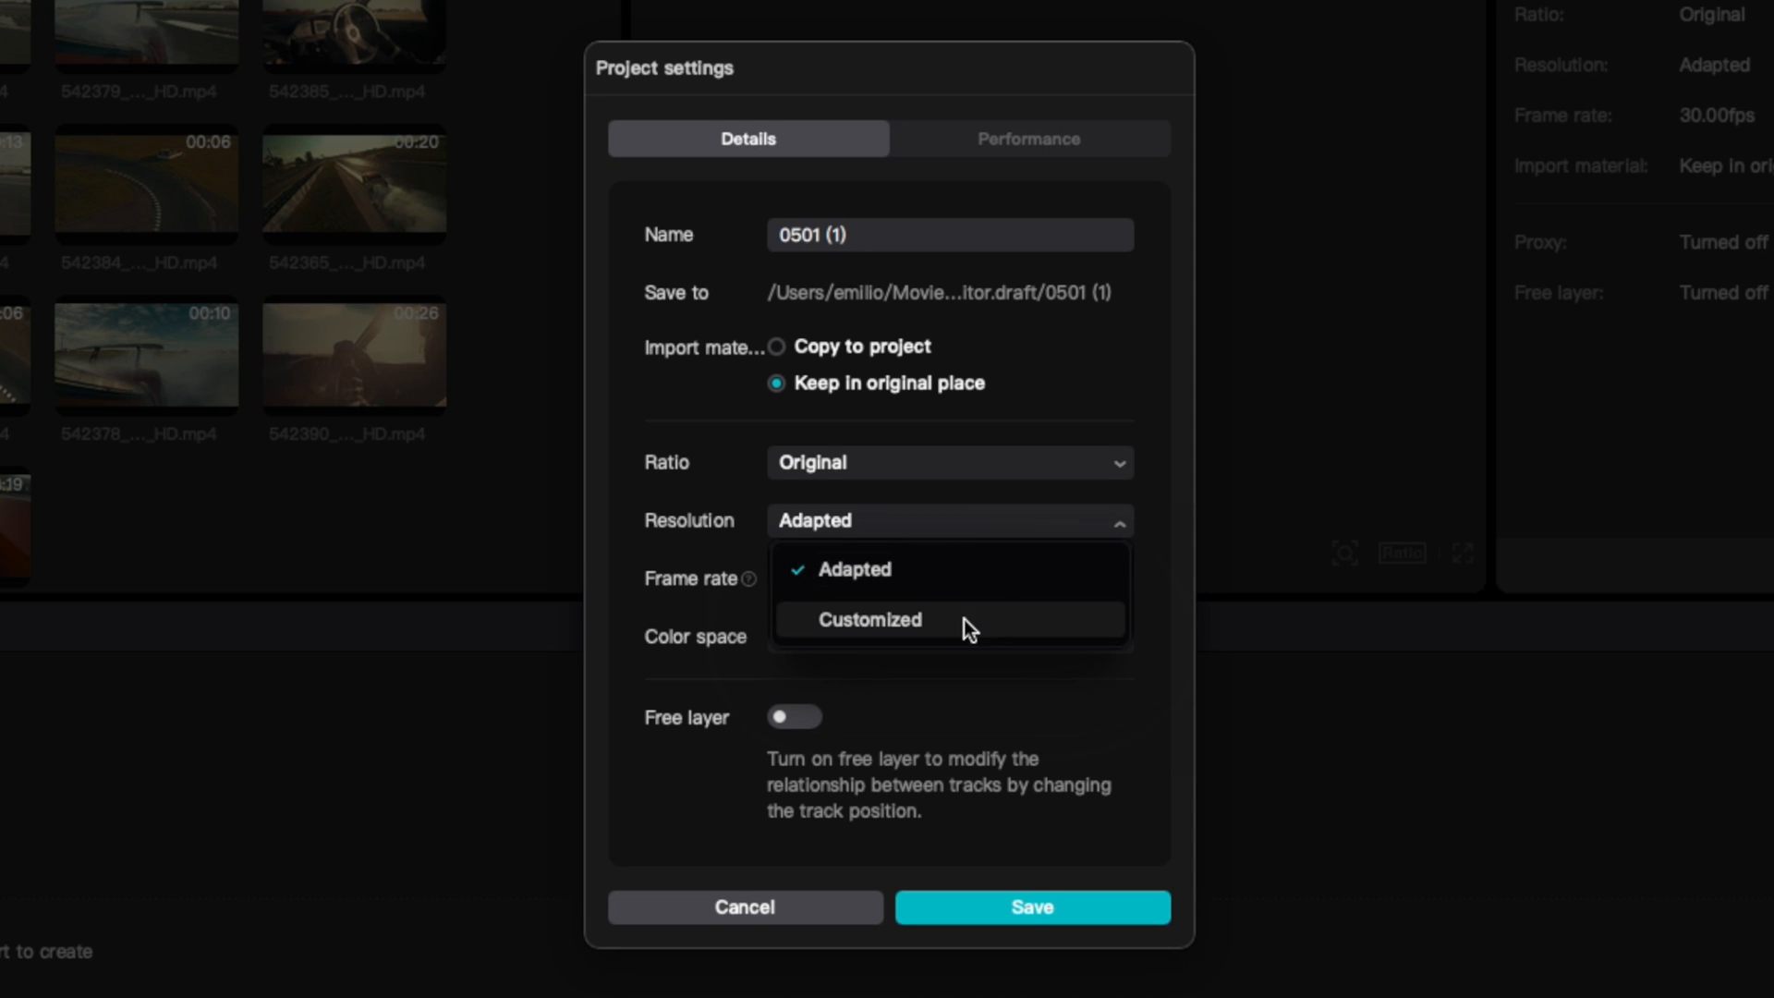
click(867, 619)
text(3)
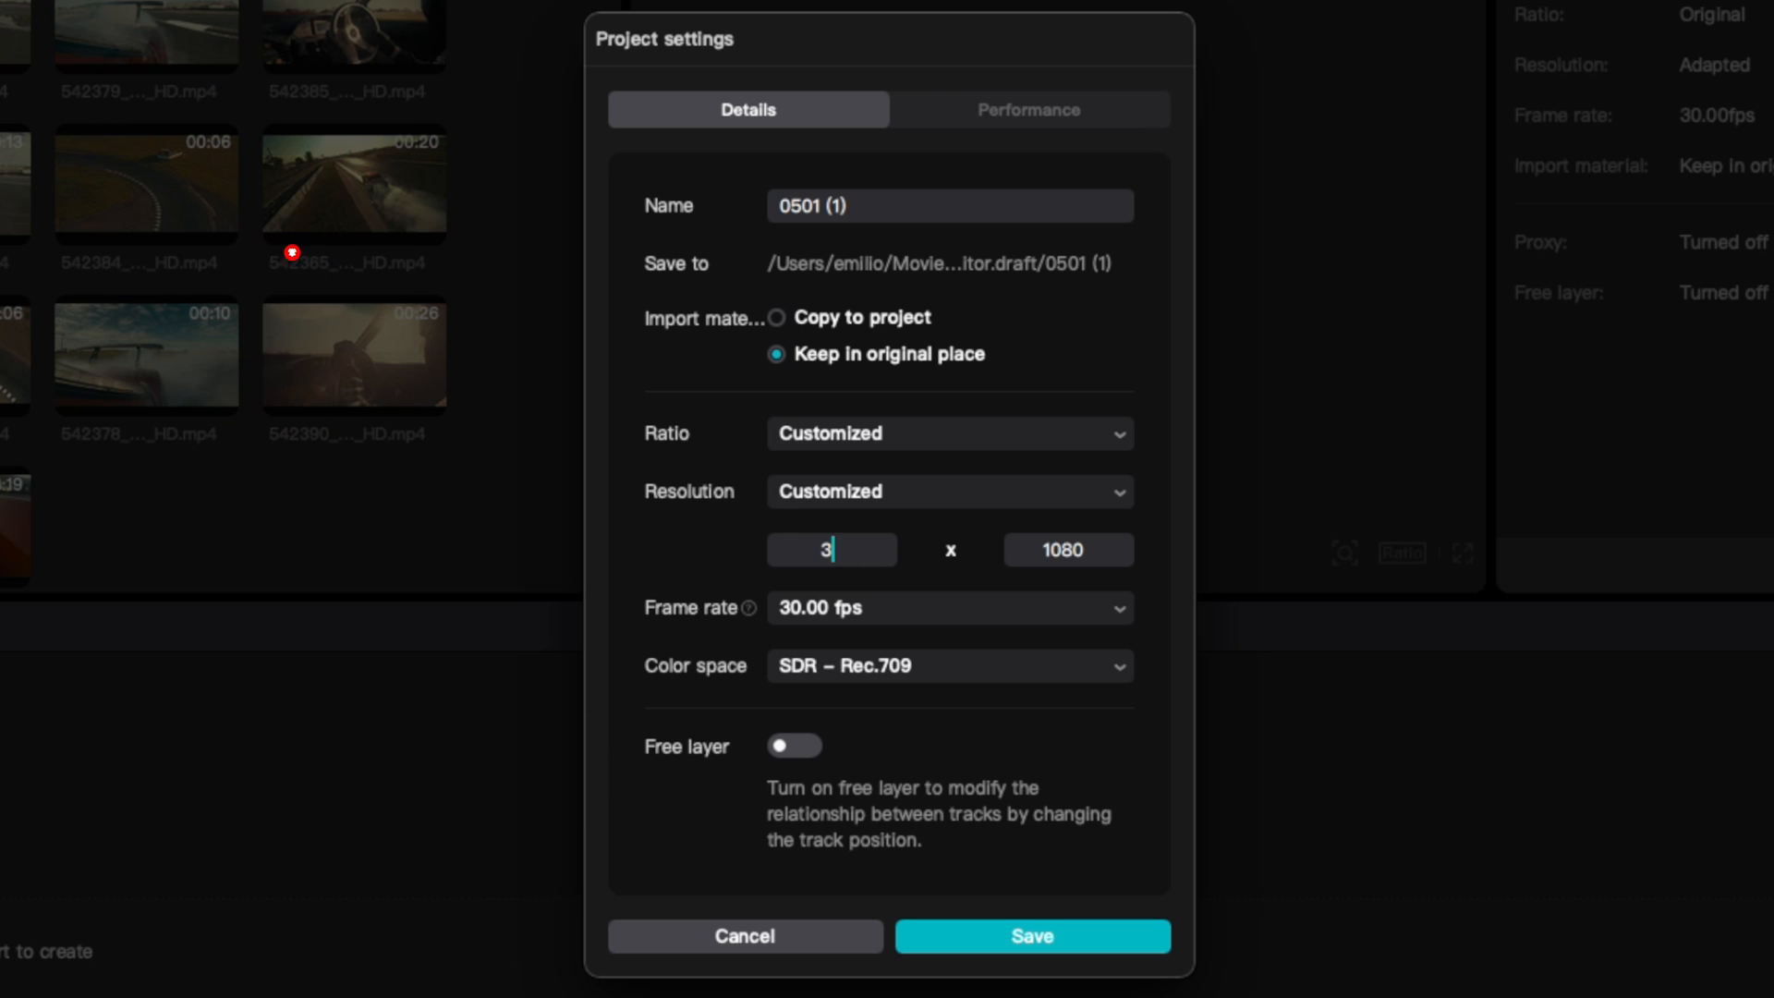
text(840)
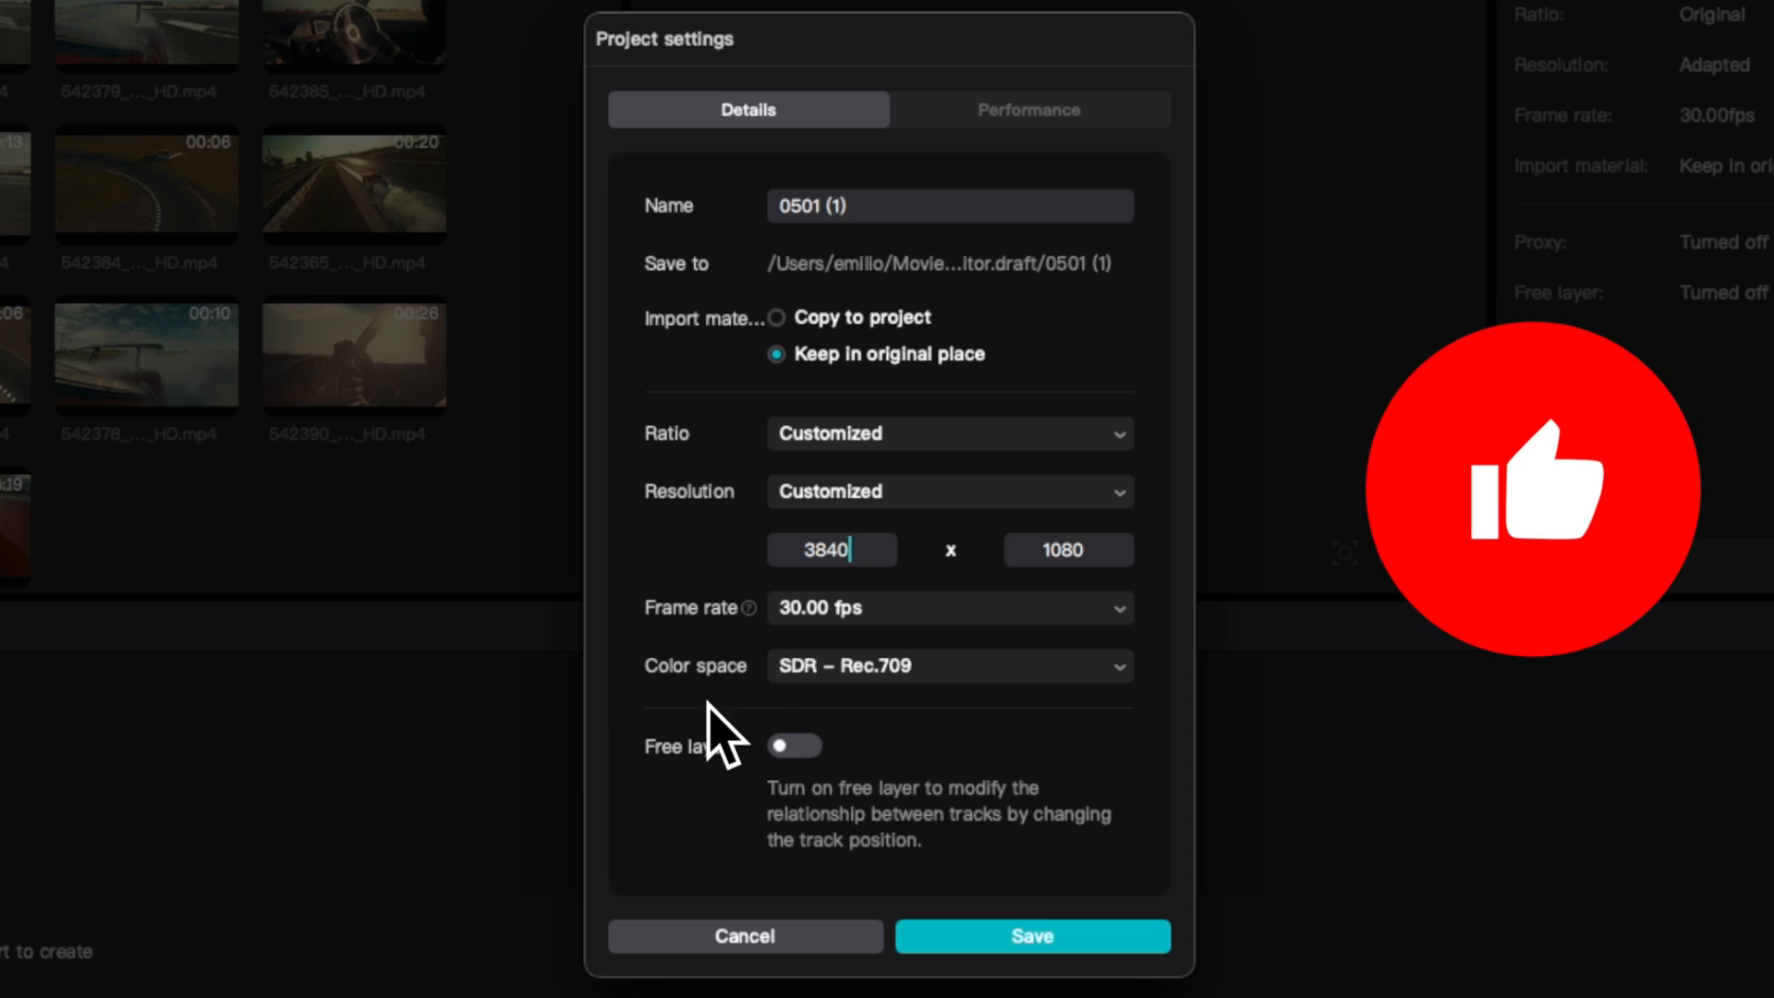
click(1063, 550)
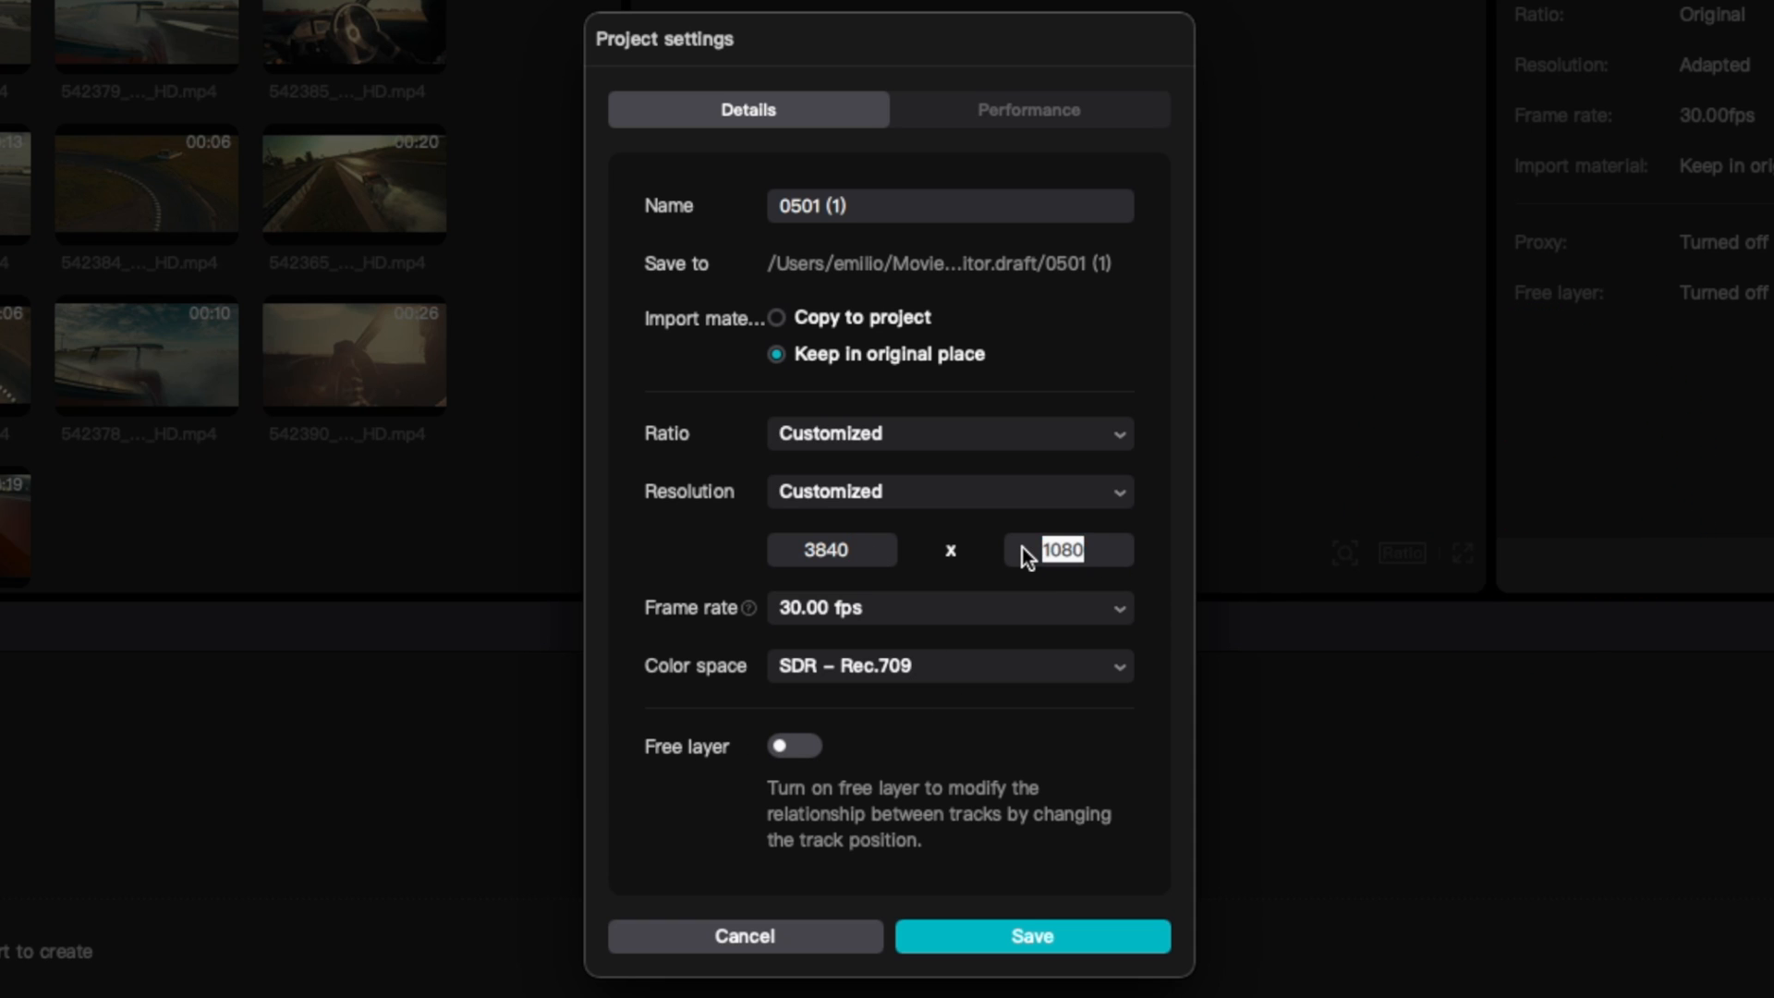
text(2160)
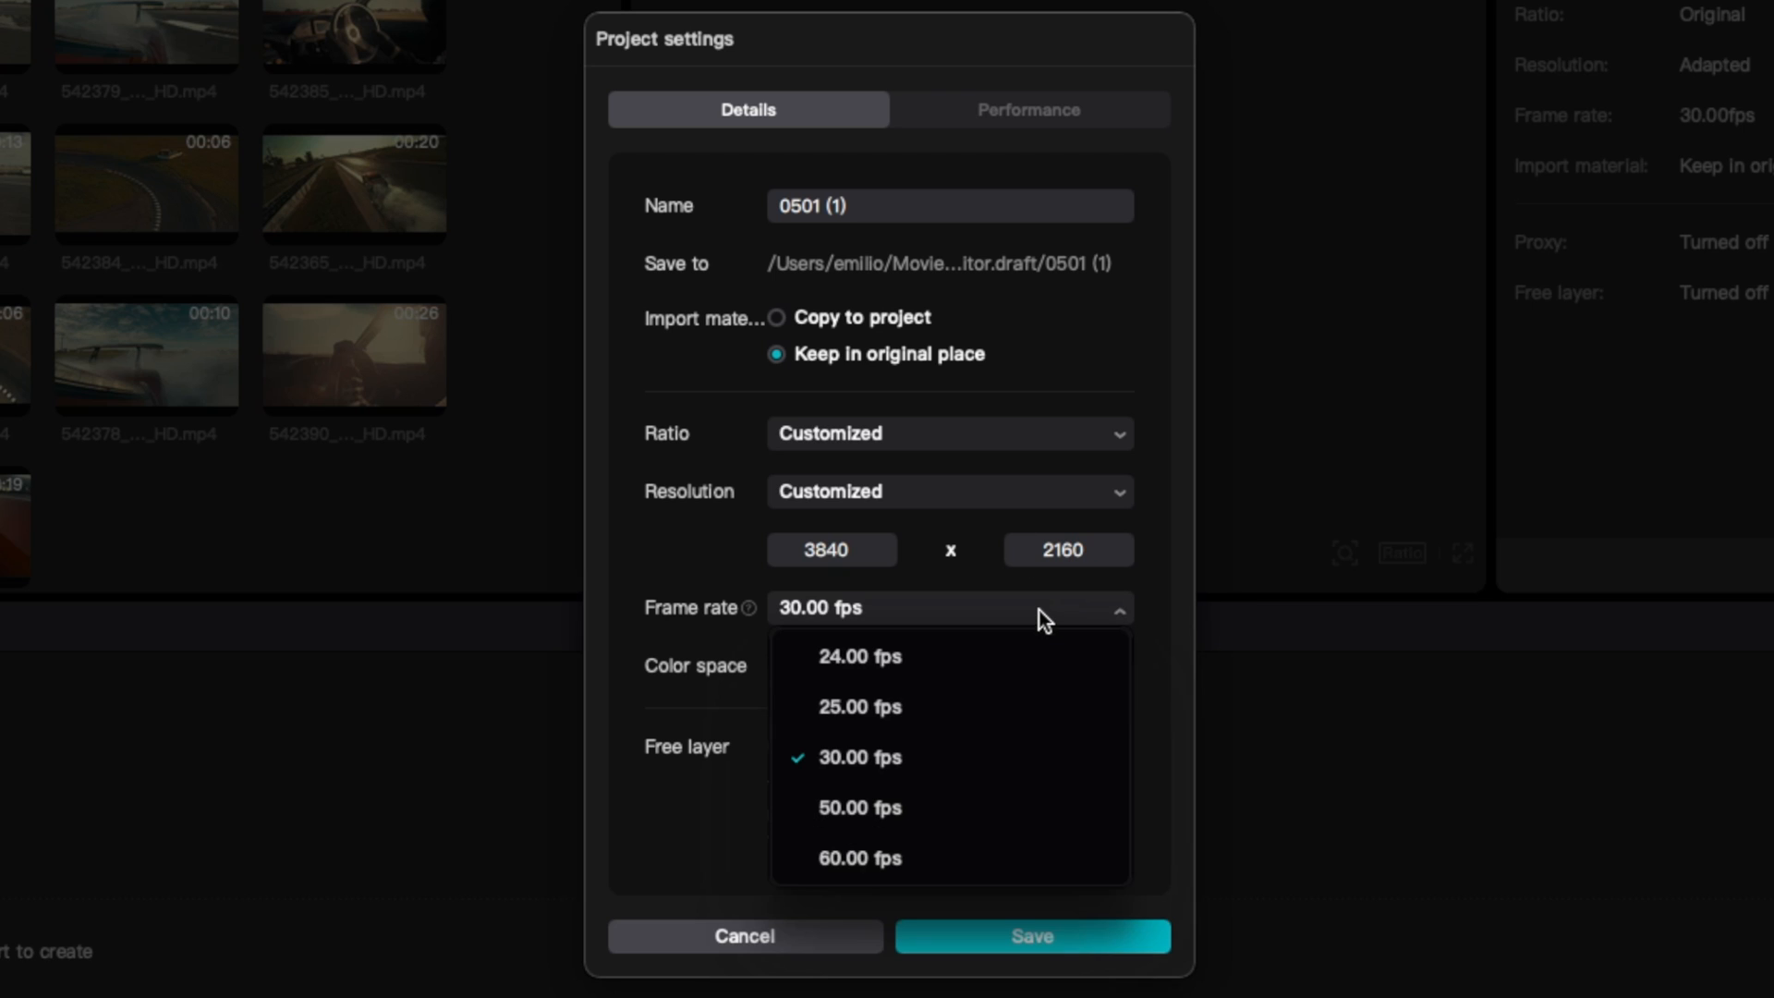
click(860, 706)
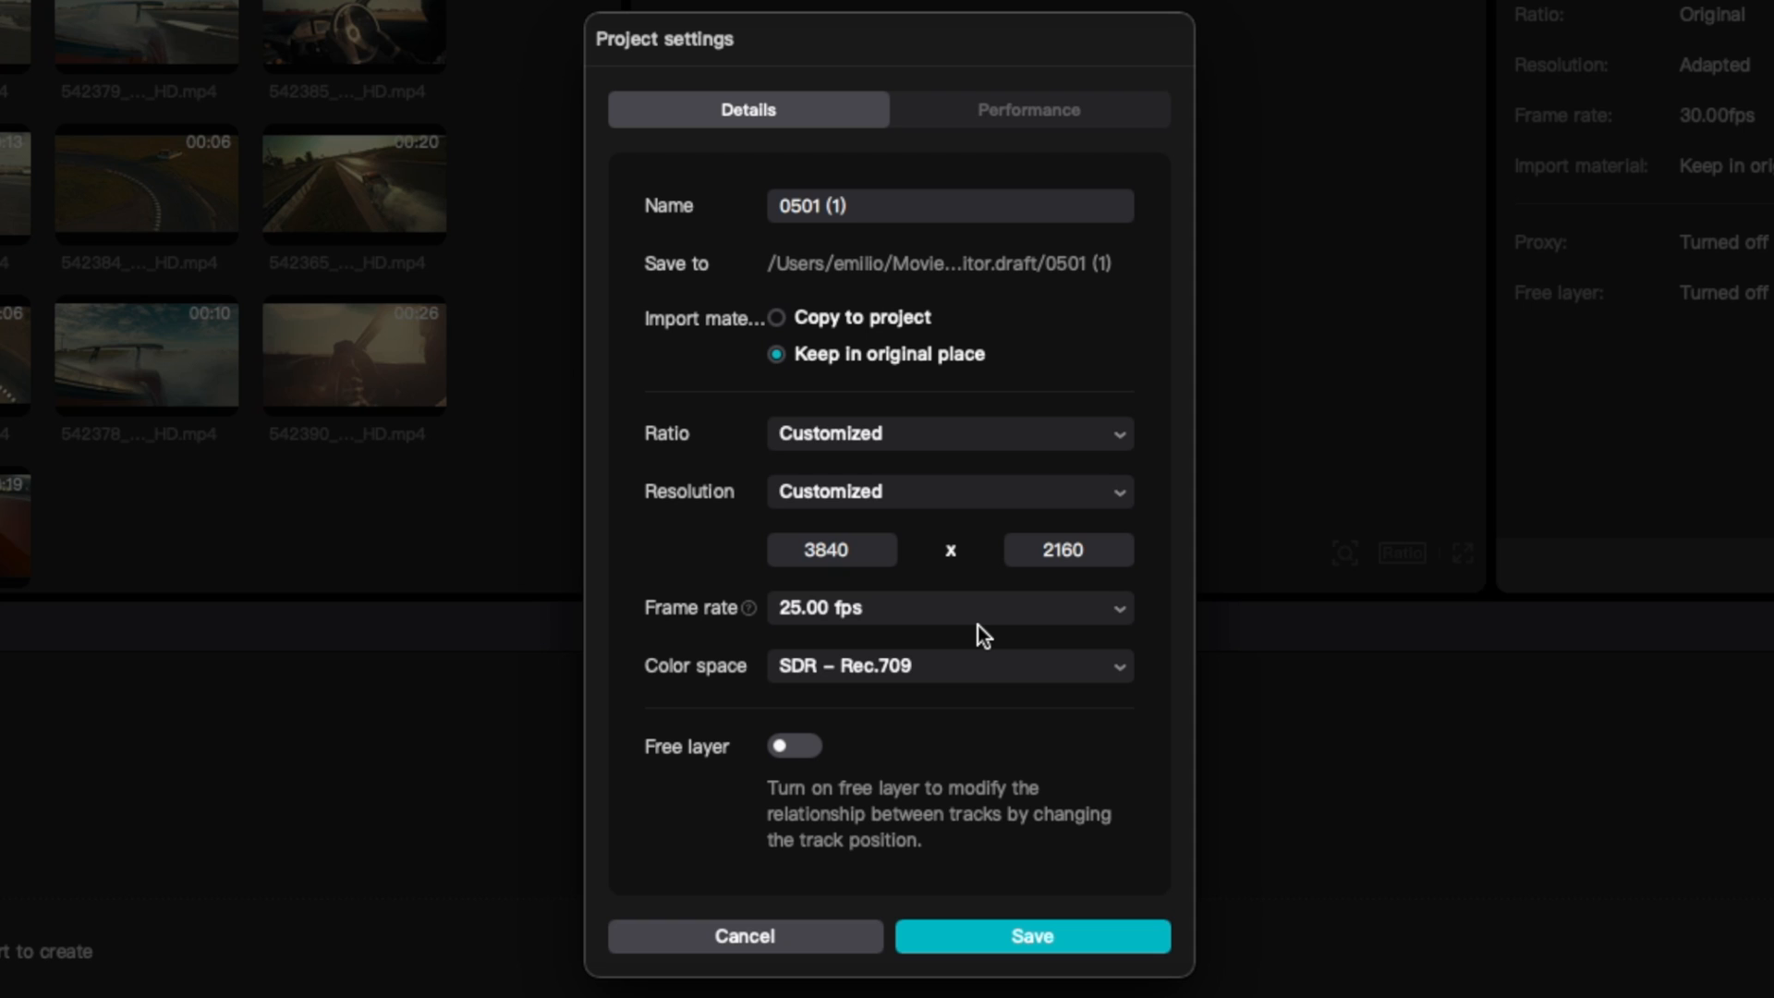
mouse_move(932, 669)
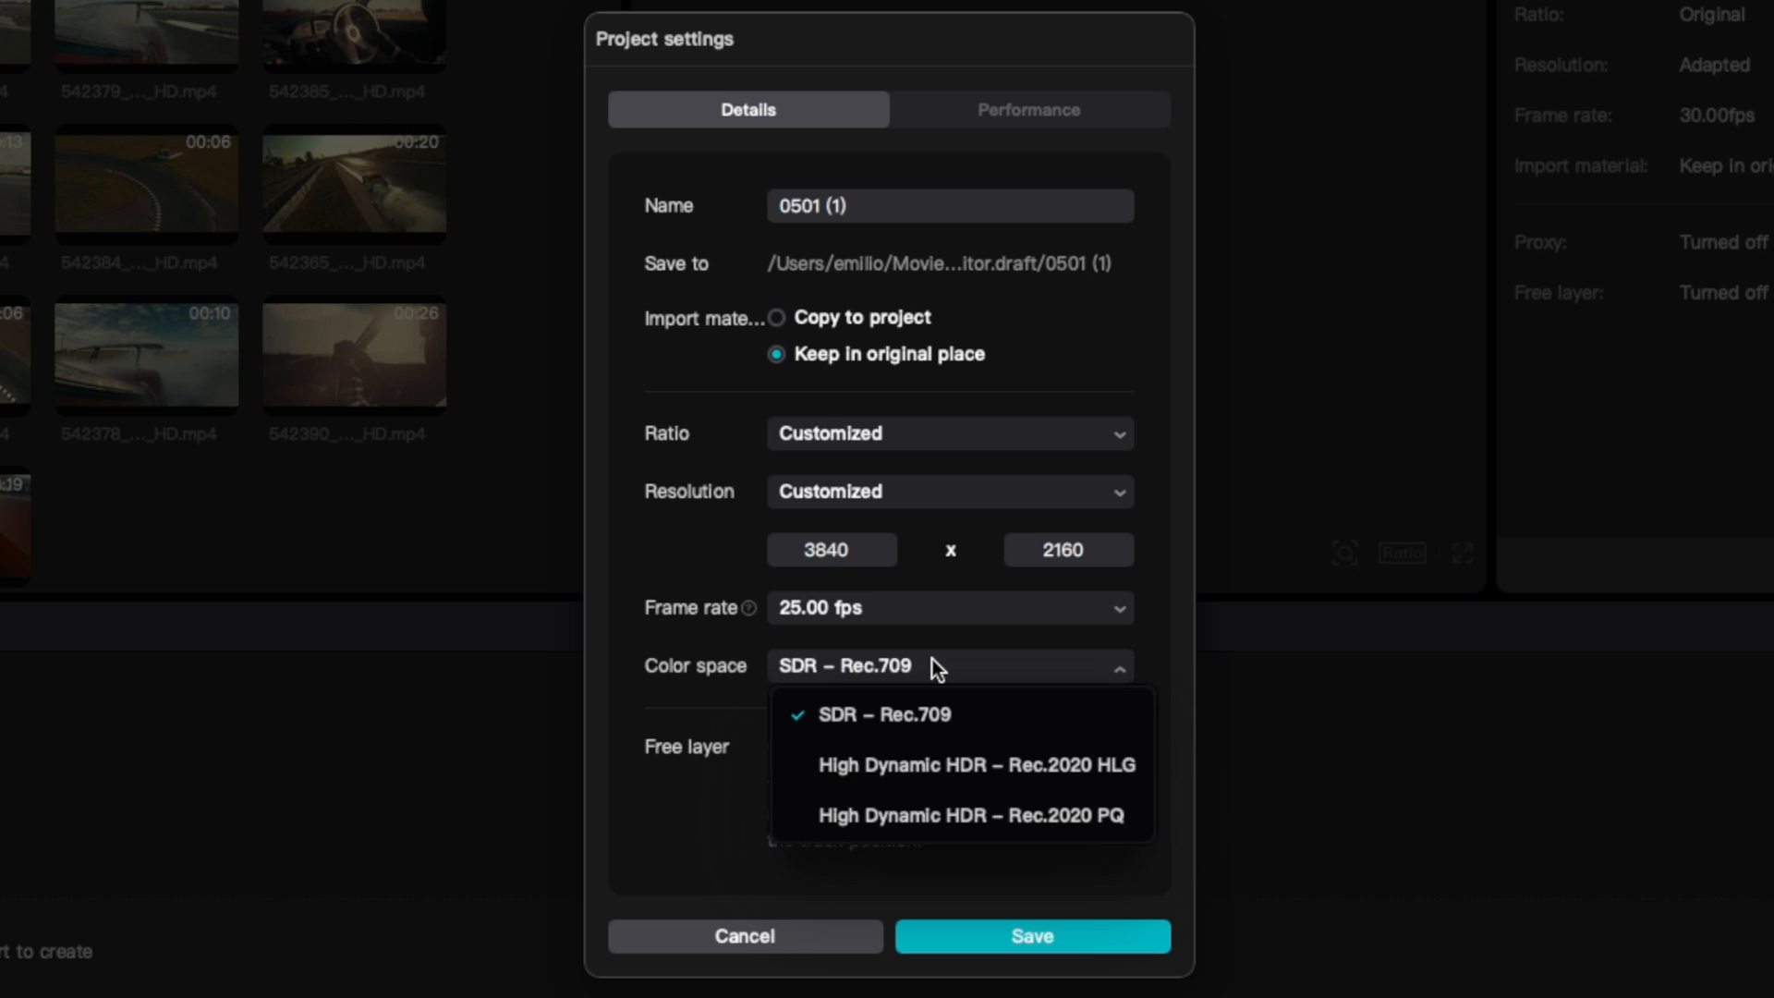
click(888, 714)
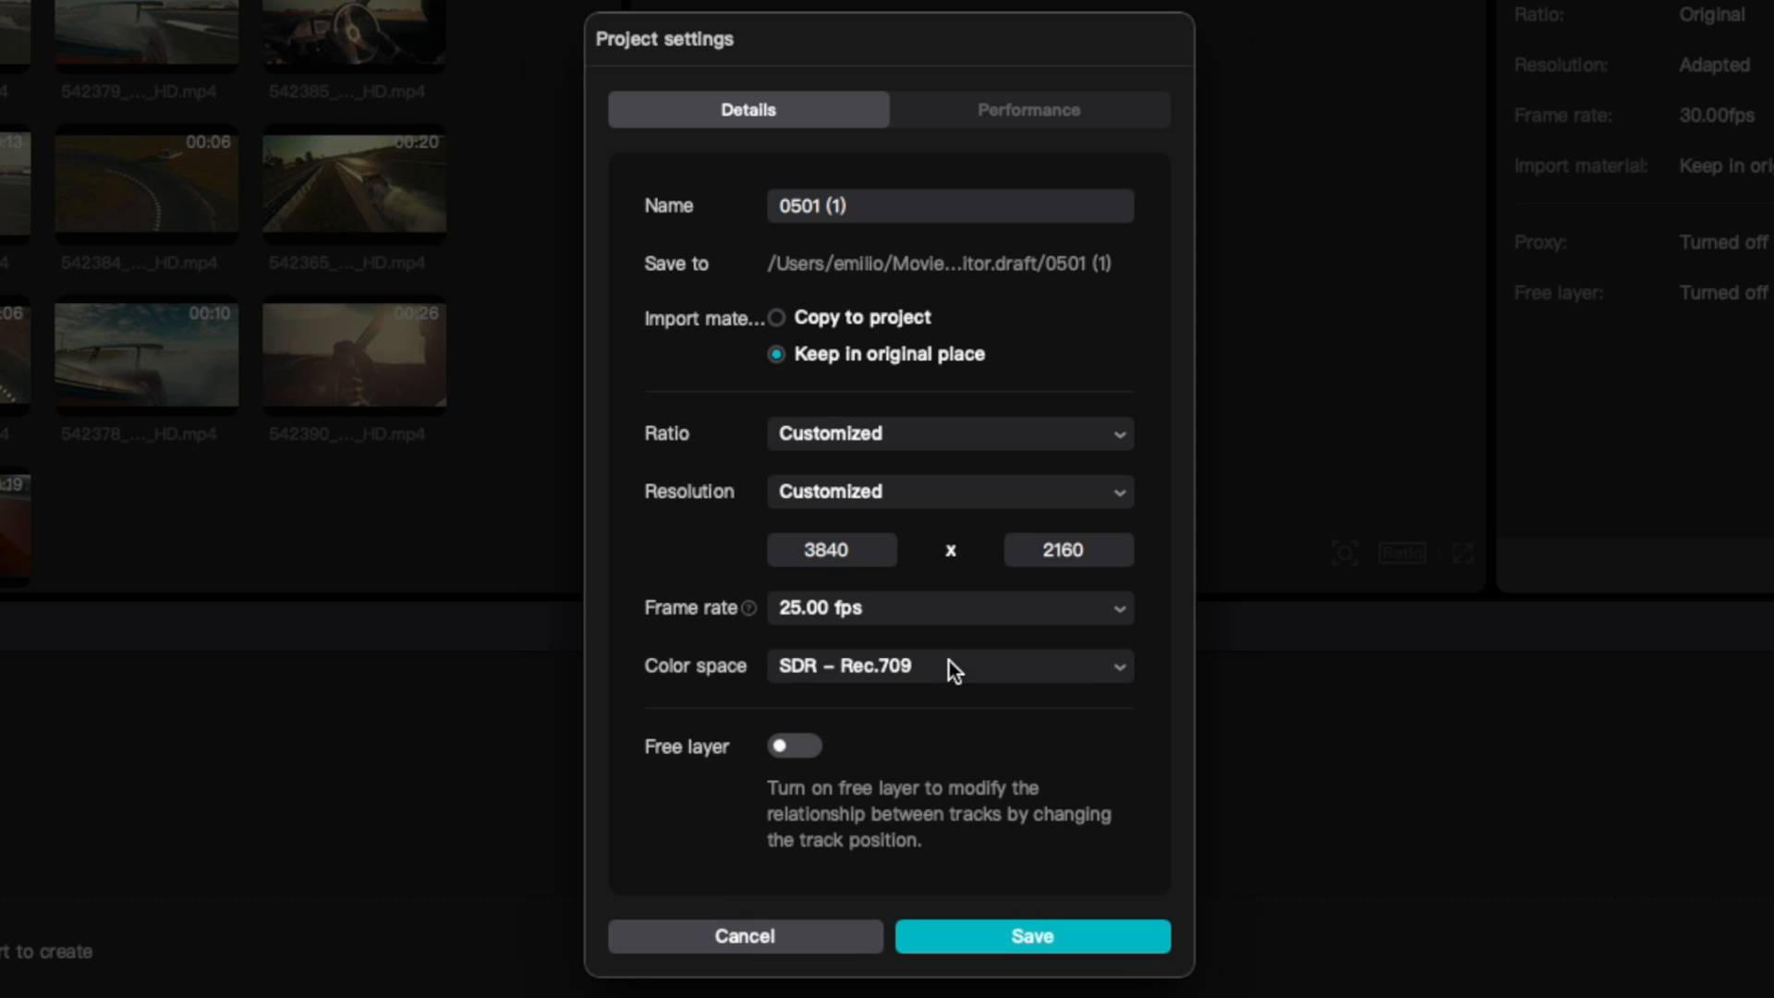
mouse_move(1031, 936)
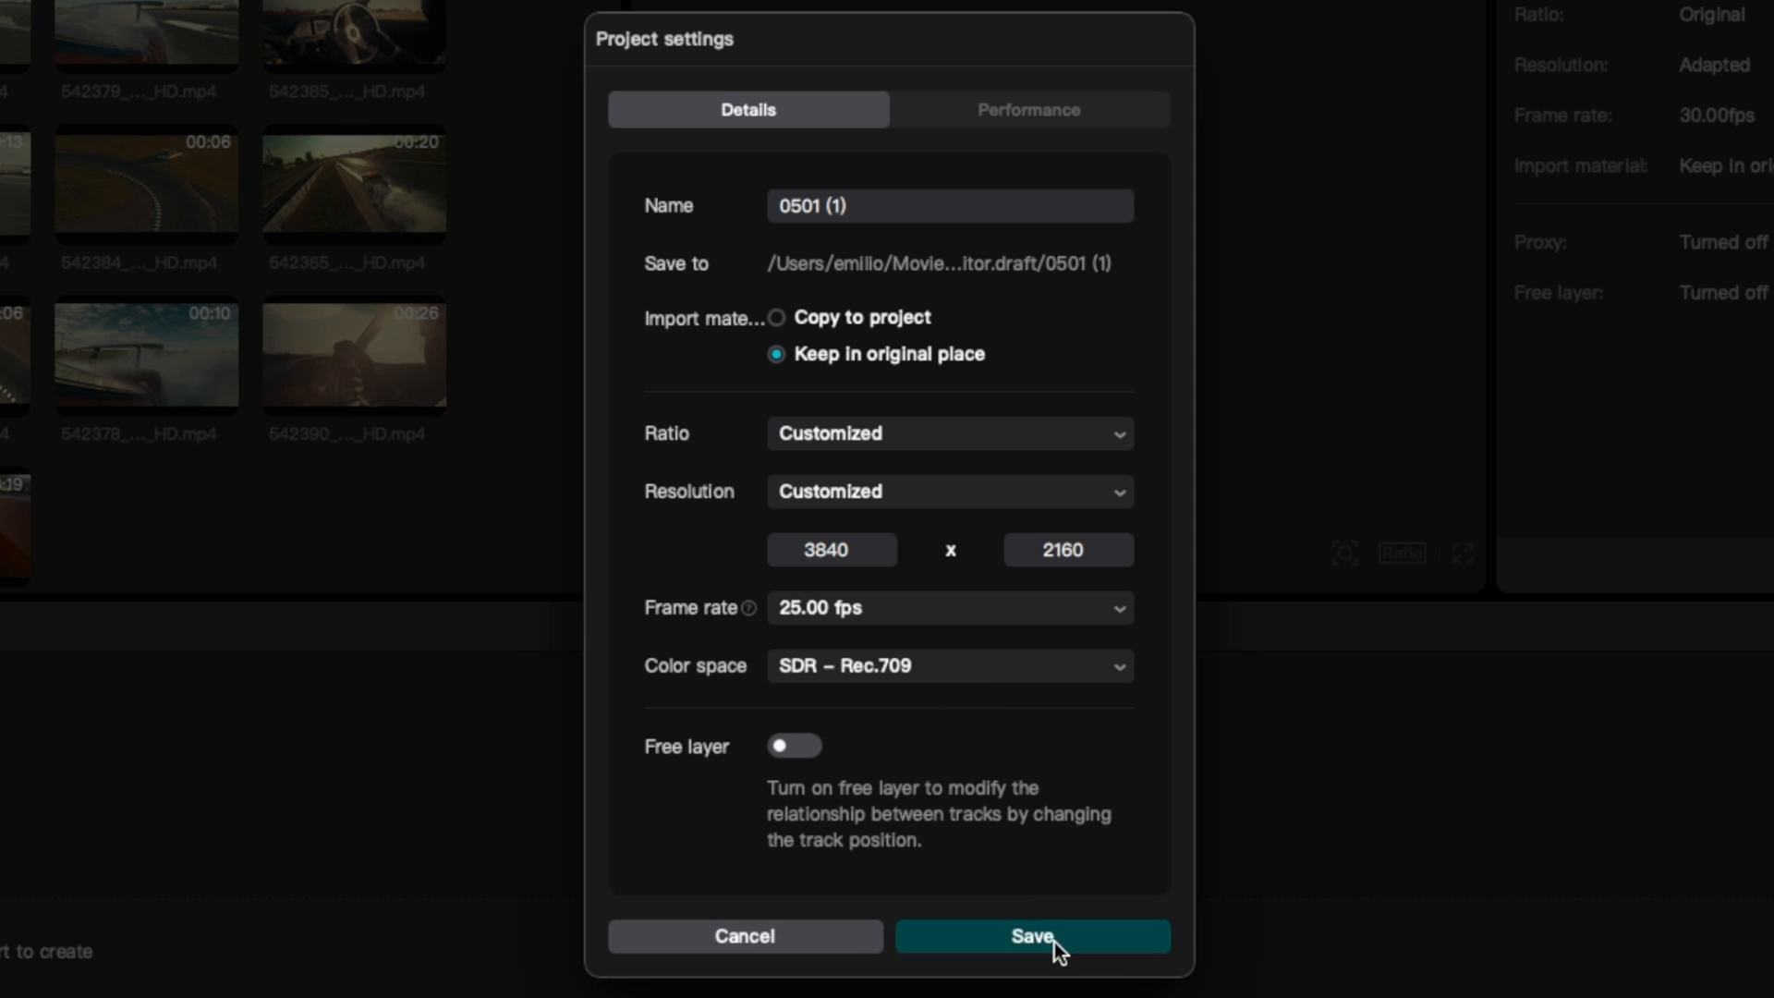
click(1031, 936)
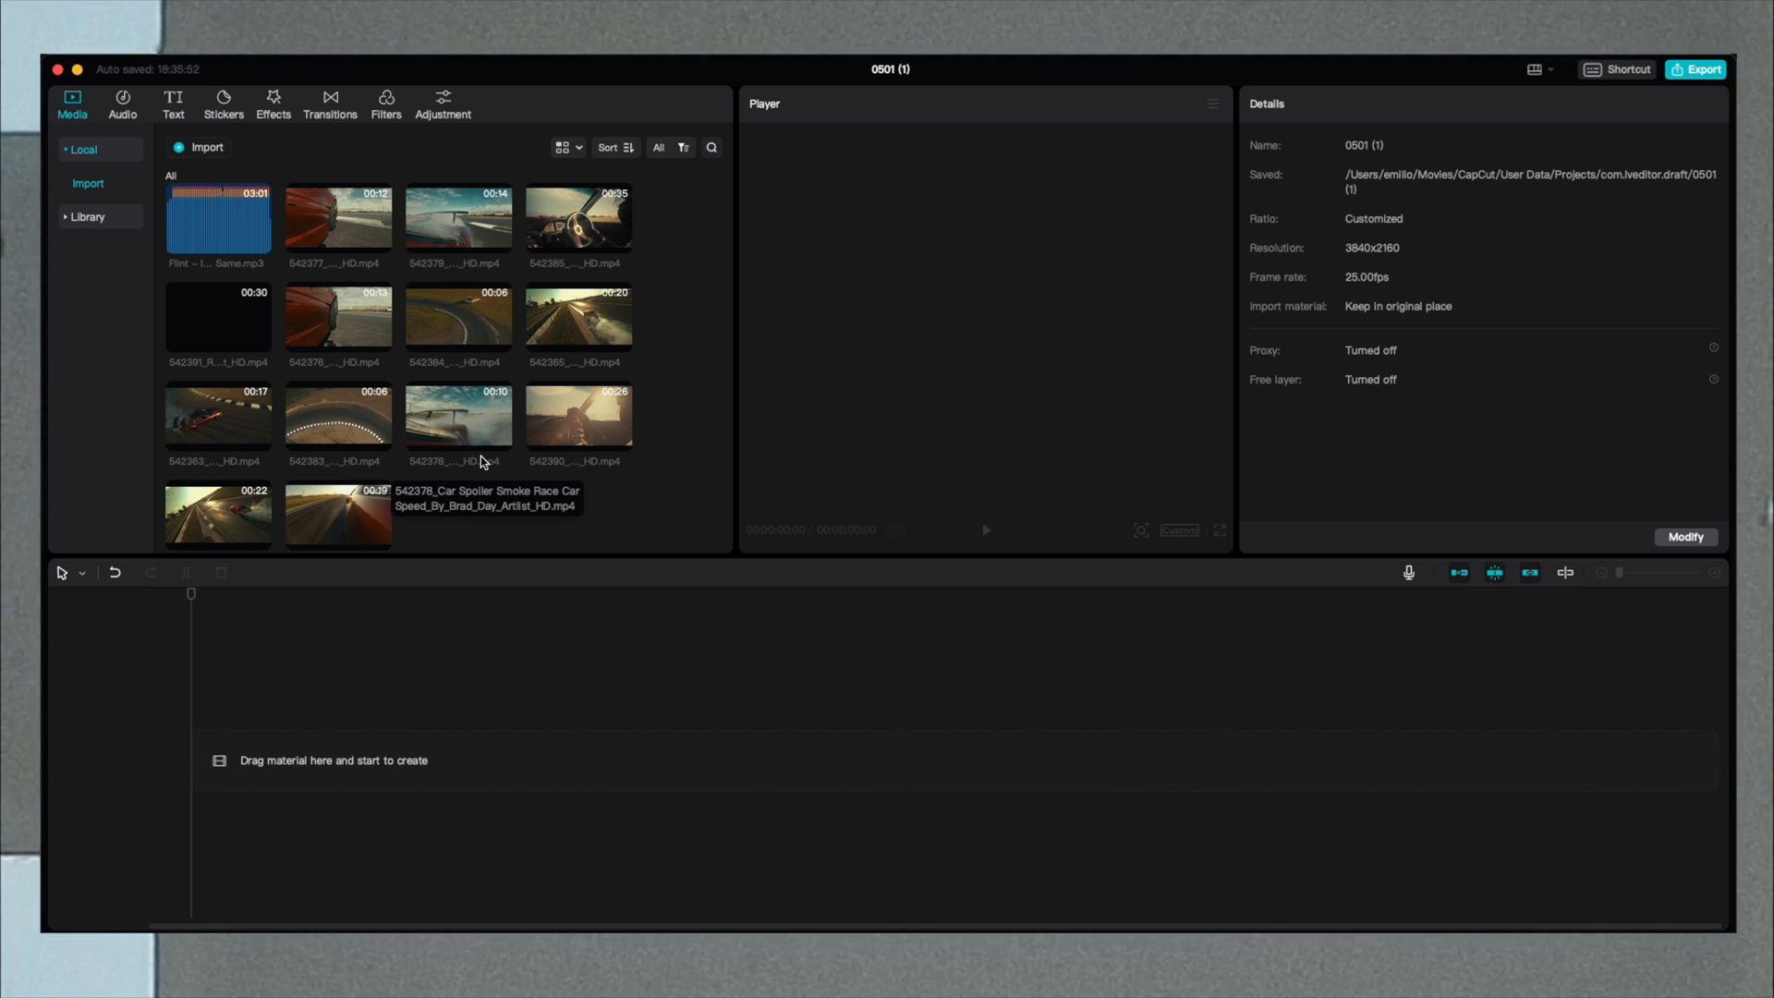
mouse_move(608, 749)
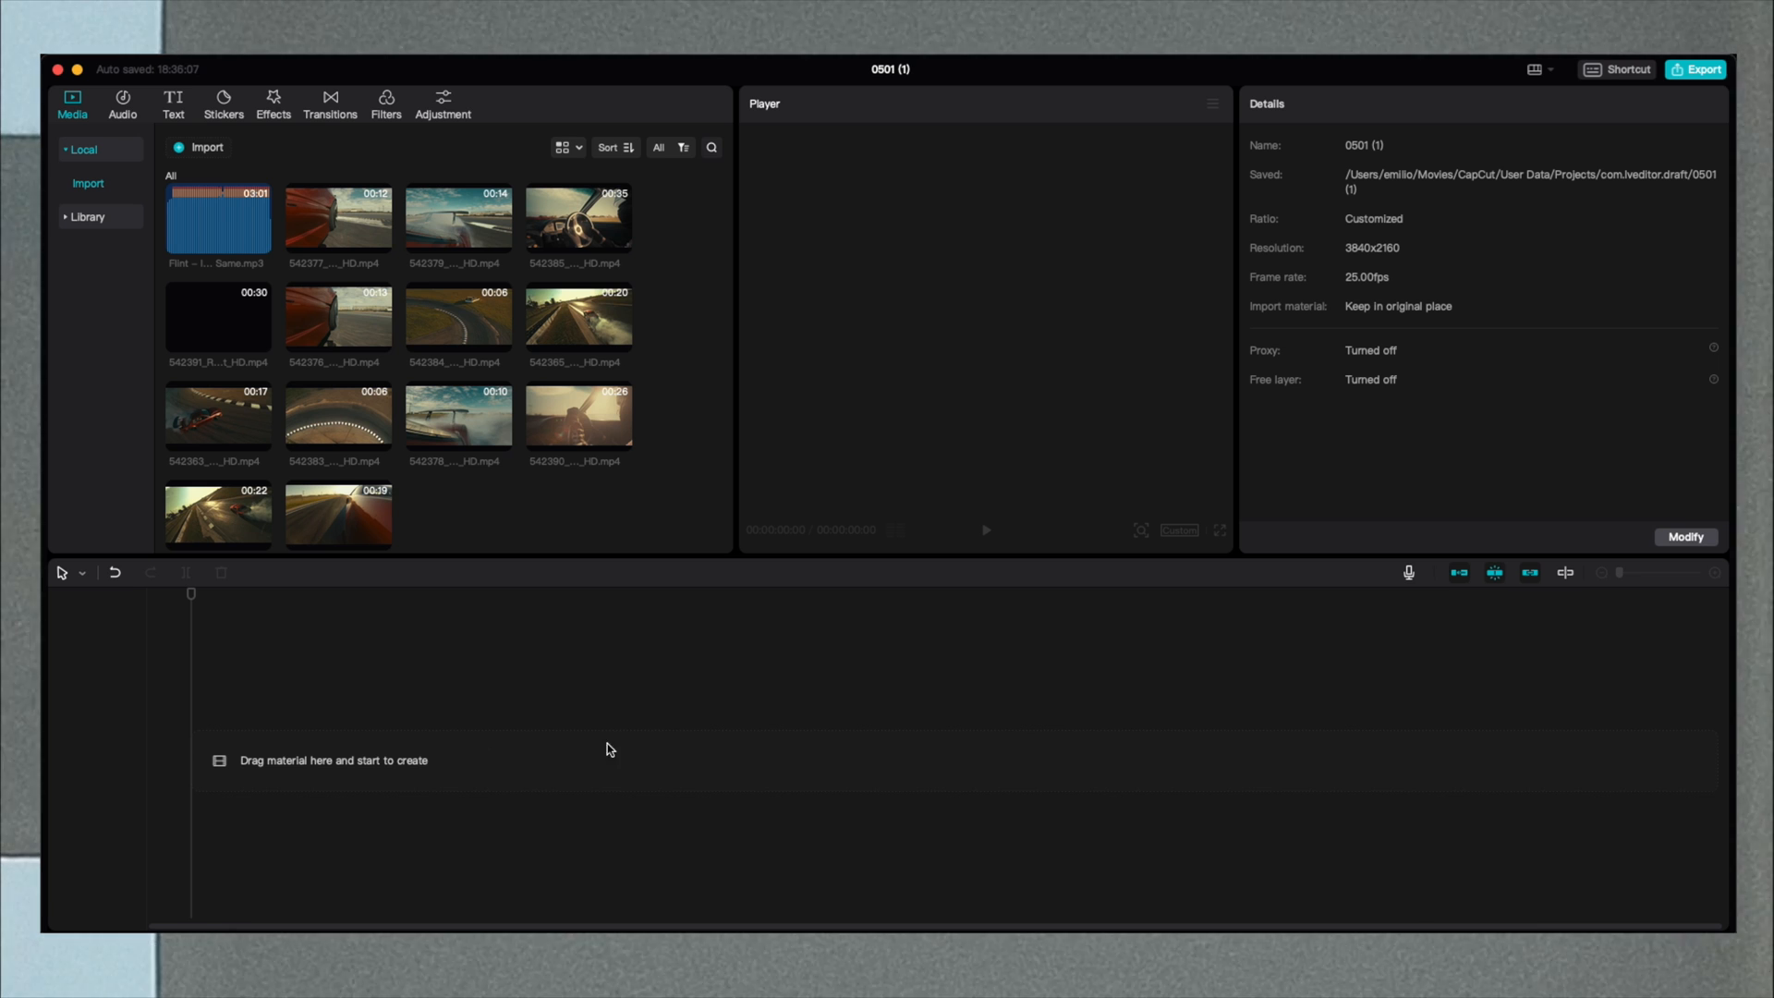
mouse_move(422, 676)
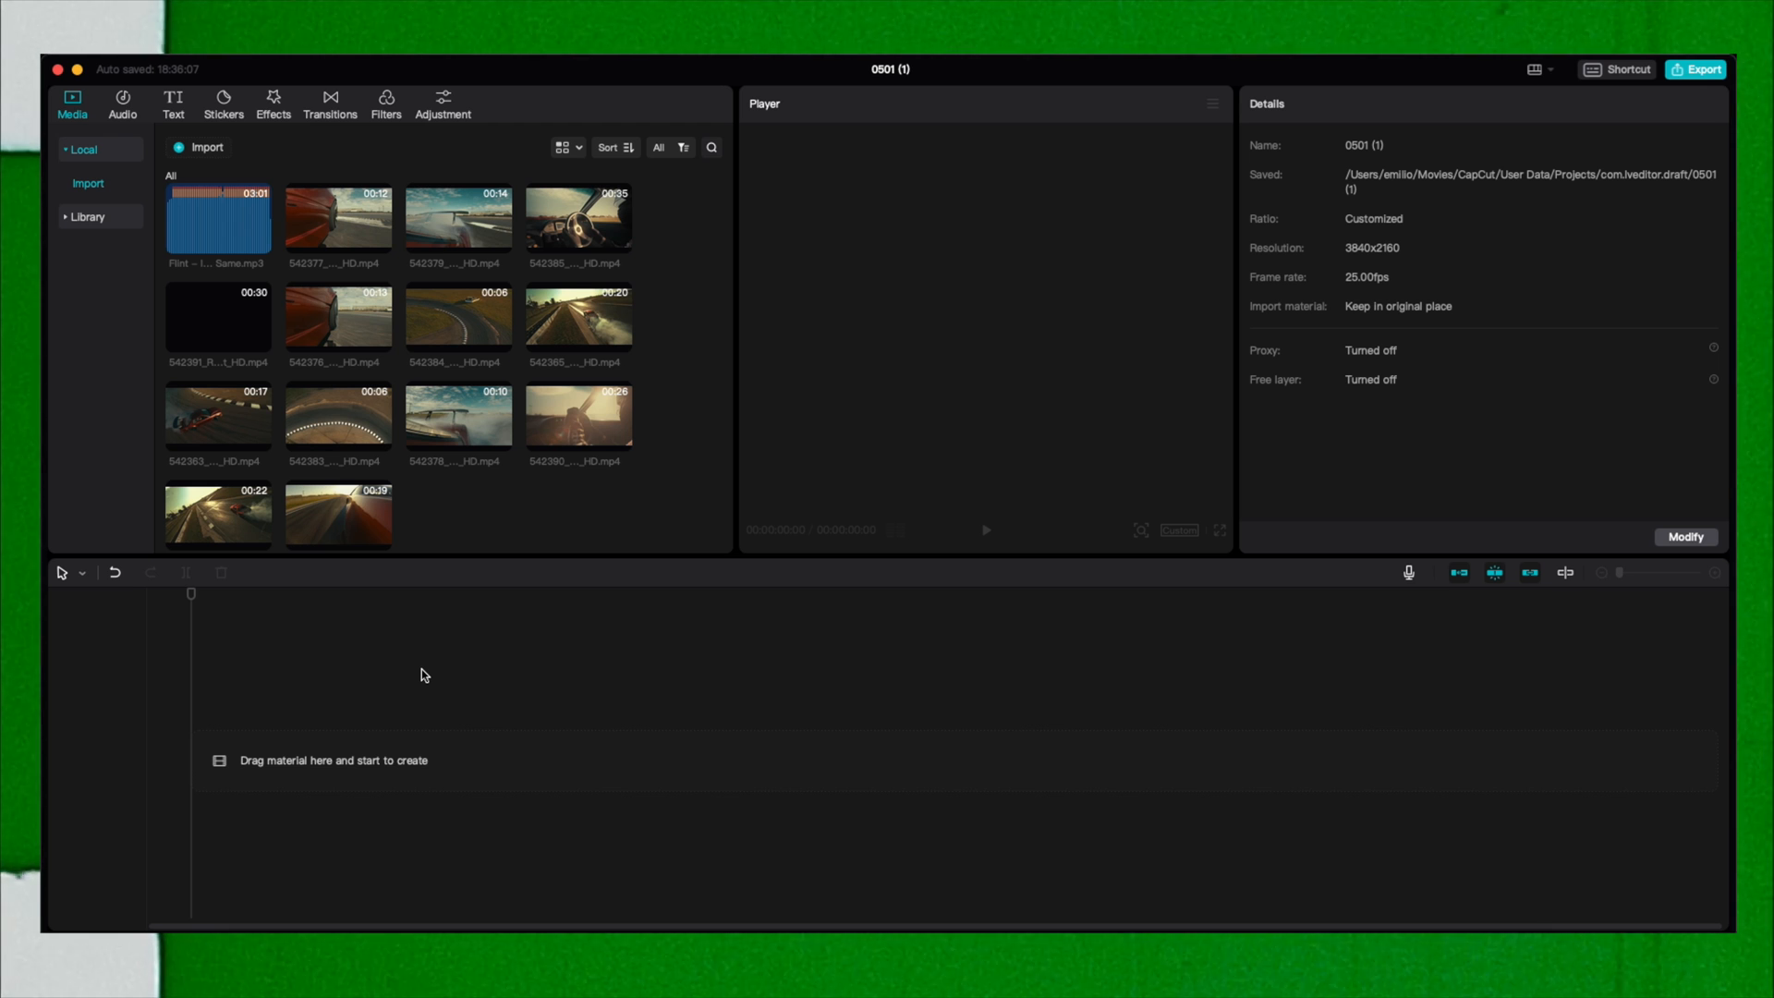
mouse_move(397, 378)
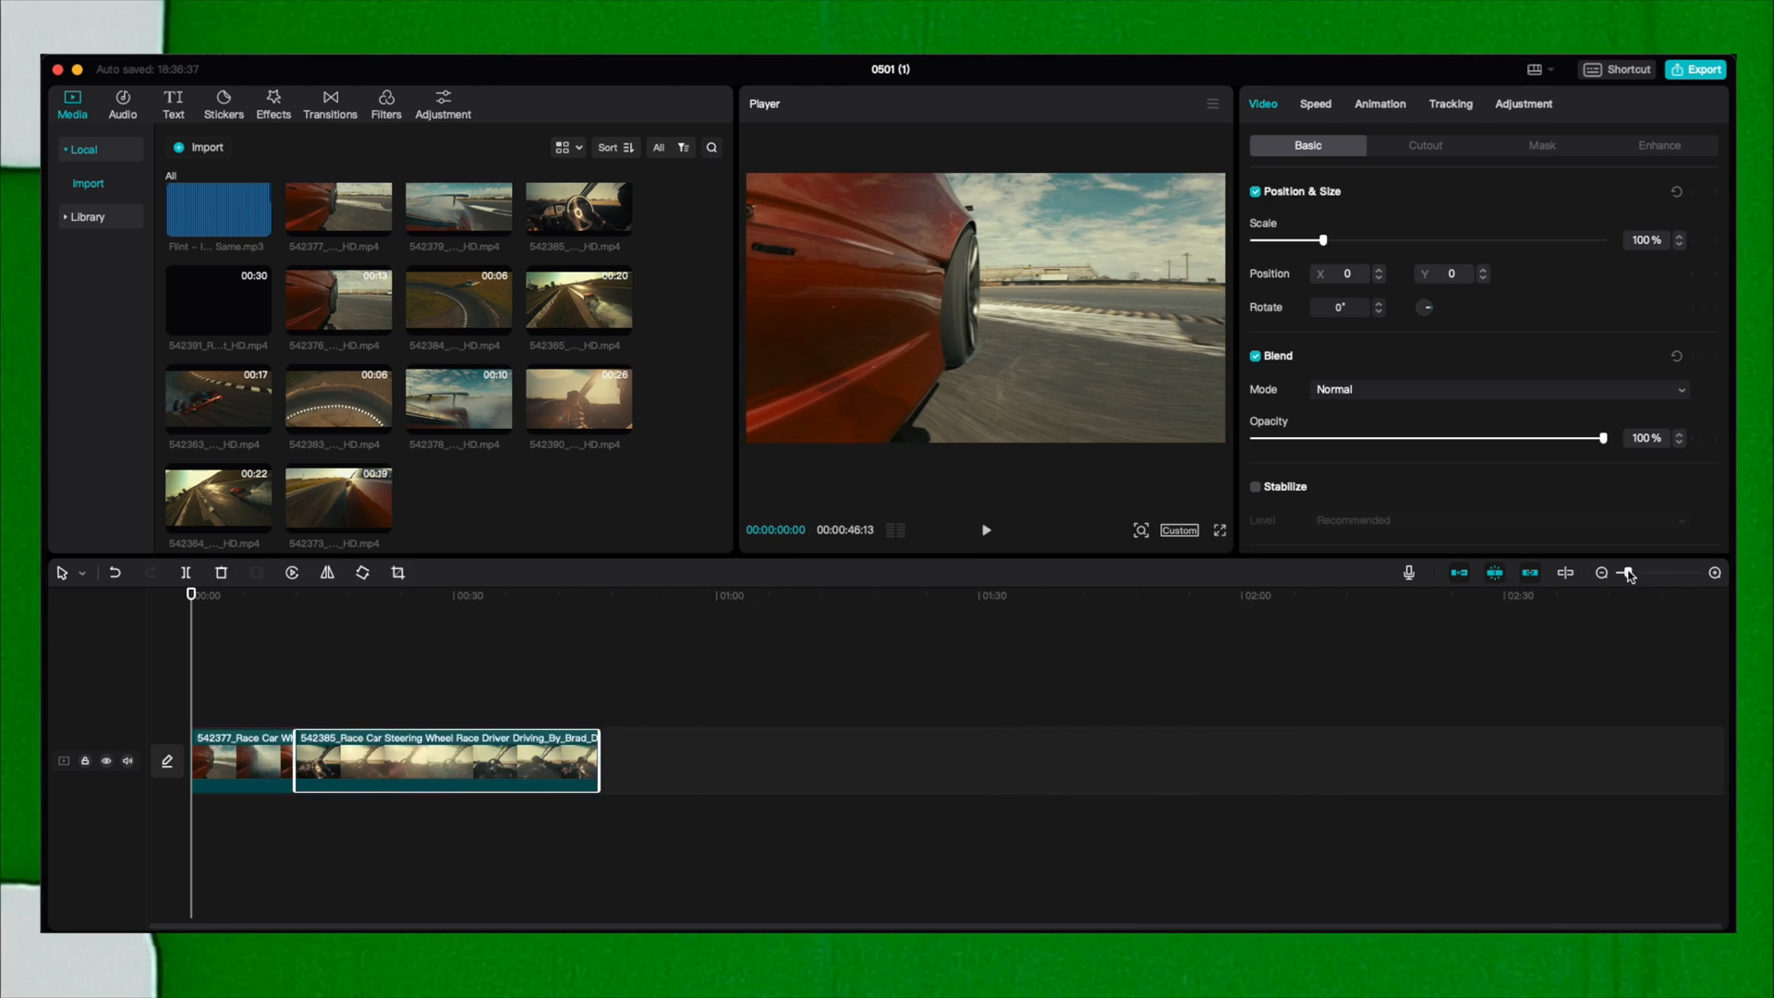
Zoom the timeline to view the race car clips and Flint music track.
click(217, 212)
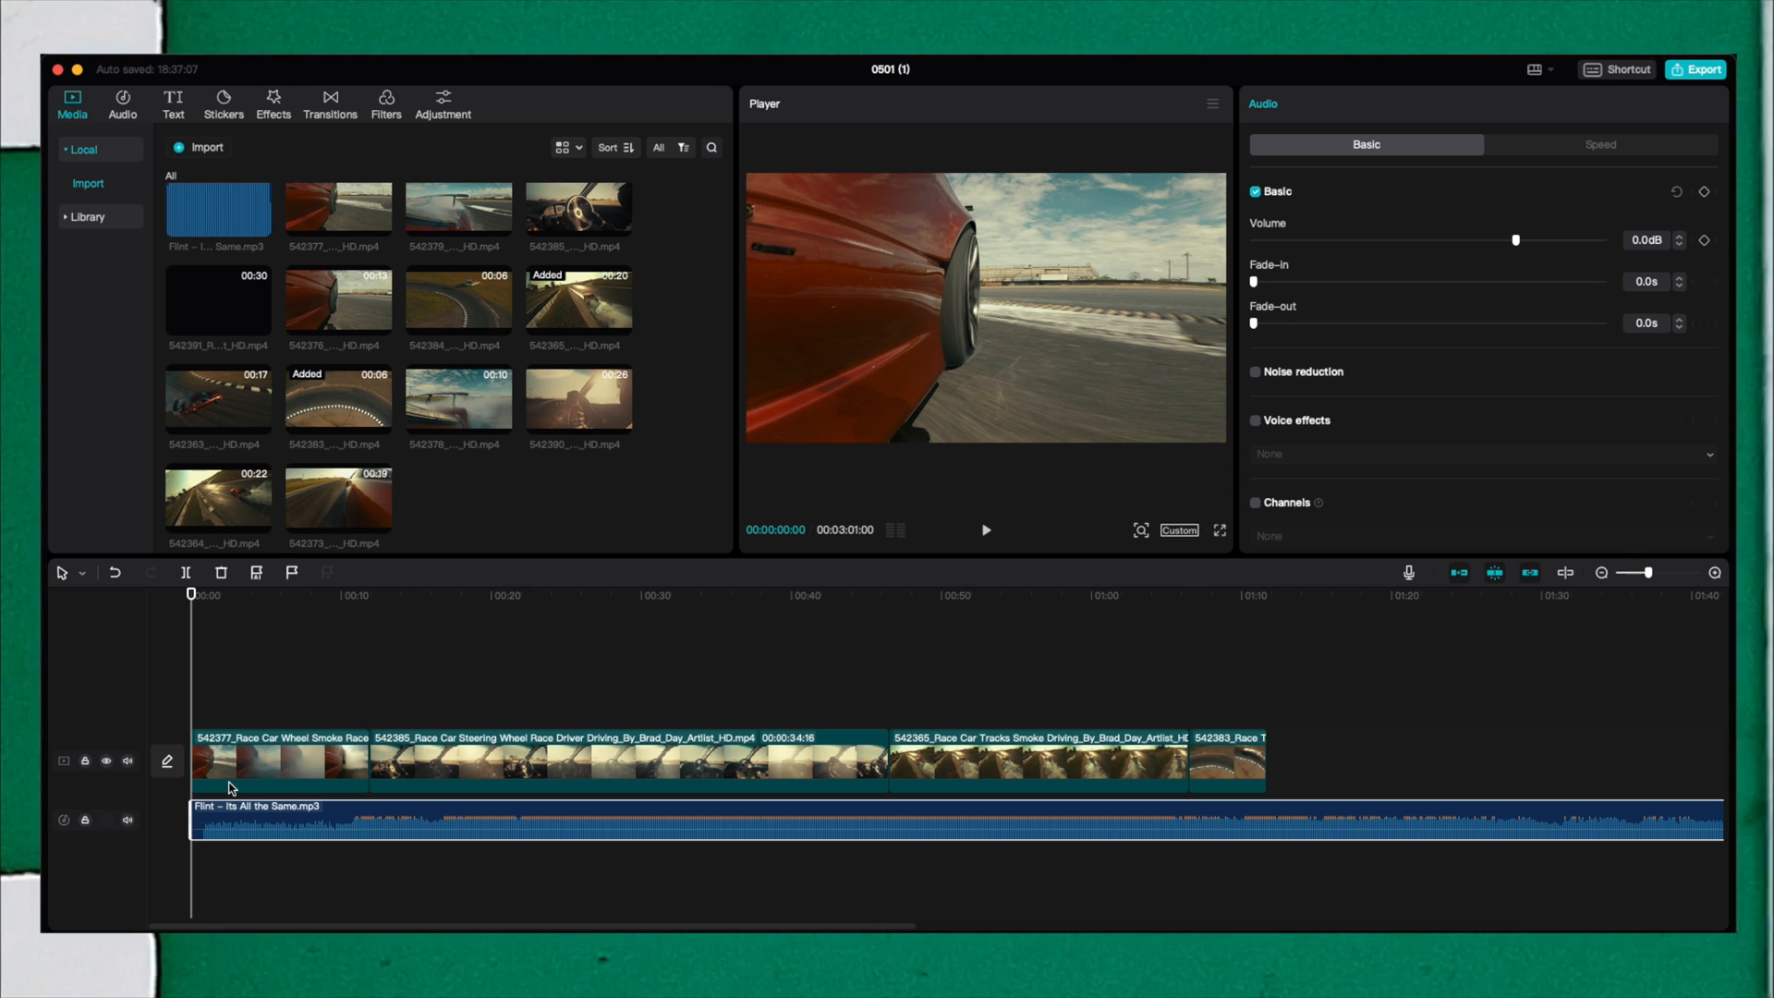
mouse_move(268, 601)
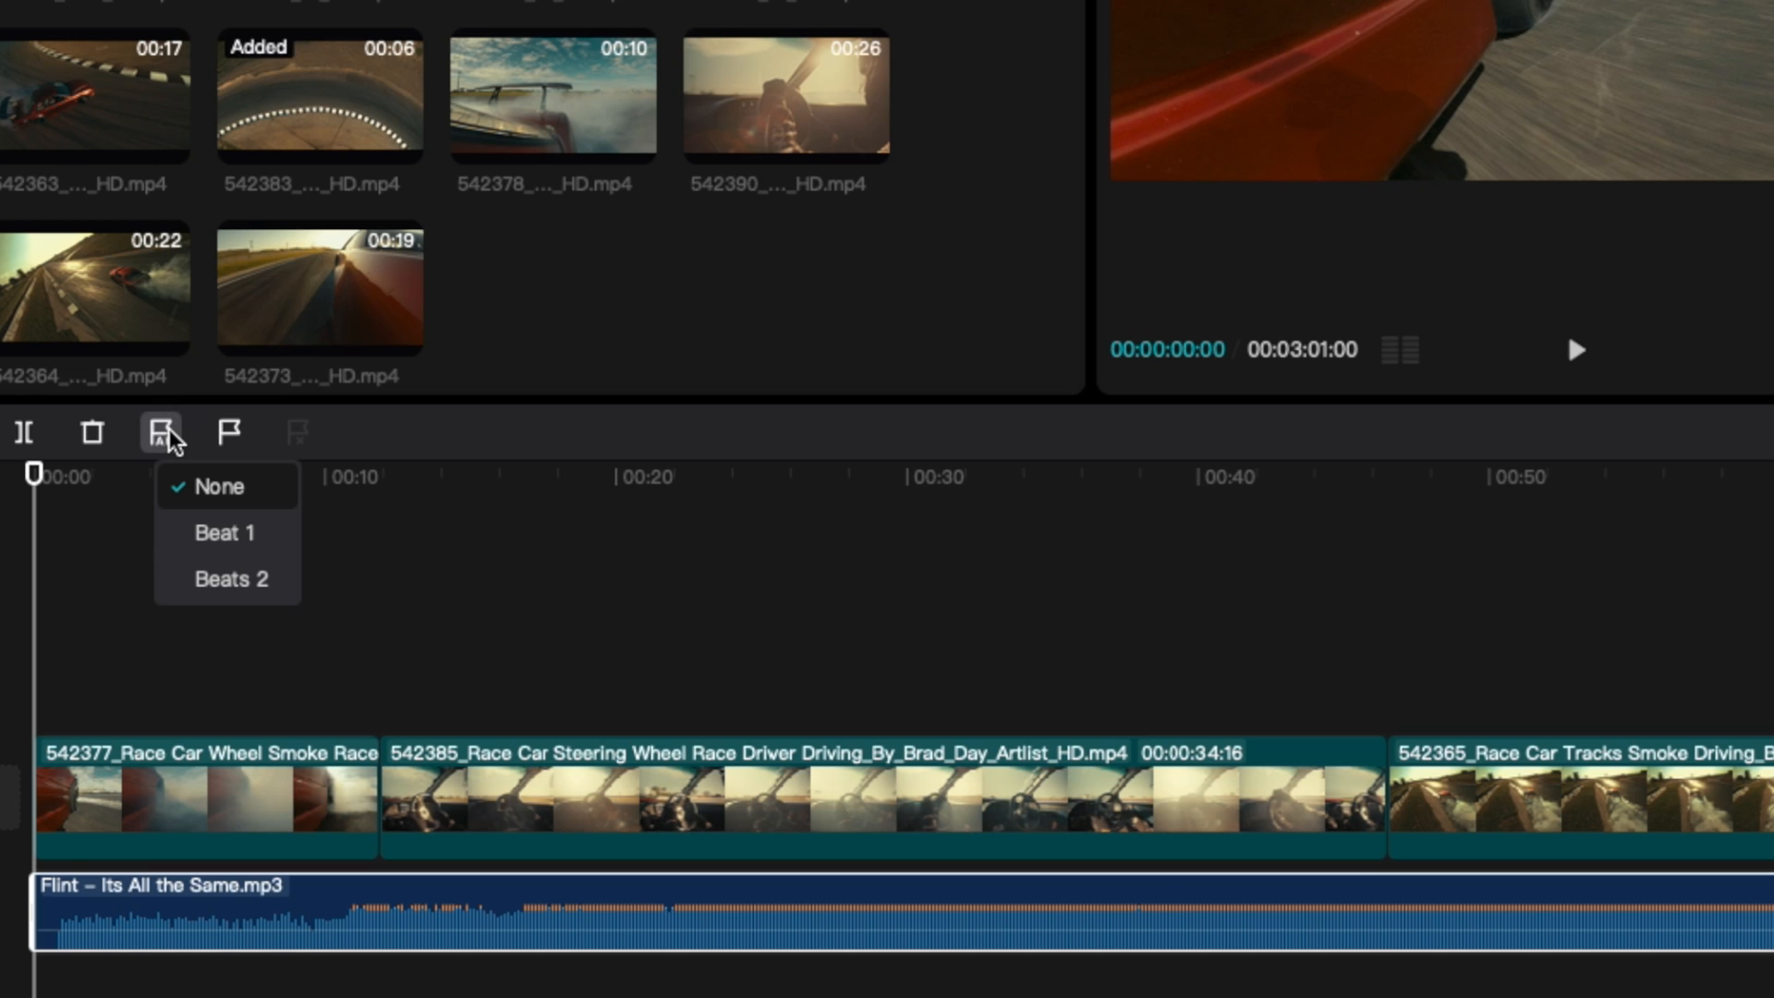
Run Auto beat on the Flint track using the Beat 1 pattern.
click(224, 533)
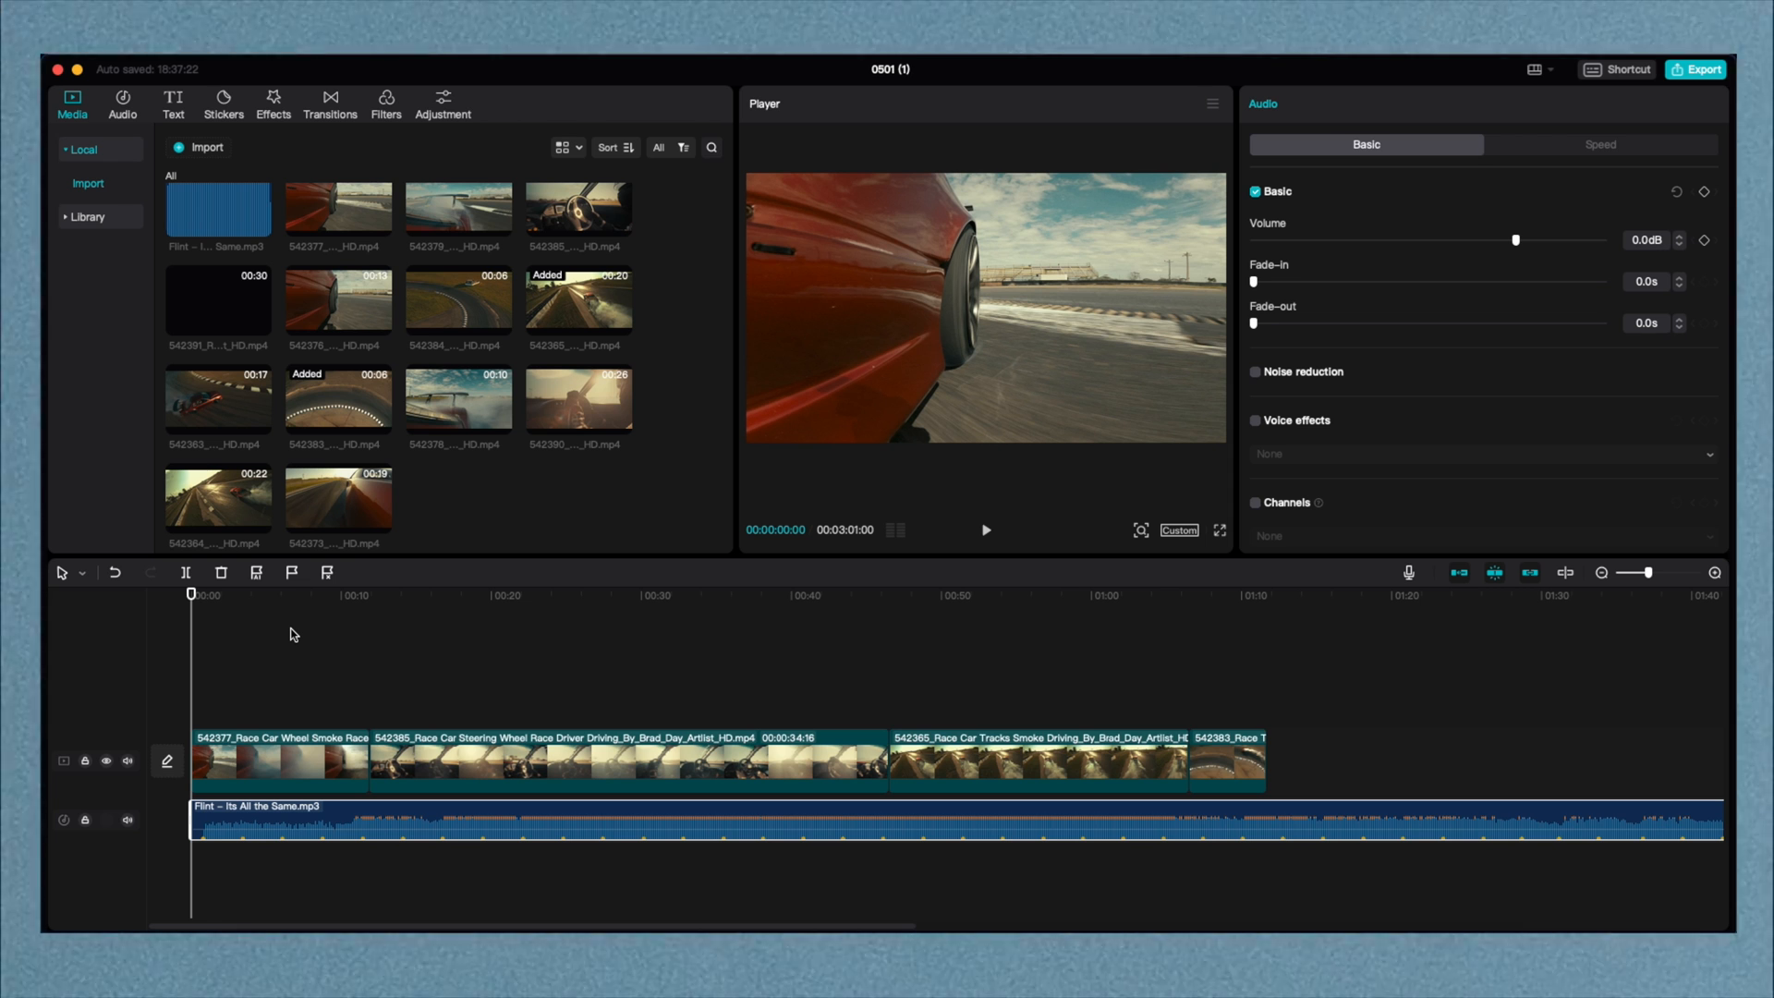
click(291, 573)
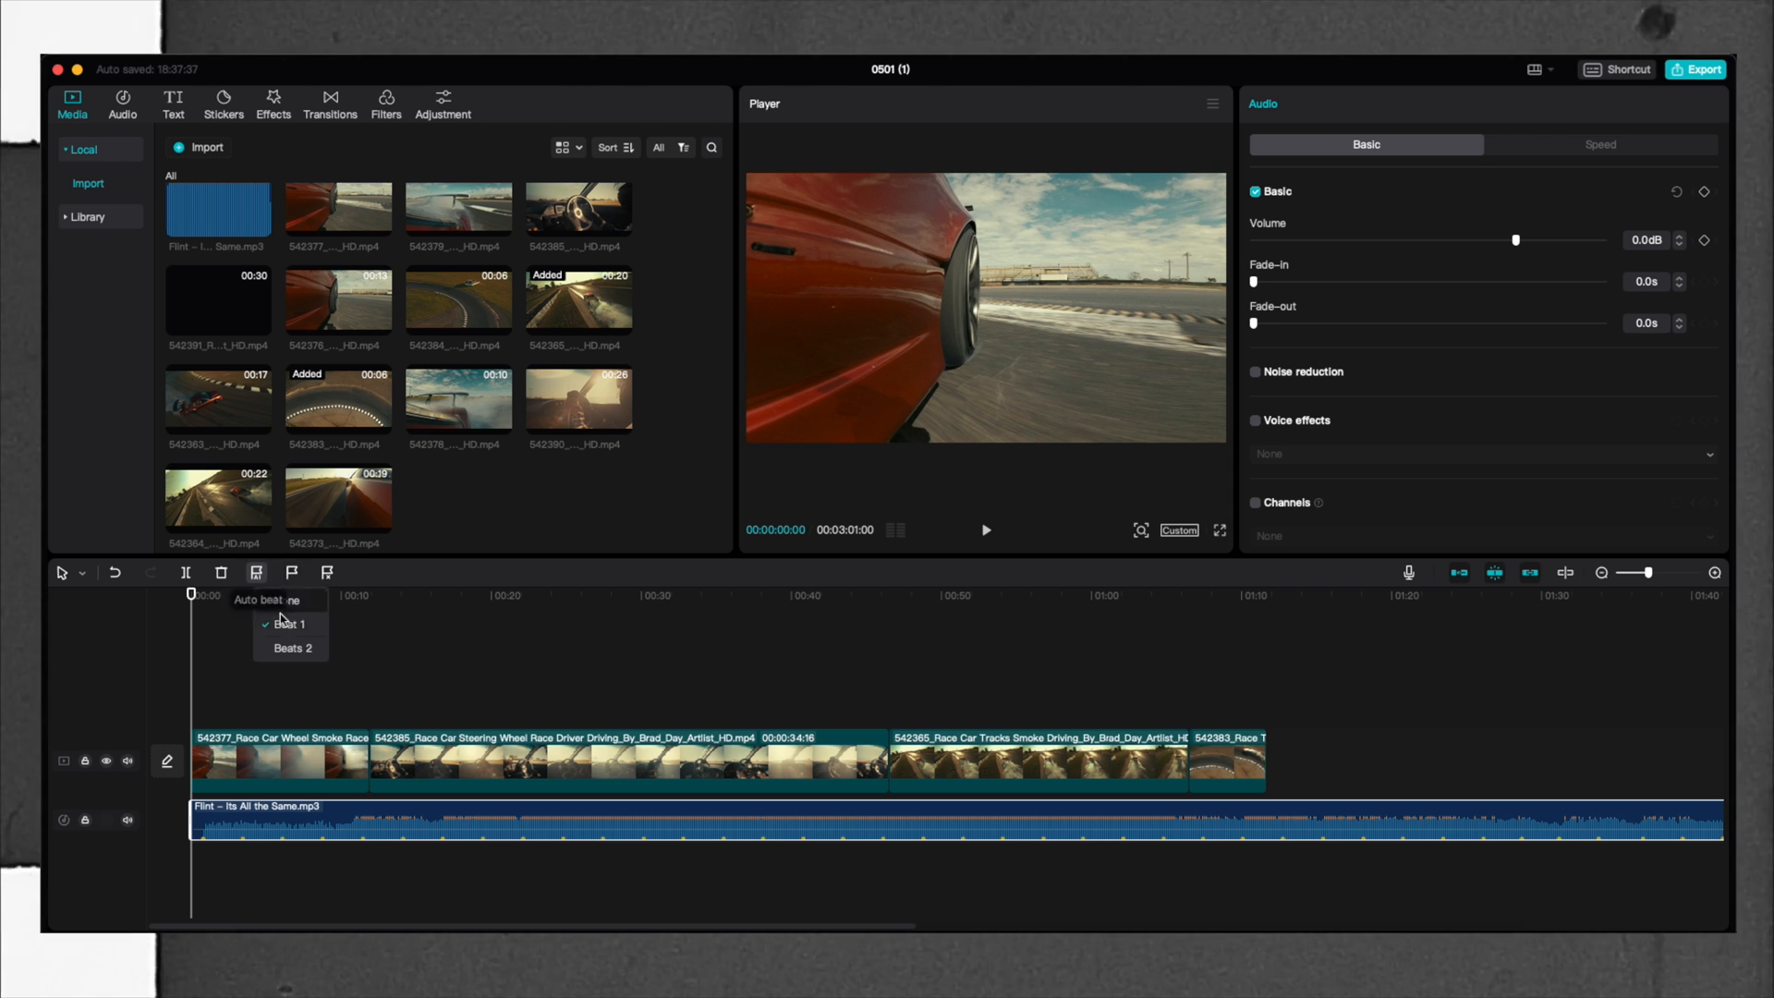
click(291, 649)
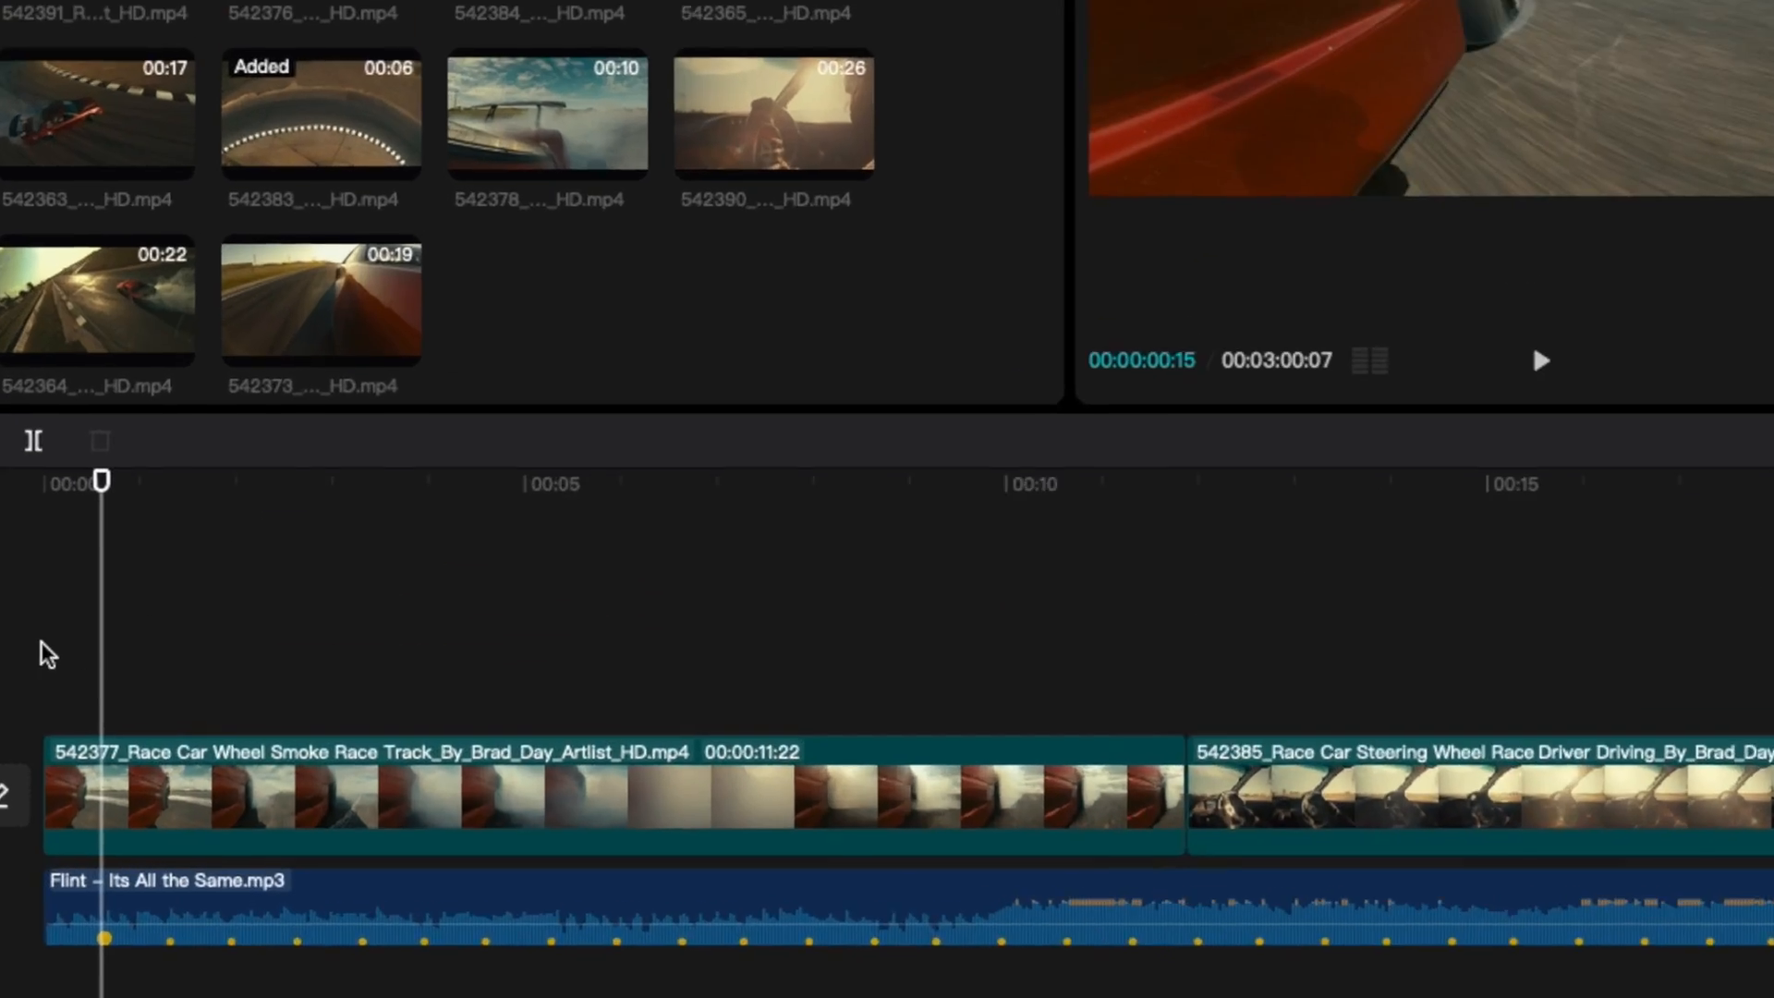
Split the first clip at a beat marker and trim the short piece to a beat.
click(565, 792)
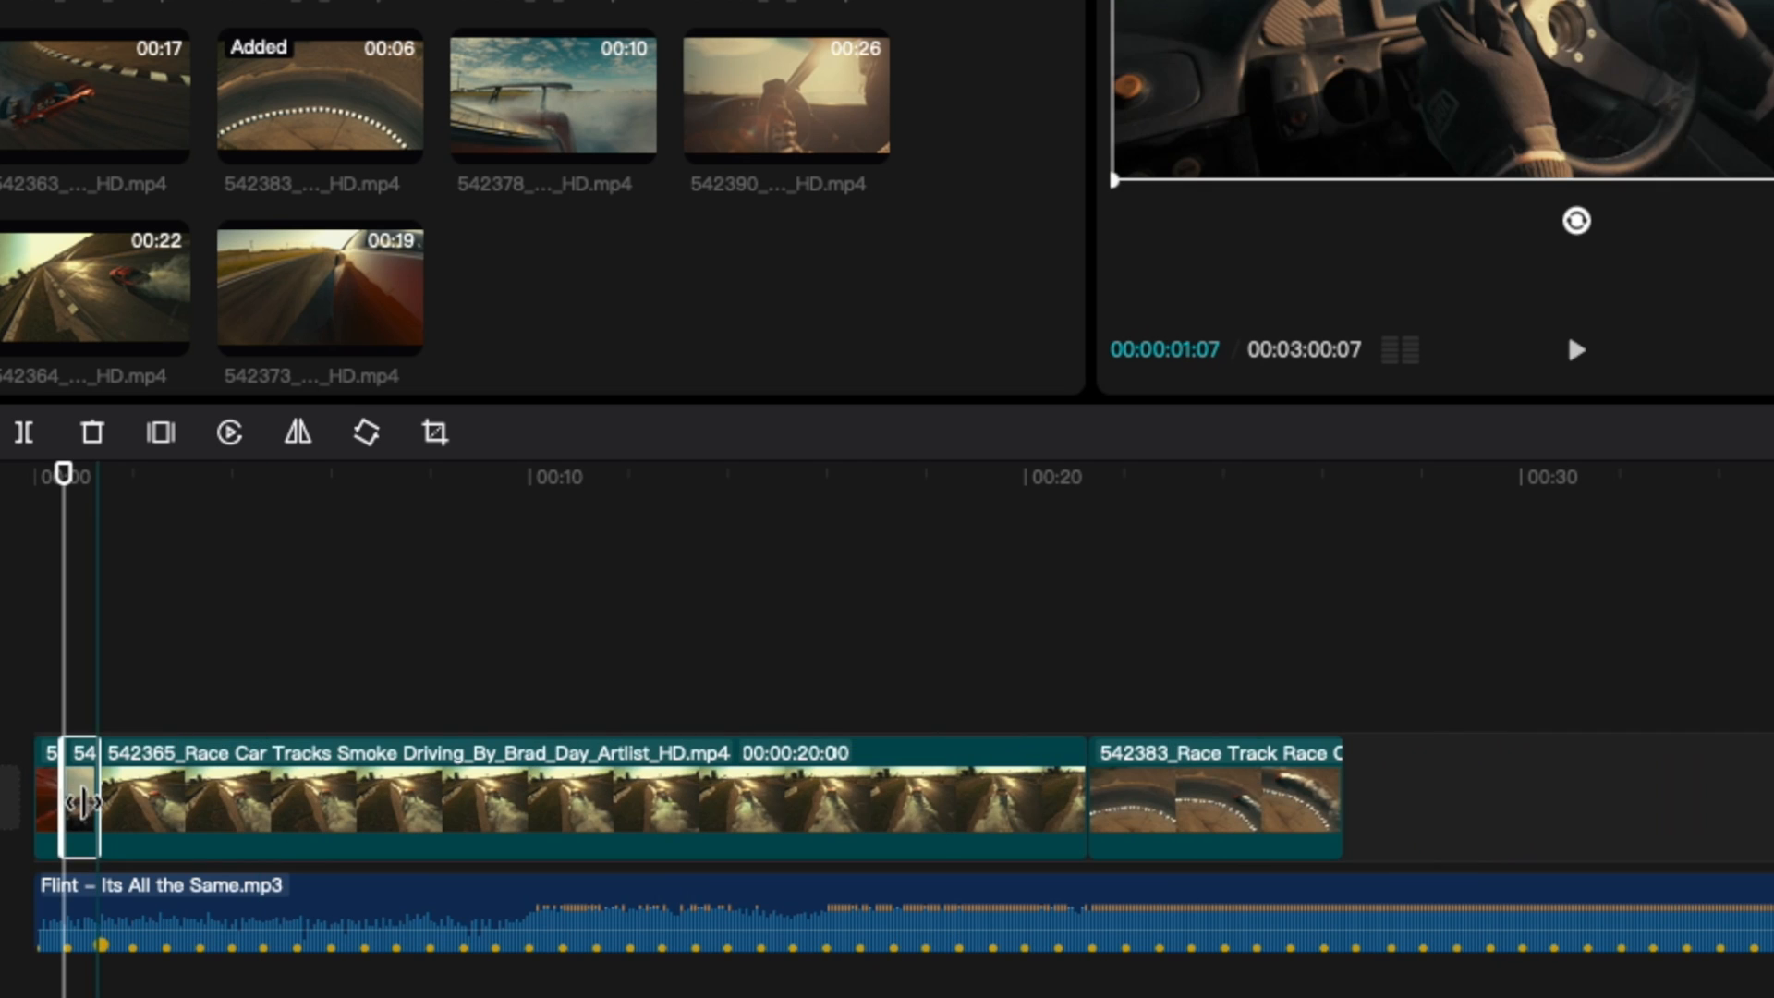
click(588, 792)
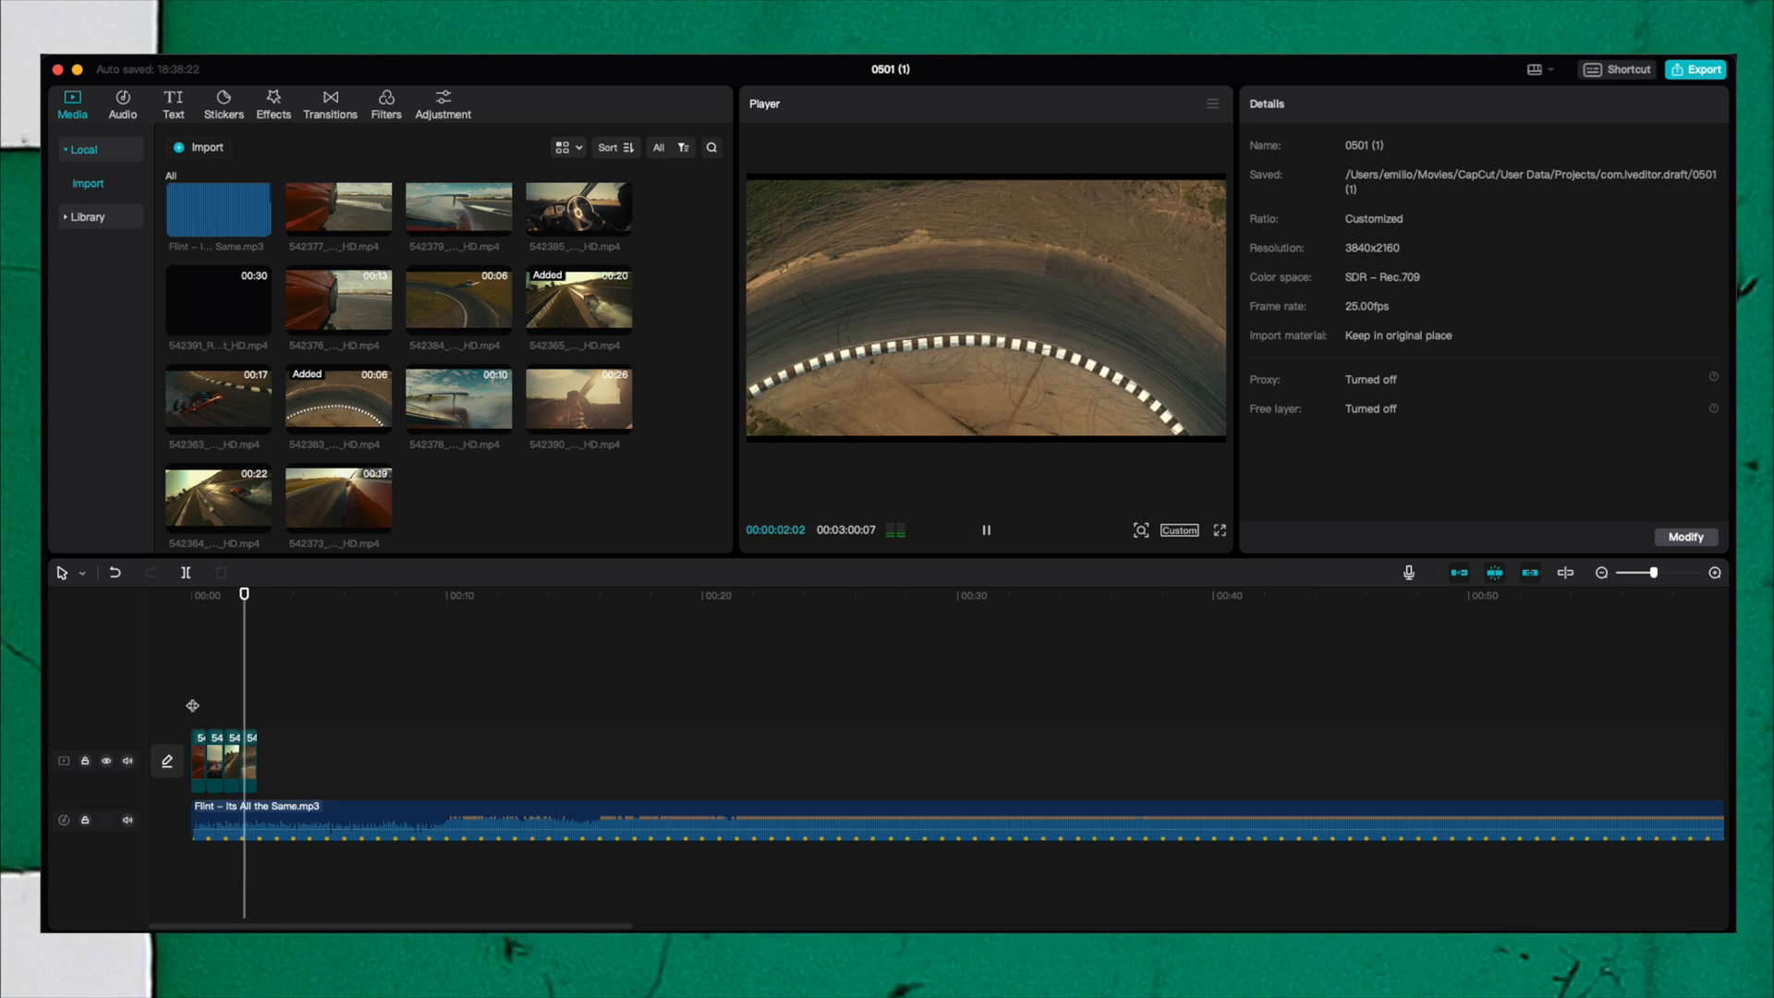
Select the 542378 Car Spoiler Smoke clip to show its Video properties.
click(210, 758)
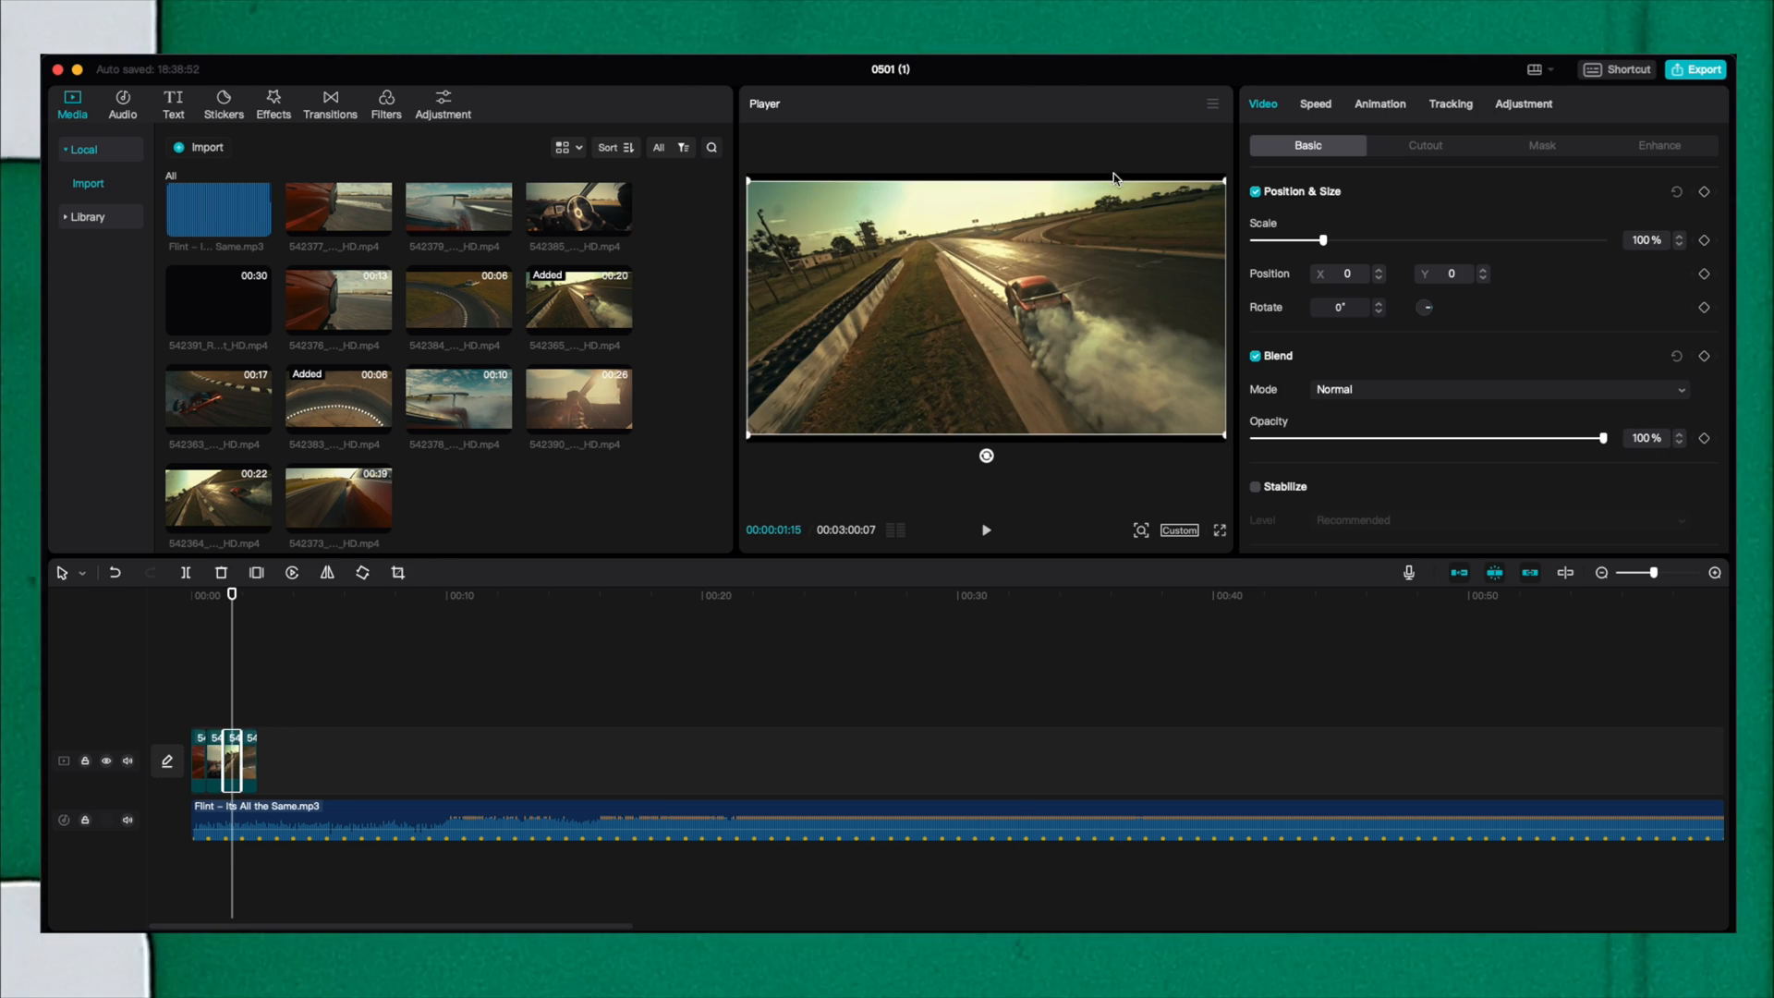
mouse_move(1224, 442)
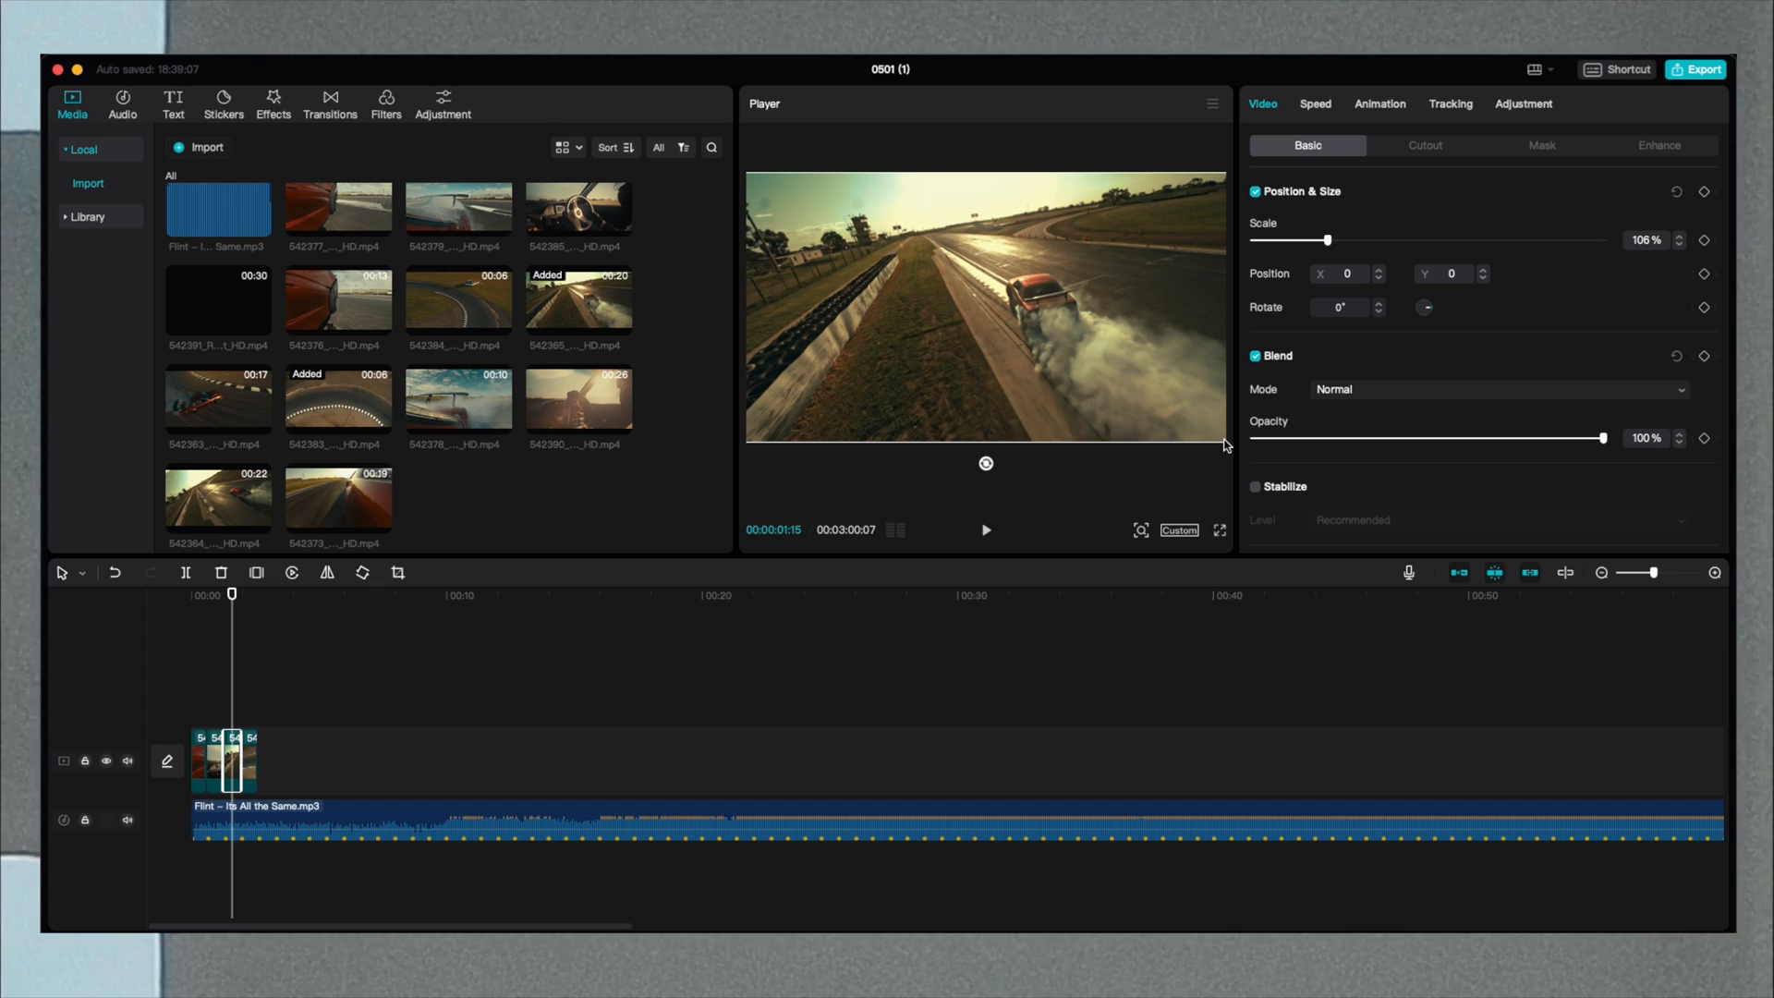
mouse_move(1011, 354)
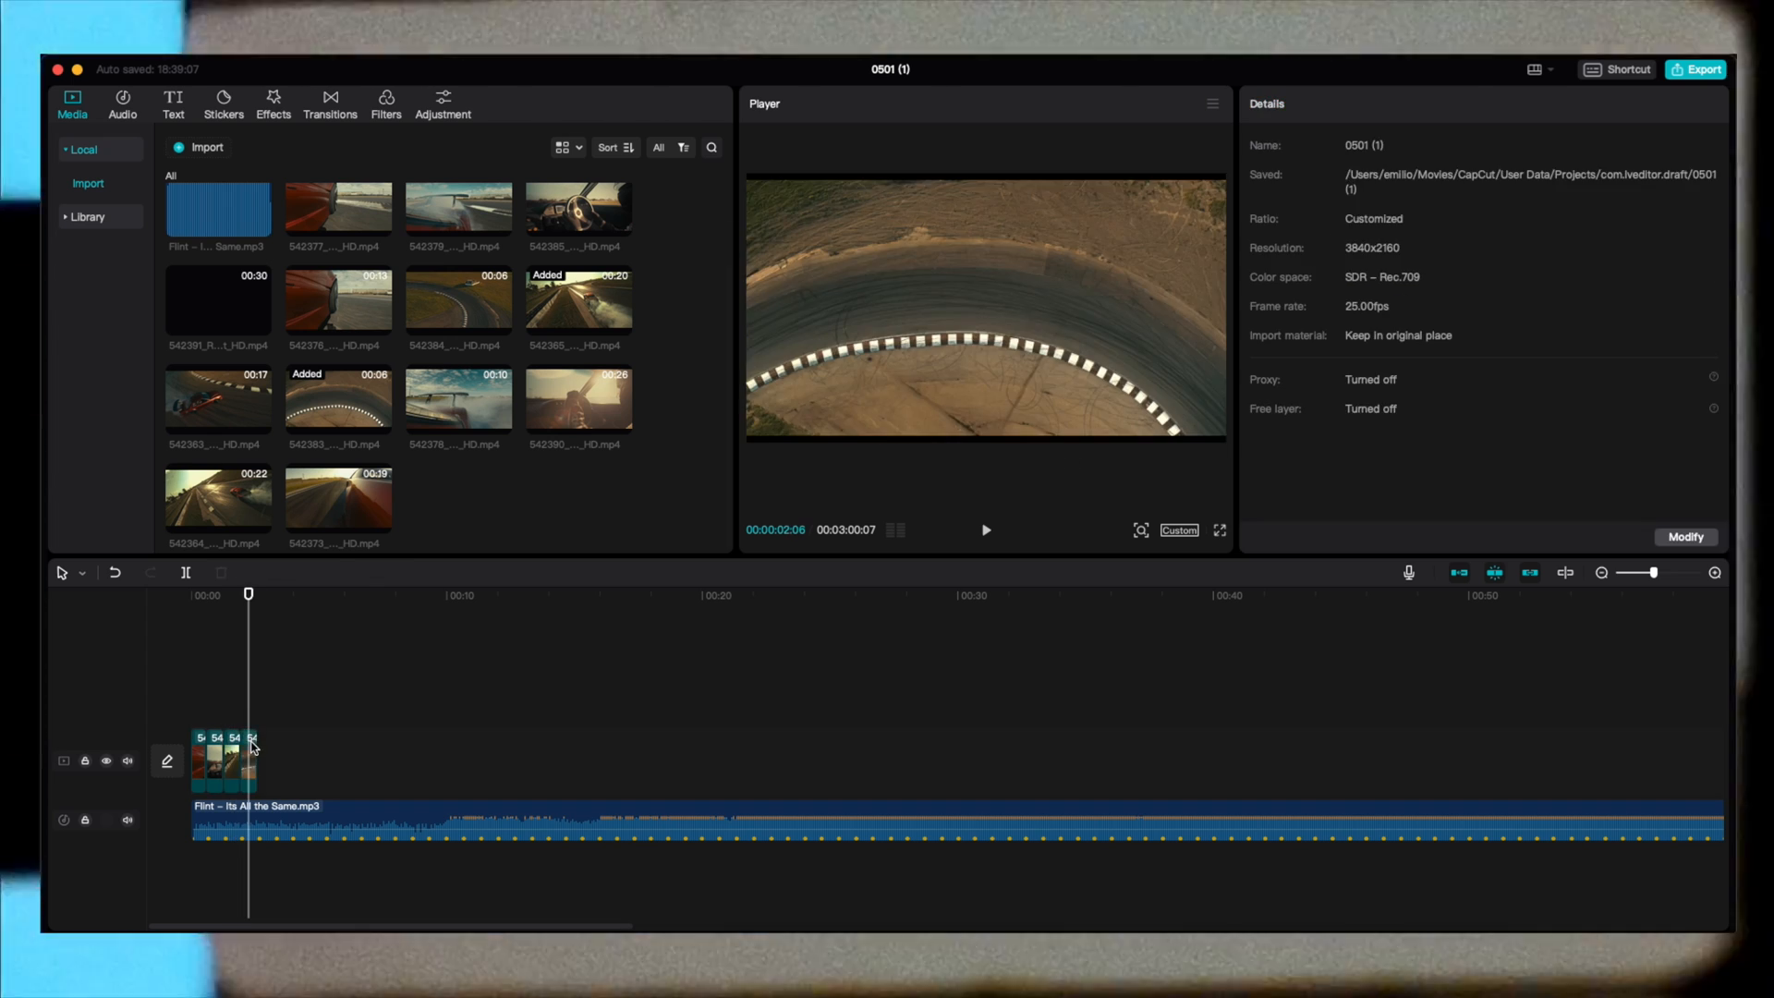
click(243, 757)
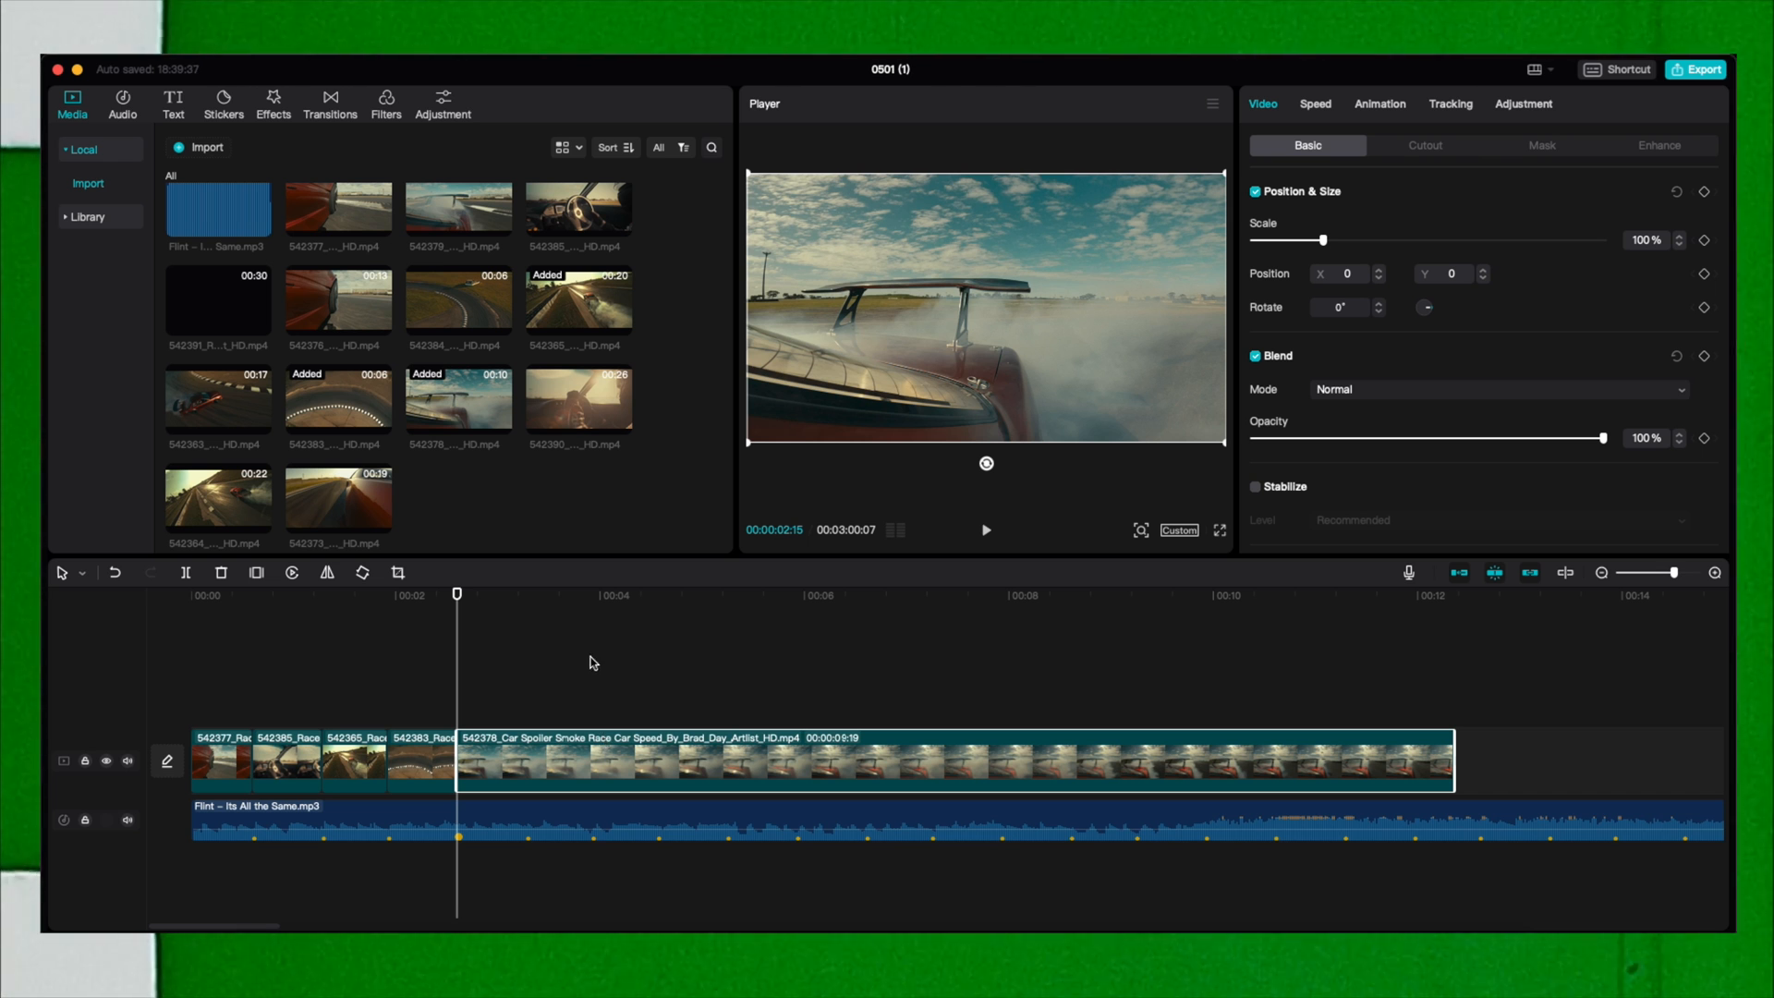
mouse_move(586, 656)
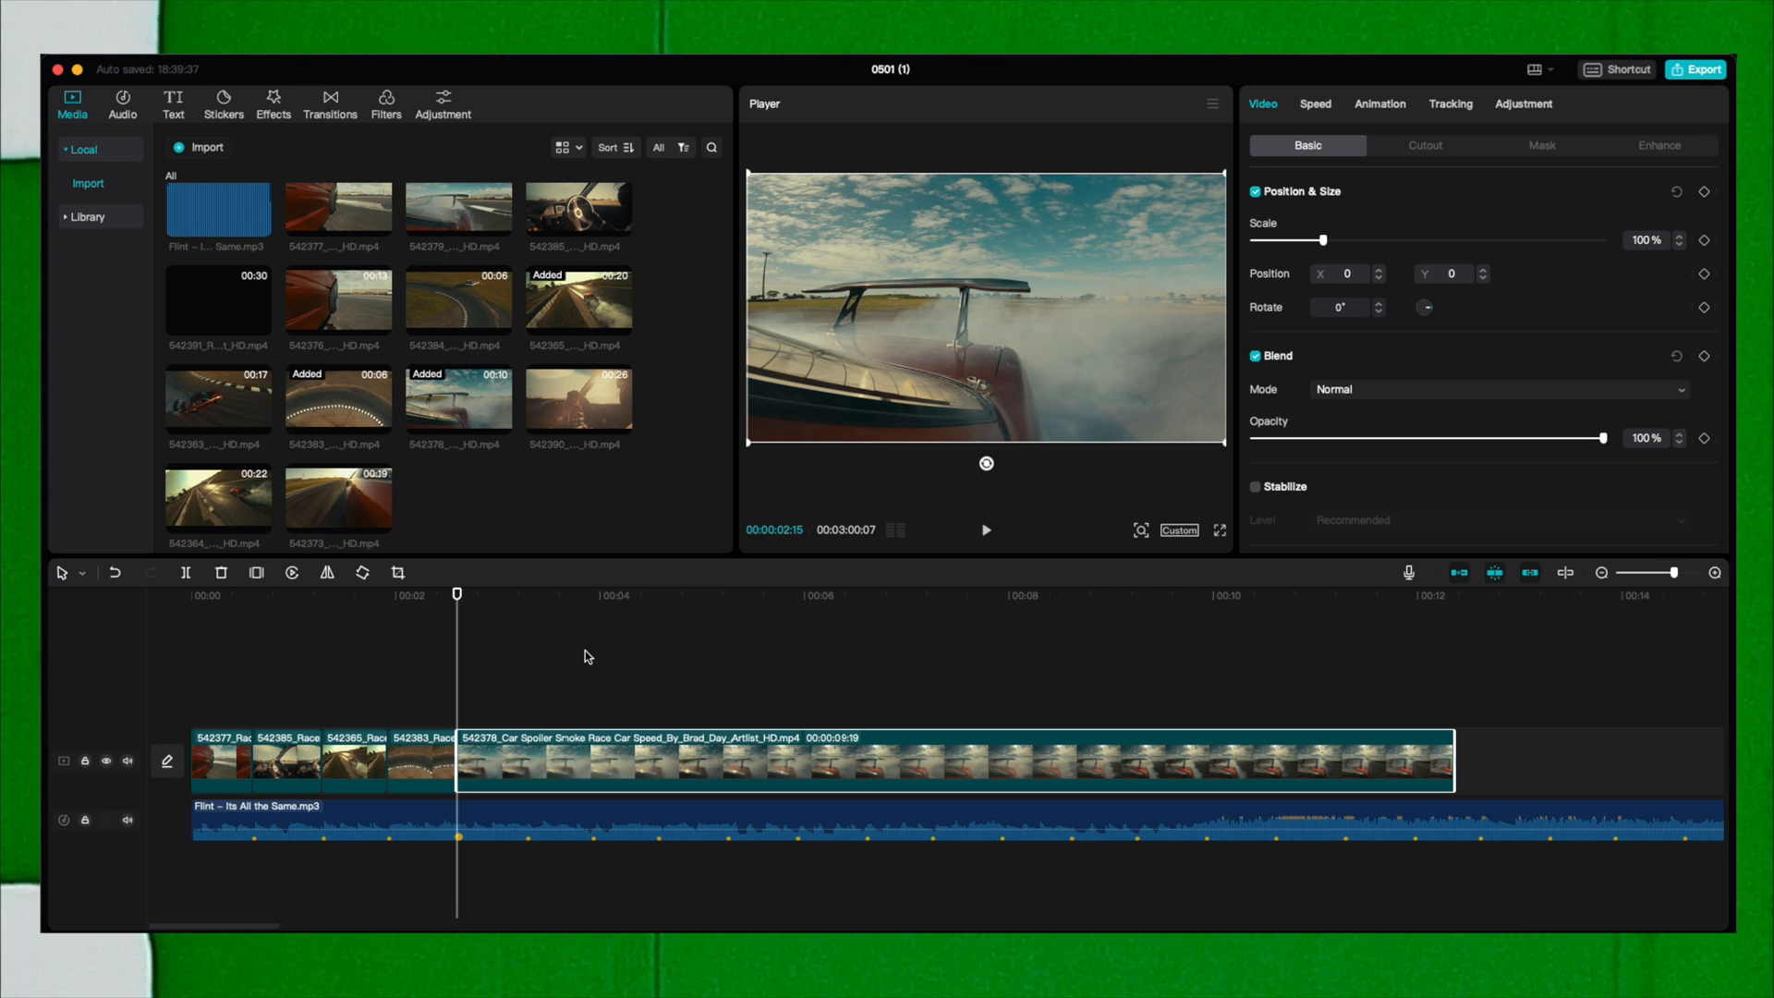
mouse_move(583, 650)
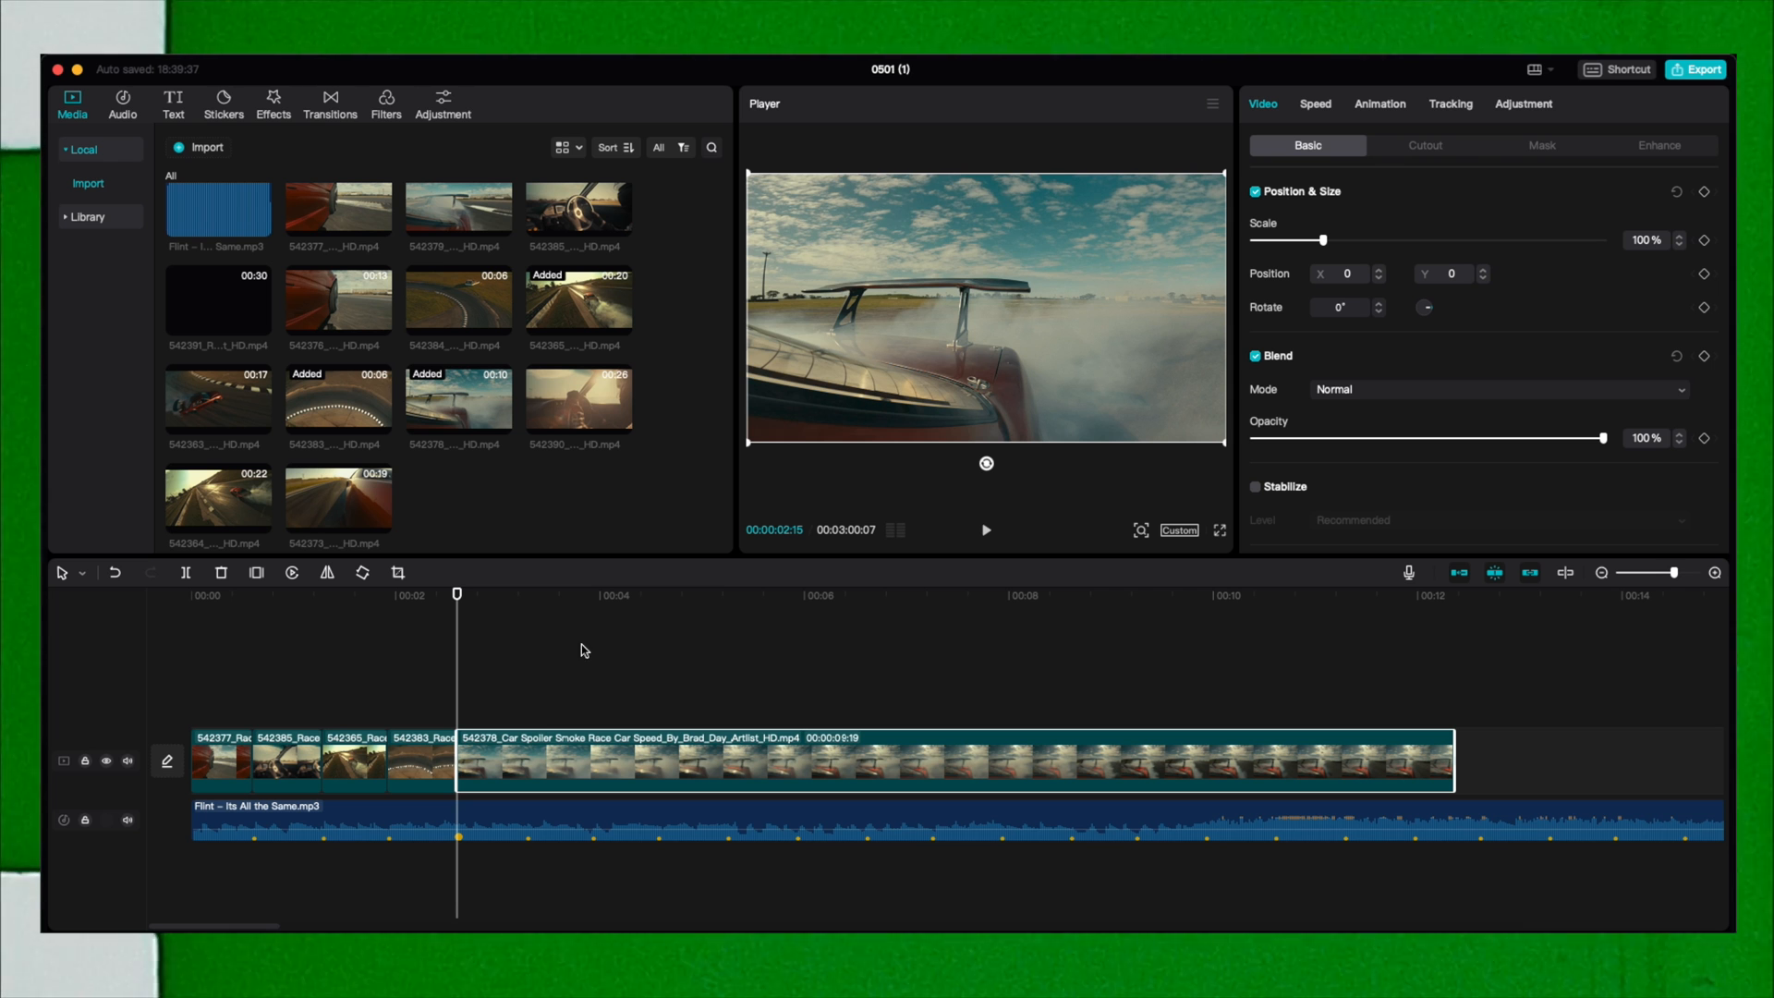
mouse_move(987, 428)
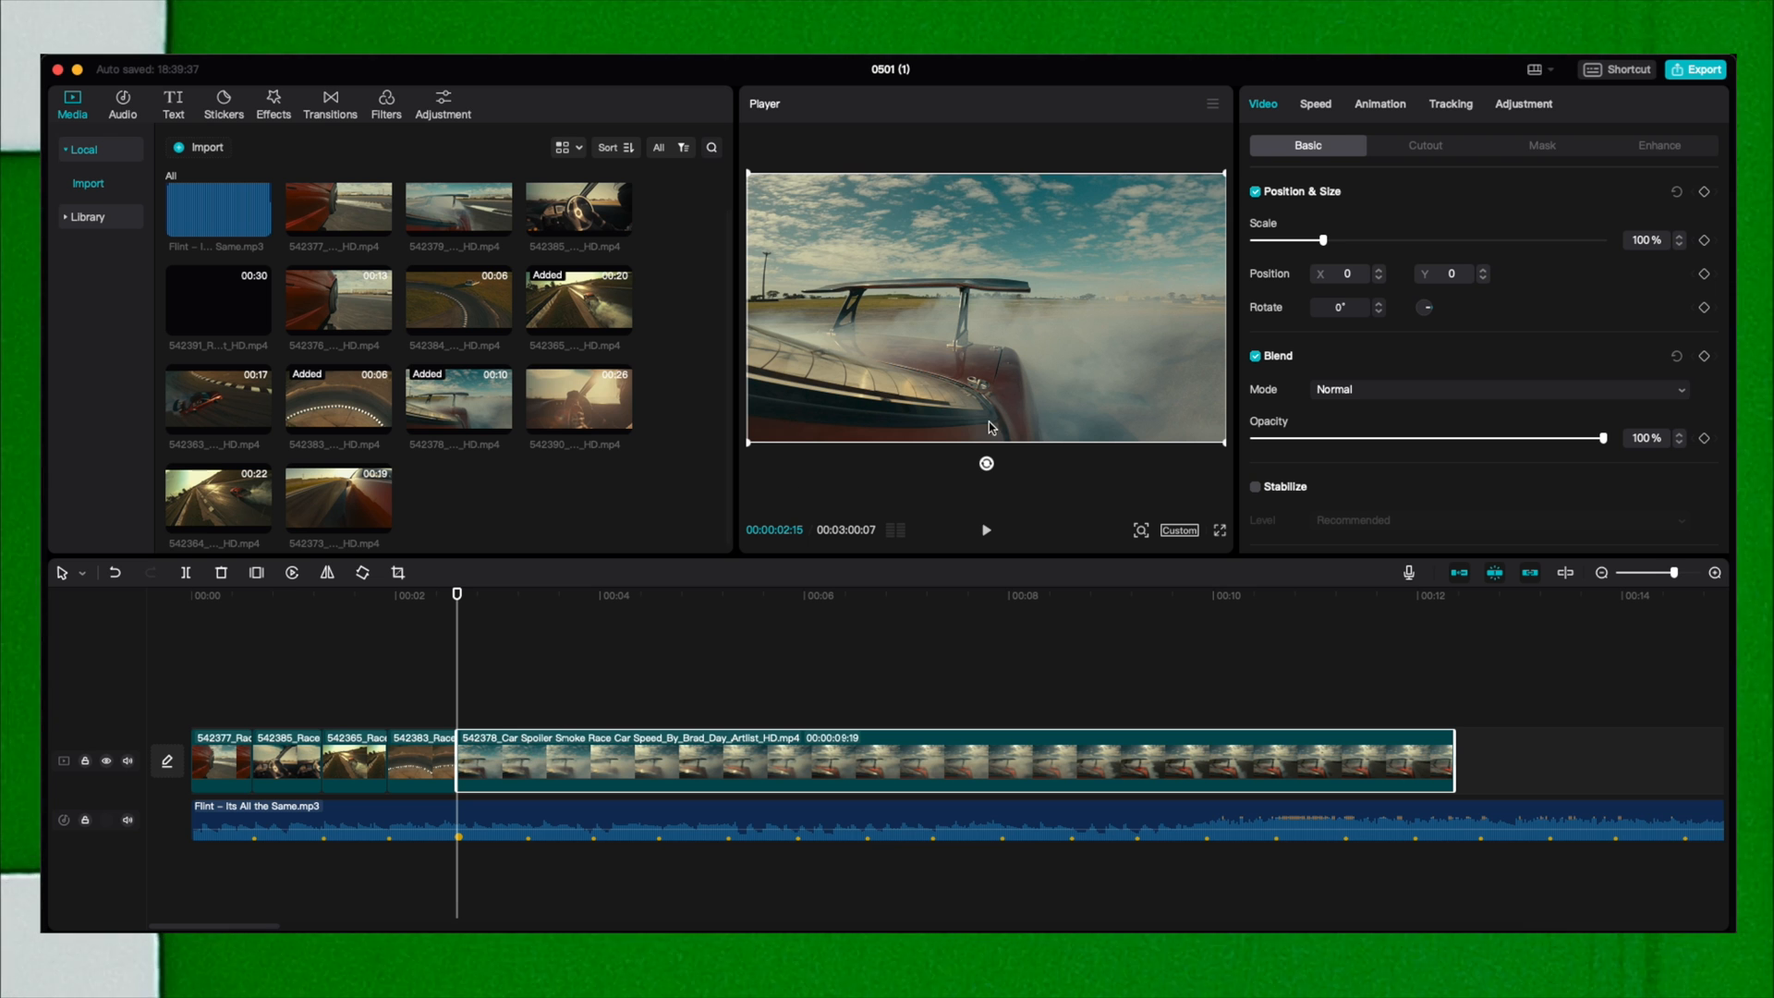
Apply the Bullet preset from Speed > Curve to the spoiler-and-smoke clip.
click(1314, 104)
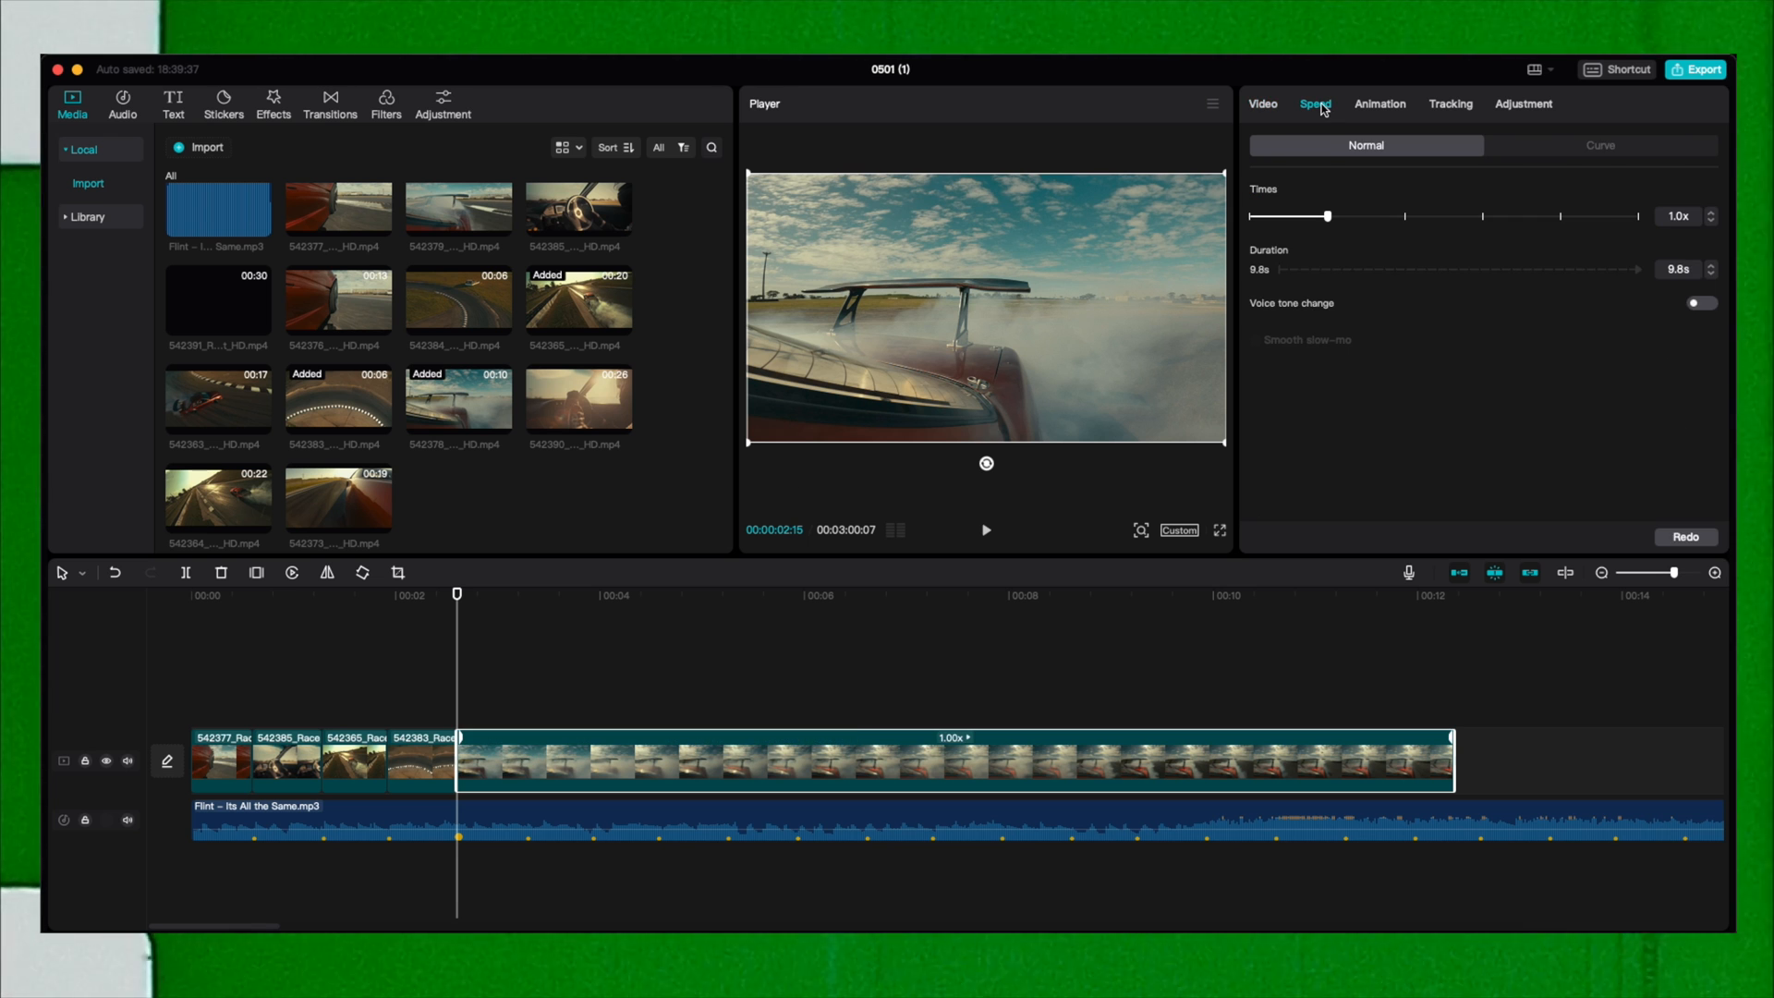
click(1598, 145)
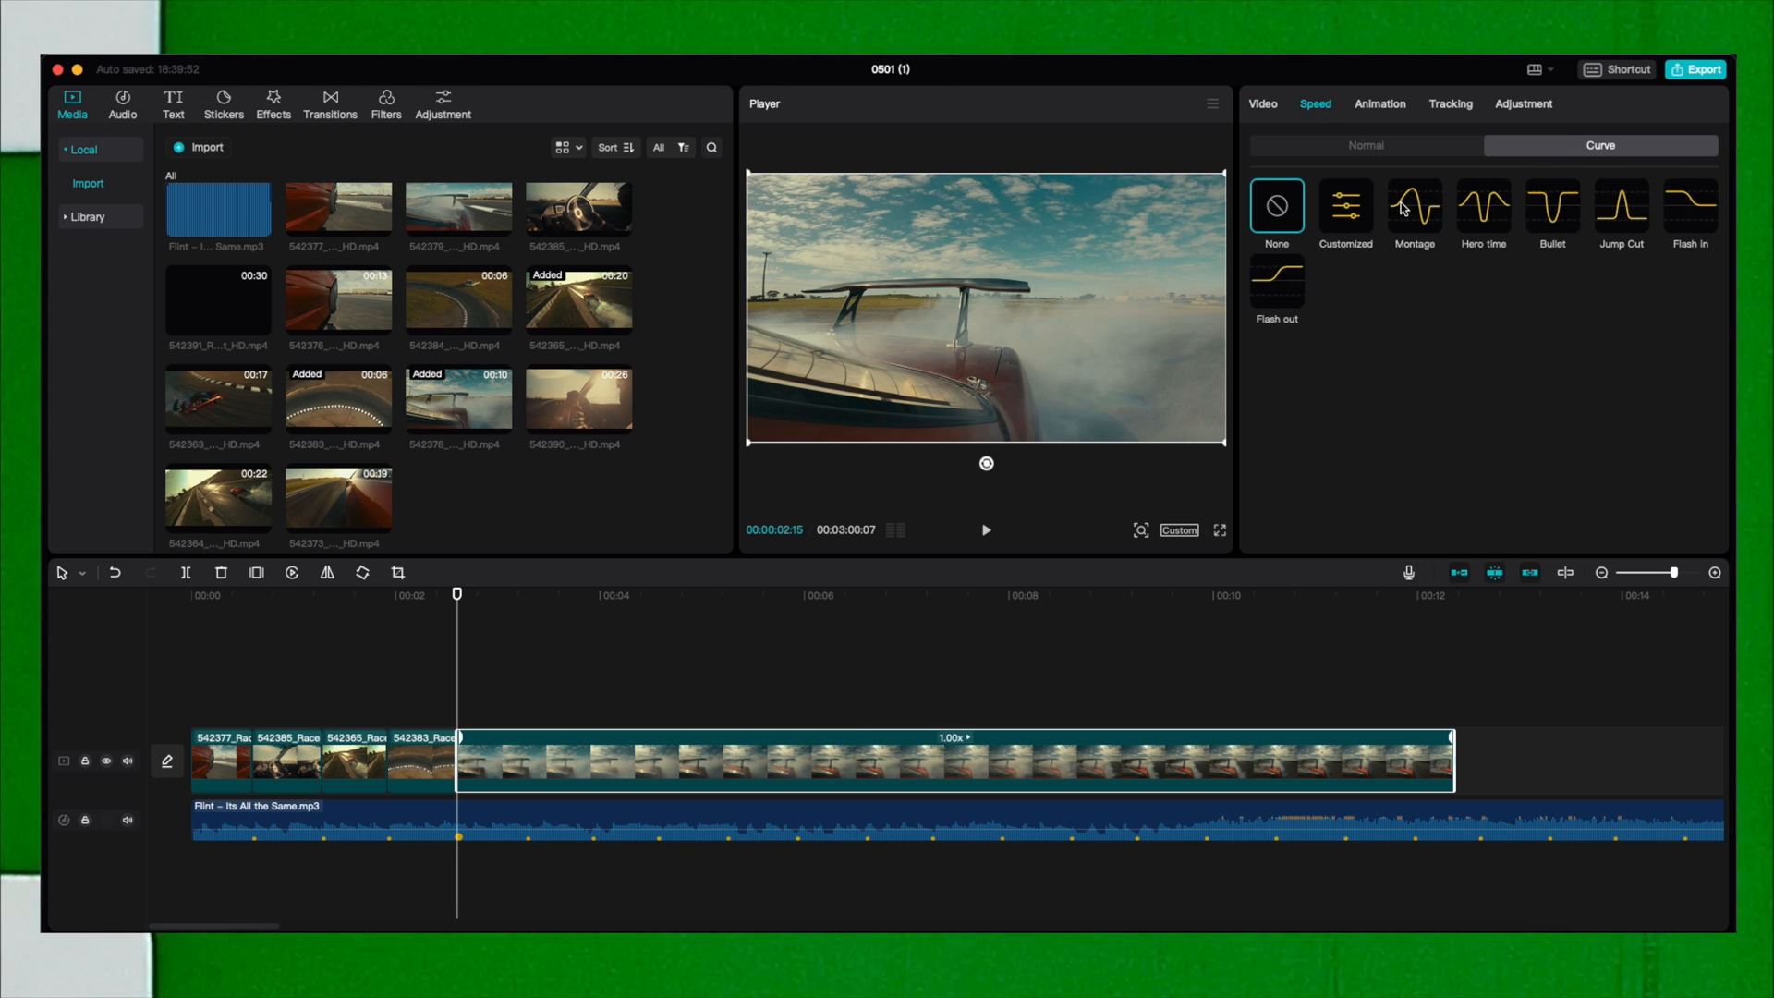
mouse_move(1400, 214)
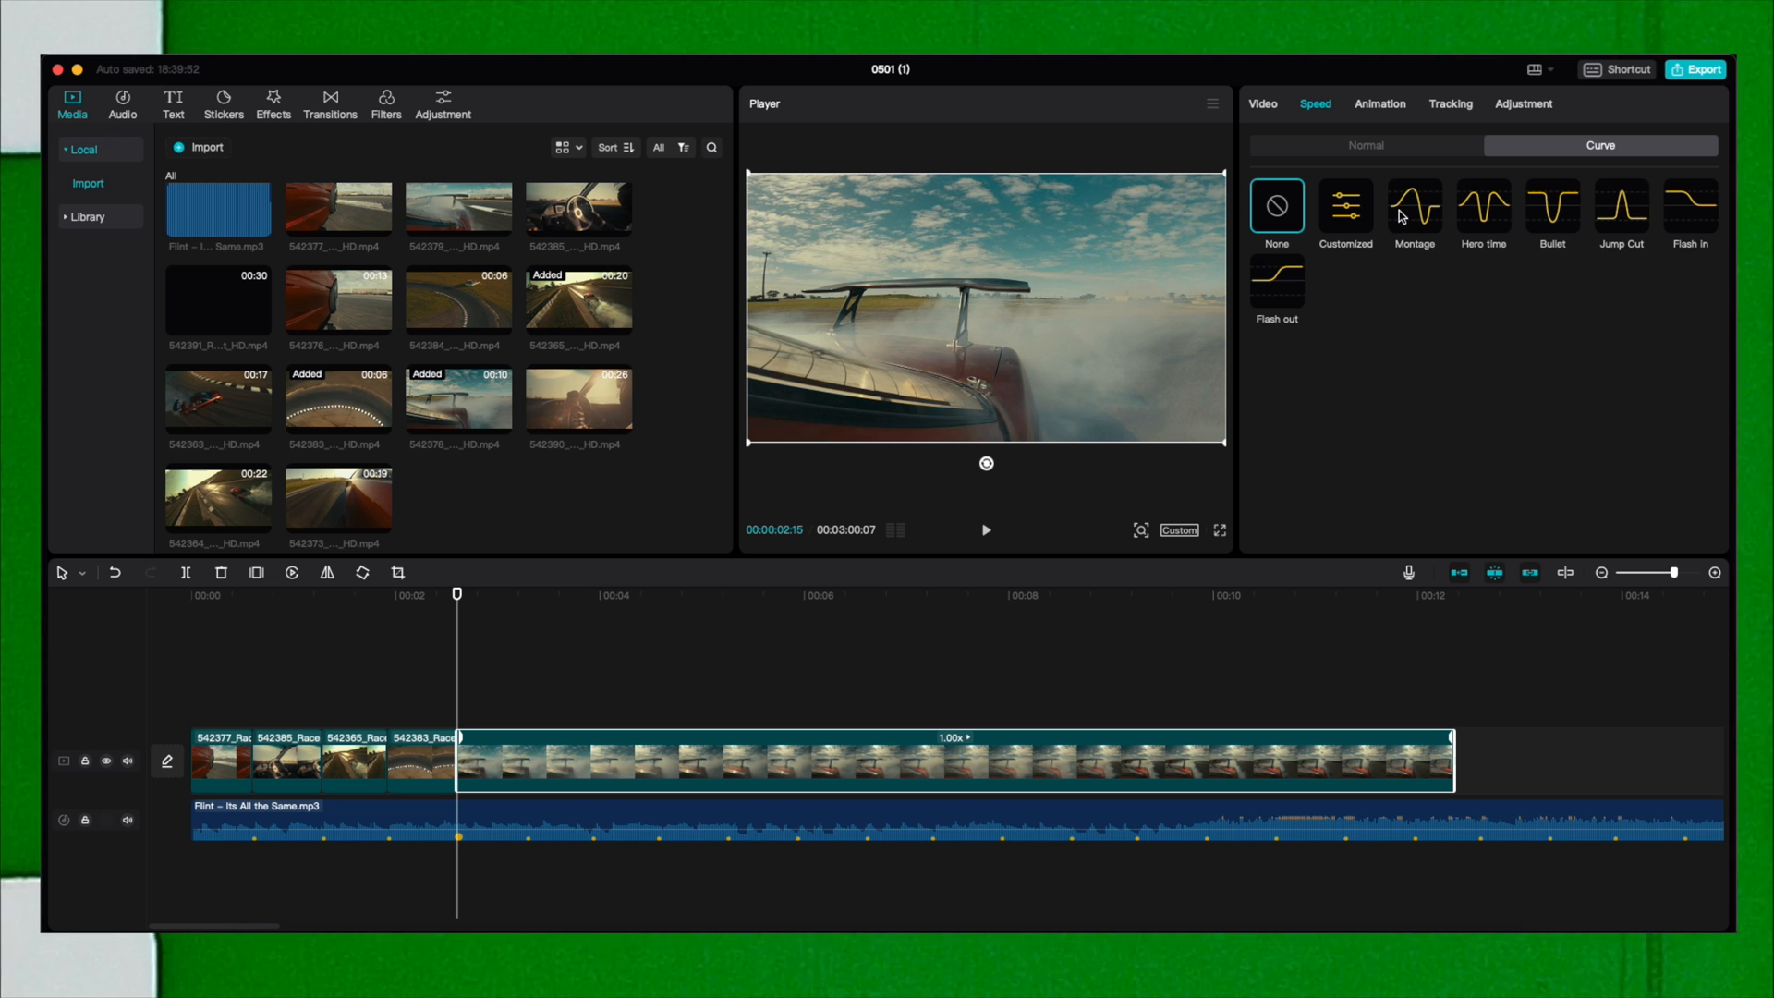
click(1552, 205)
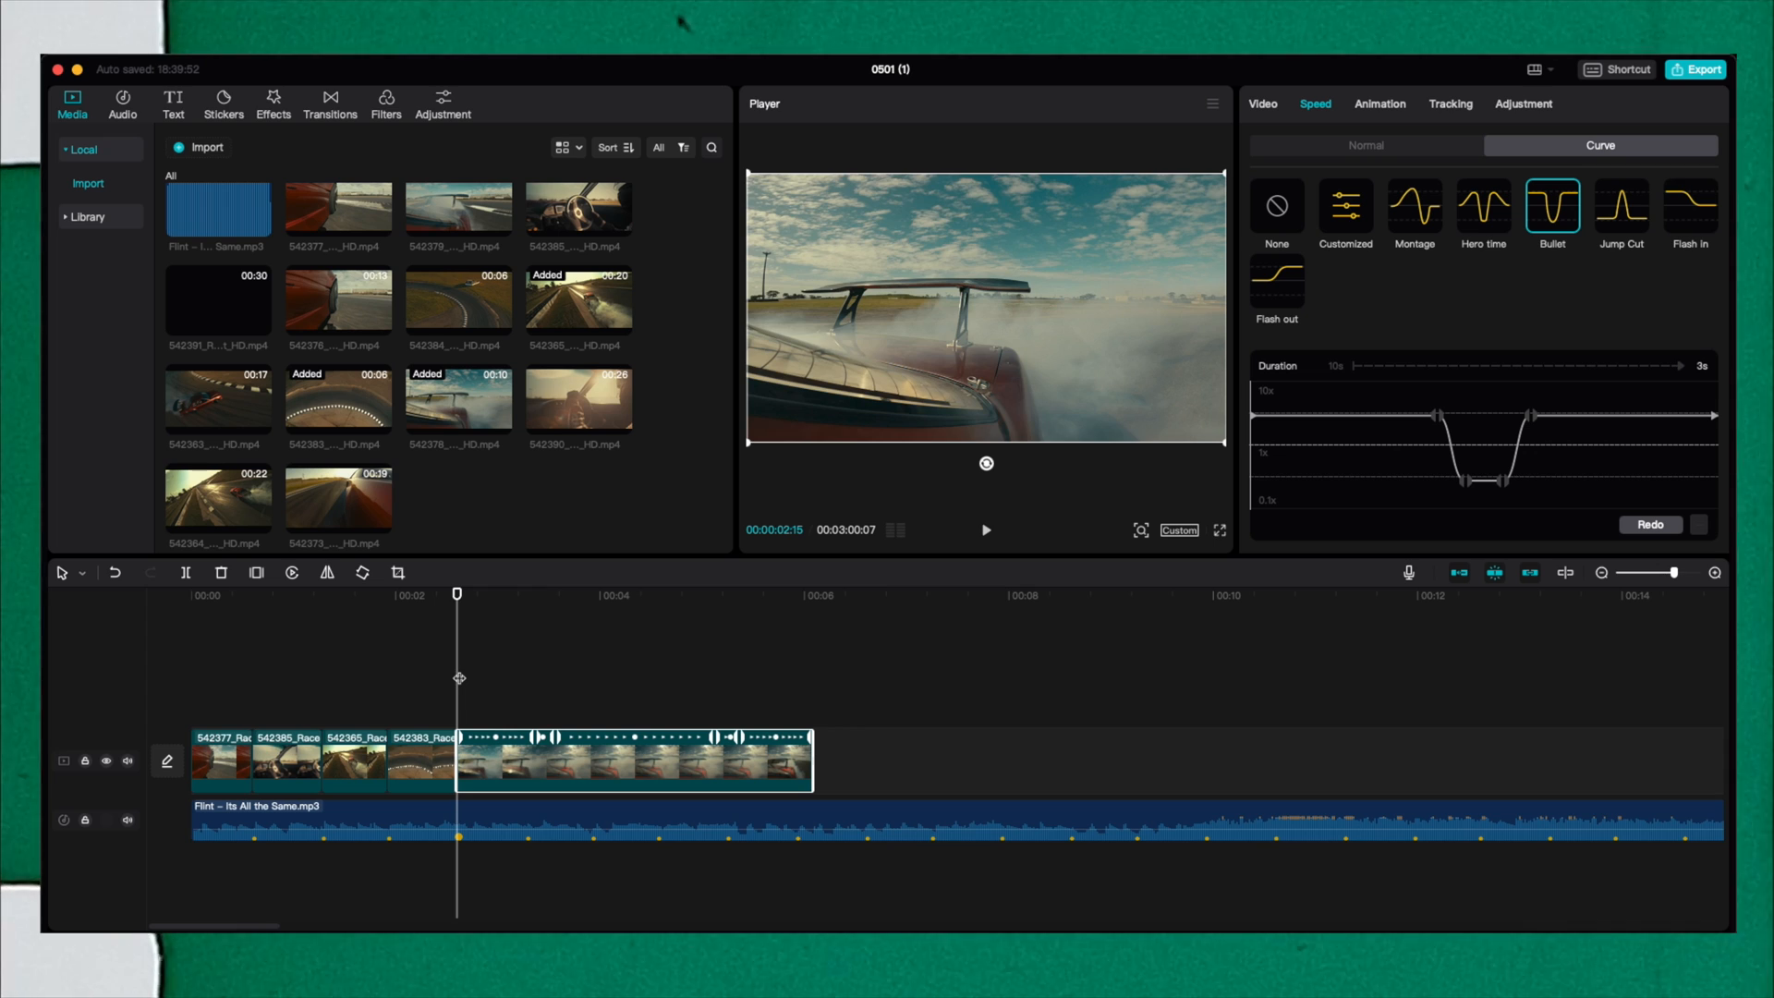
click(986, 529)
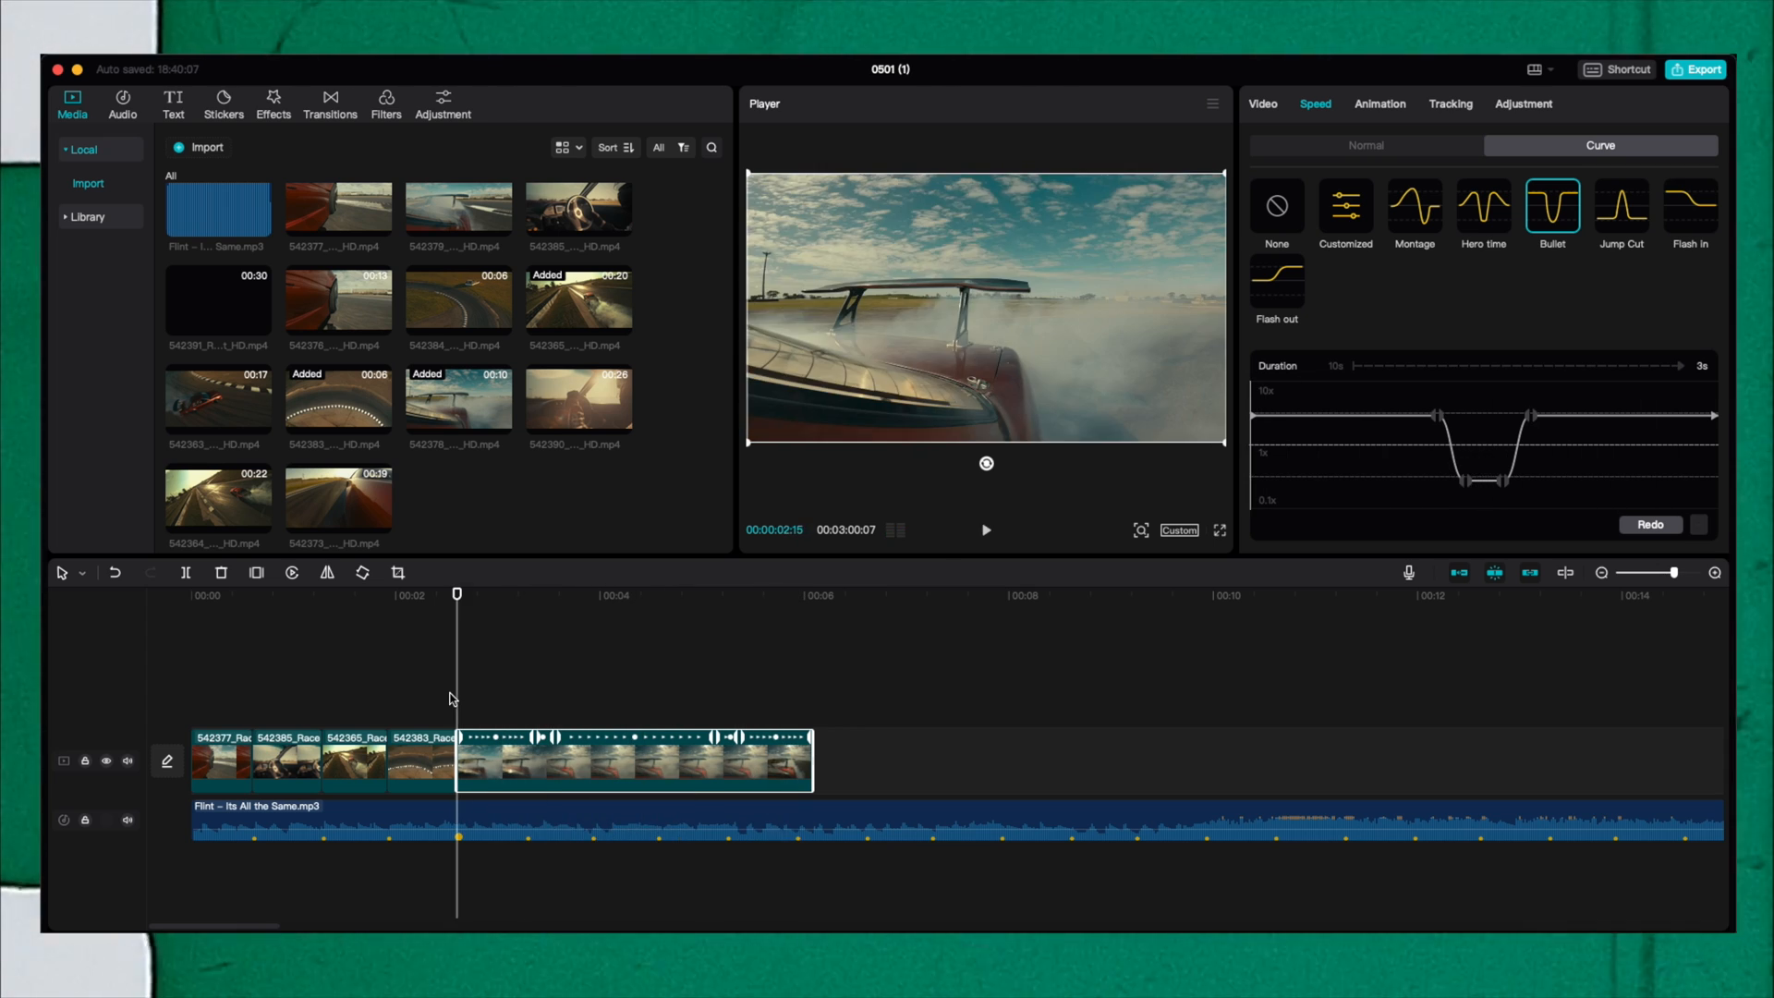
Apply a Customized speed curve, preview it, and shape its beat points into a slow-motion dip.
click(1345, 207)
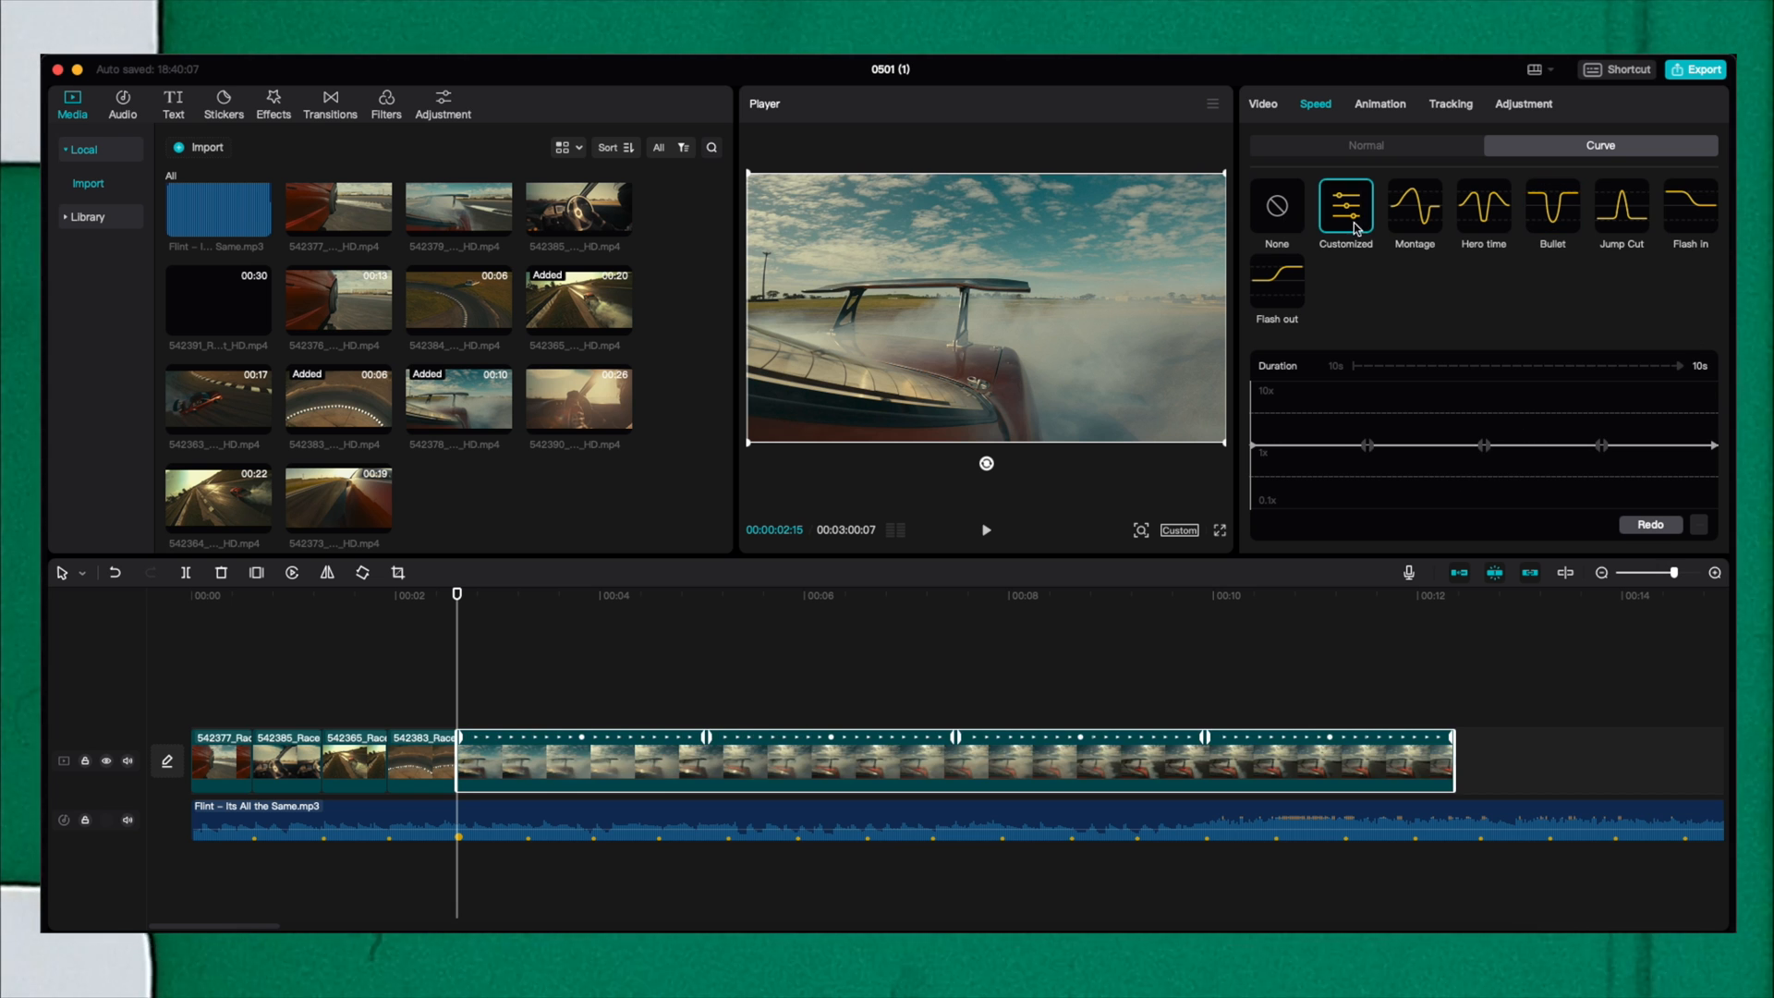
mouse_move(661, 697)
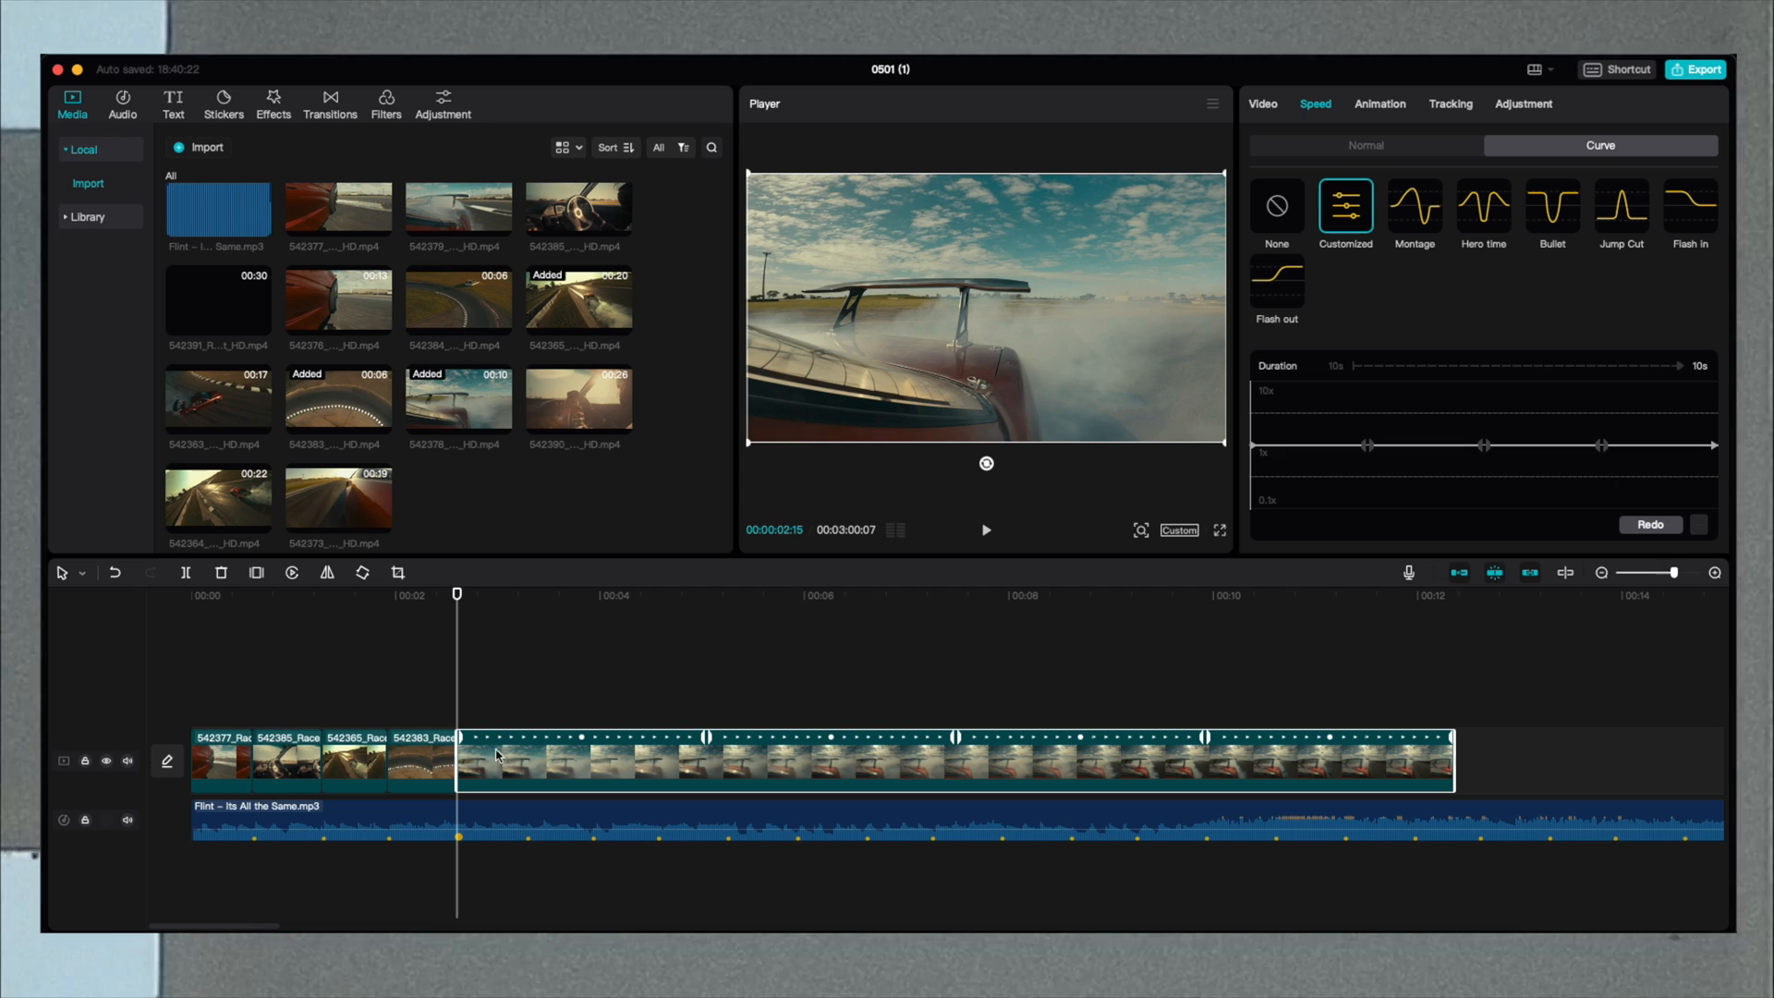
click(984, 529)
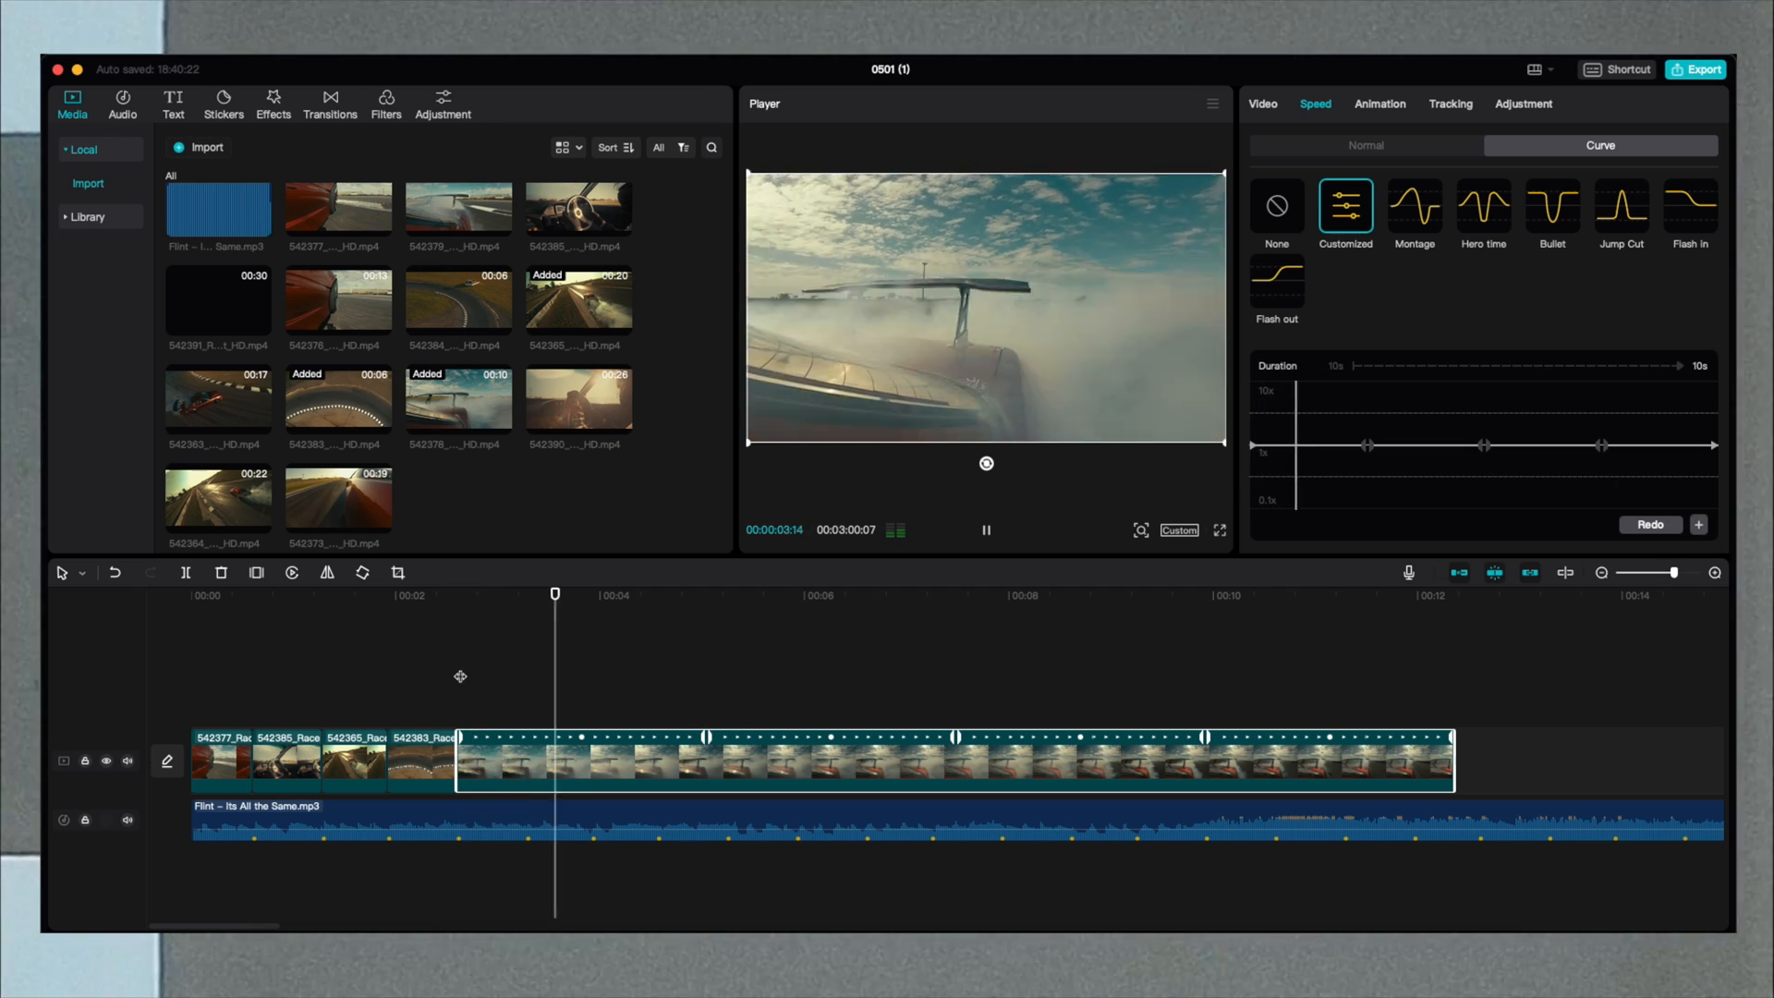
click(984, 529)
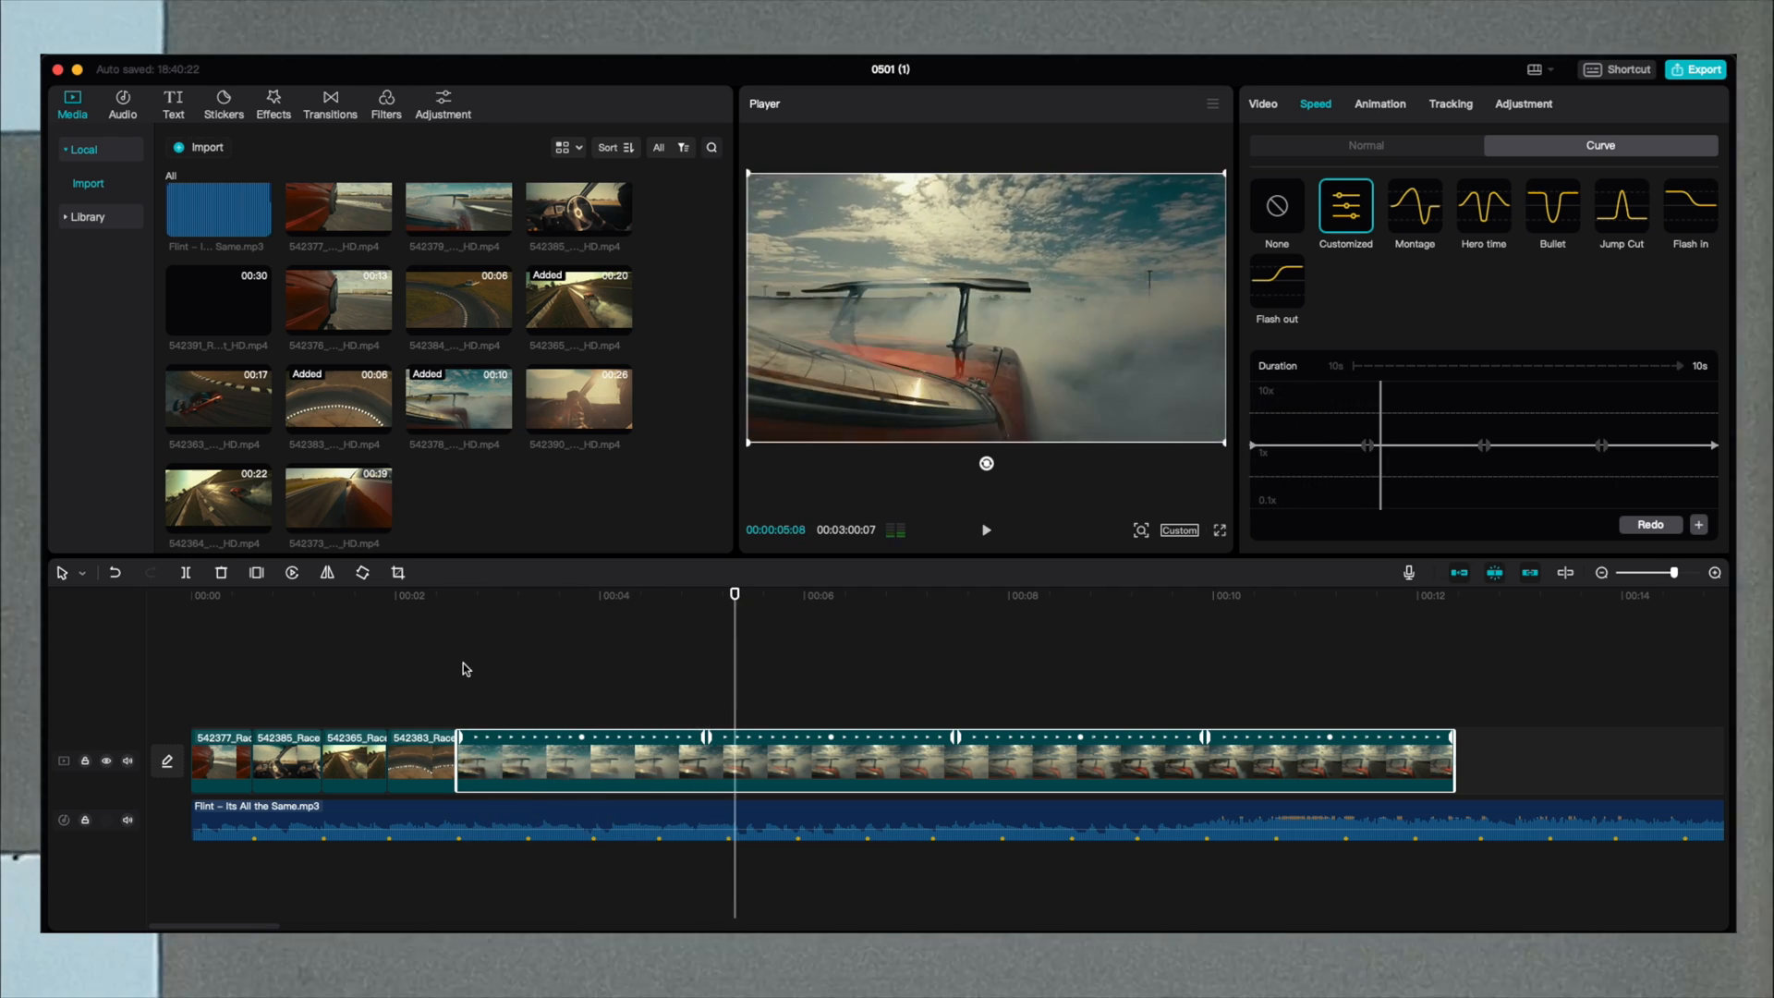
click(984, 529)
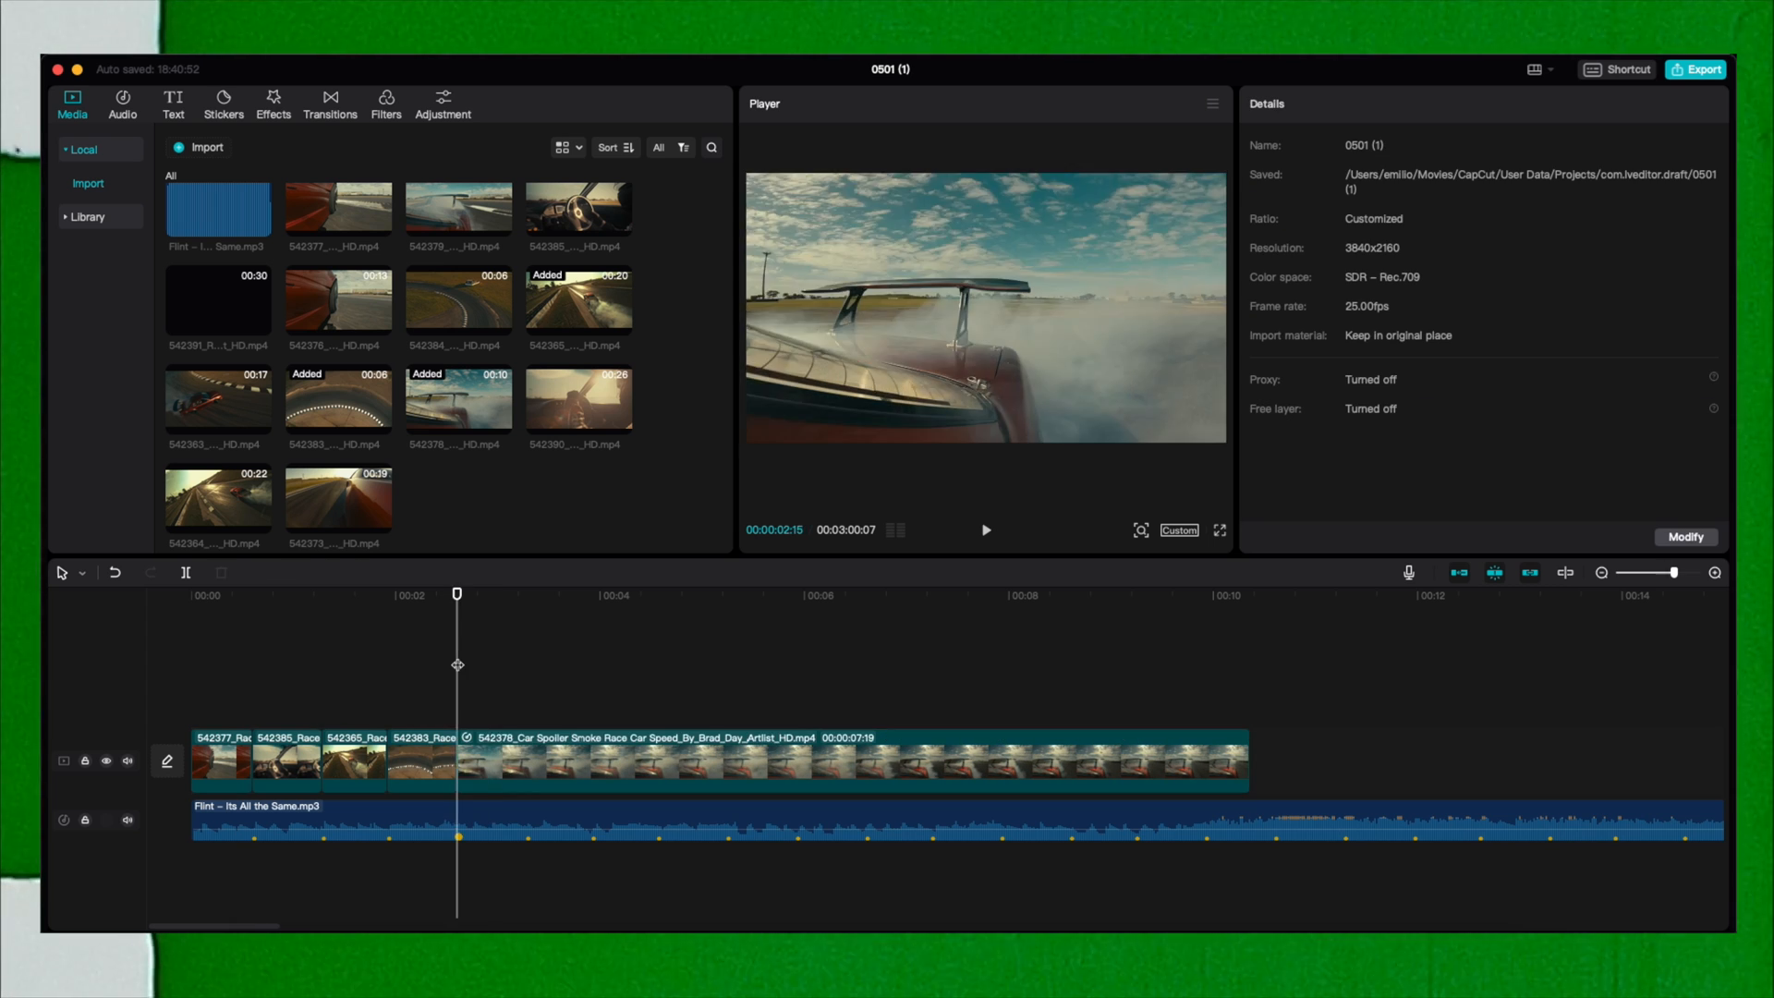
click(848, 761)
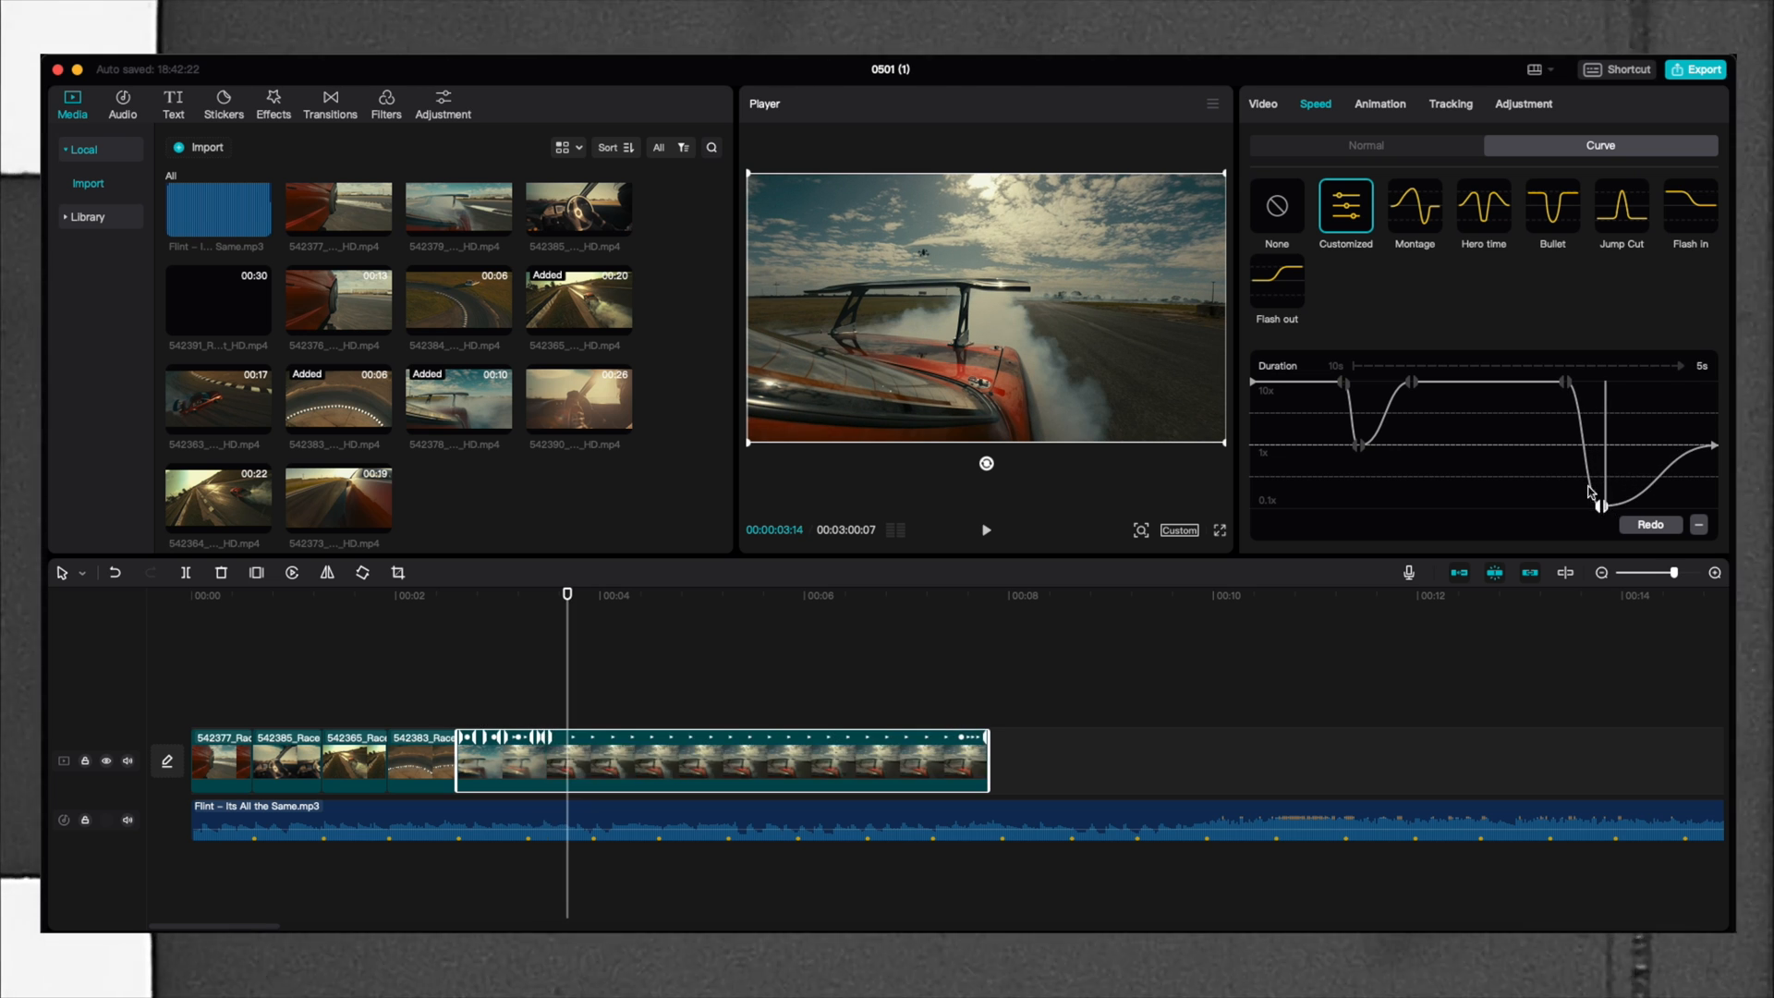
mouse_move(1301, 409)
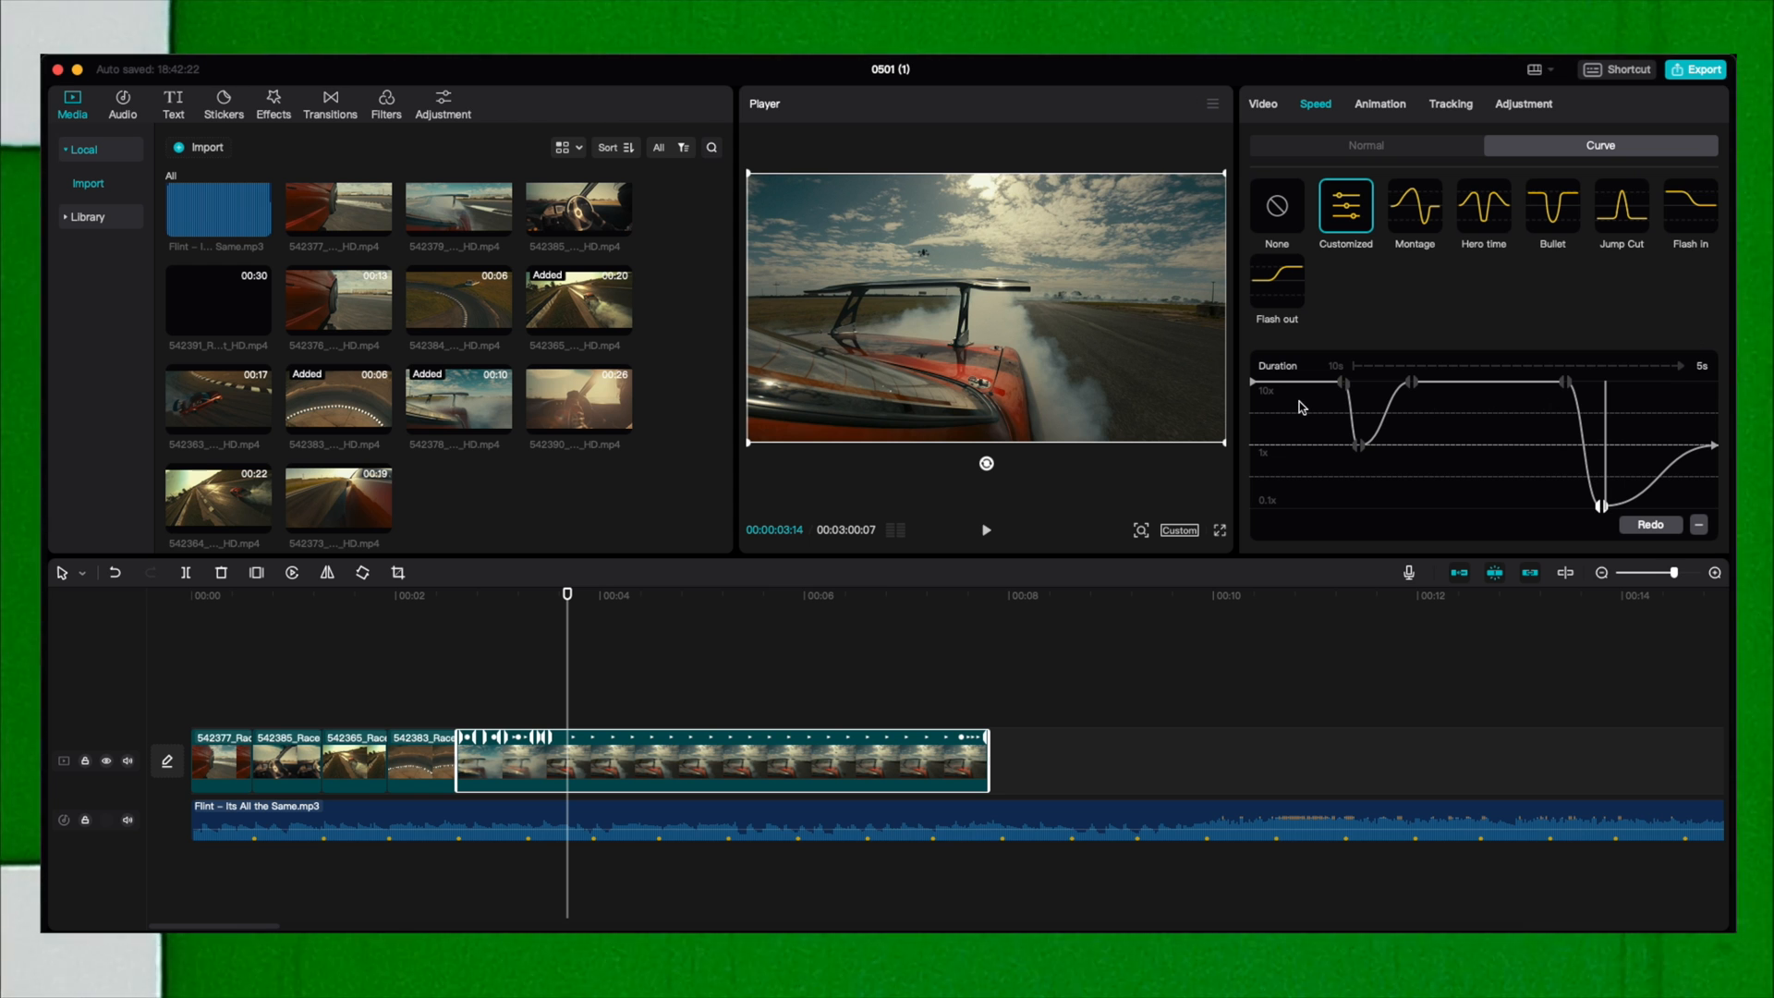
click(984, 530)
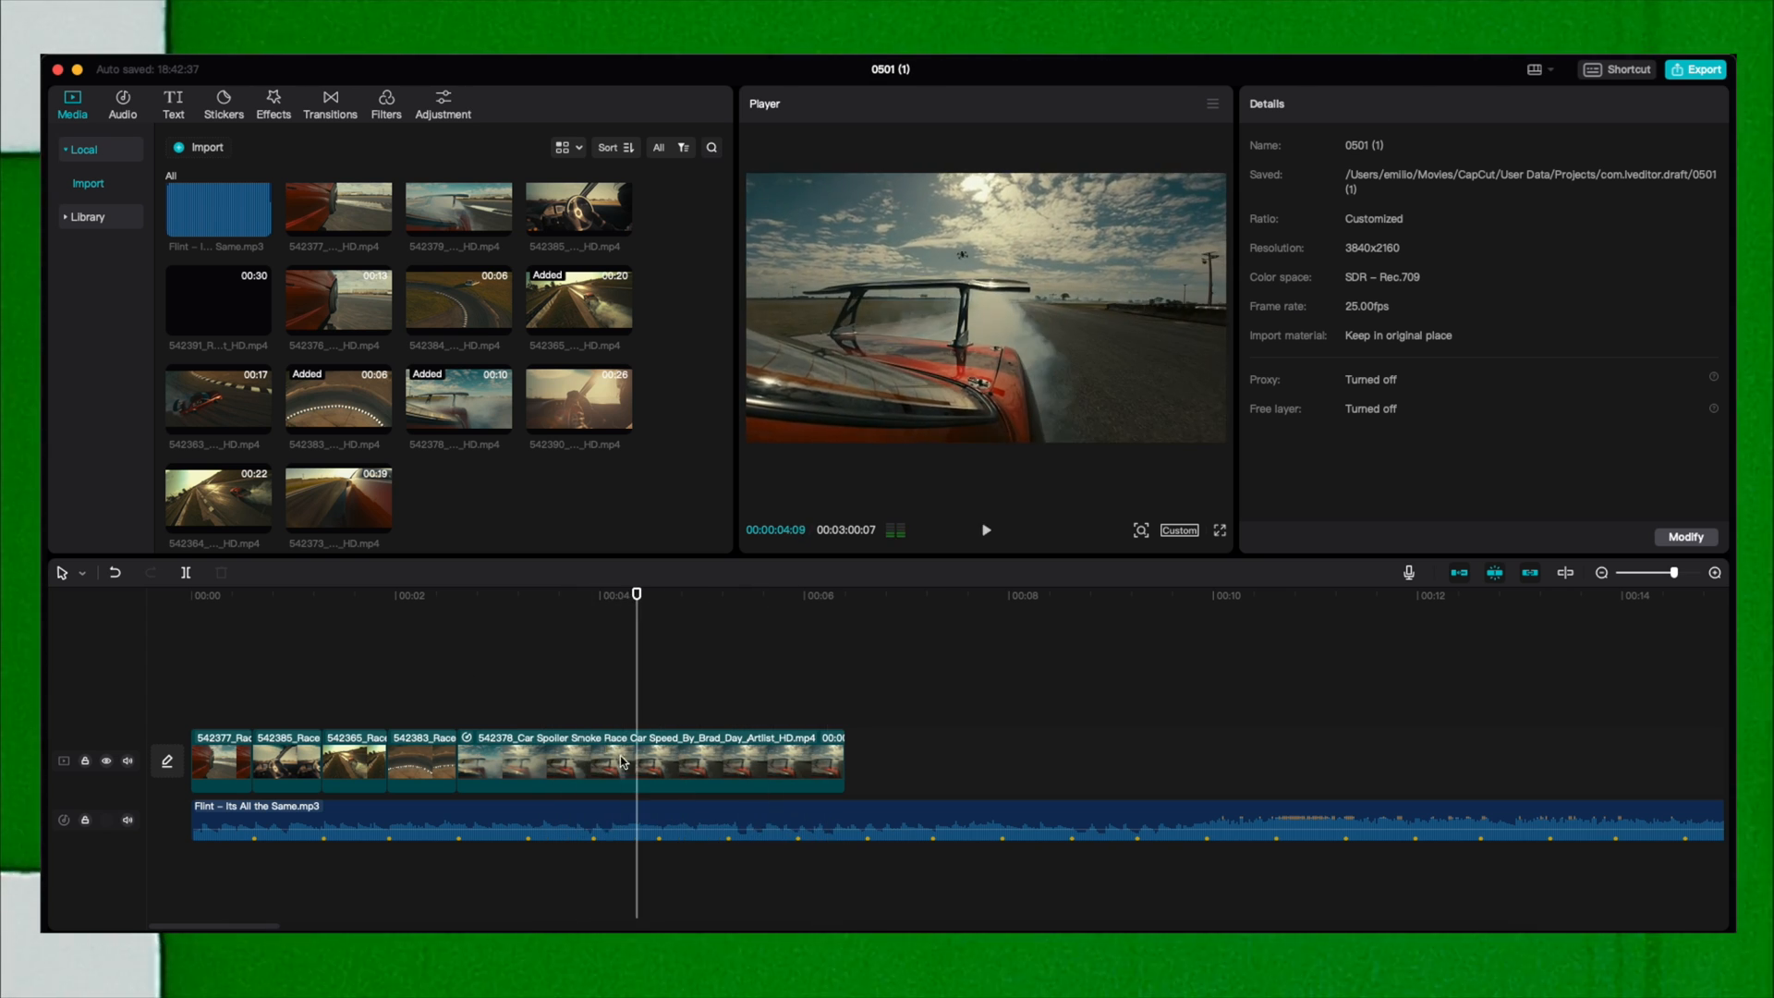
Enable Smooth slow-mo with Frame blending on the smoke clip.
click(650, 758)
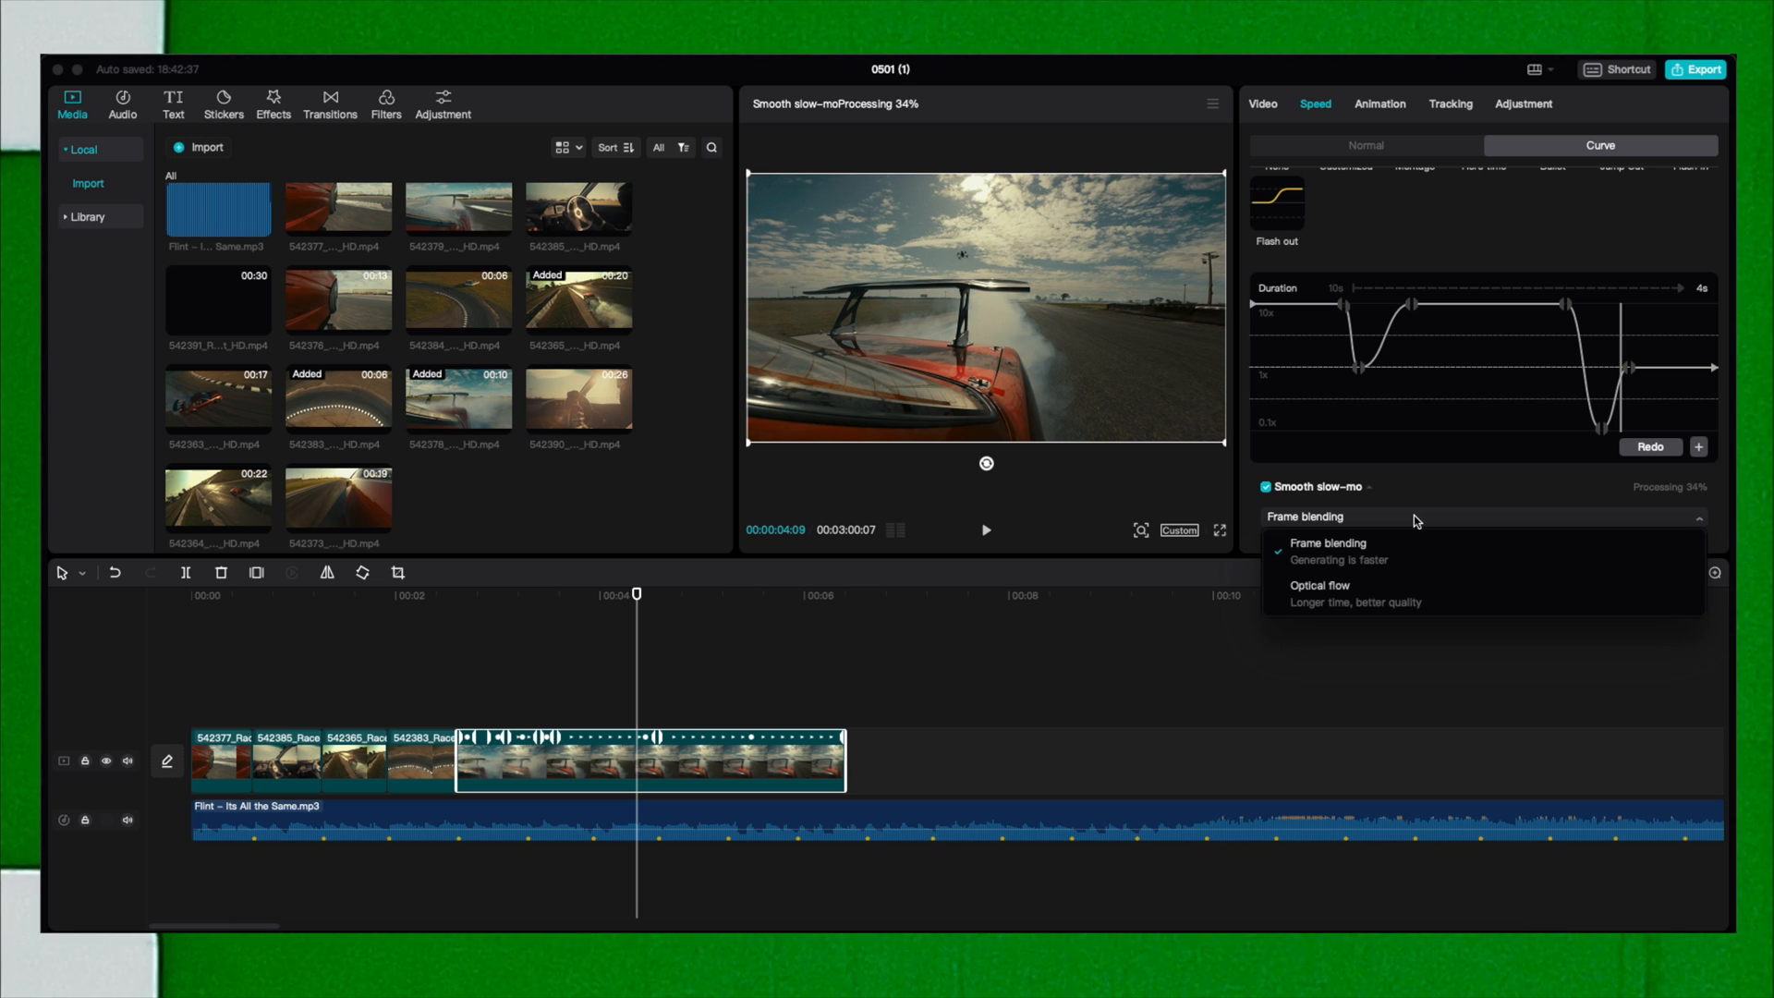
mouse_move(1401, 594)
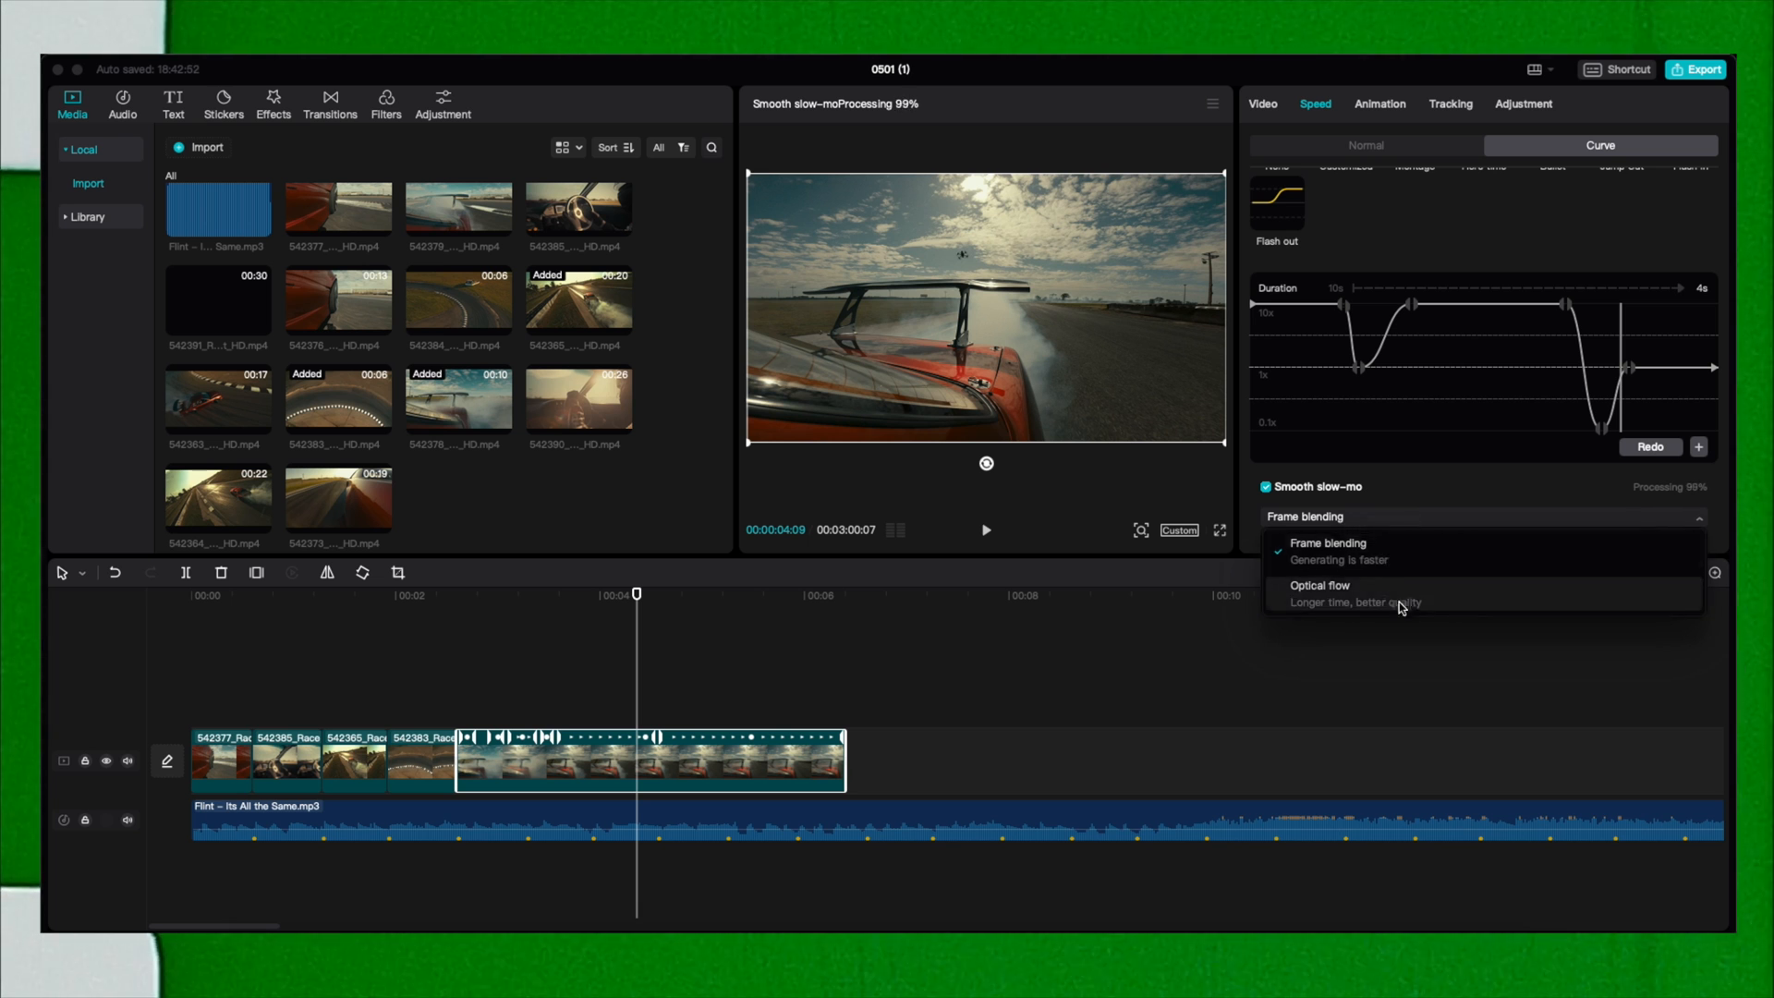
click(1326, 543)
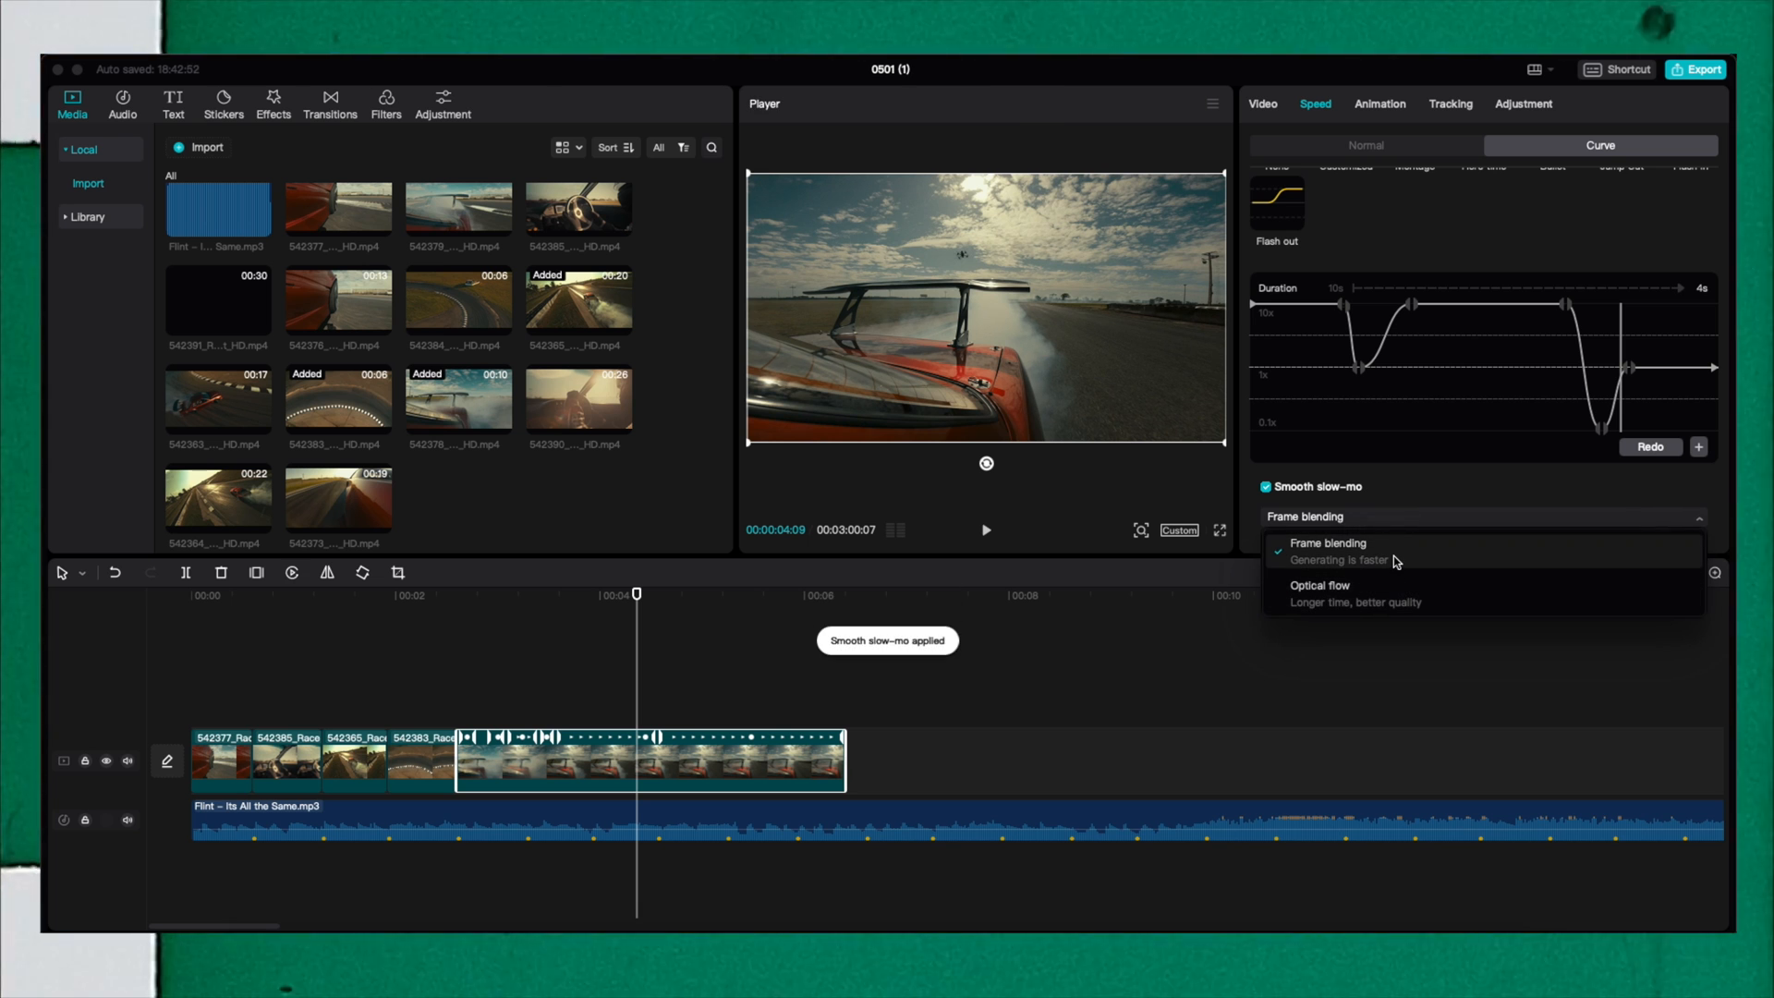
click(1319, 589)
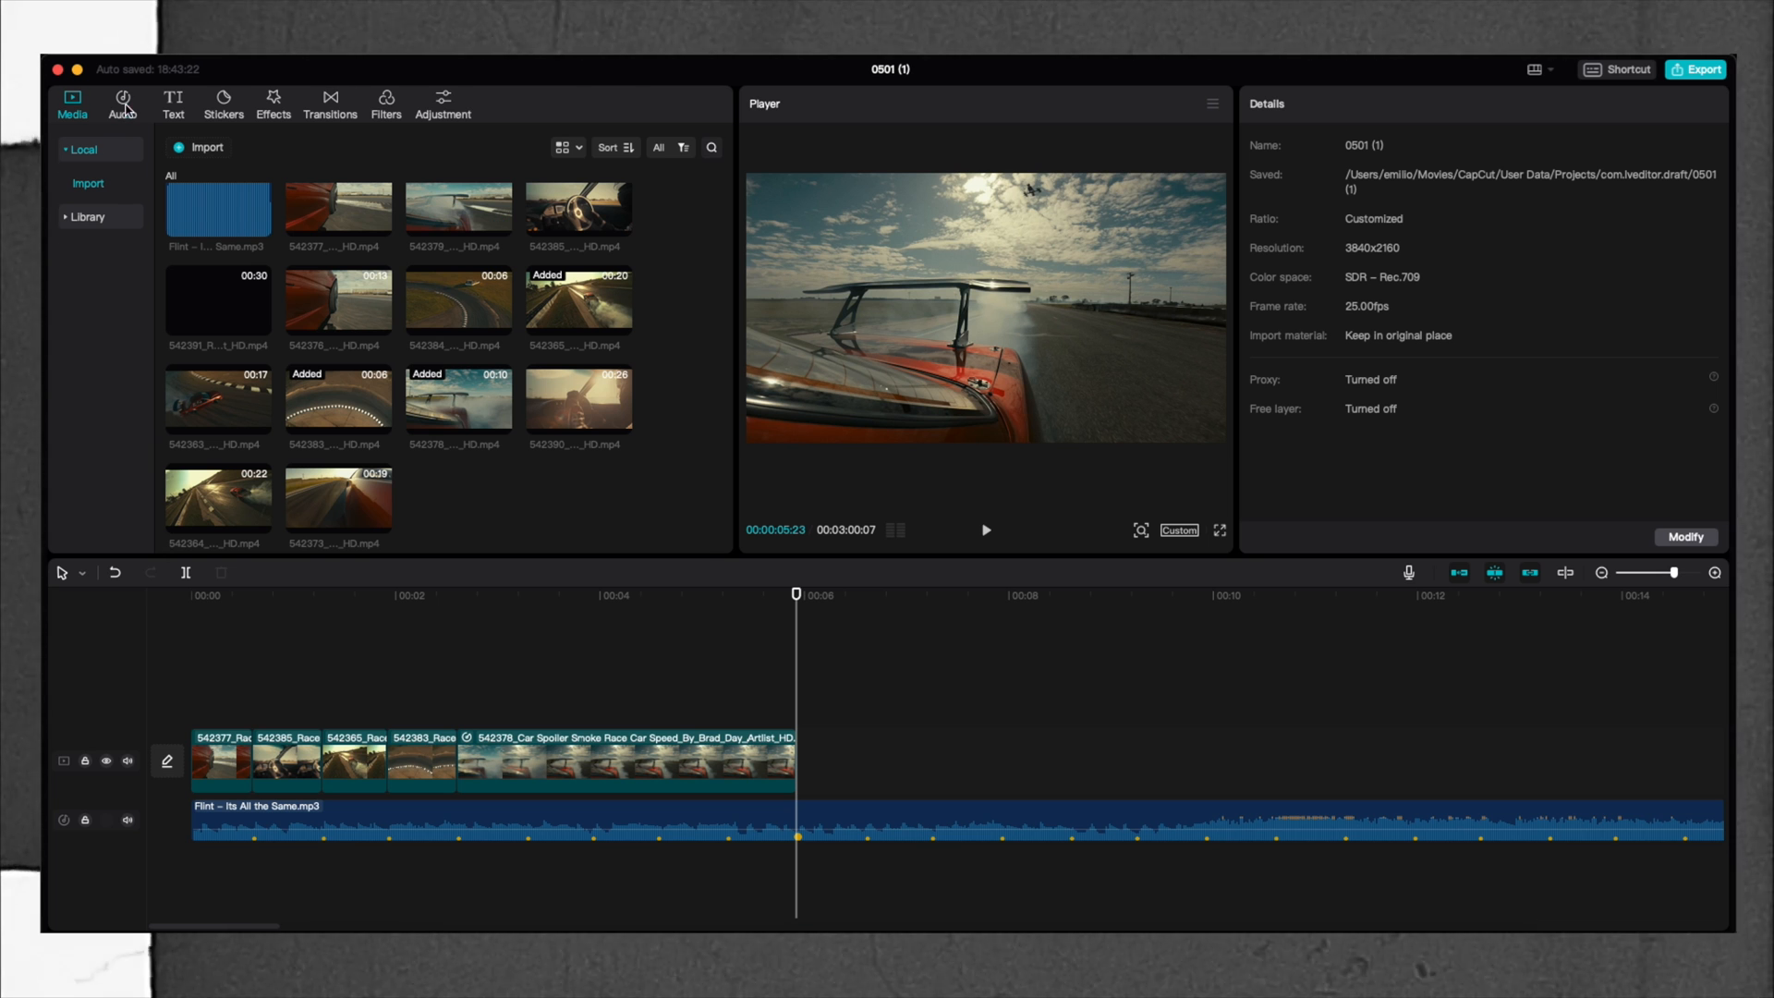
Browse the Audio library's TikTok collection, ending on the Extracted audio section.
click(122, 101)
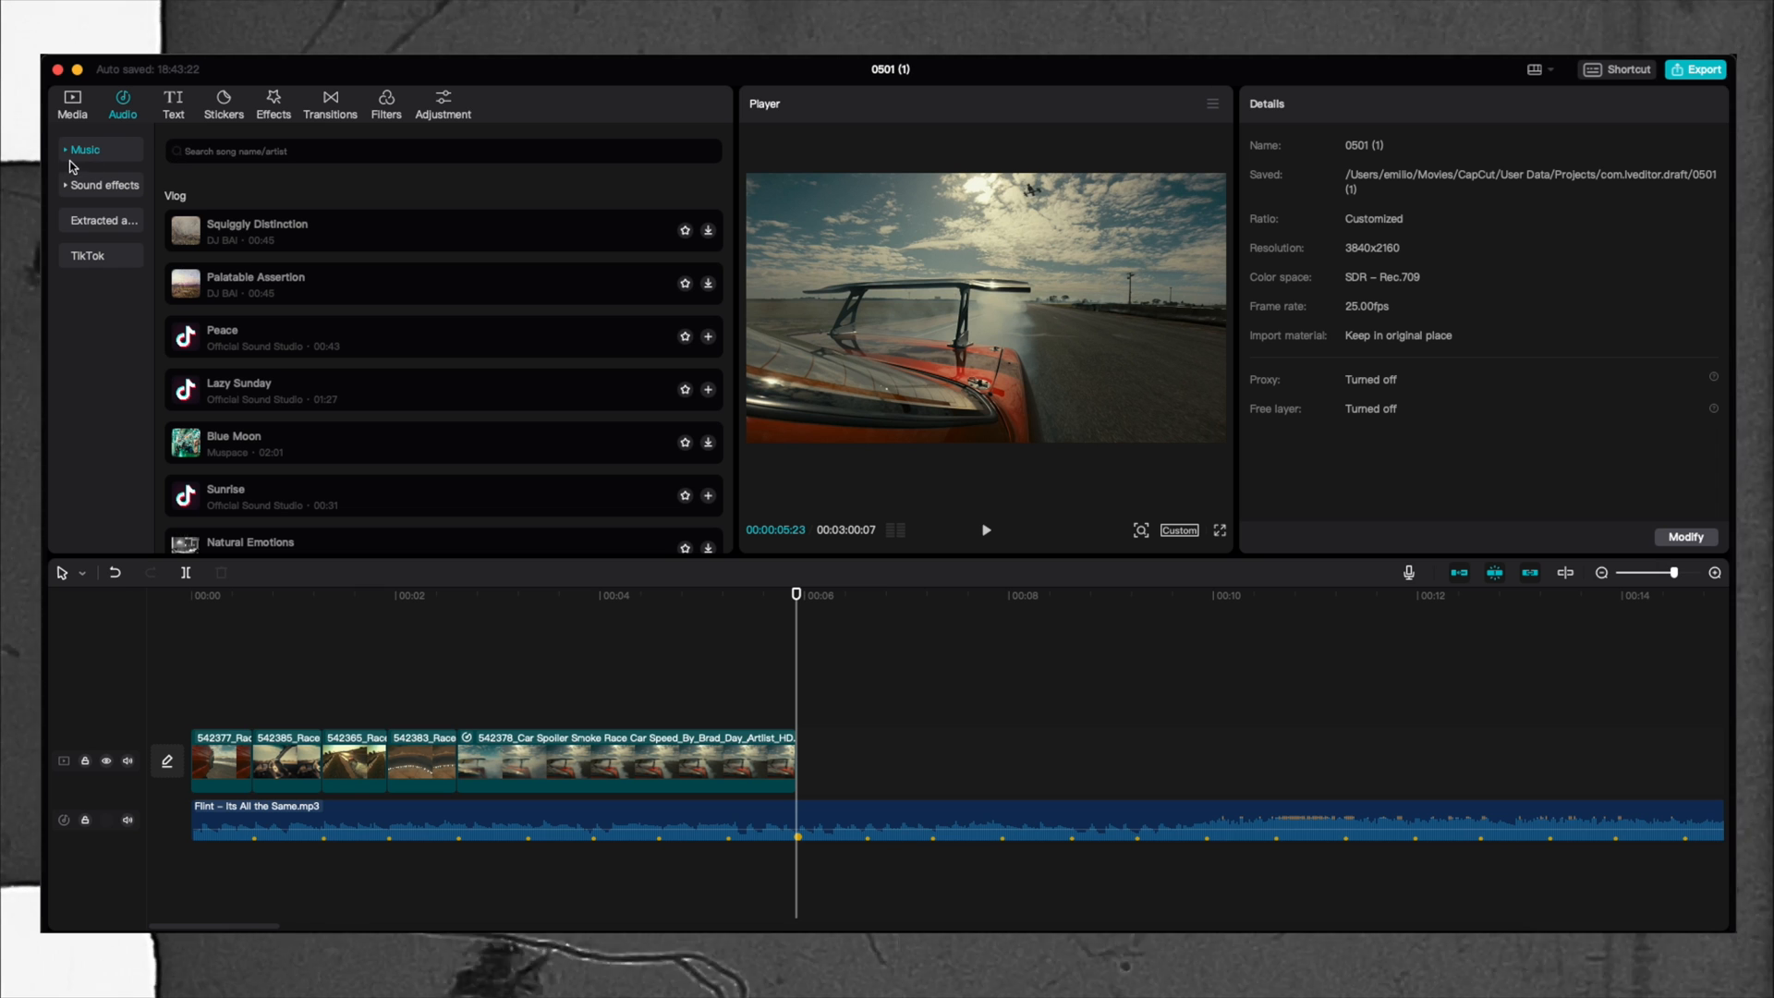
click(85, 256)
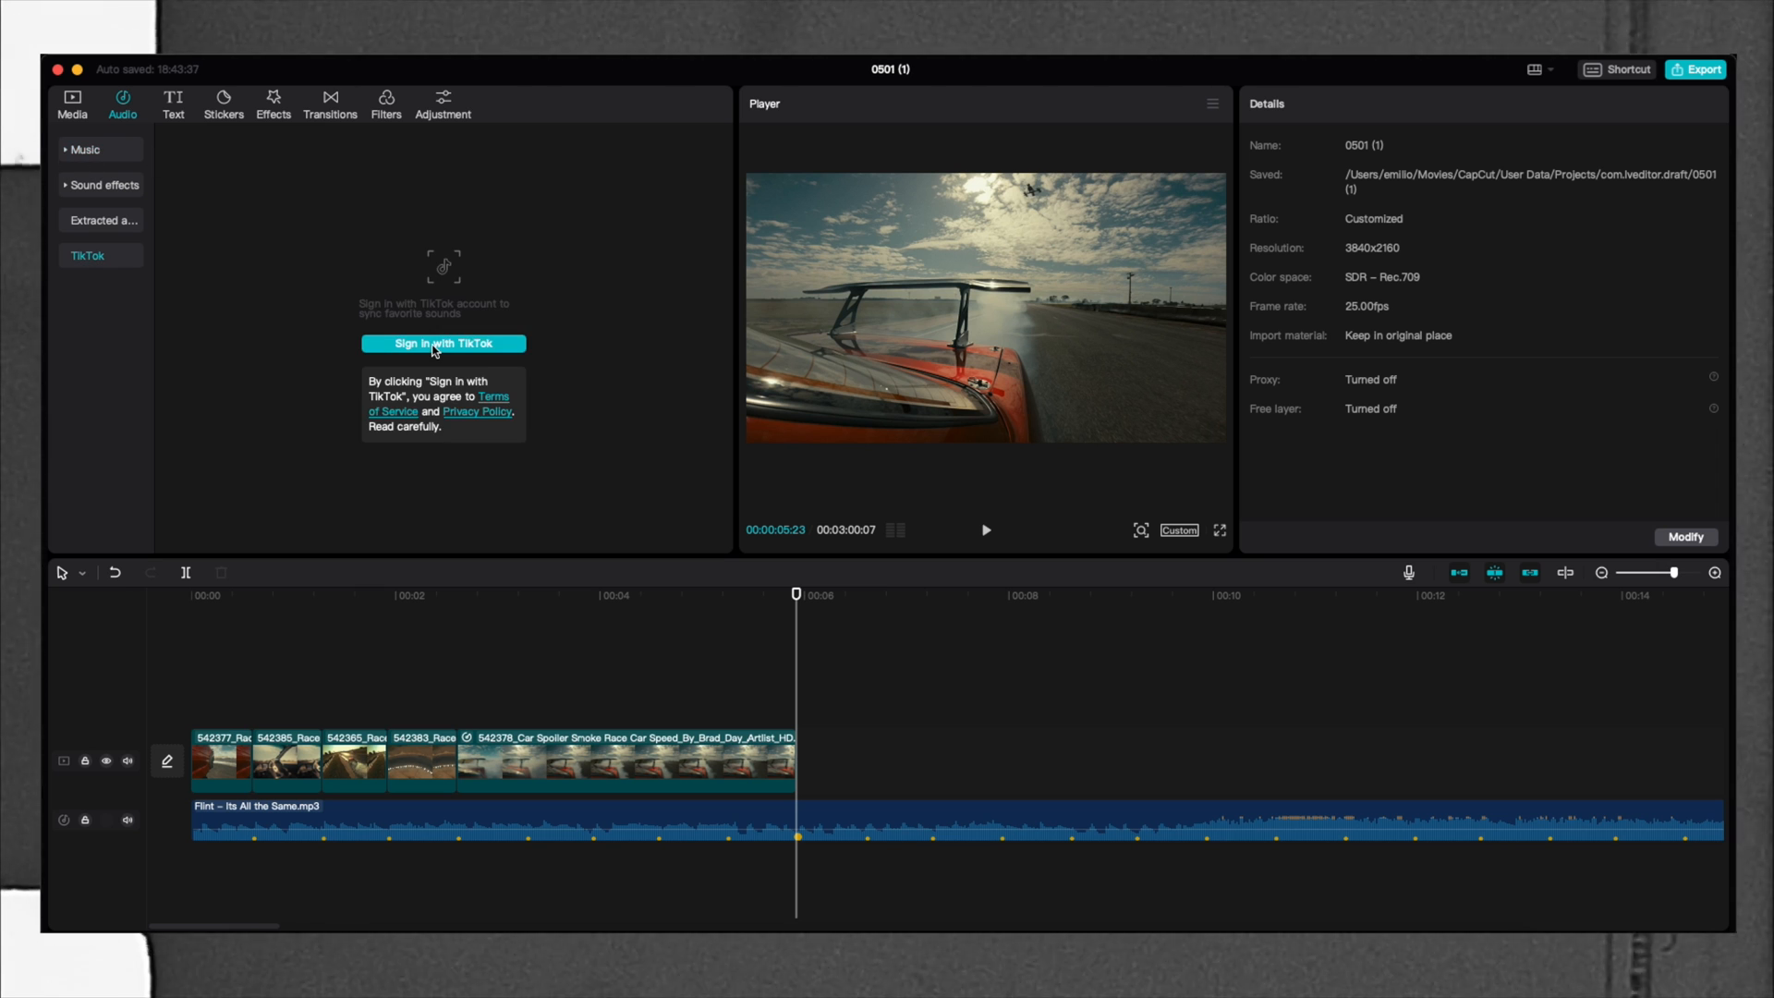
mouse_move(222, 281)
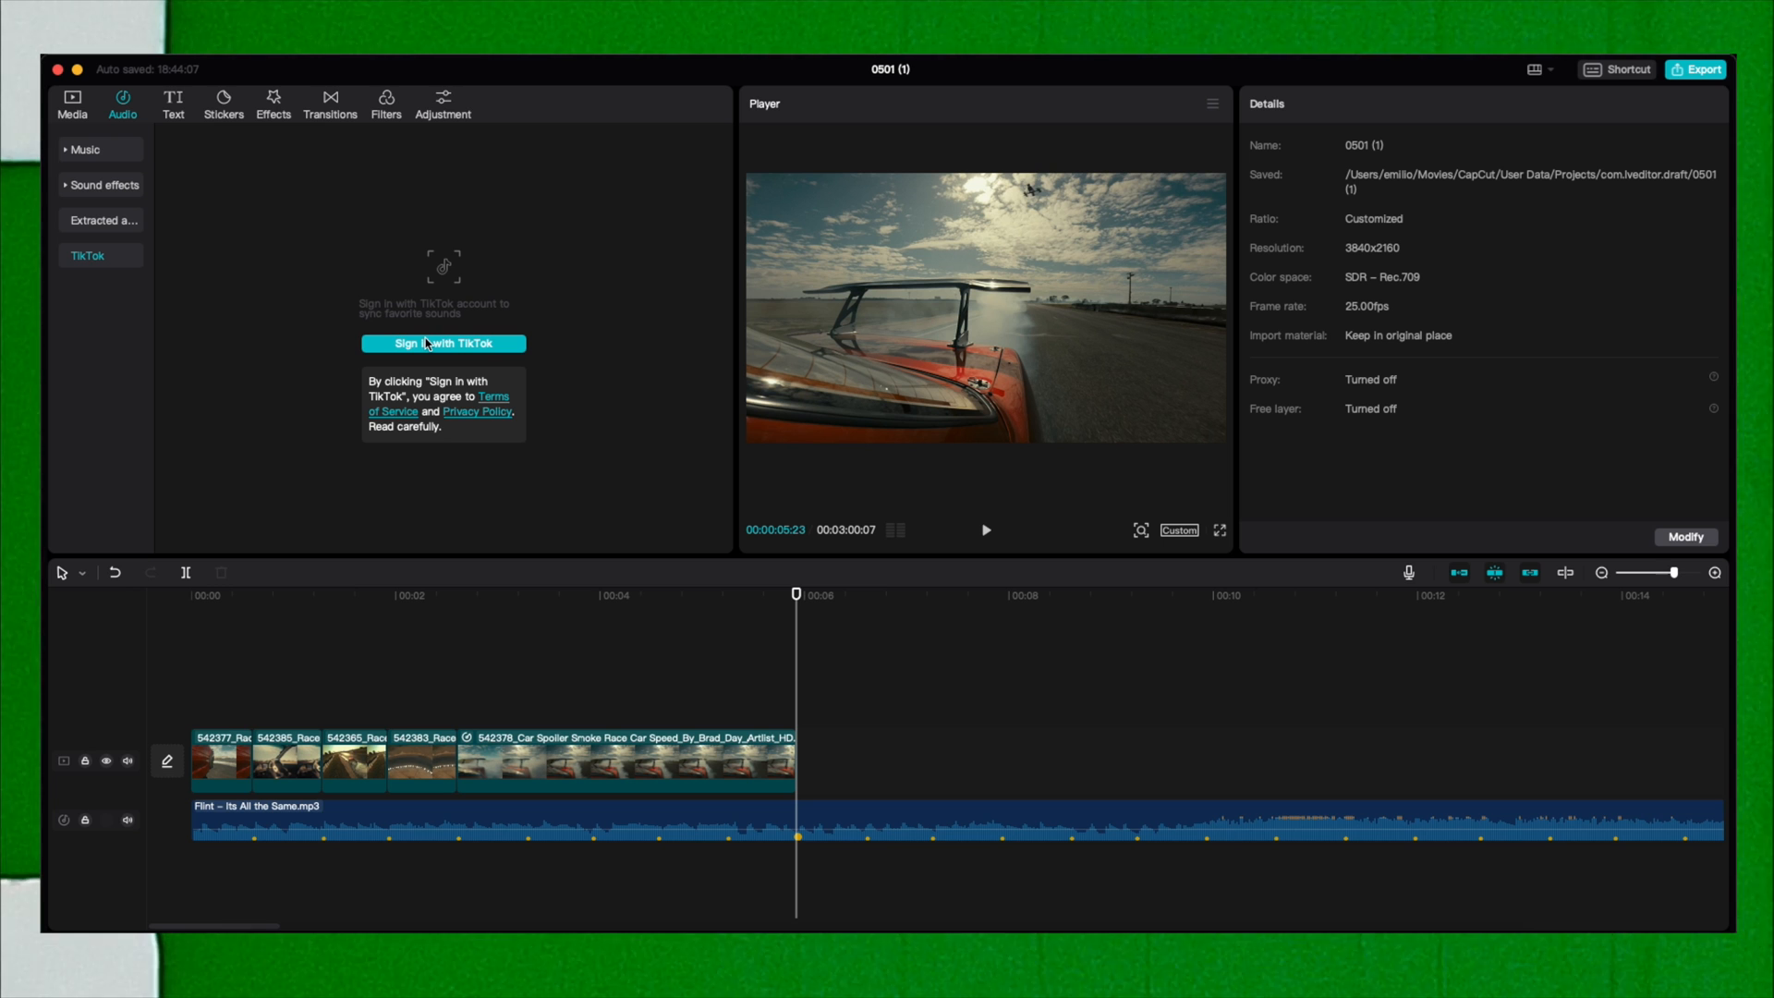
click(104, 220)
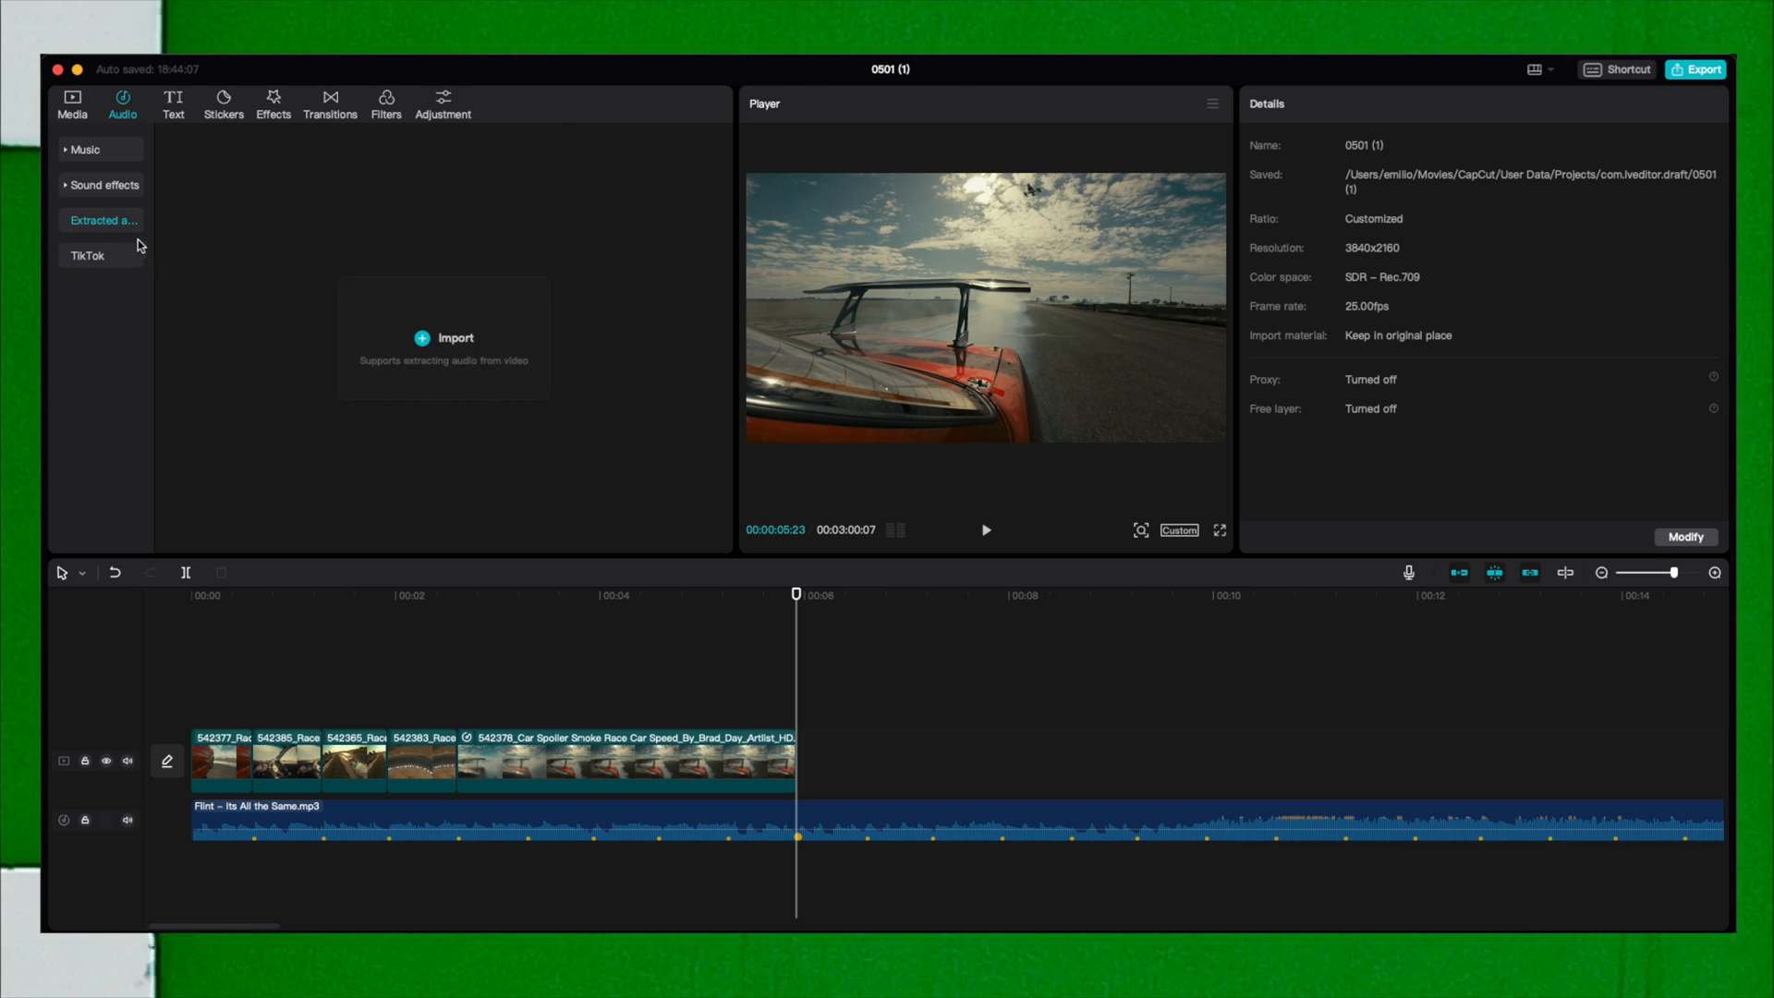
mouse_move(458, 338)
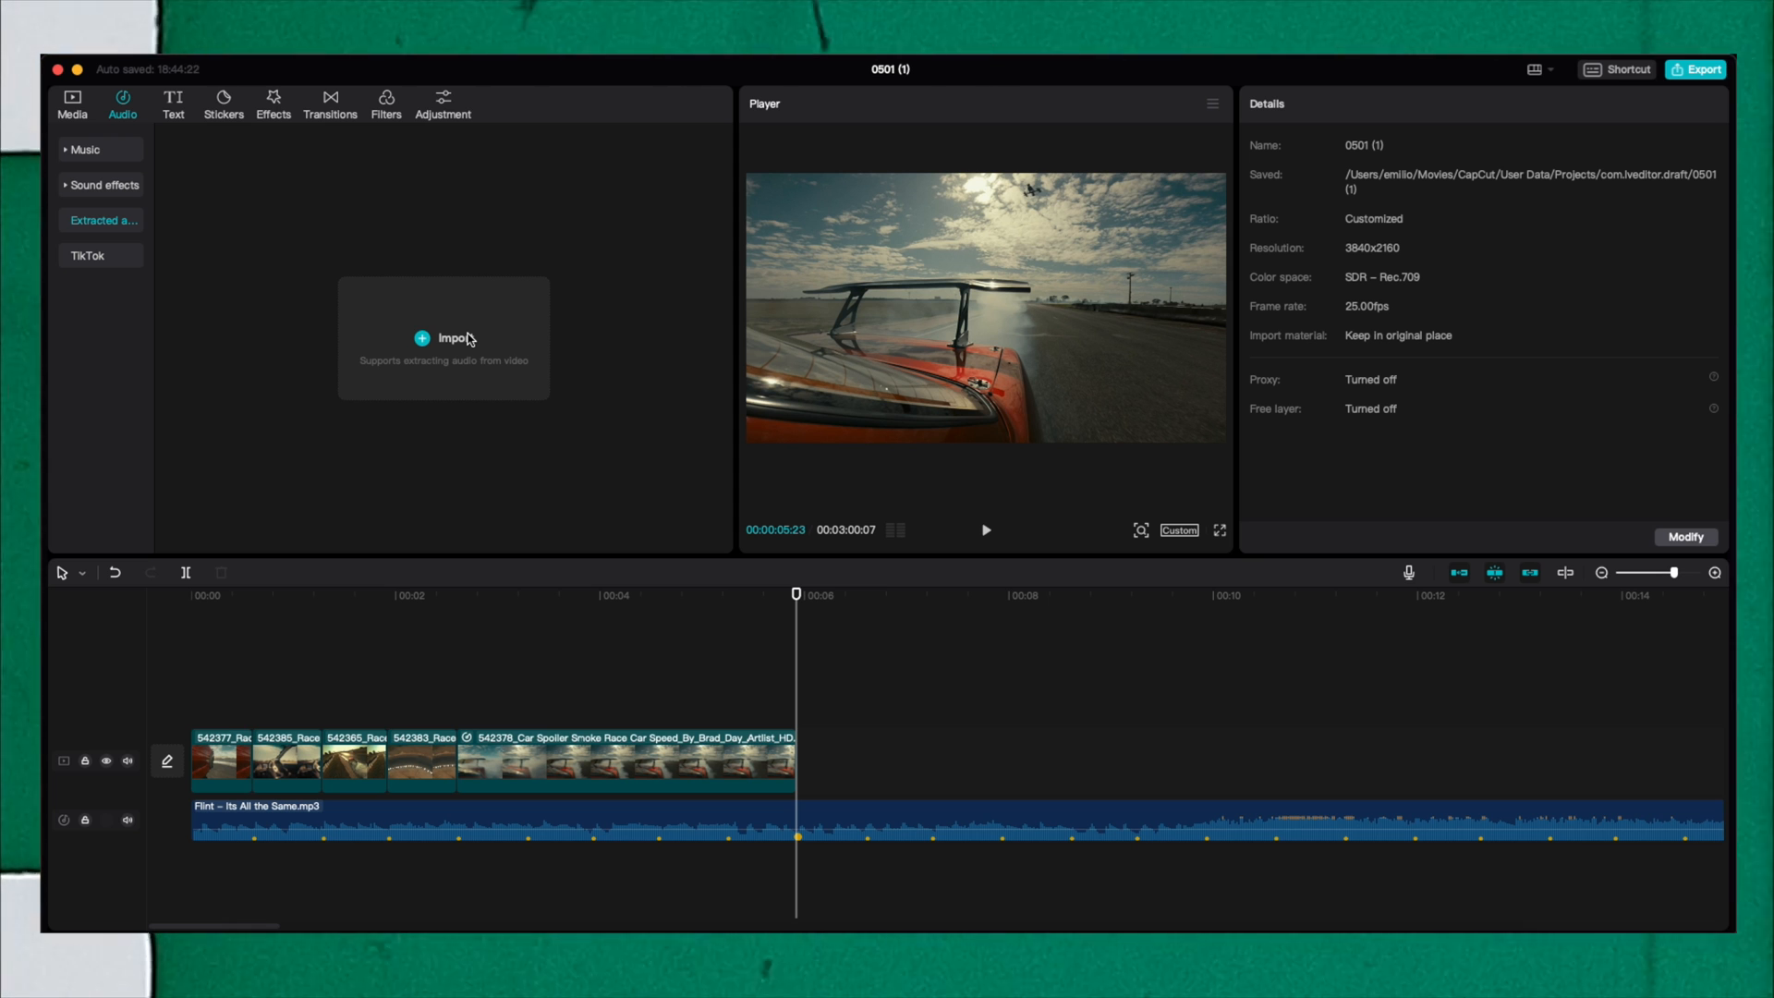
mouse_move(444, 340)
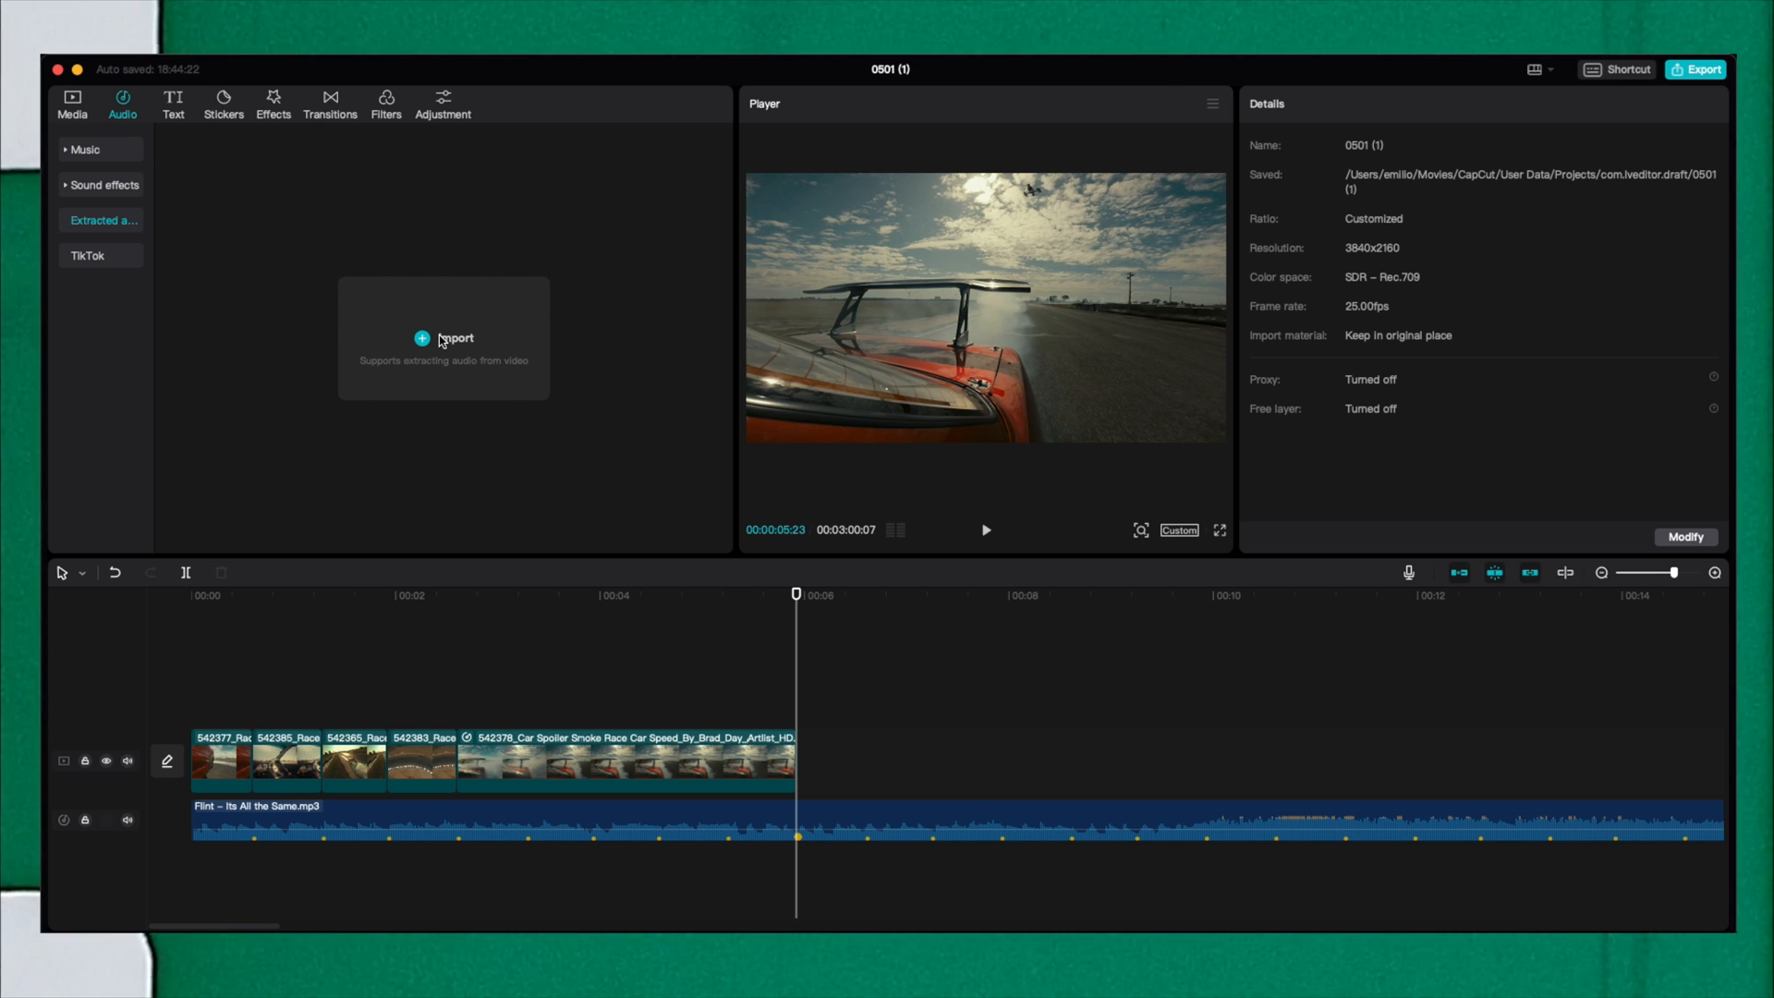
mouse_move(241, 262)
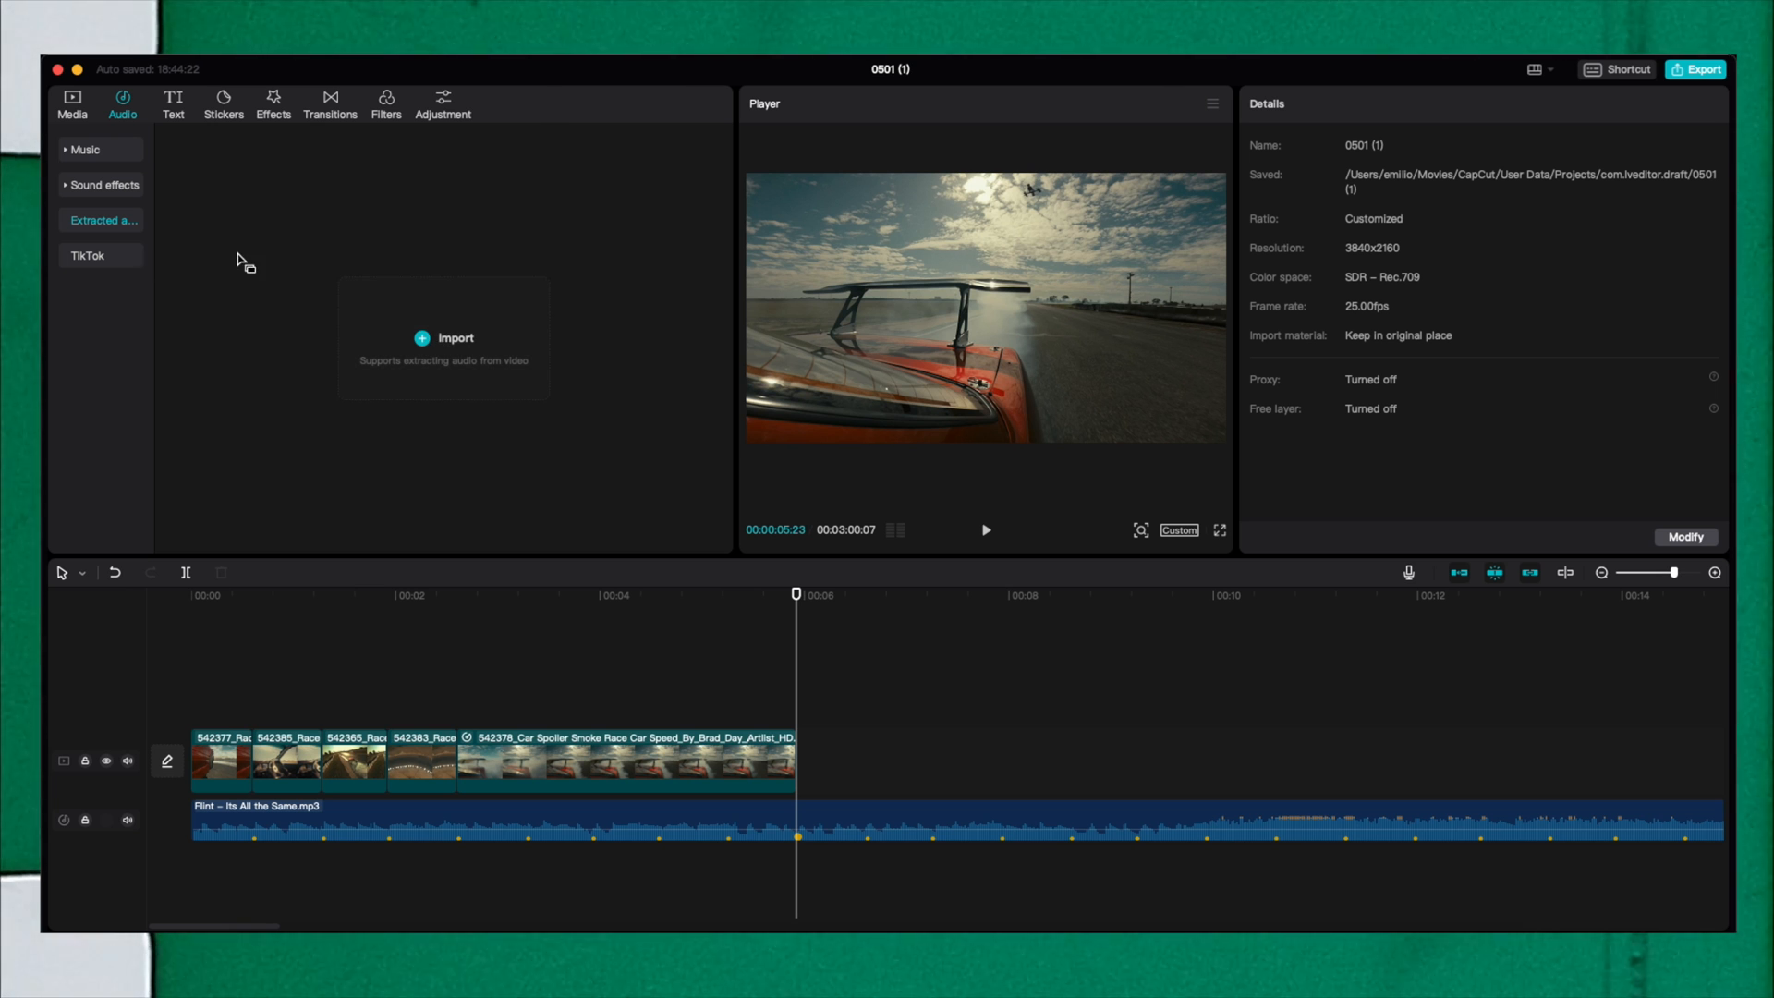
mouse_move(465, 737)
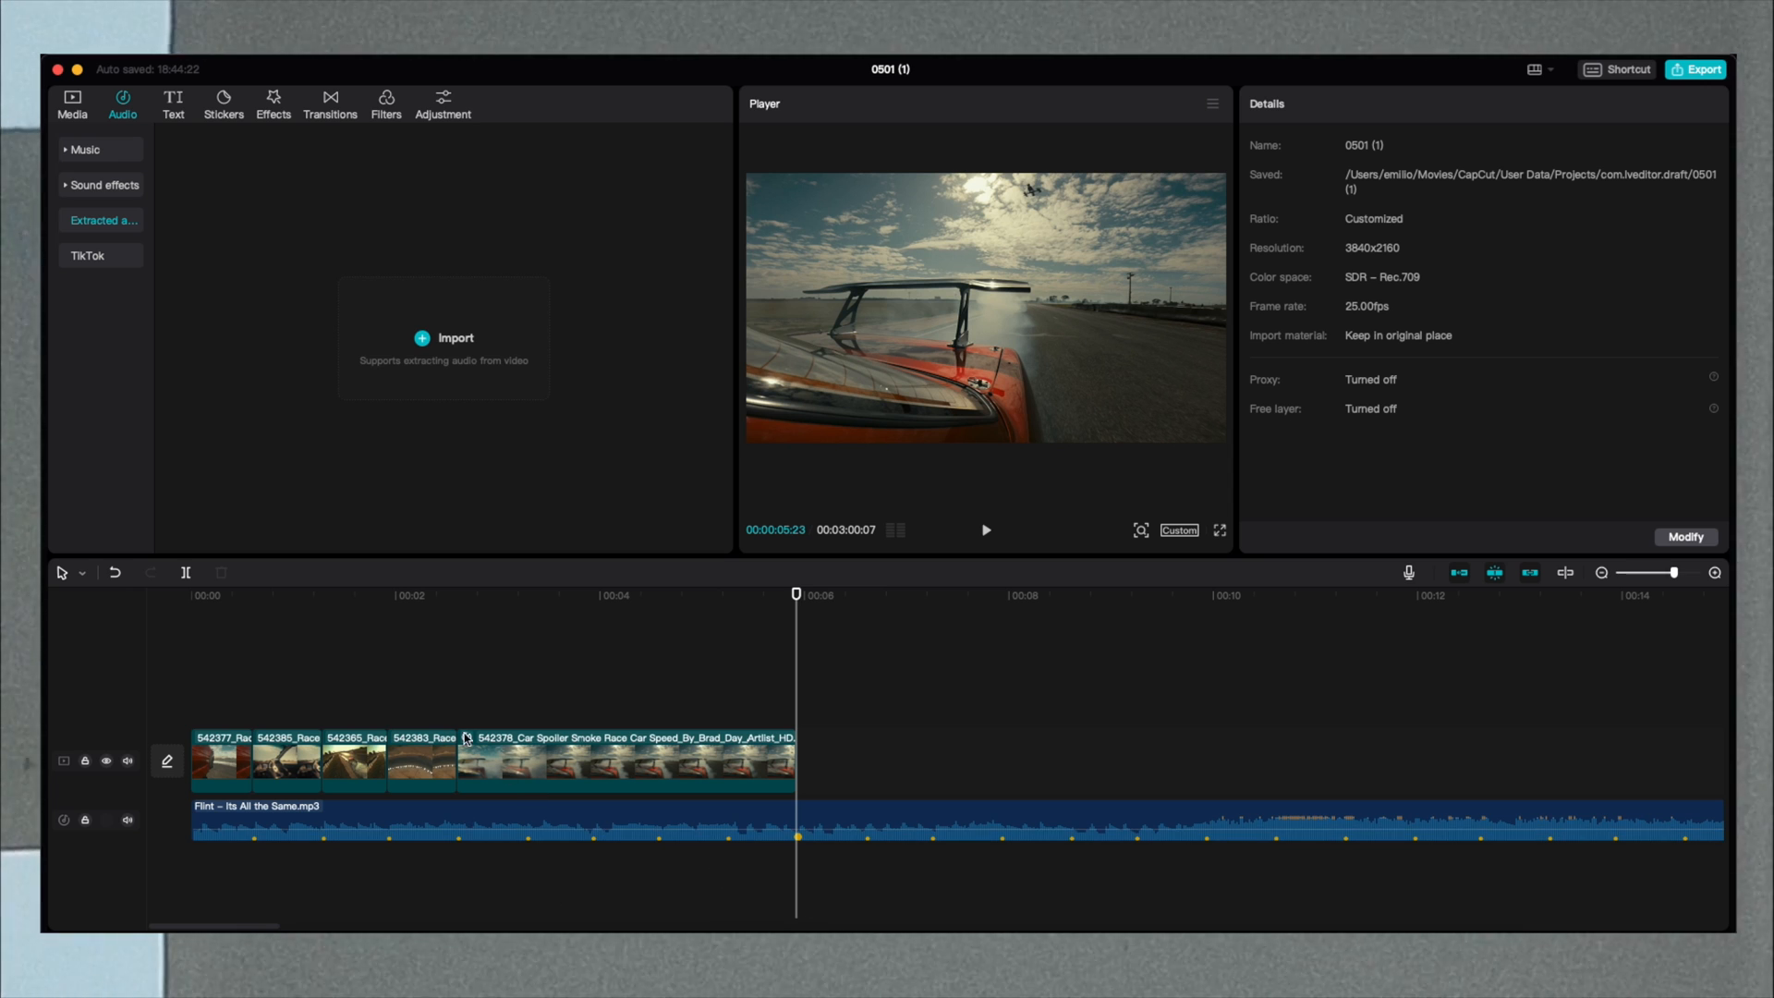
Browse the Performance sound effects such as cheering, applause and whistling.
click(102, 185)
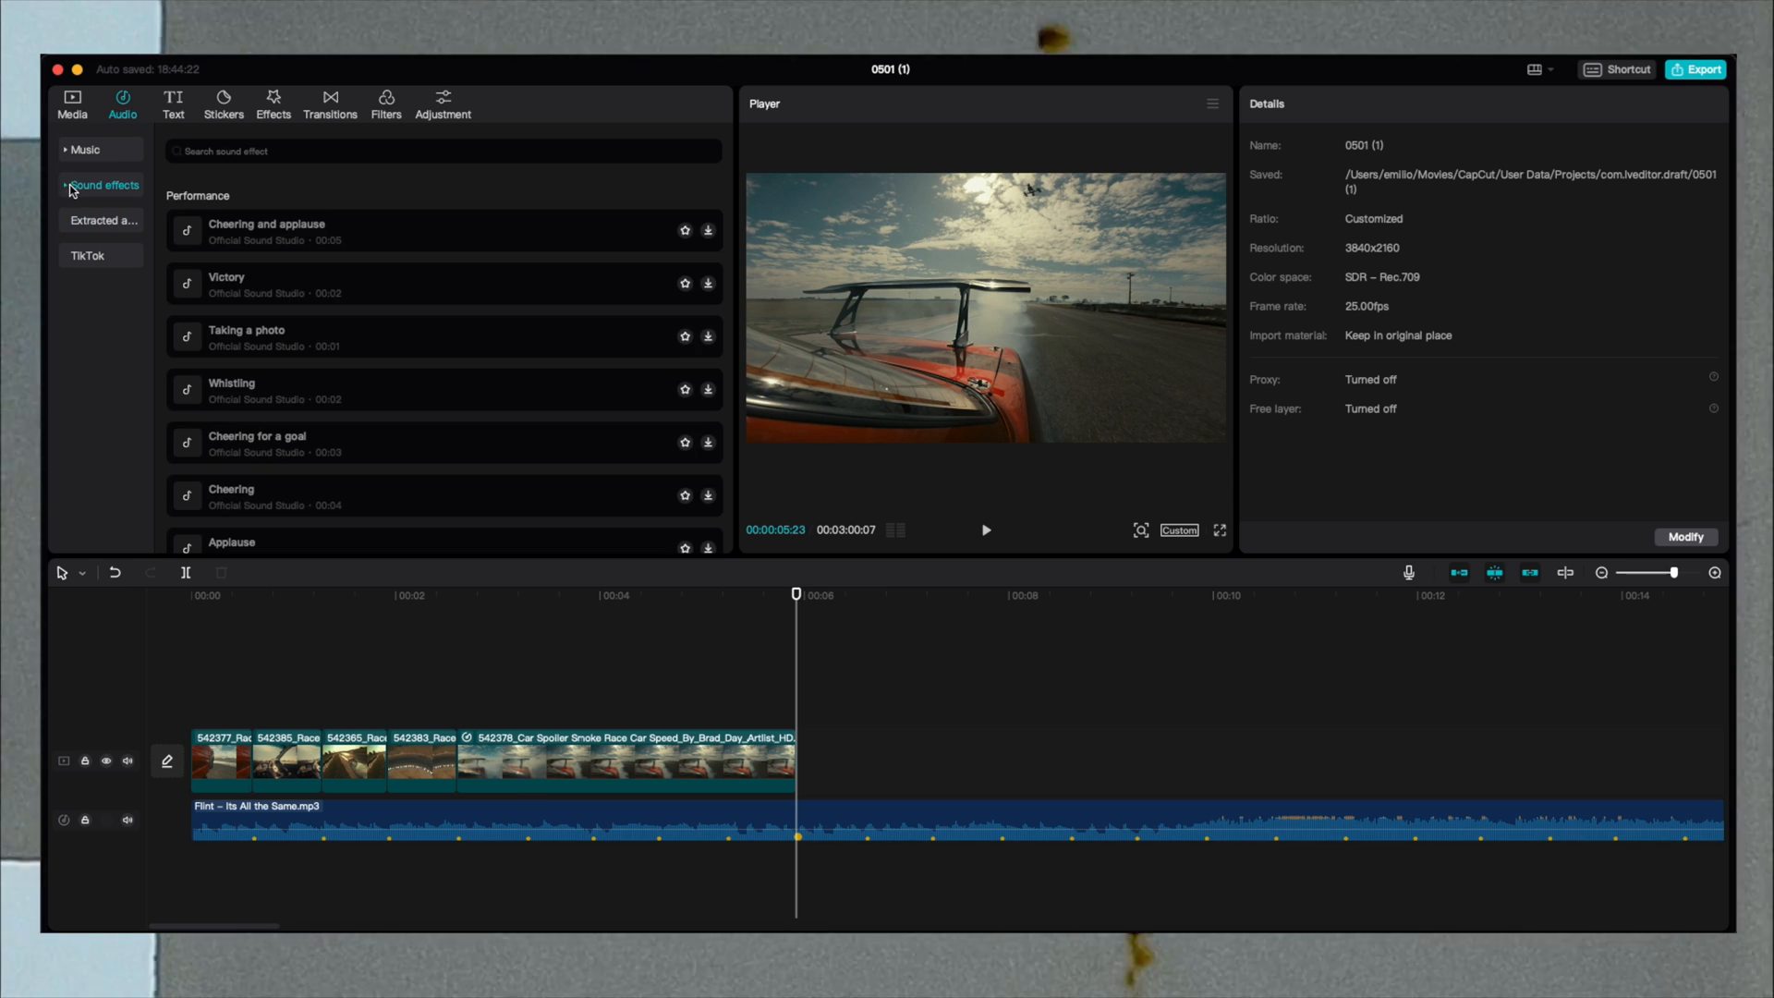
scroll(down, 3)
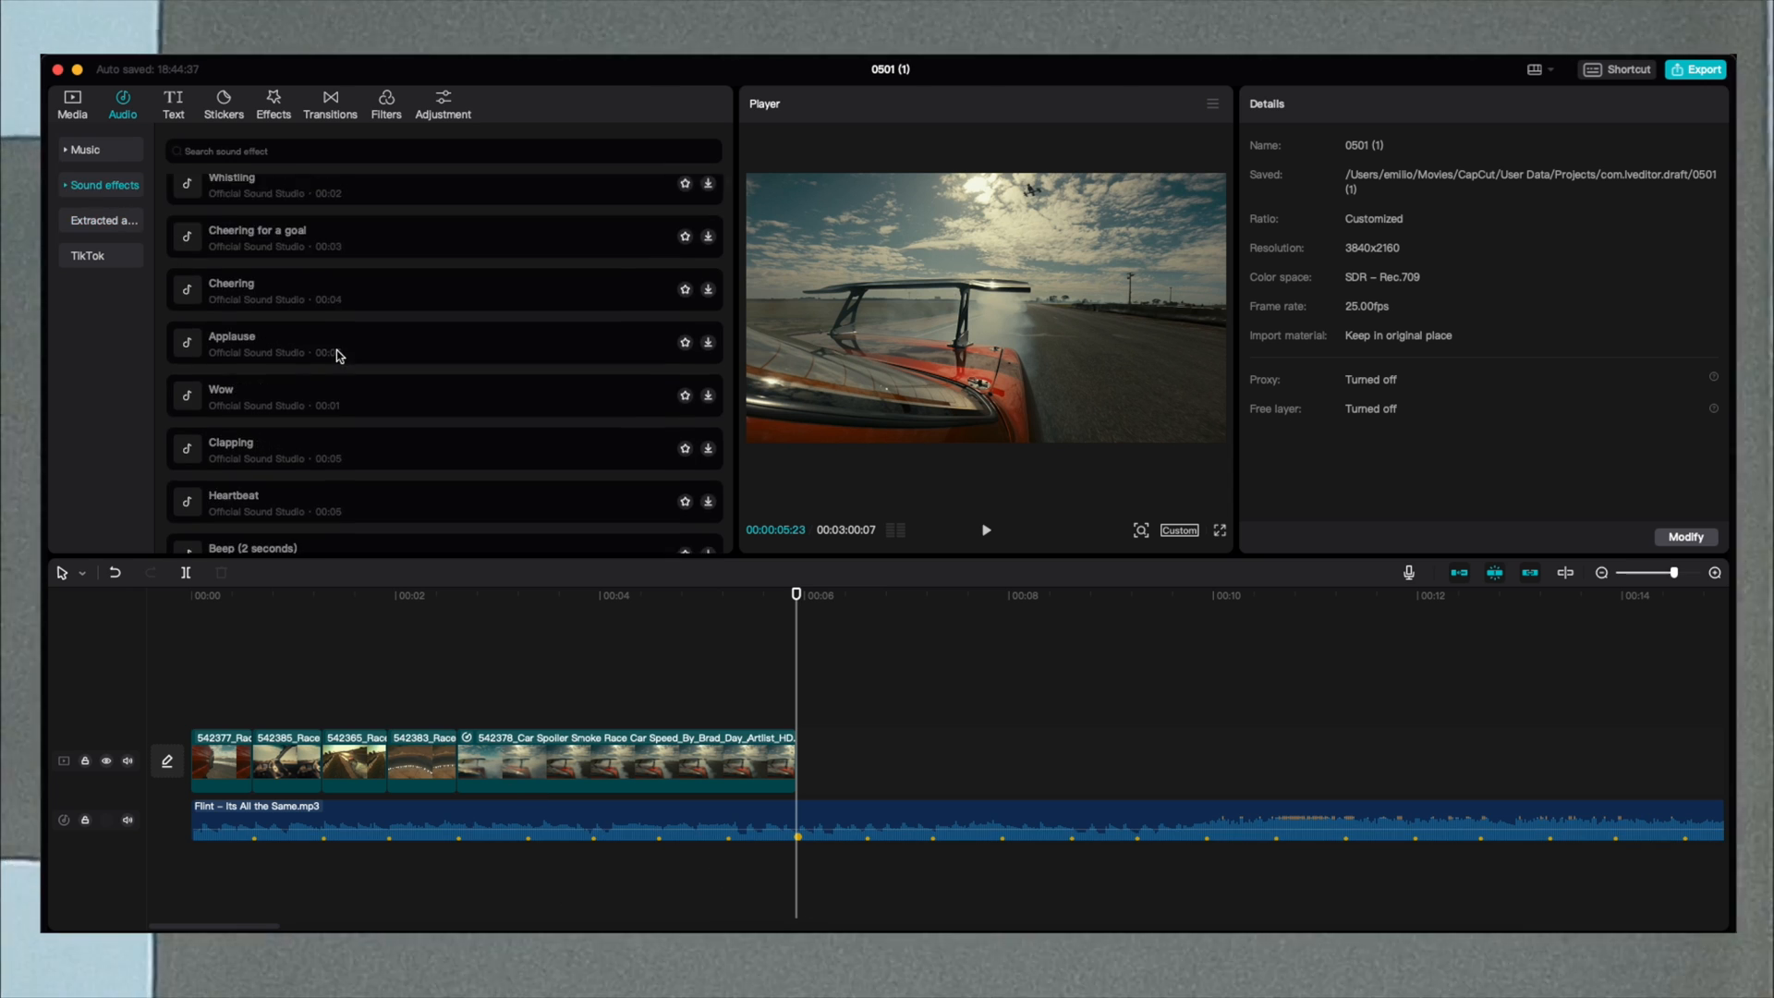
scroll(up, 3)
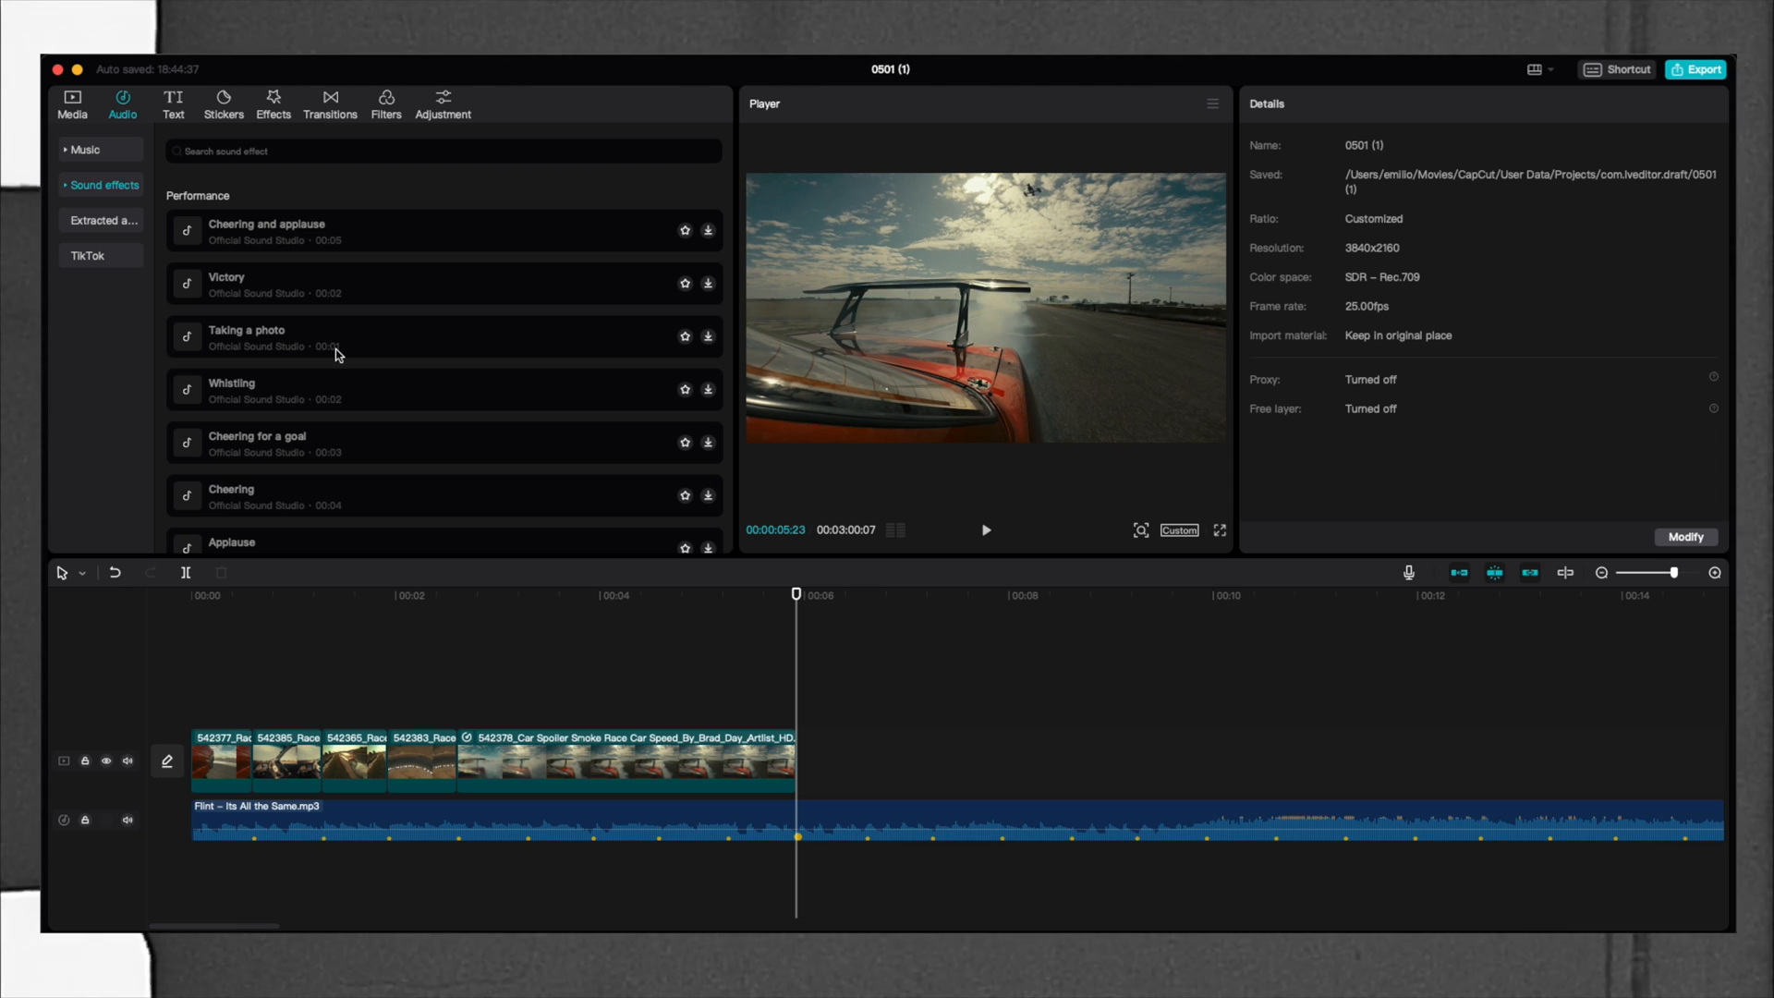
mouse_move(317, 286)
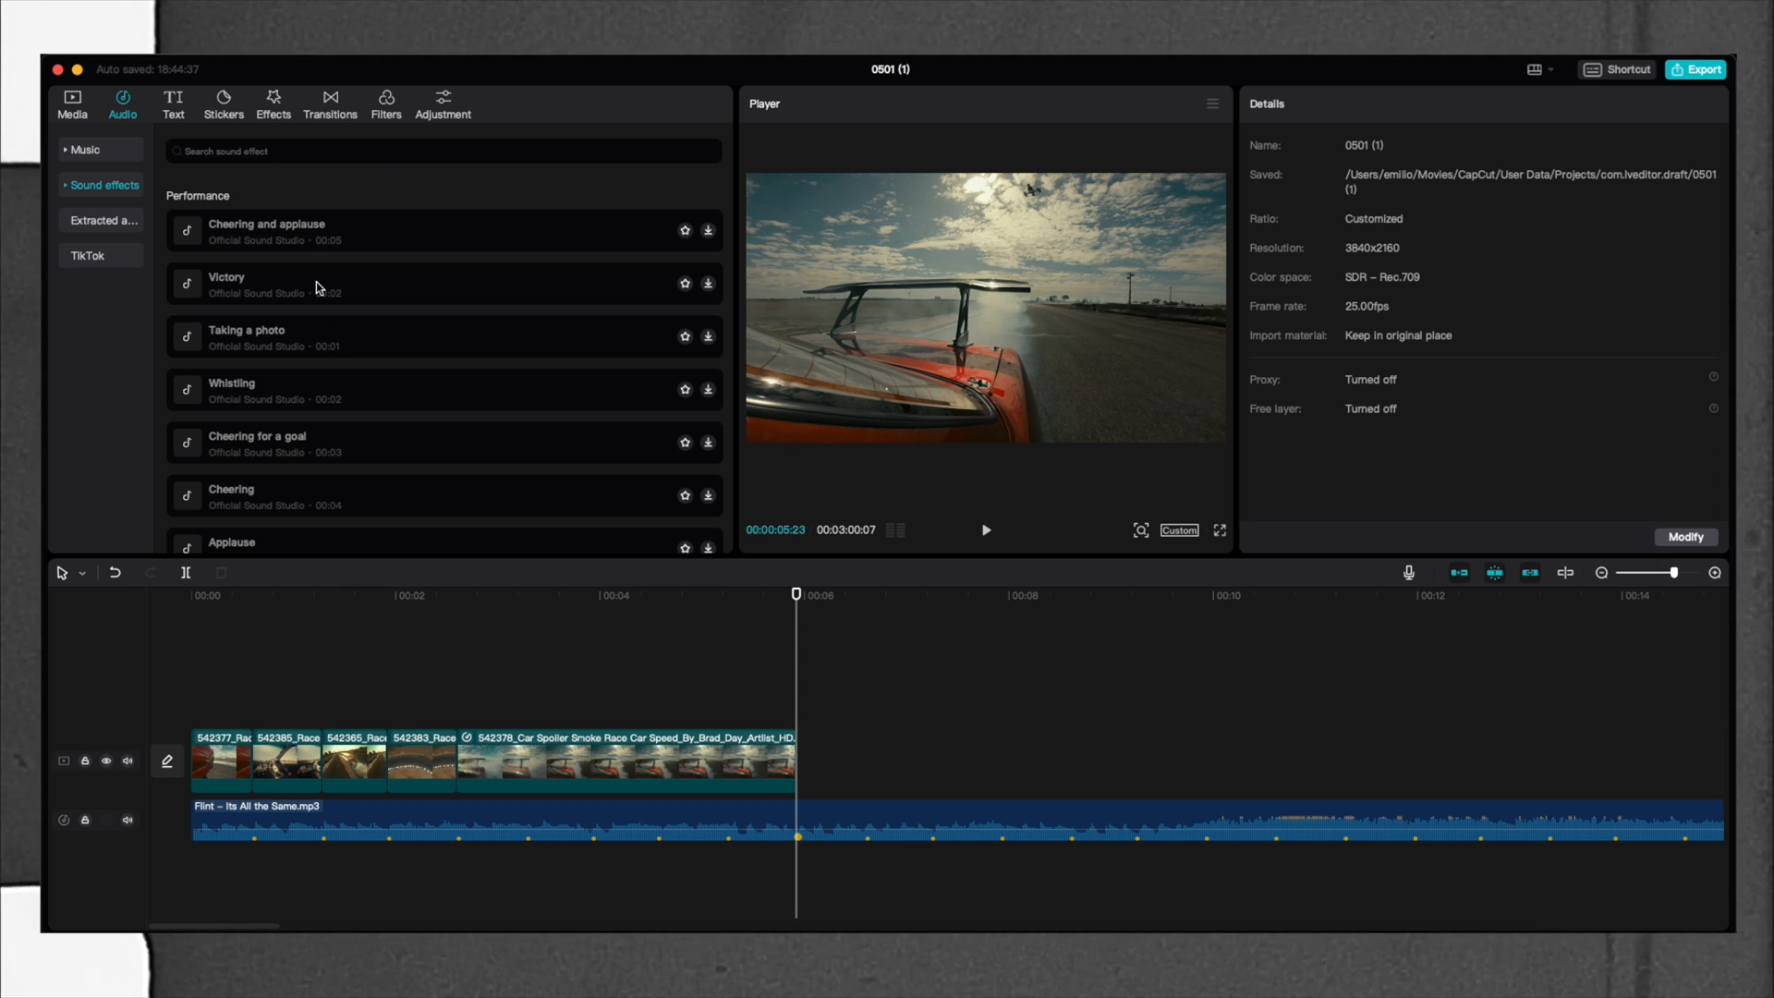
click(173, 102)
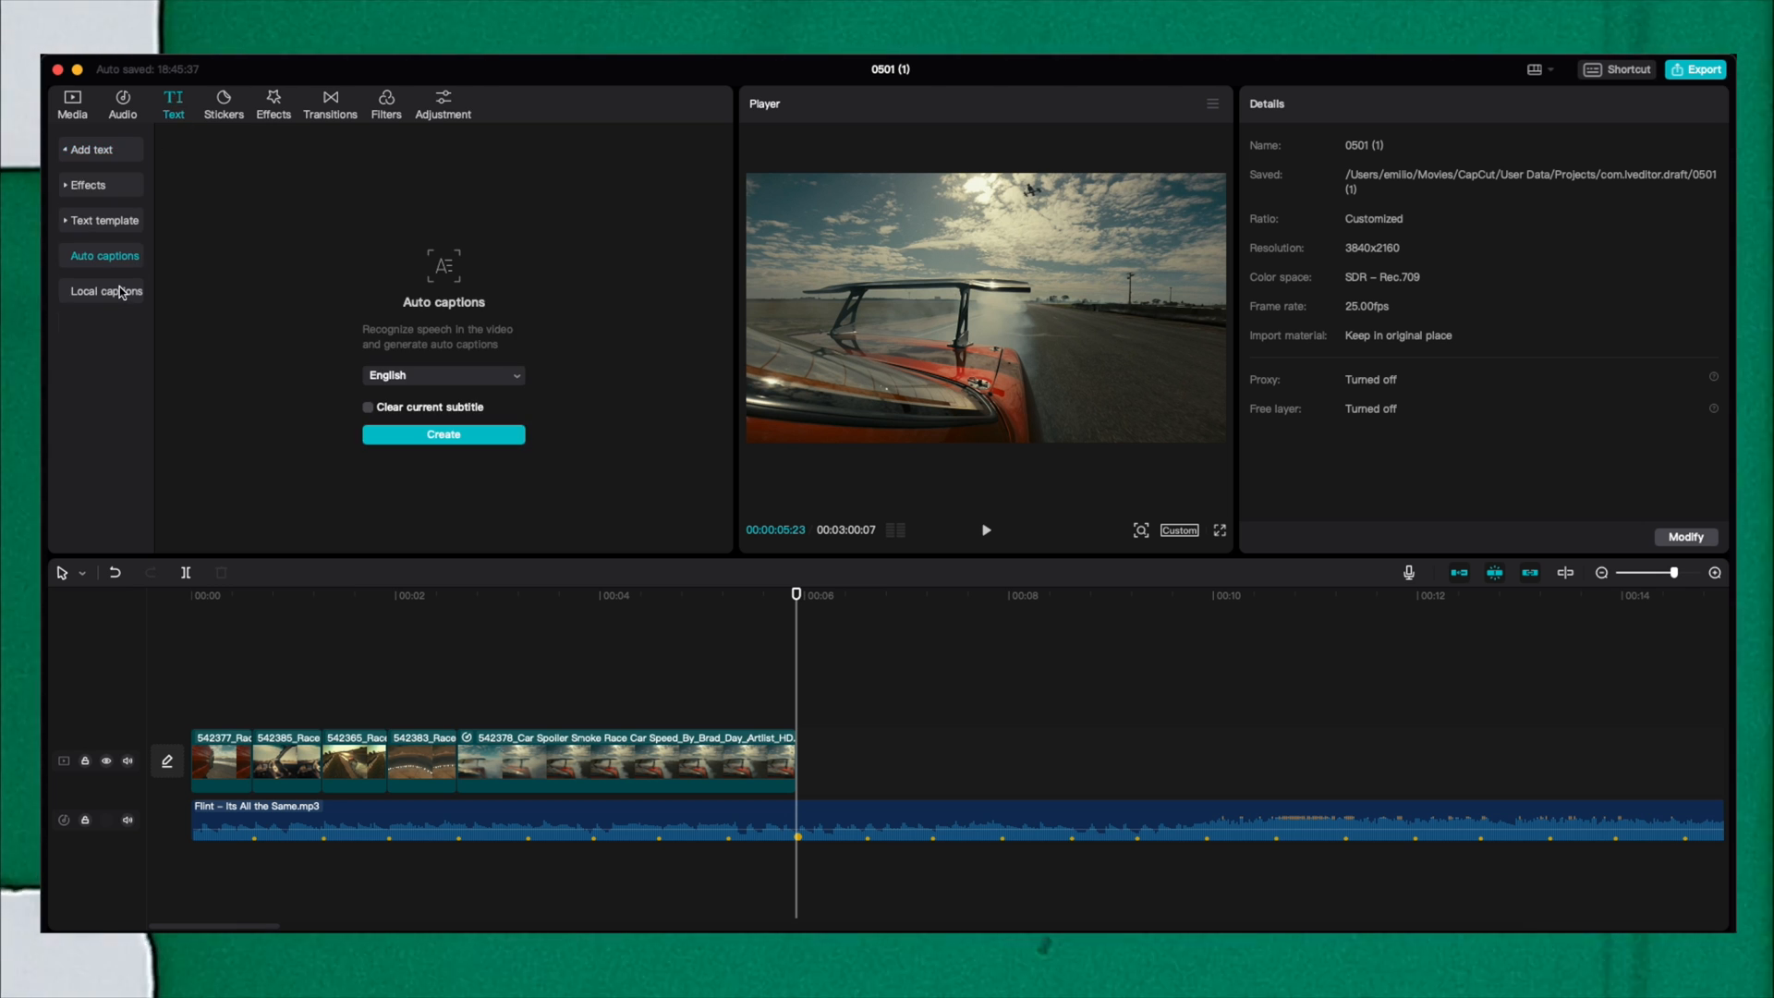
mouse_move(458, 357)
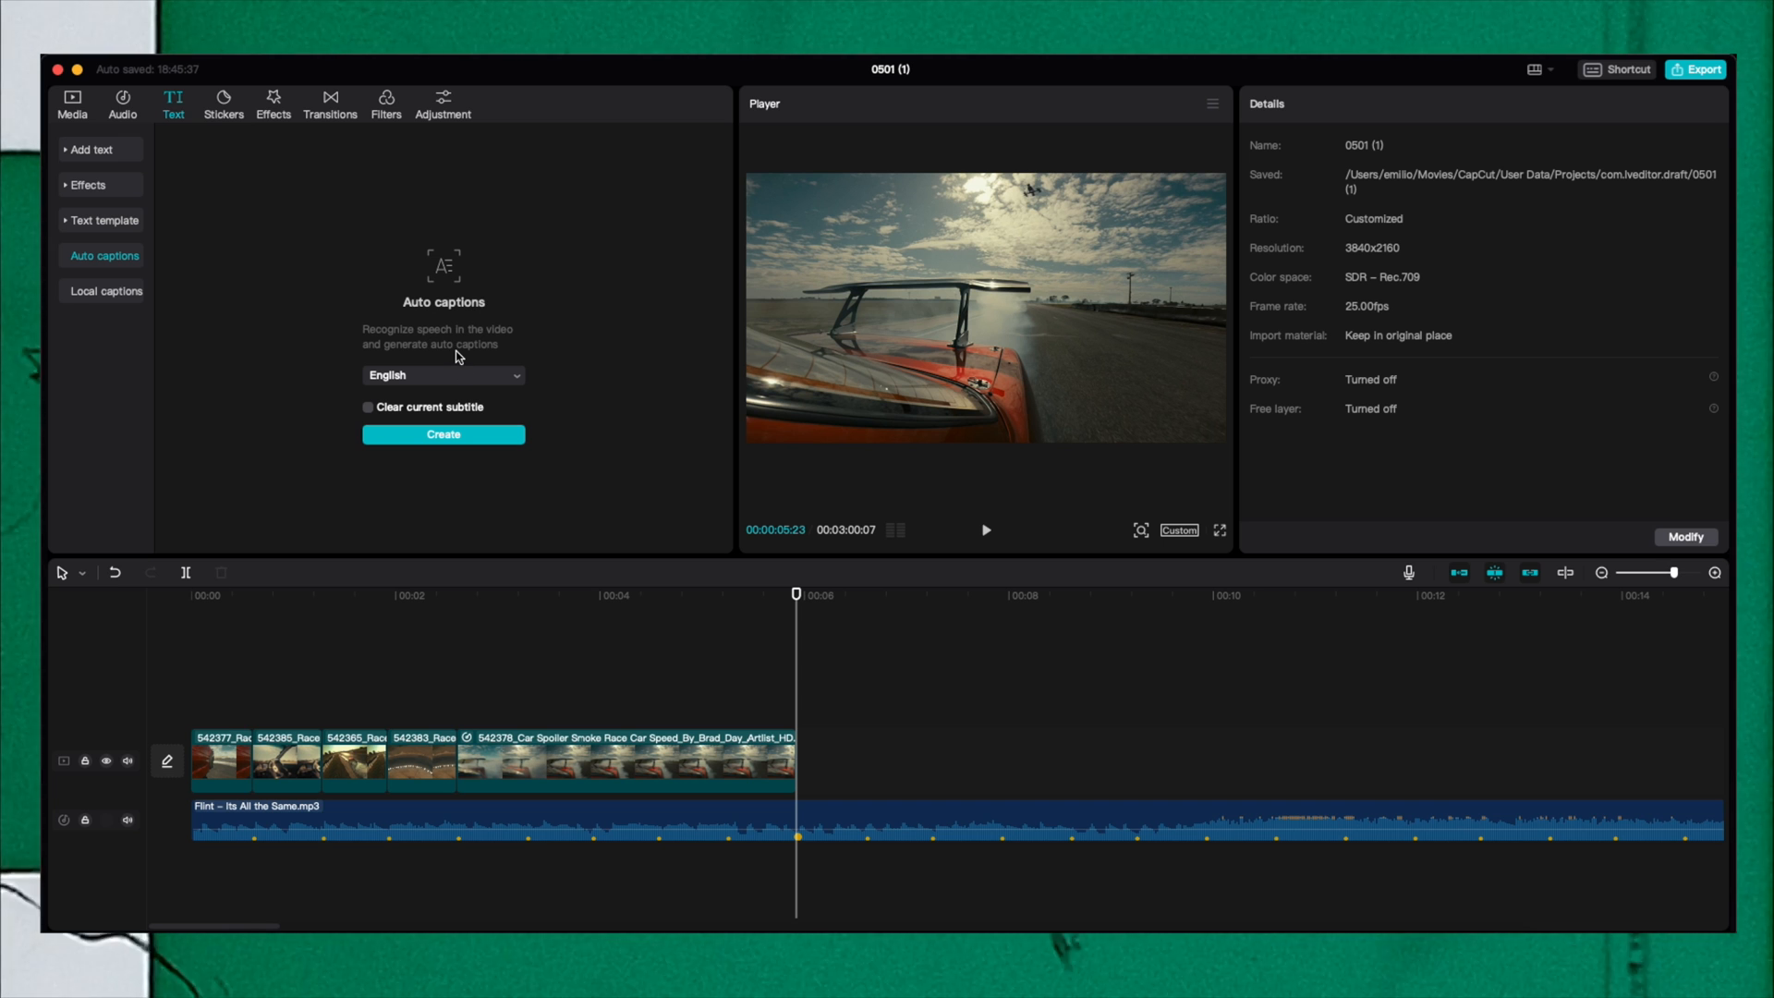
mouse_move(482, 327)
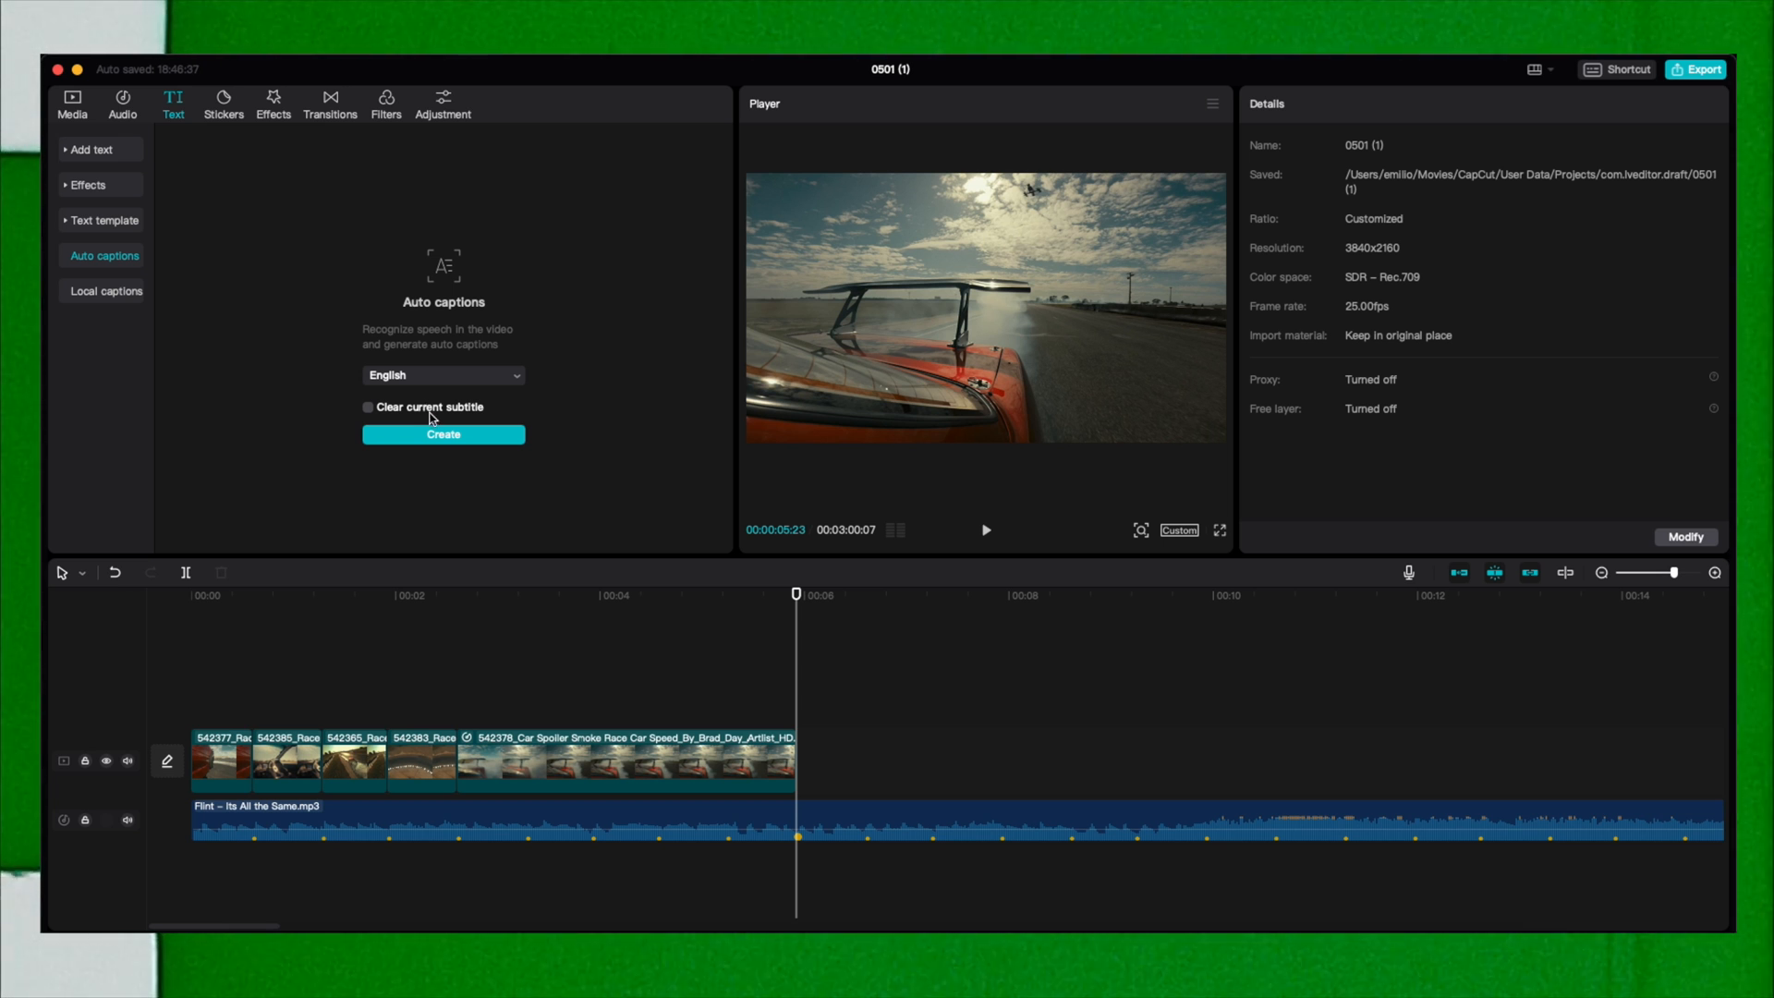
Create English auto captions from the screen recording clip's speech.
click(442, 435)
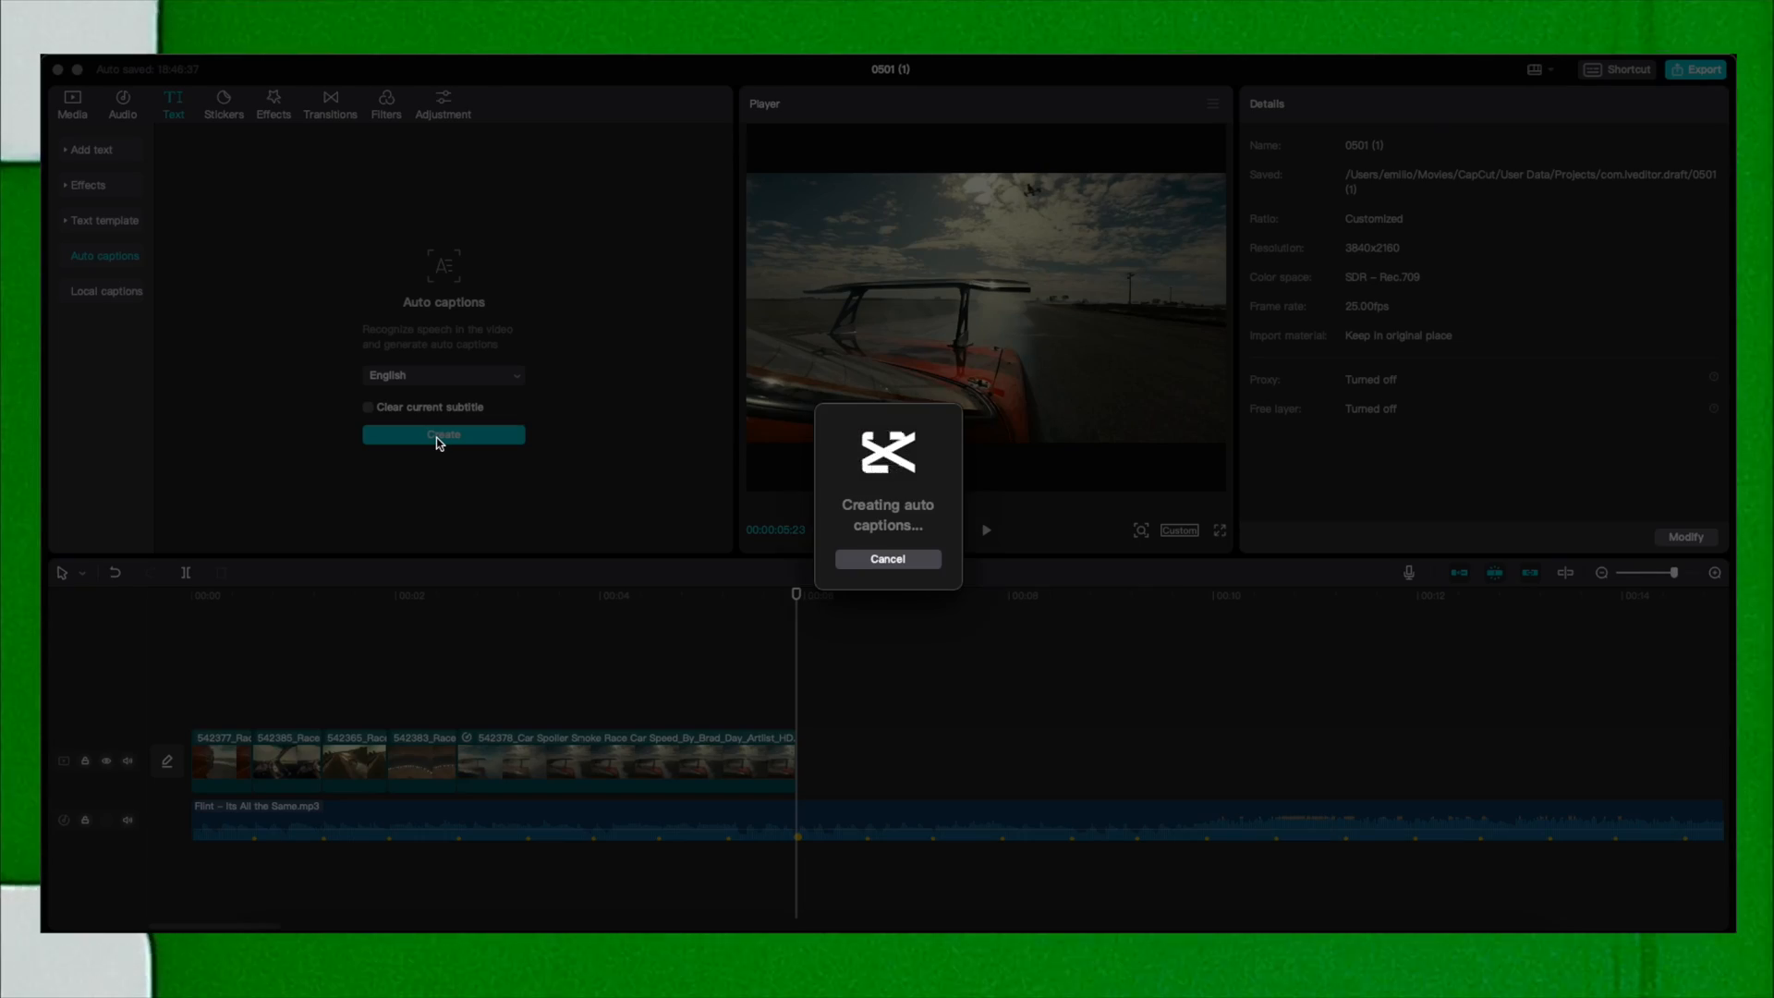
click(887, 558)
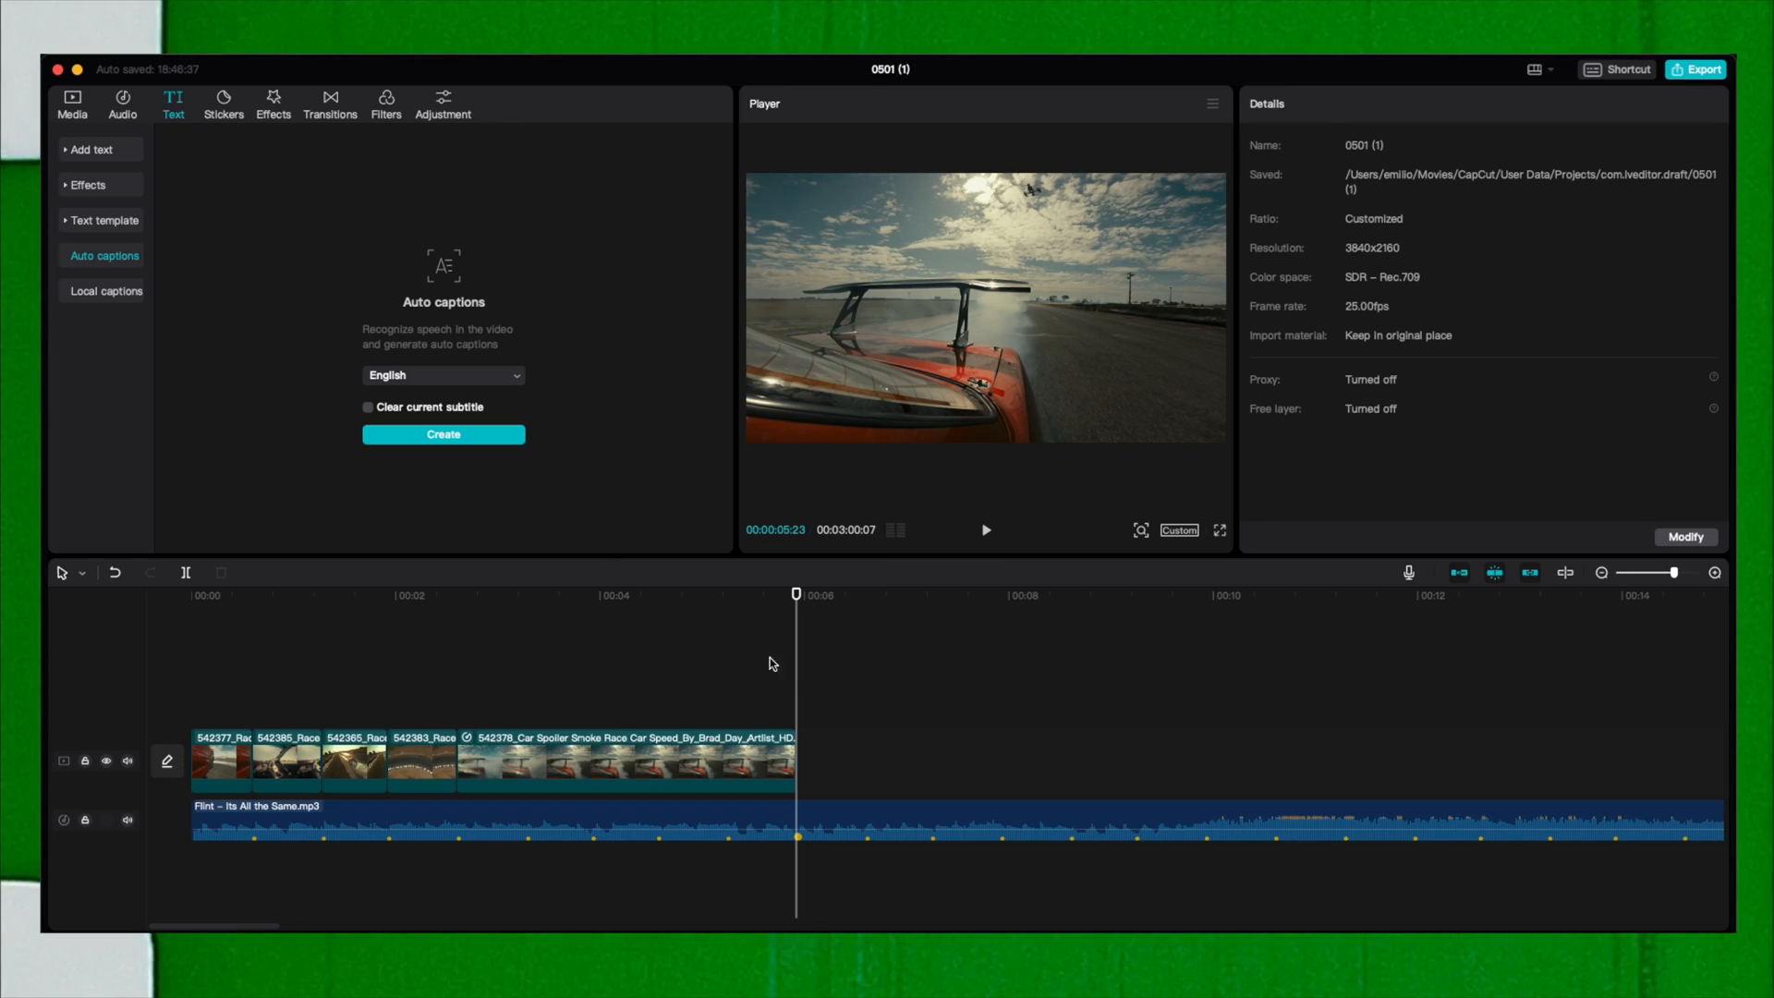
mouse_move(380, 886)
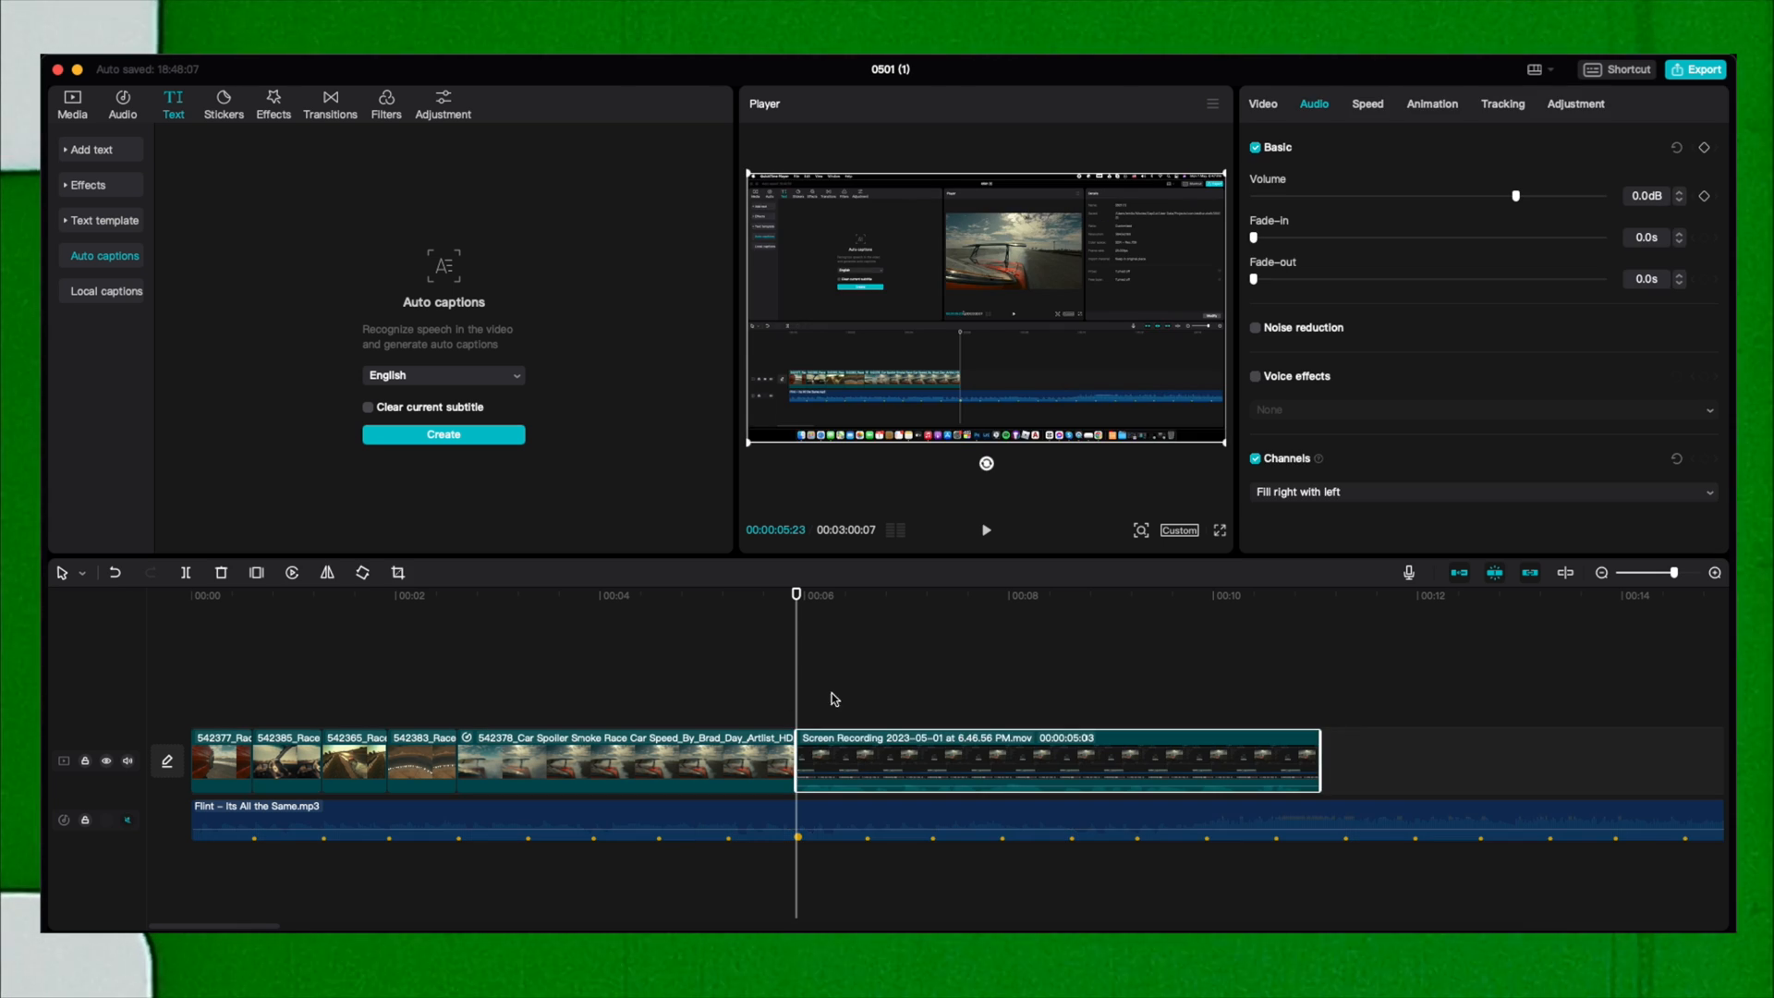
click(442, 434)
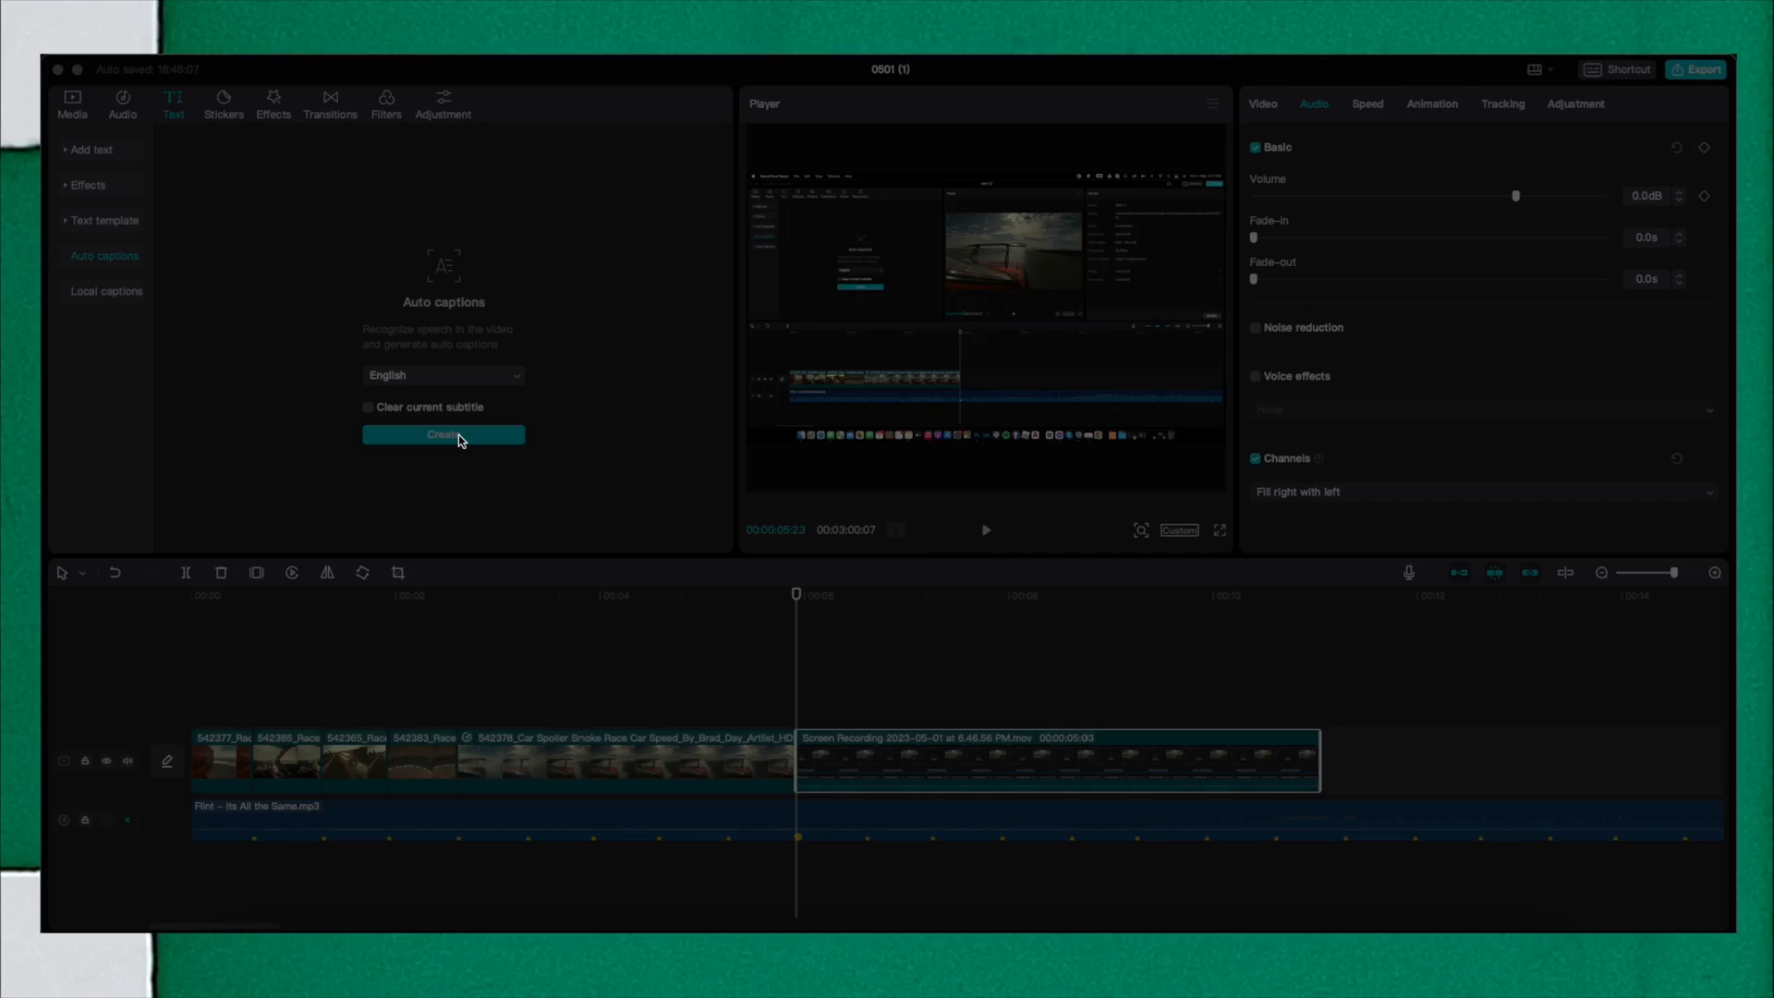
click(442, 434)
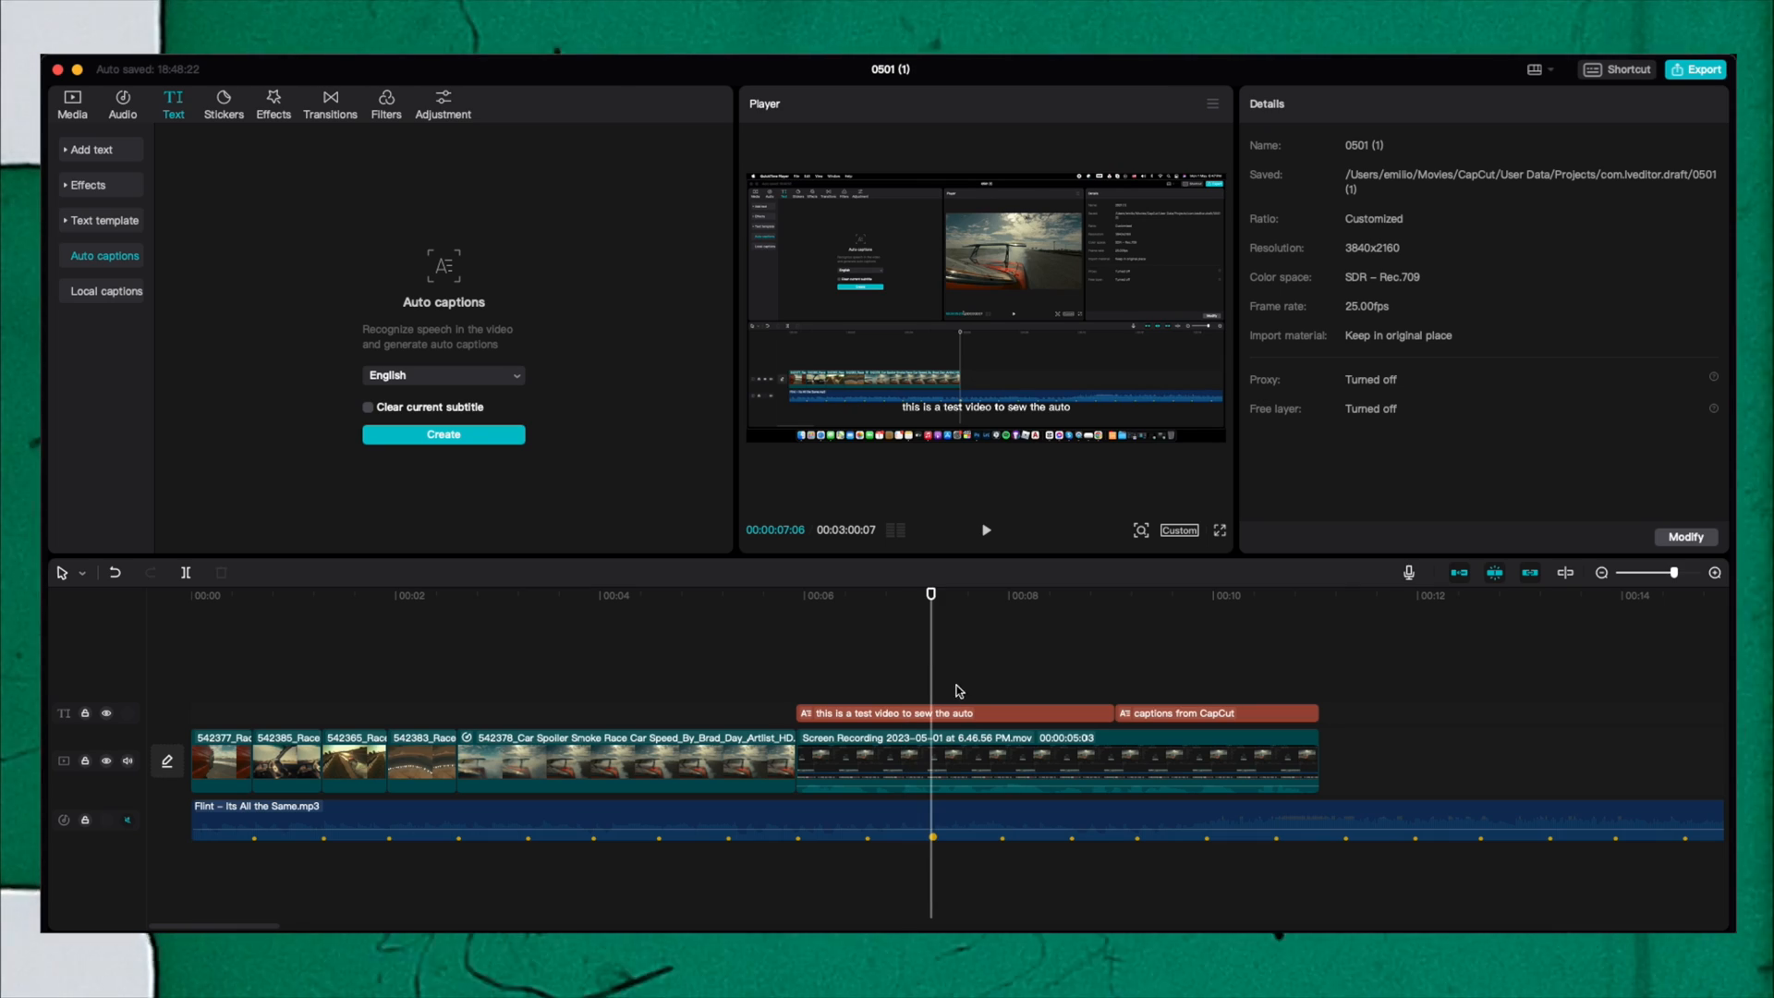
Correct the first caption to read 'this is a test video to show the auto'.
click(888, 712)
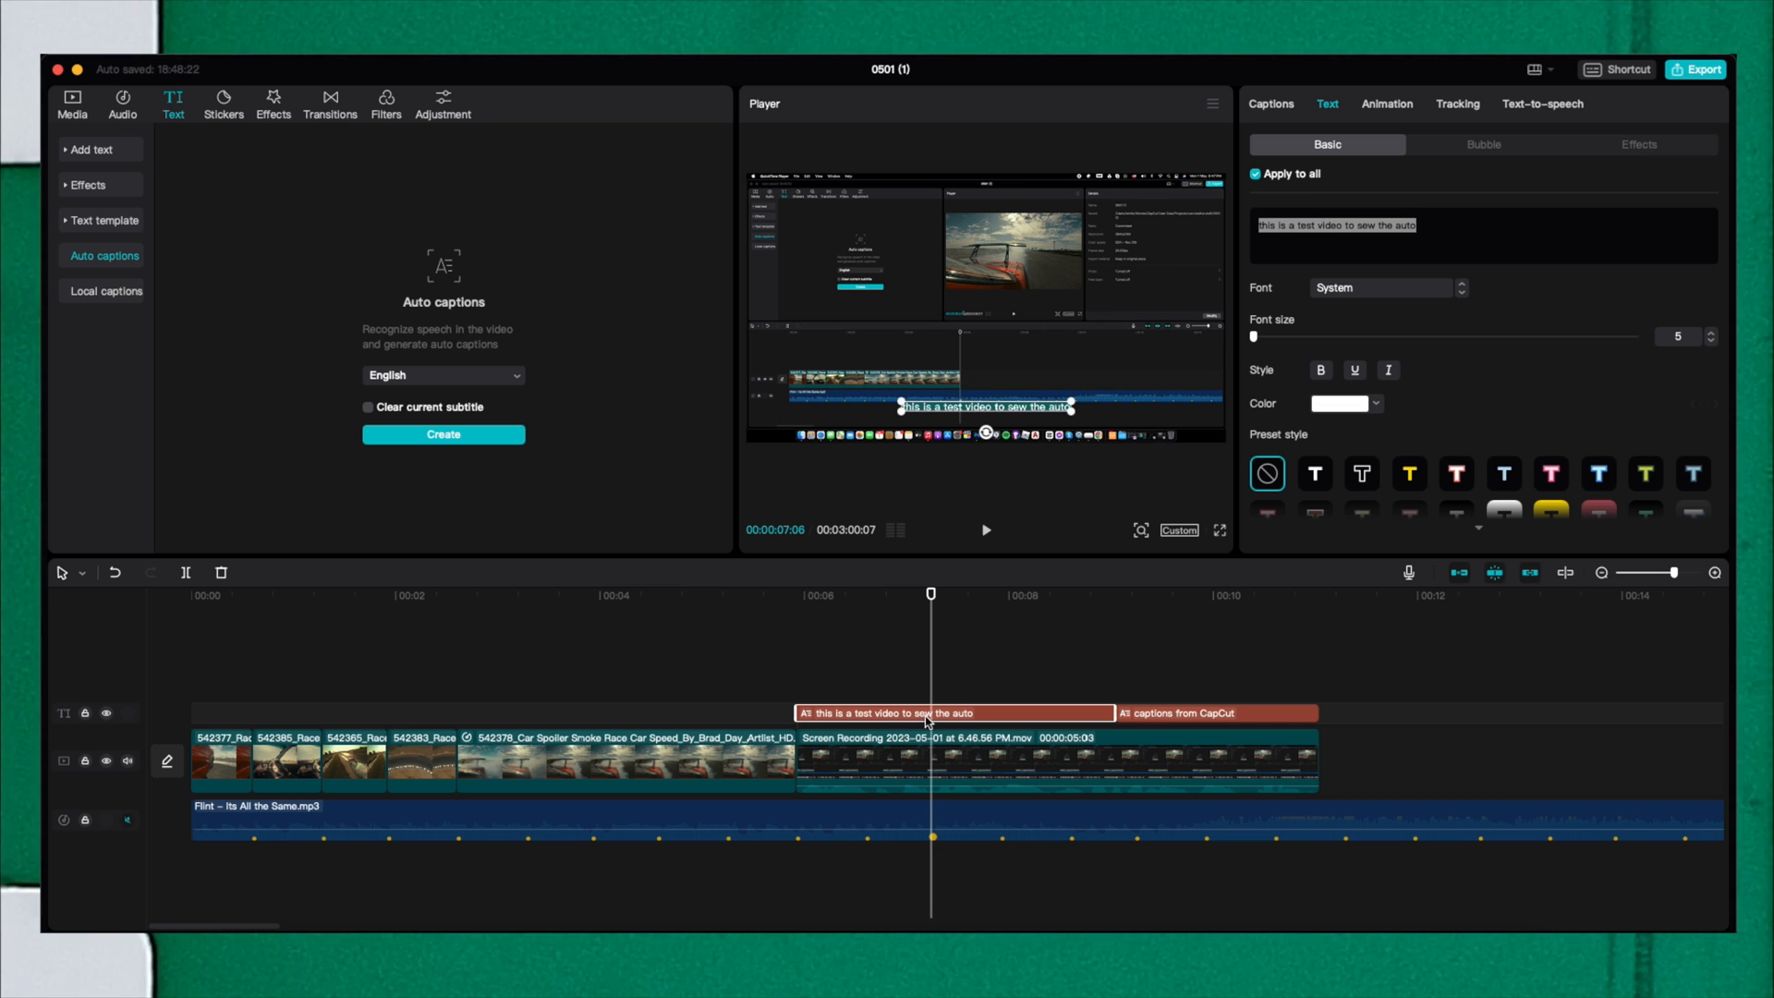
mouse_move(1345, 212)
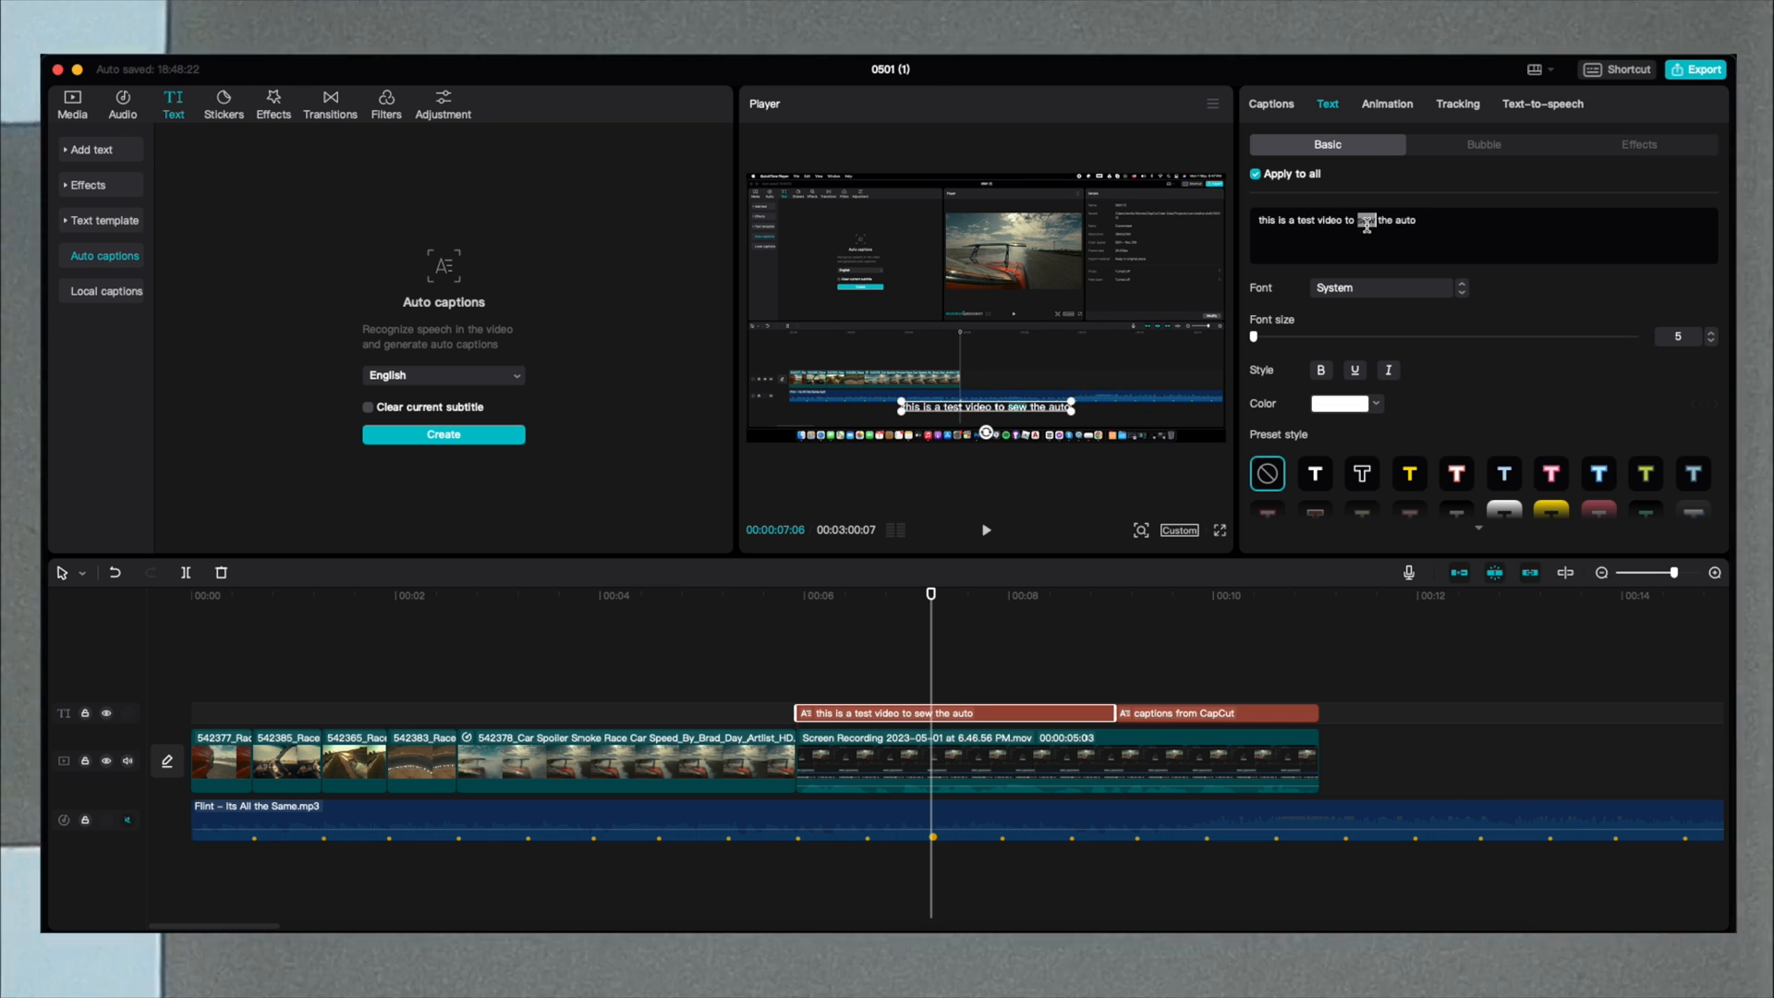
text(sho)
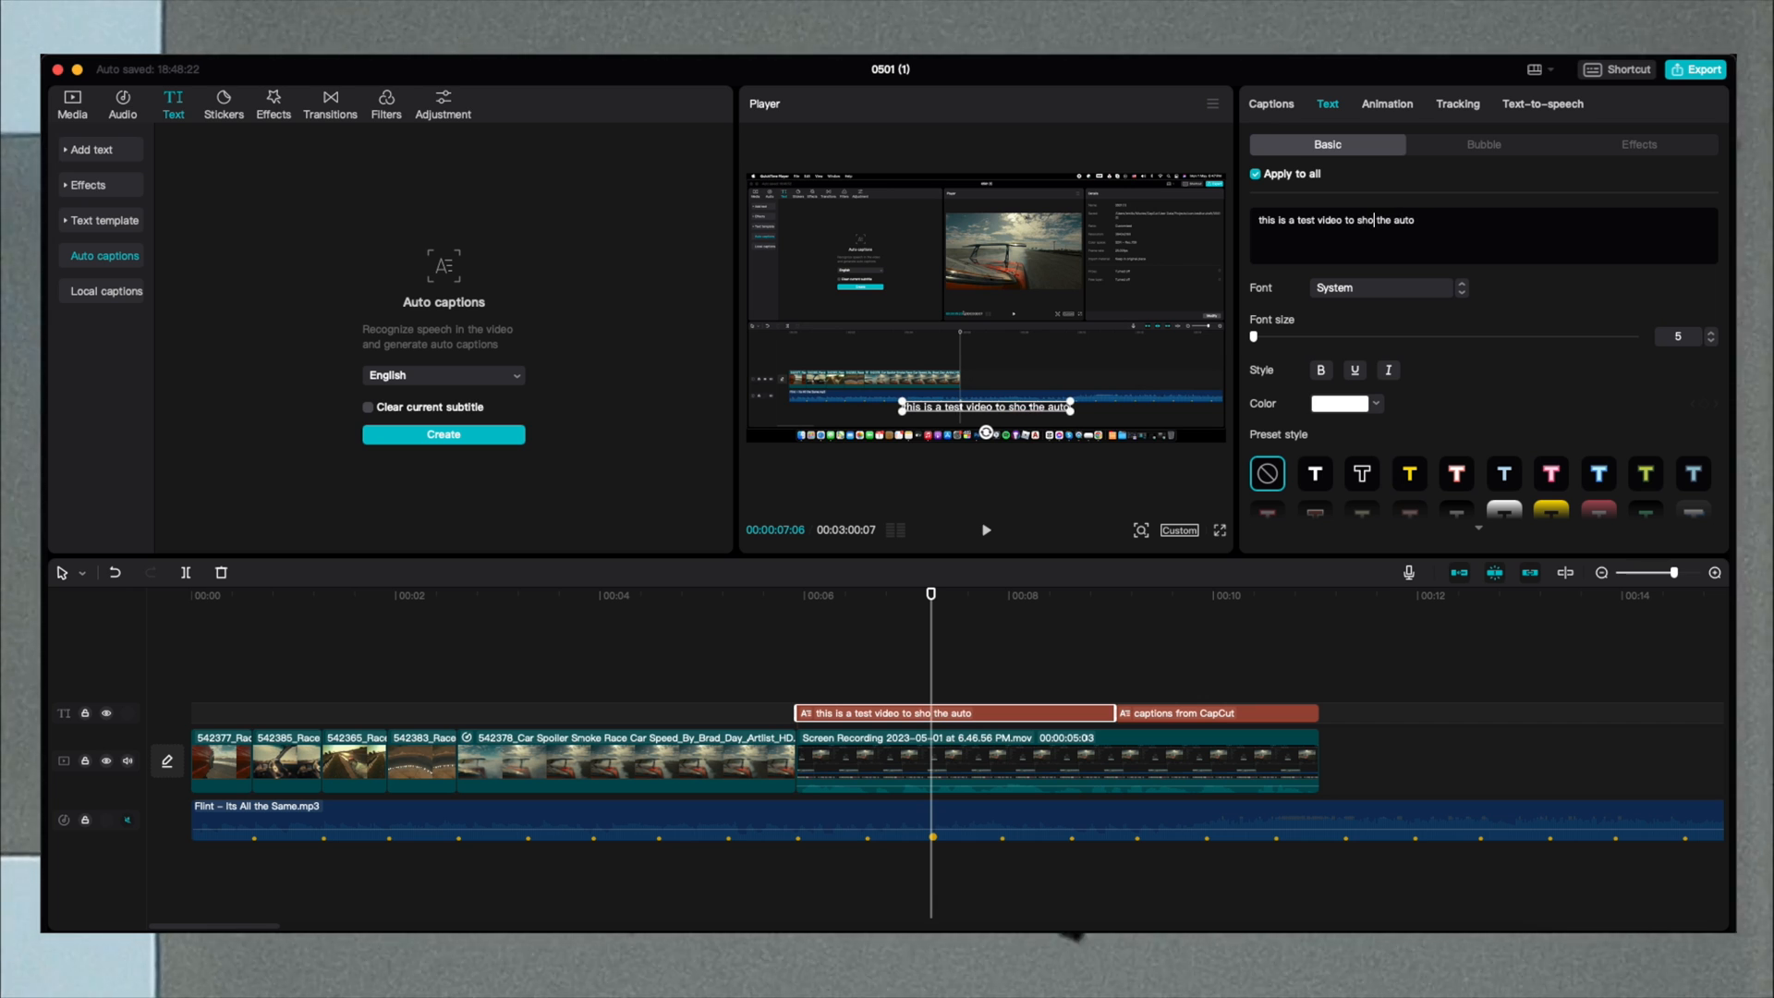
text(w)
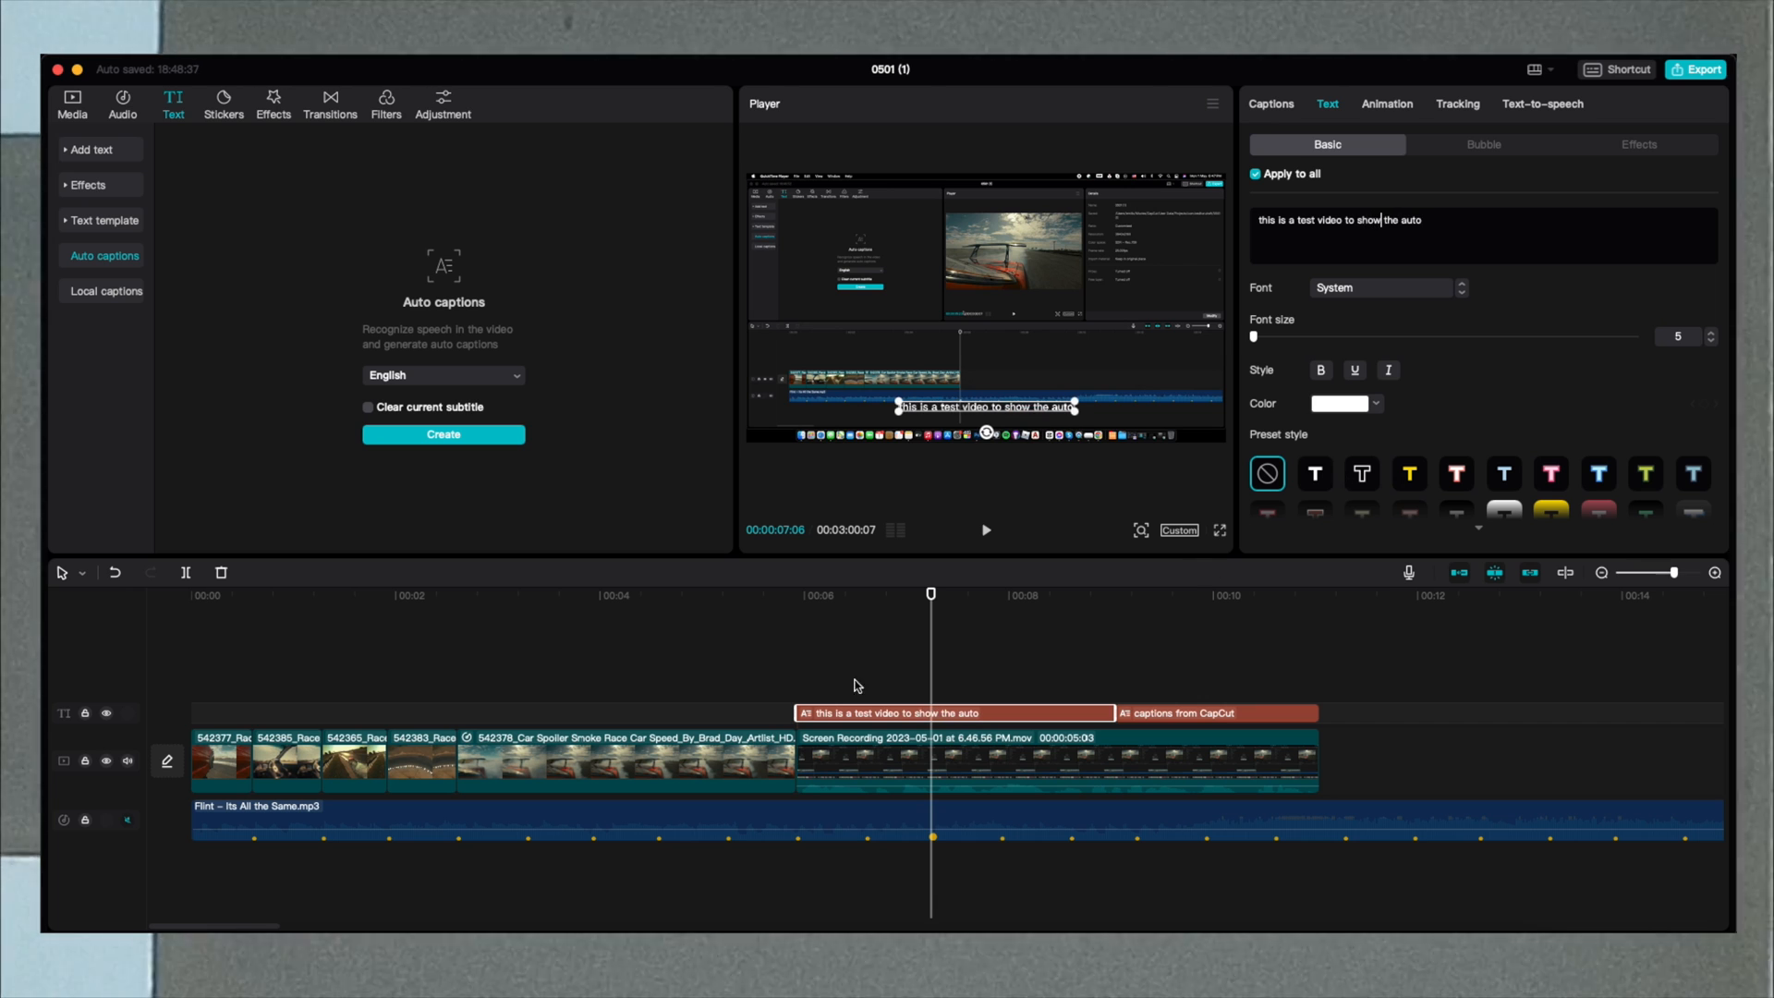
click(1381, 287)
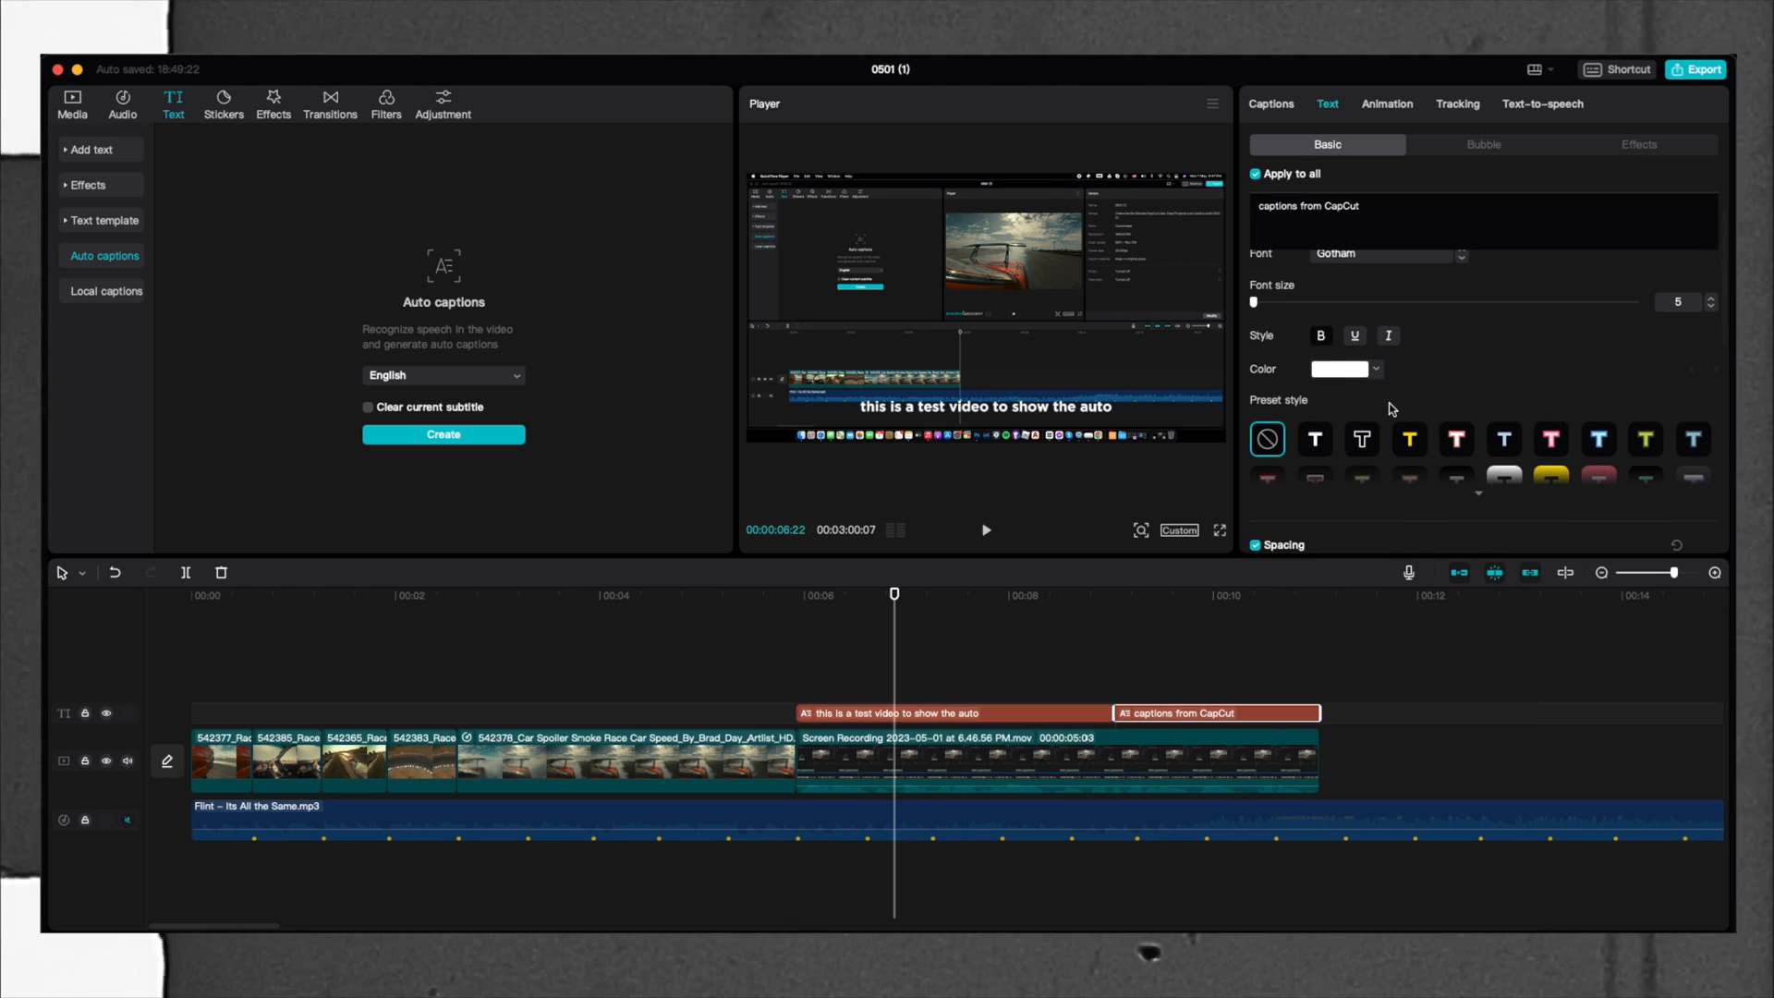
Style the captions with a preset, Gotham font, orange colour and 139% scale.
click(1477, 489)
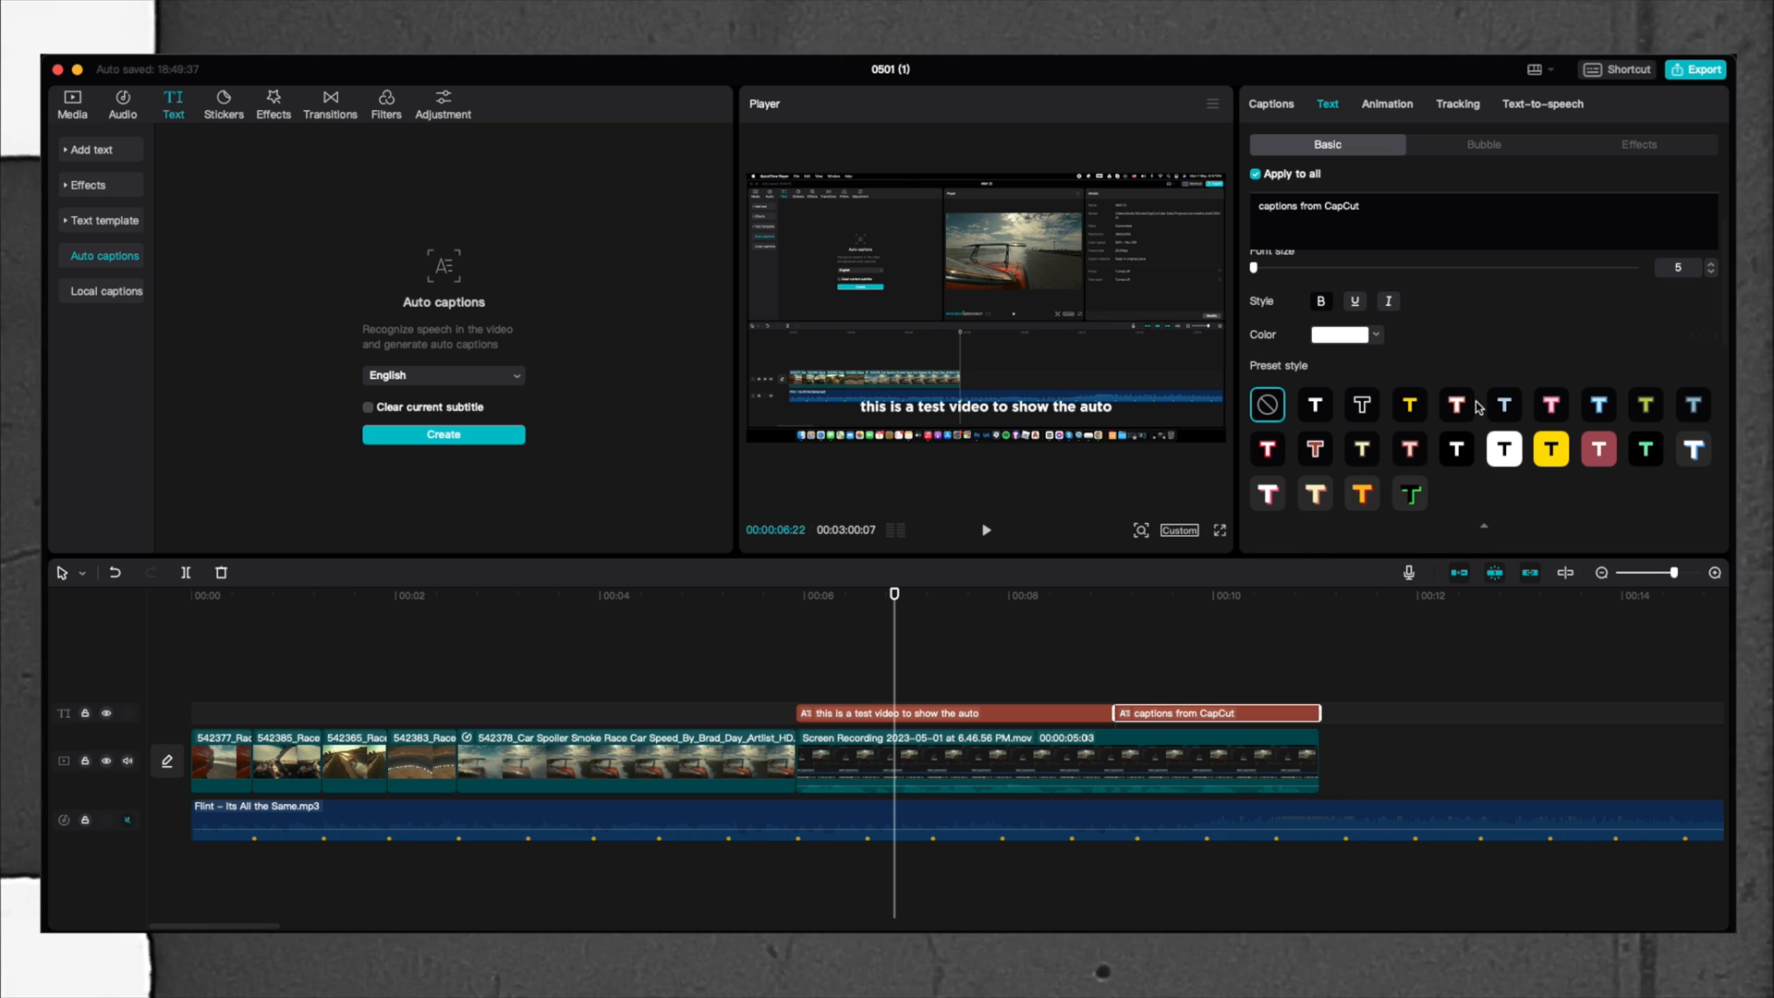
click(1503, 449)
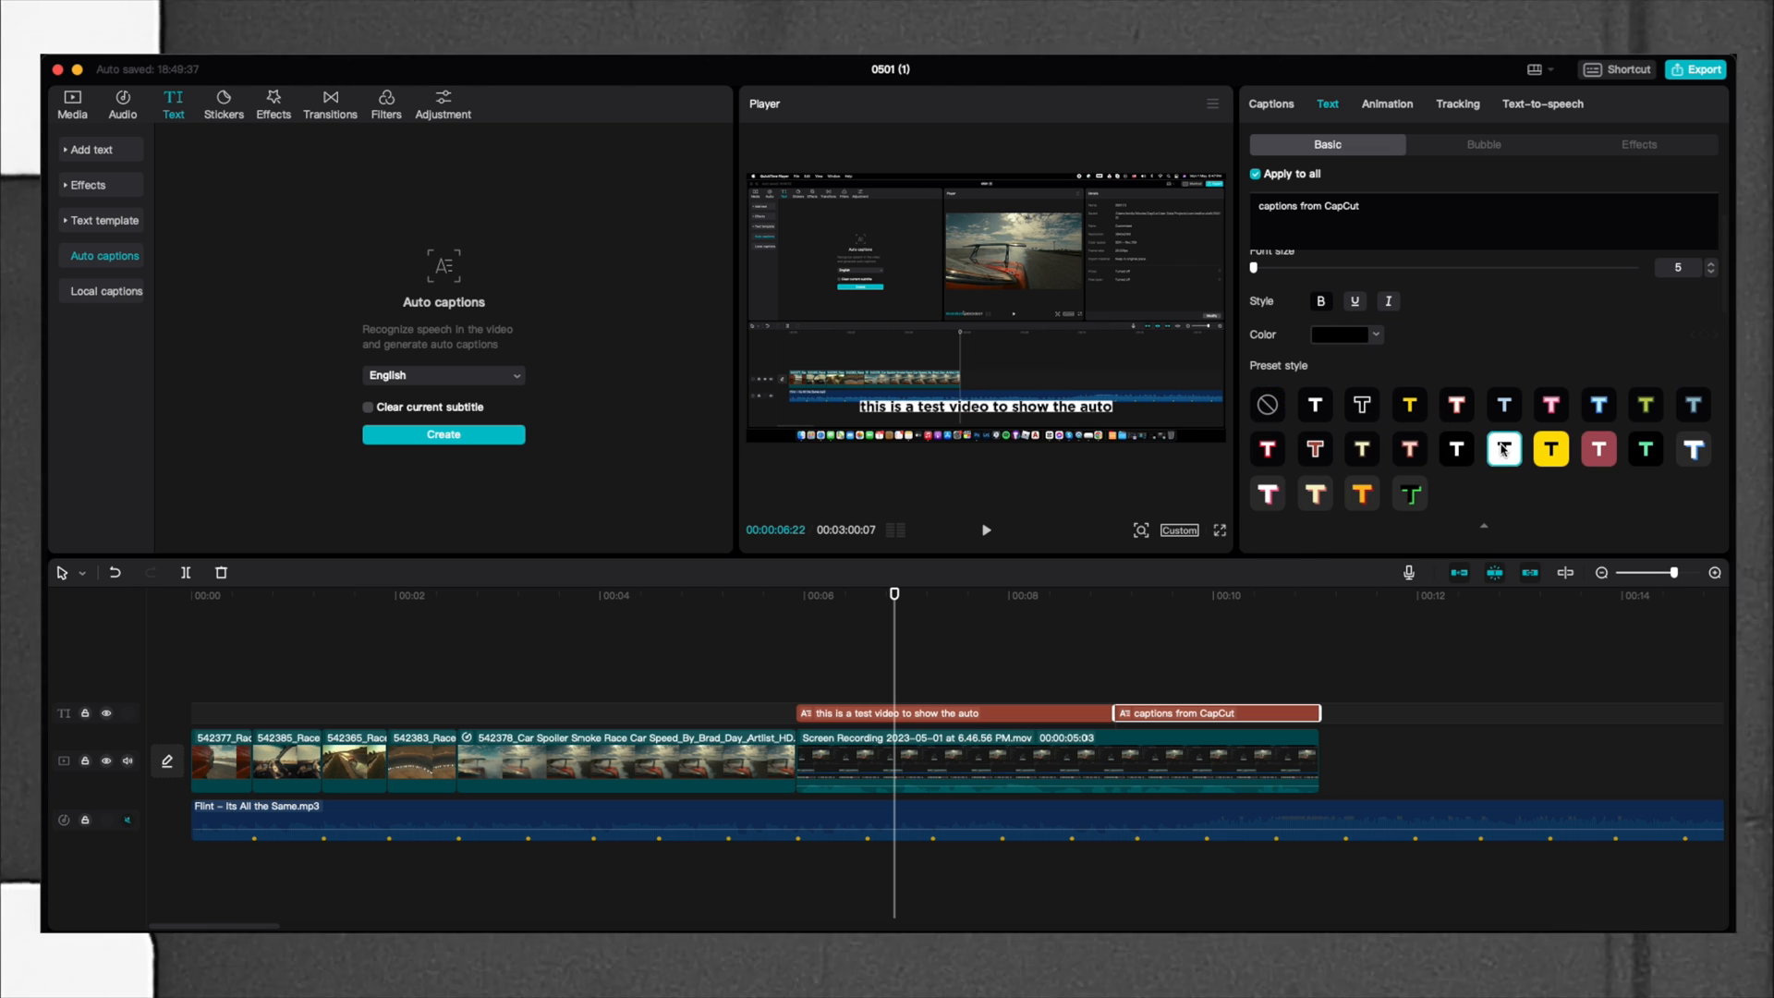
click(1502, 449)
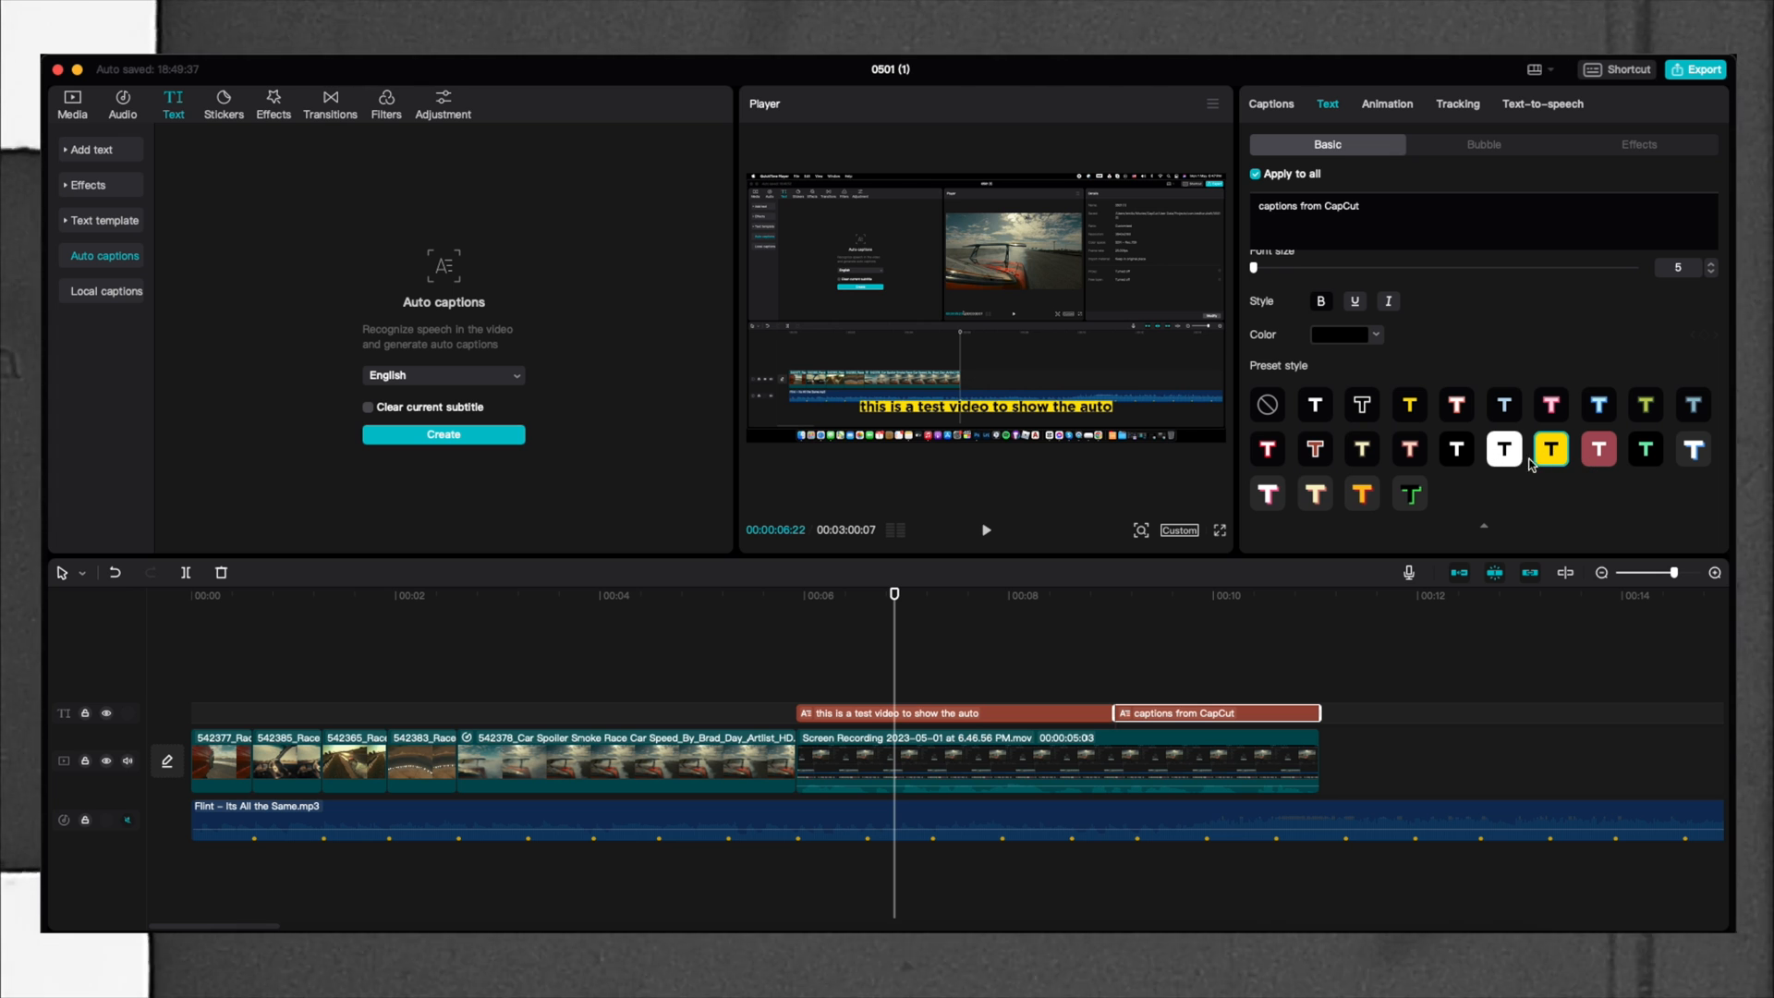
click(1362, 494)
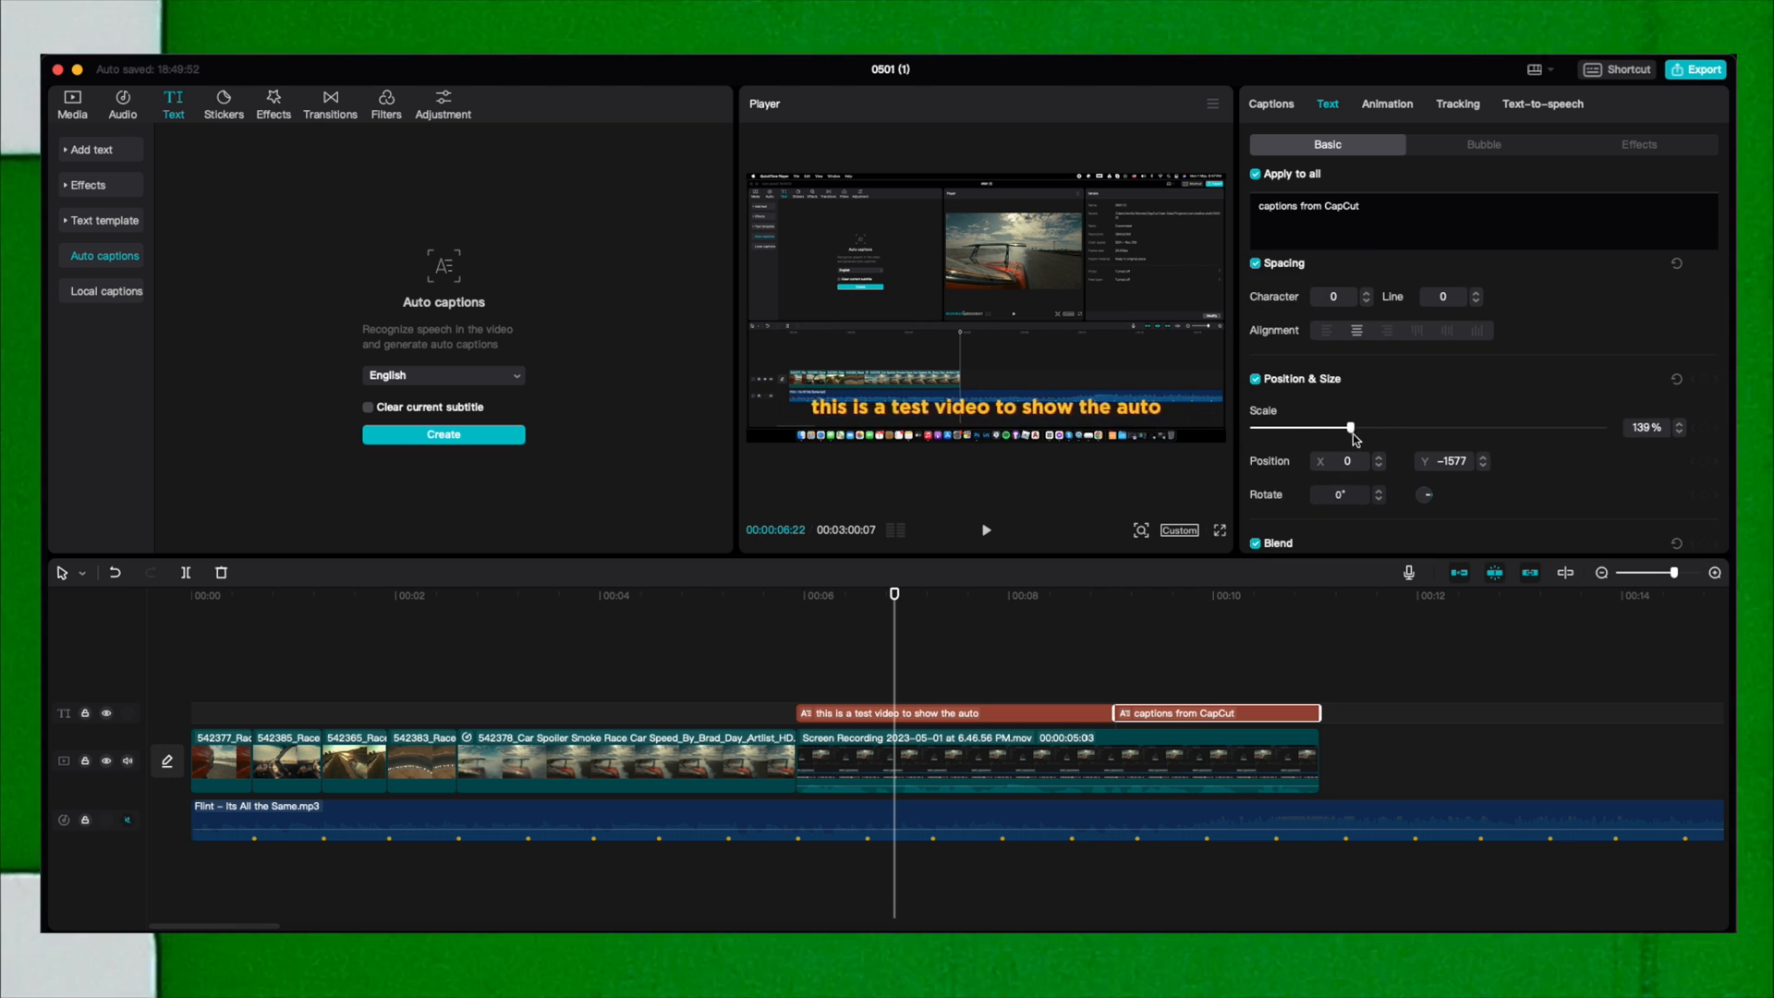
scroll(down, 3)
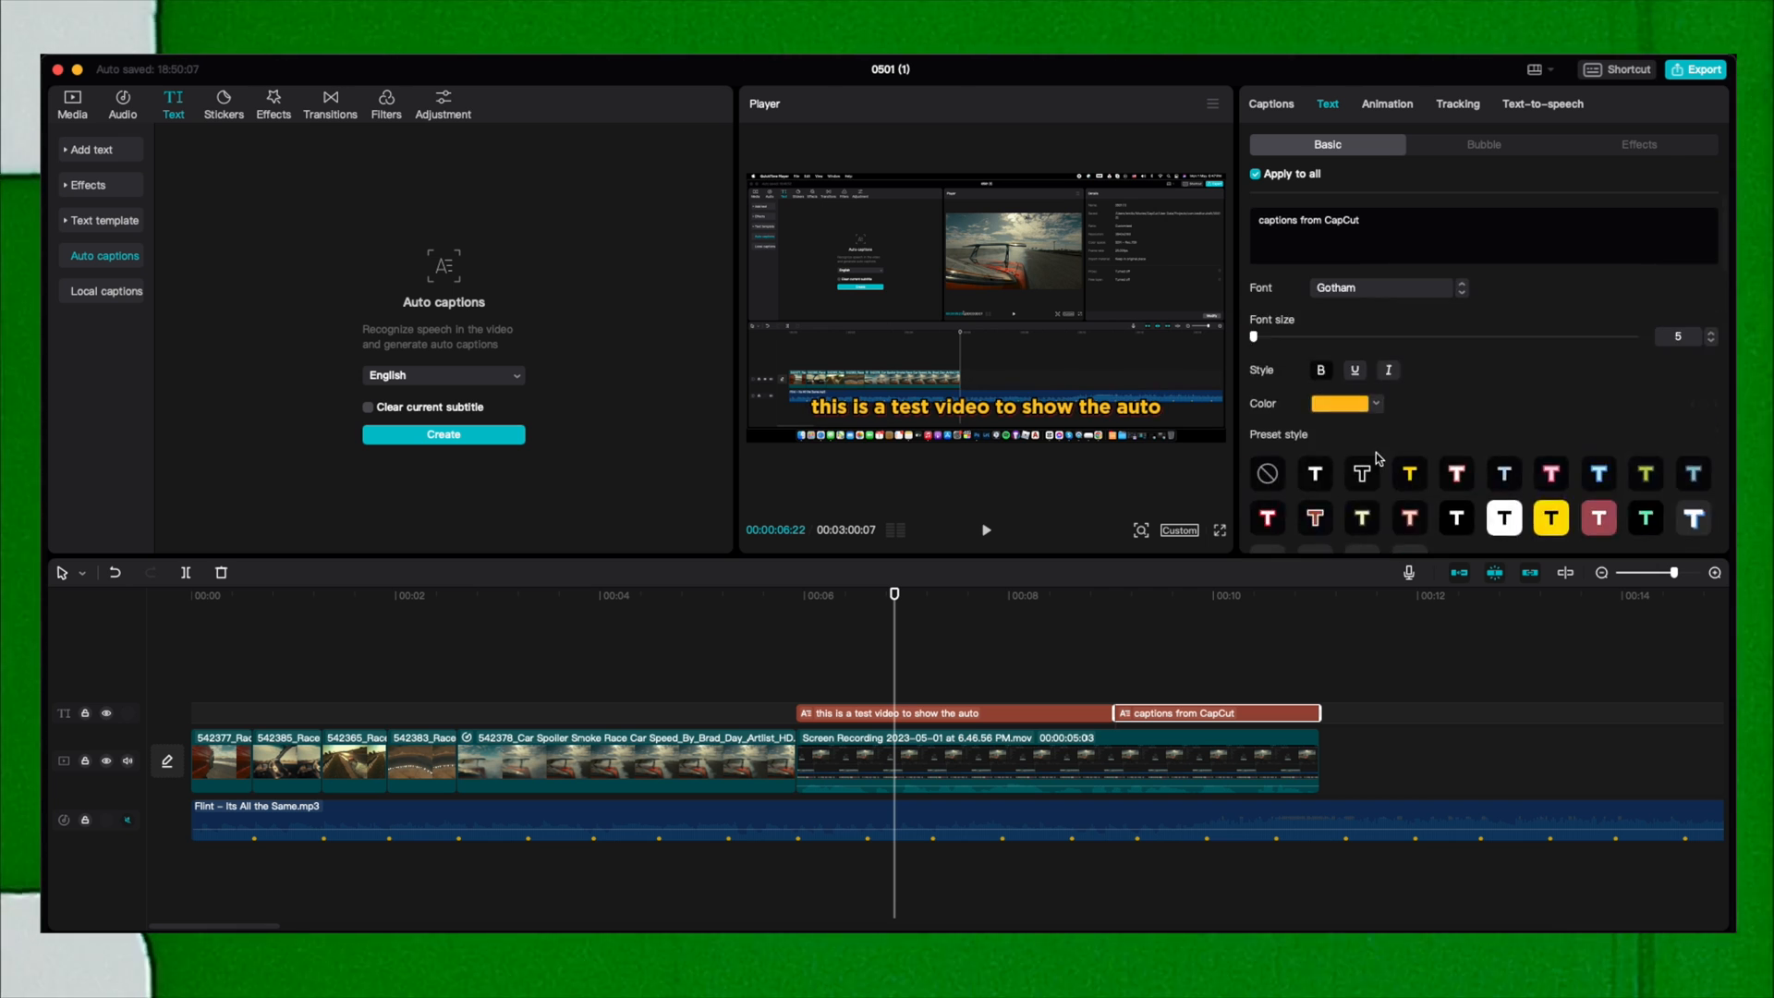
click(1637, 144)
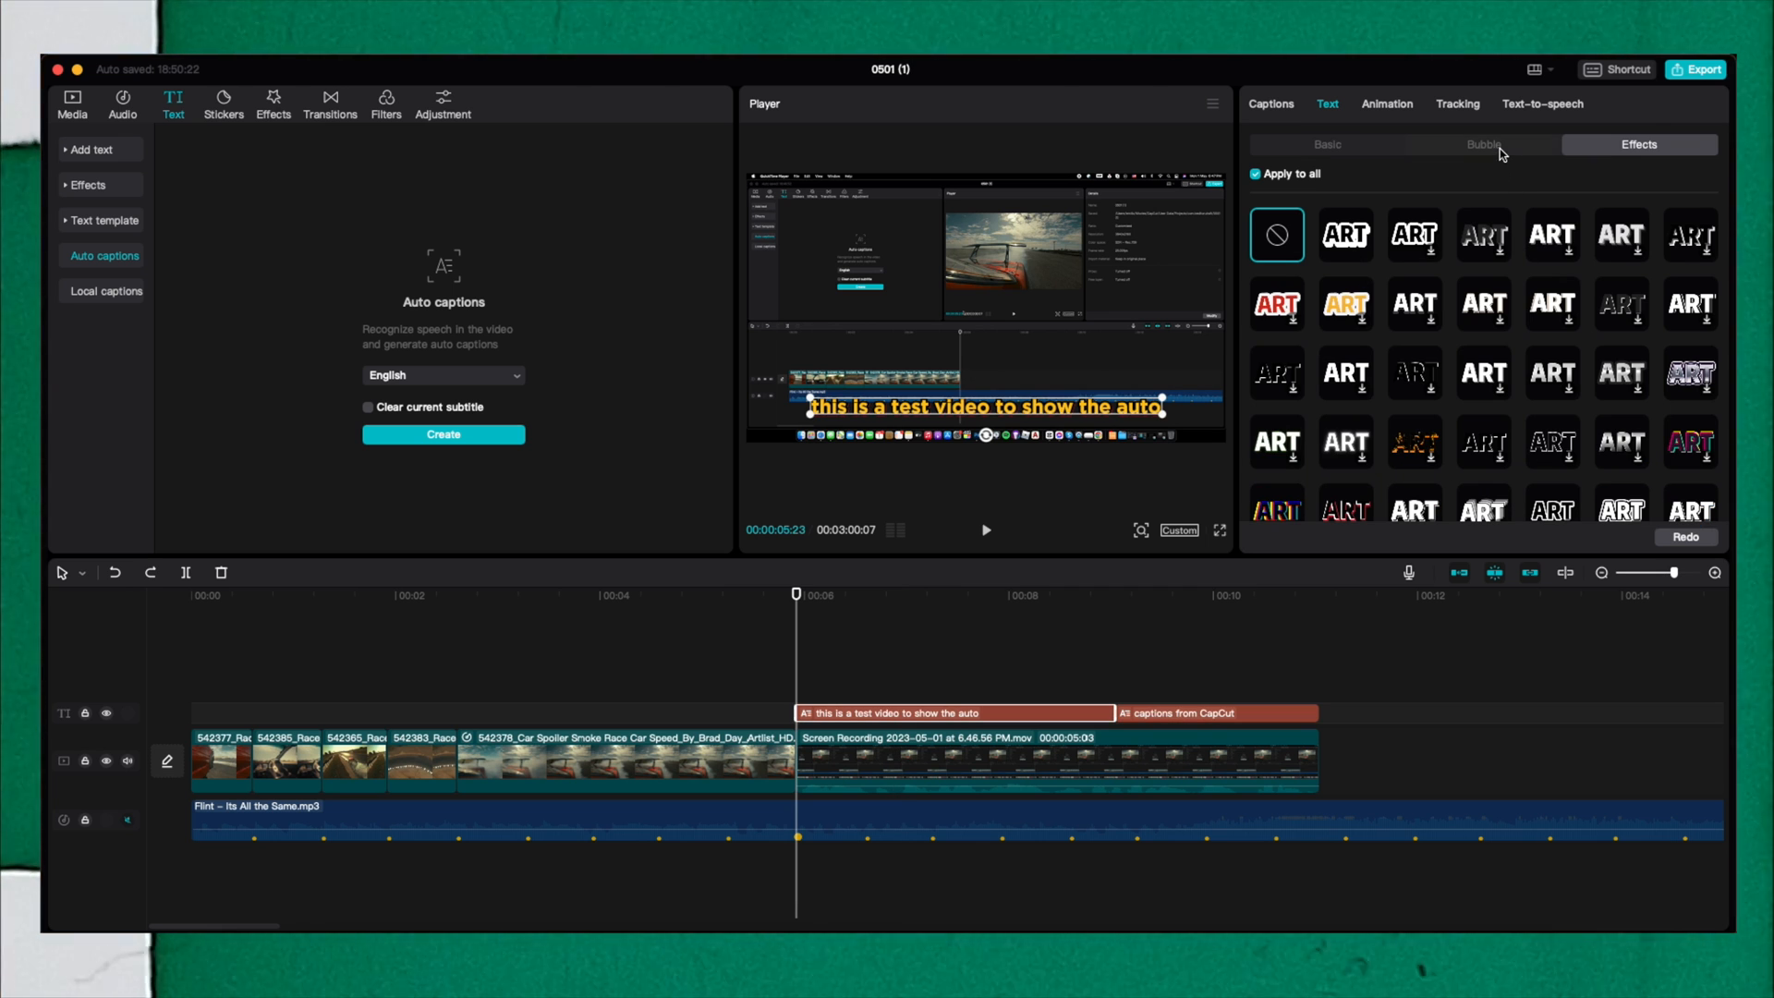
Check Bubble styles, return to Basic, and split the first caption into shorter clips.
click(1482, 144)
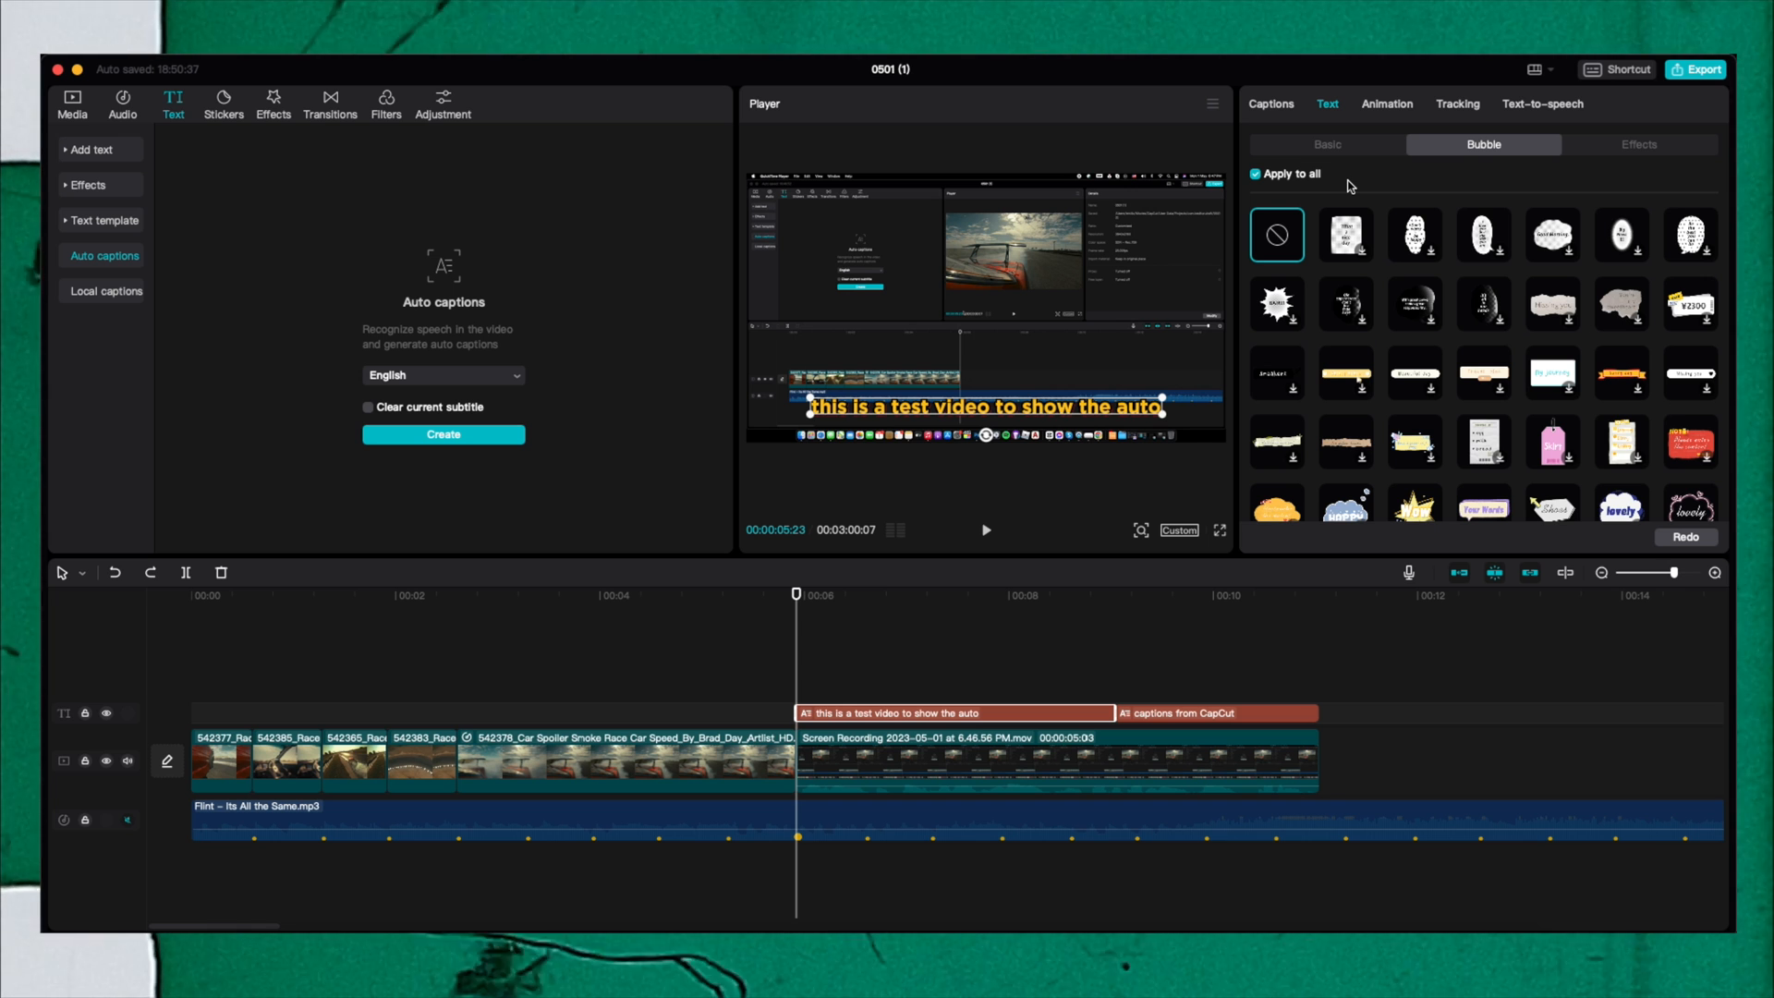
click(1325, 144)
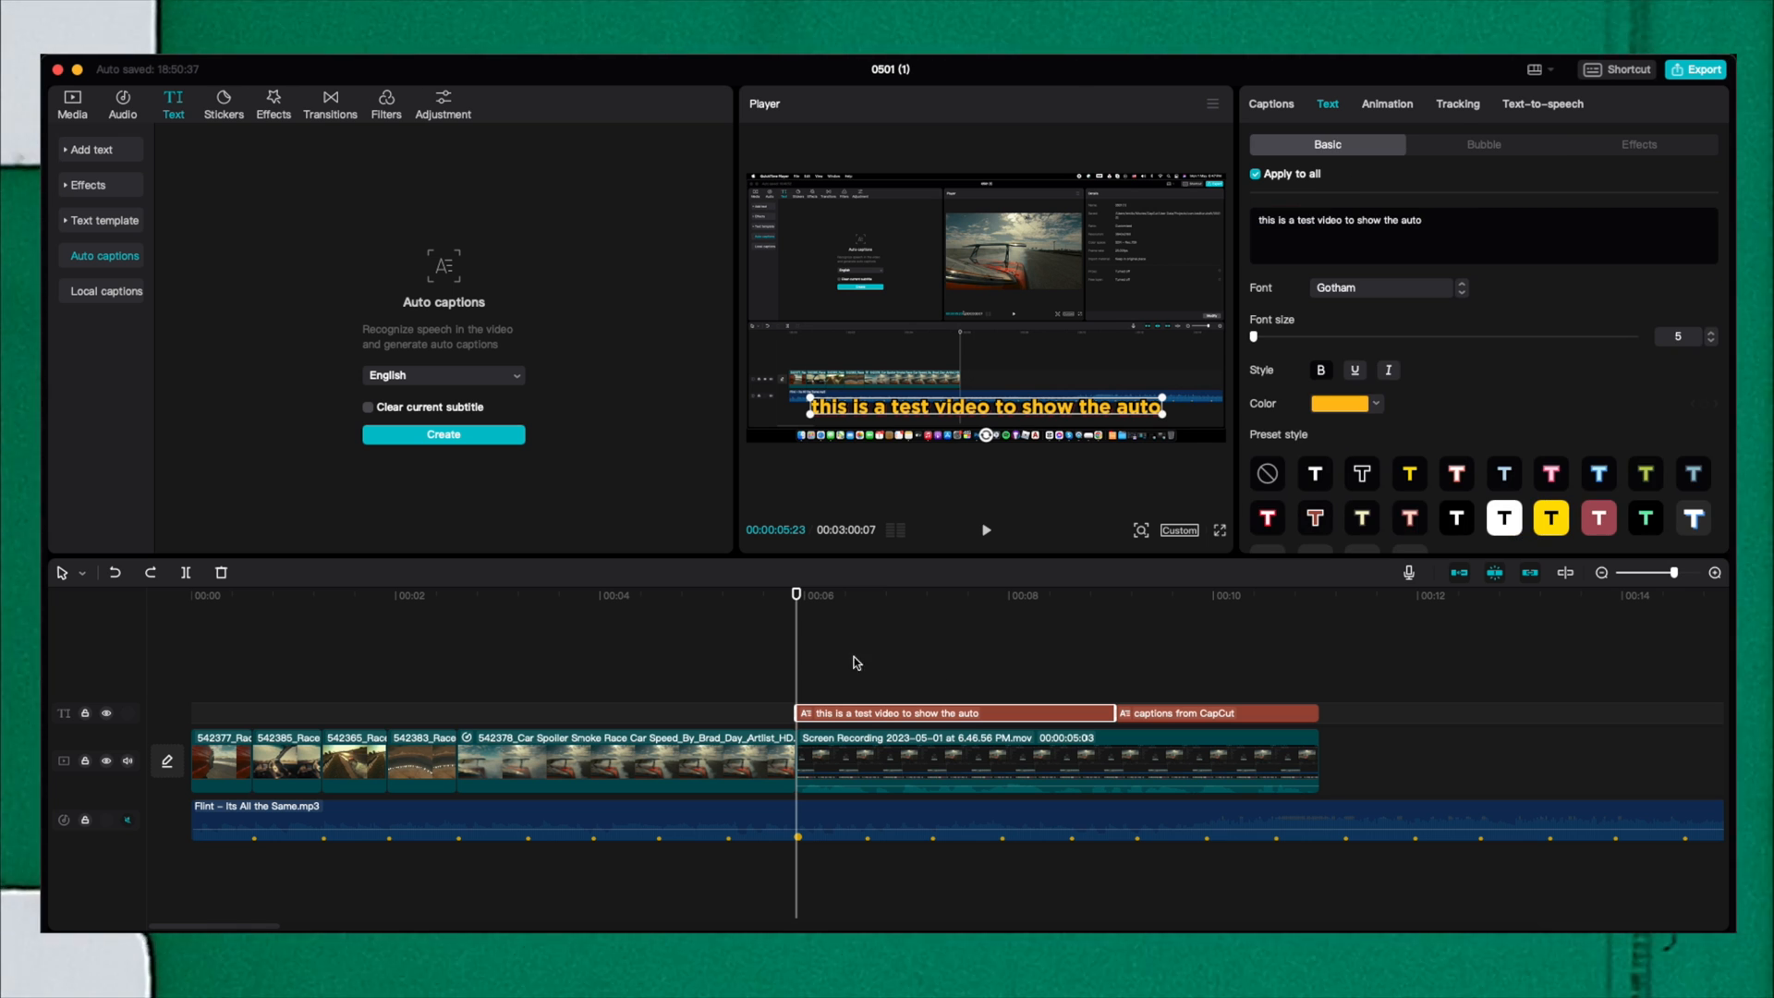
click(984, 530)
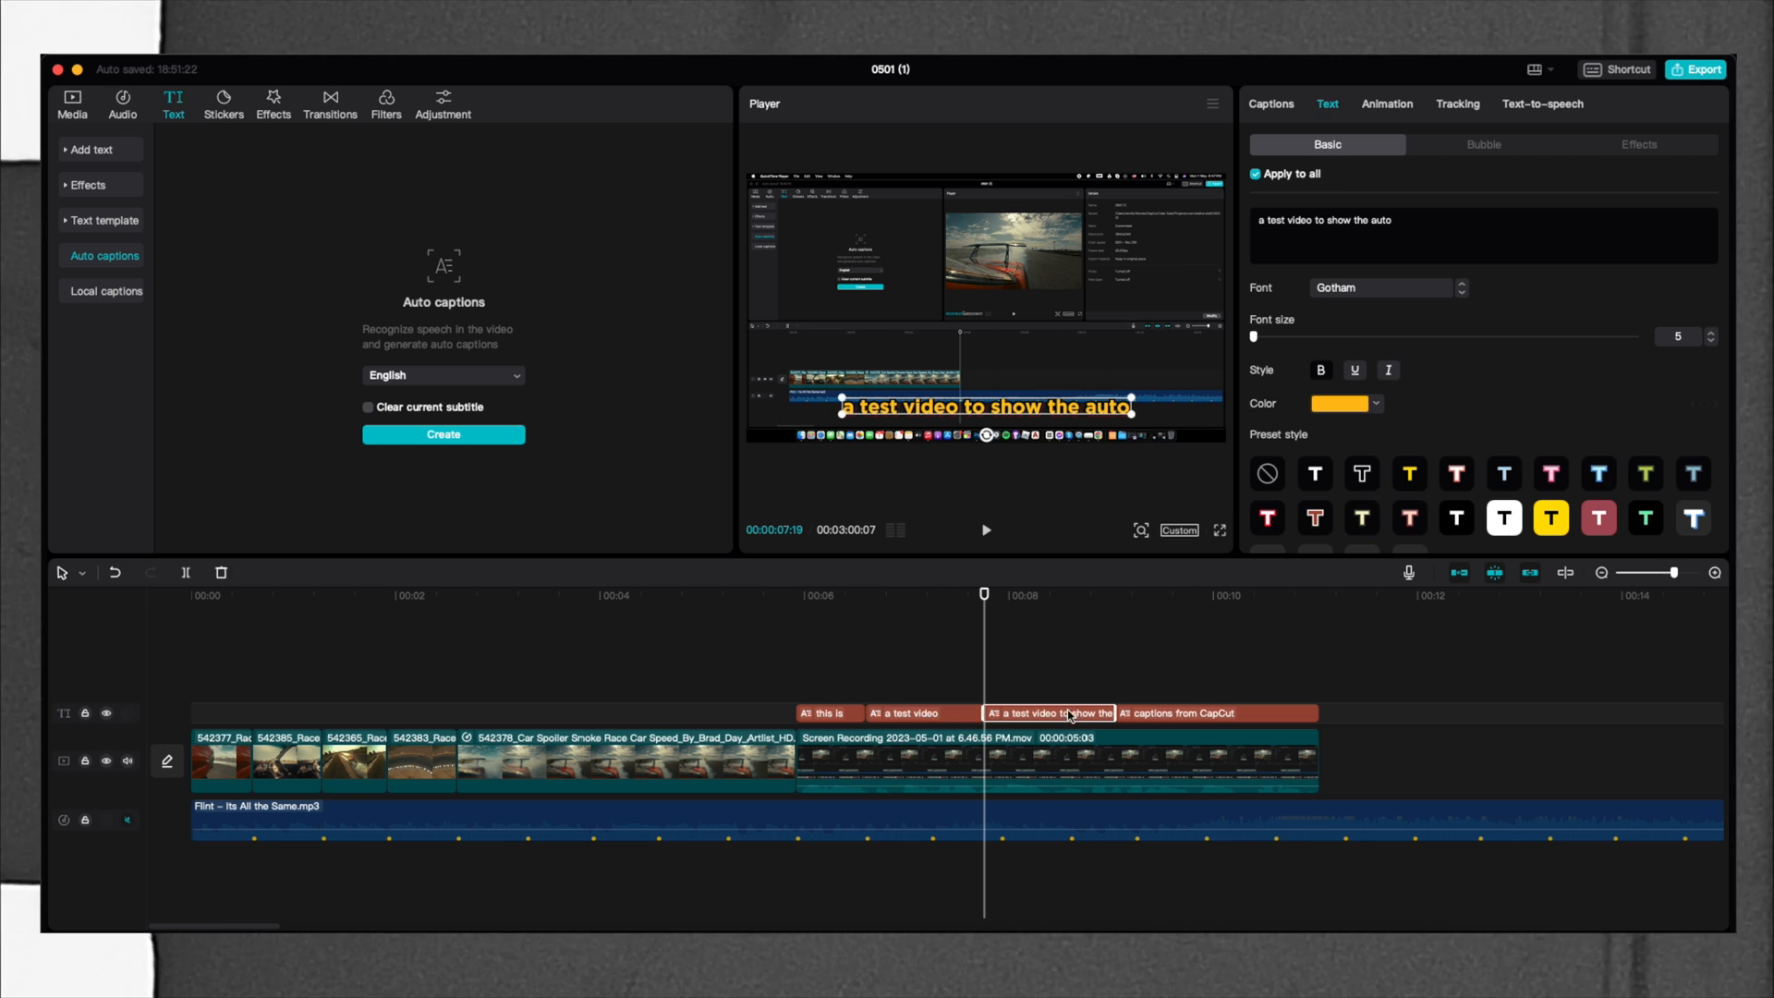
Select the third caption piece and stop playback partway through the captions.
click(984, 529)
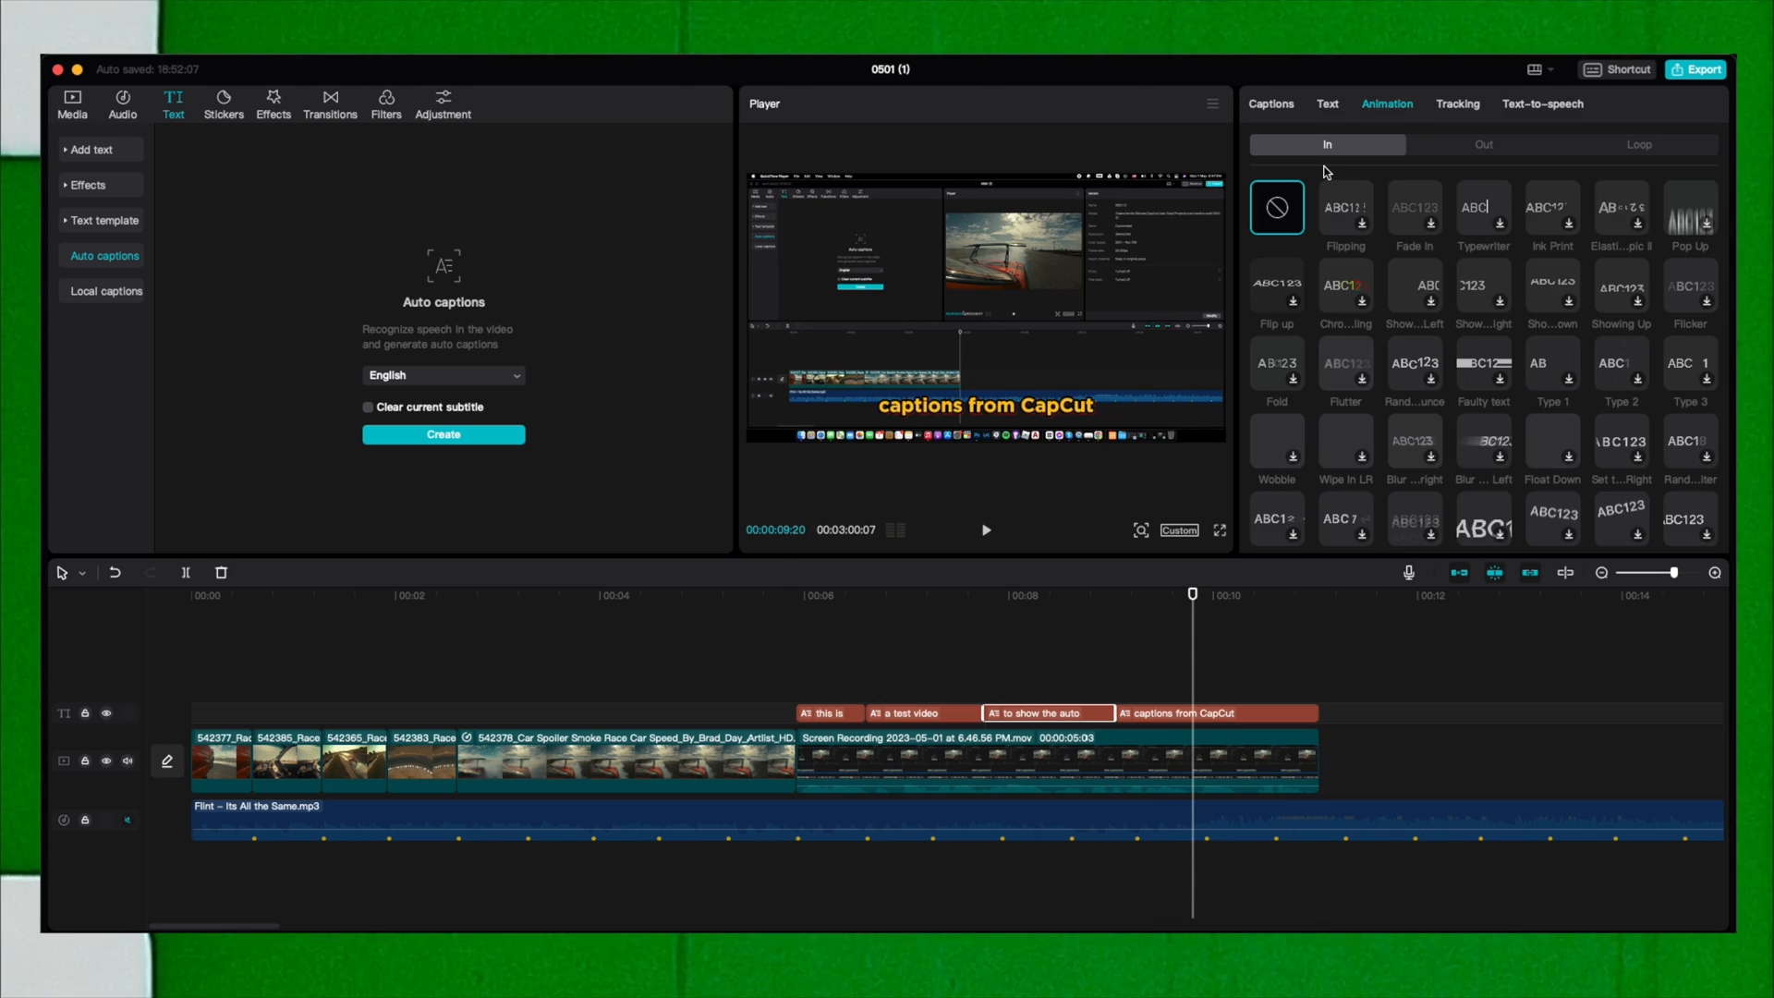
mouse_move(1345, 288)
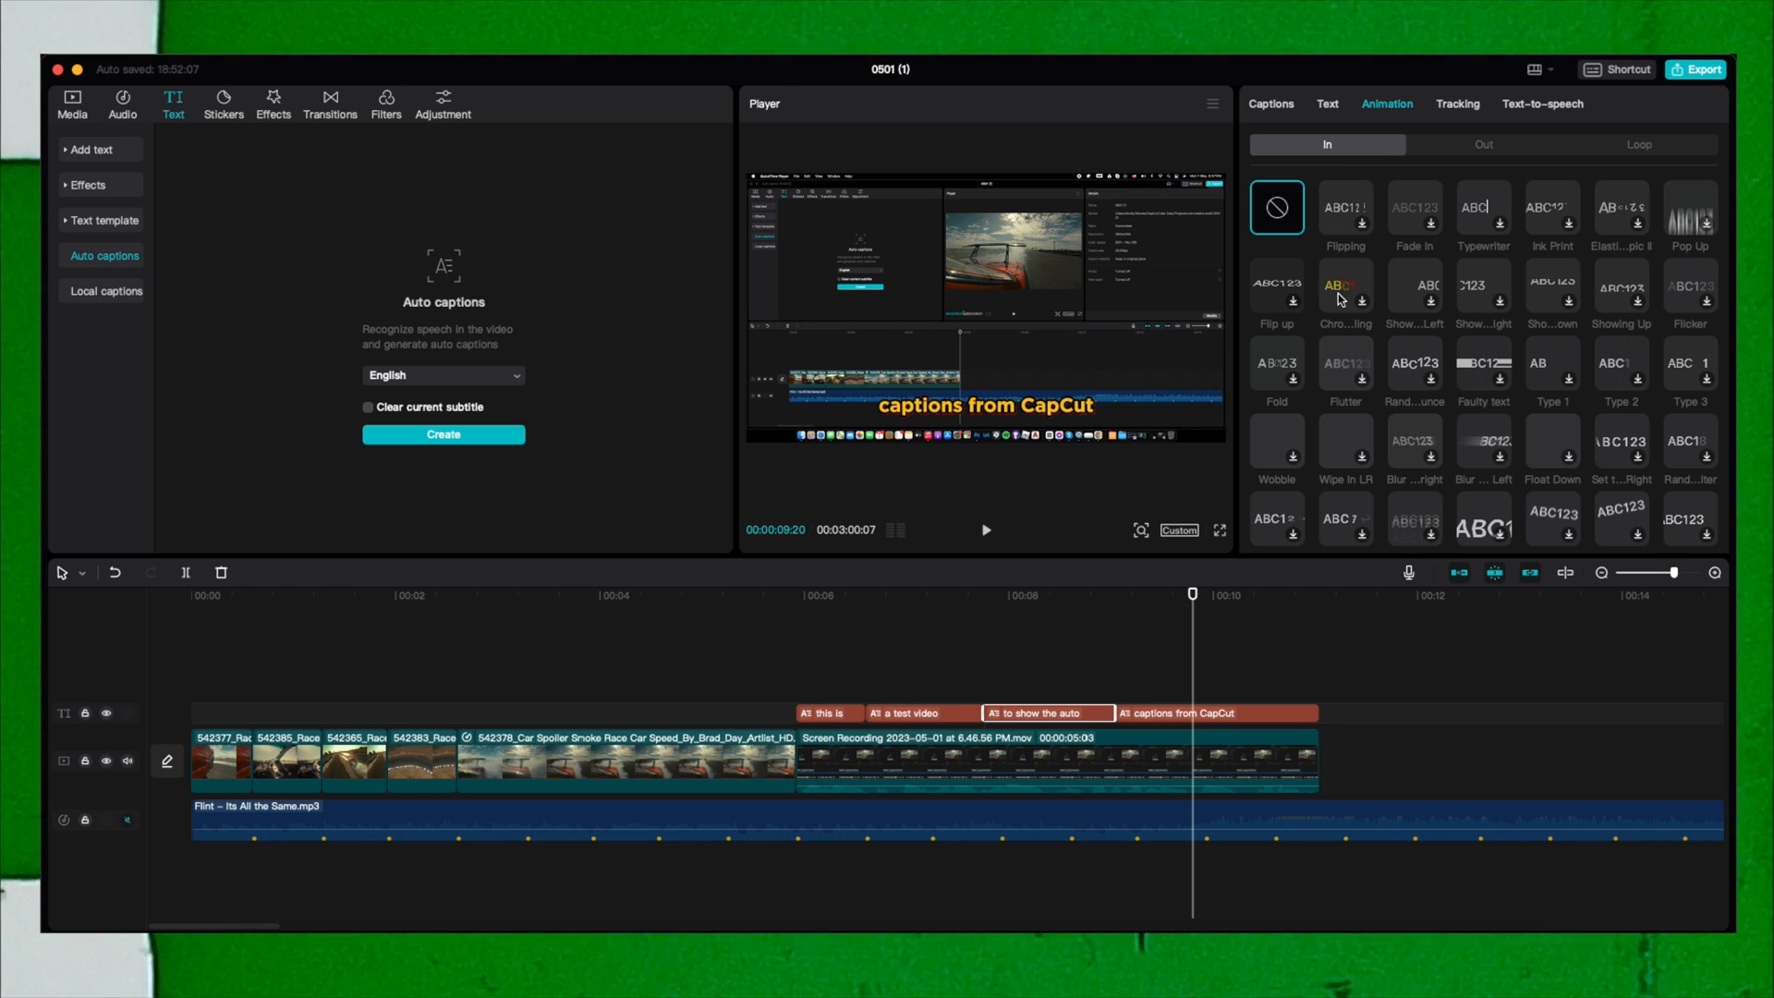
mouse_move(1415, 308)
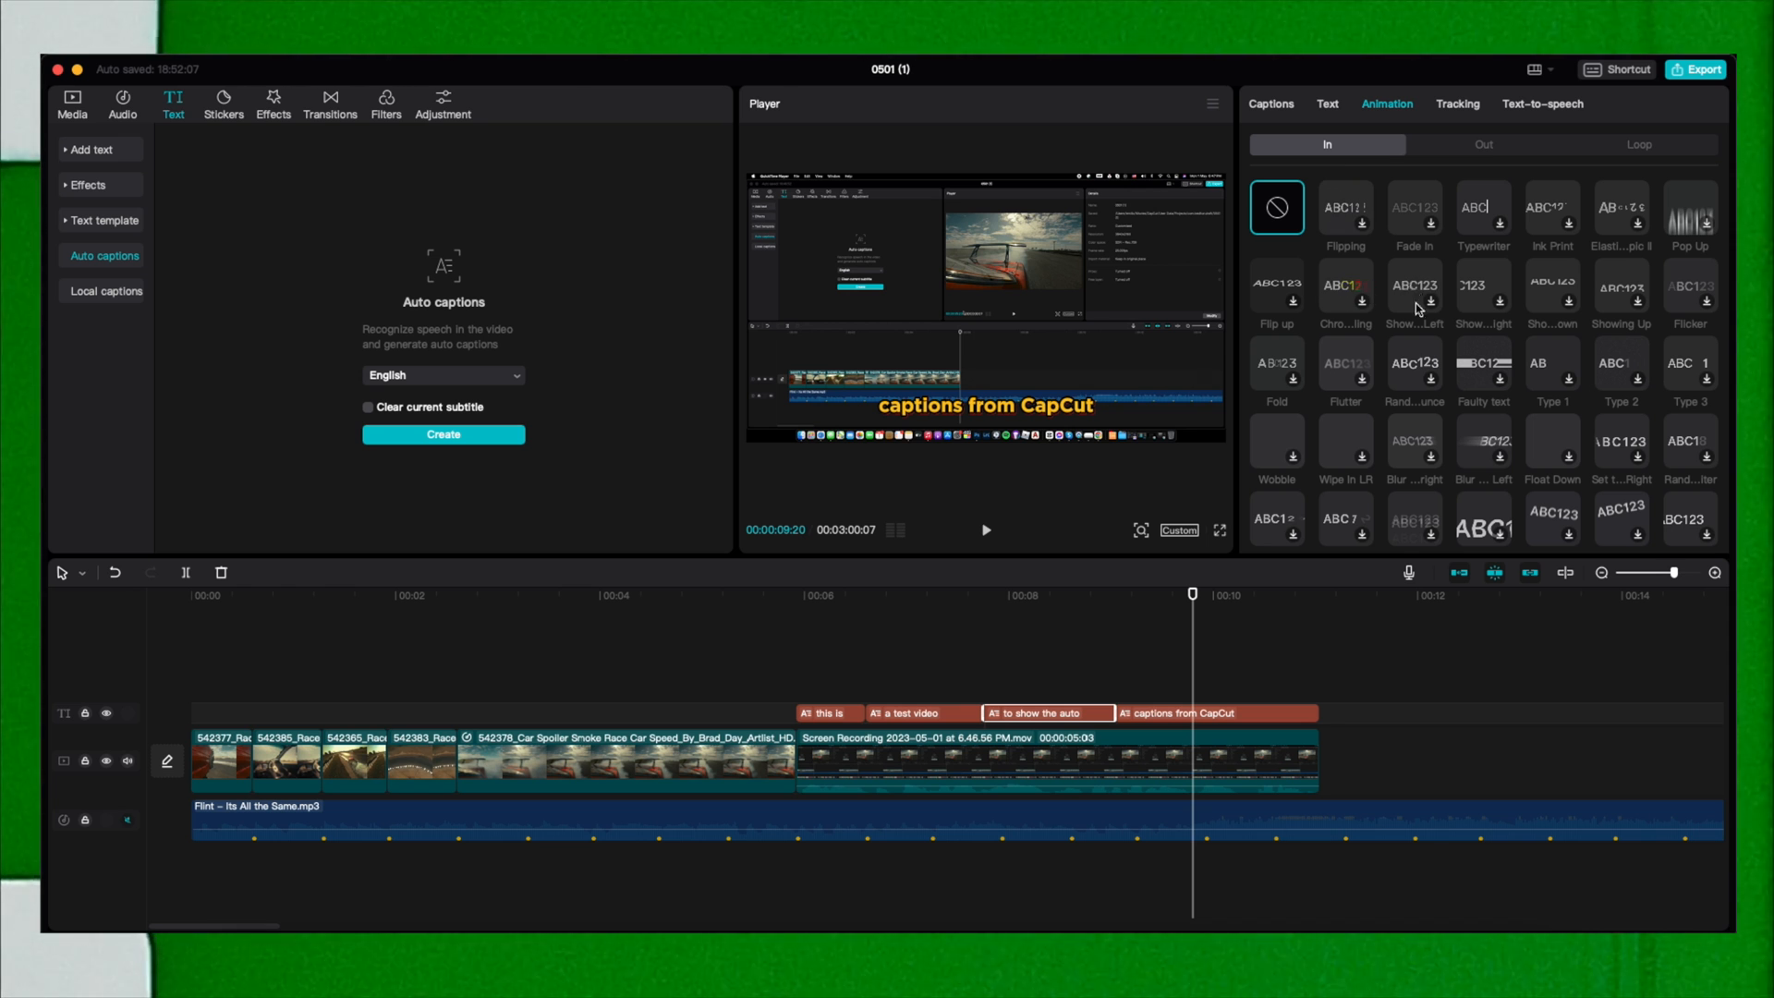
scroll(down, 3)
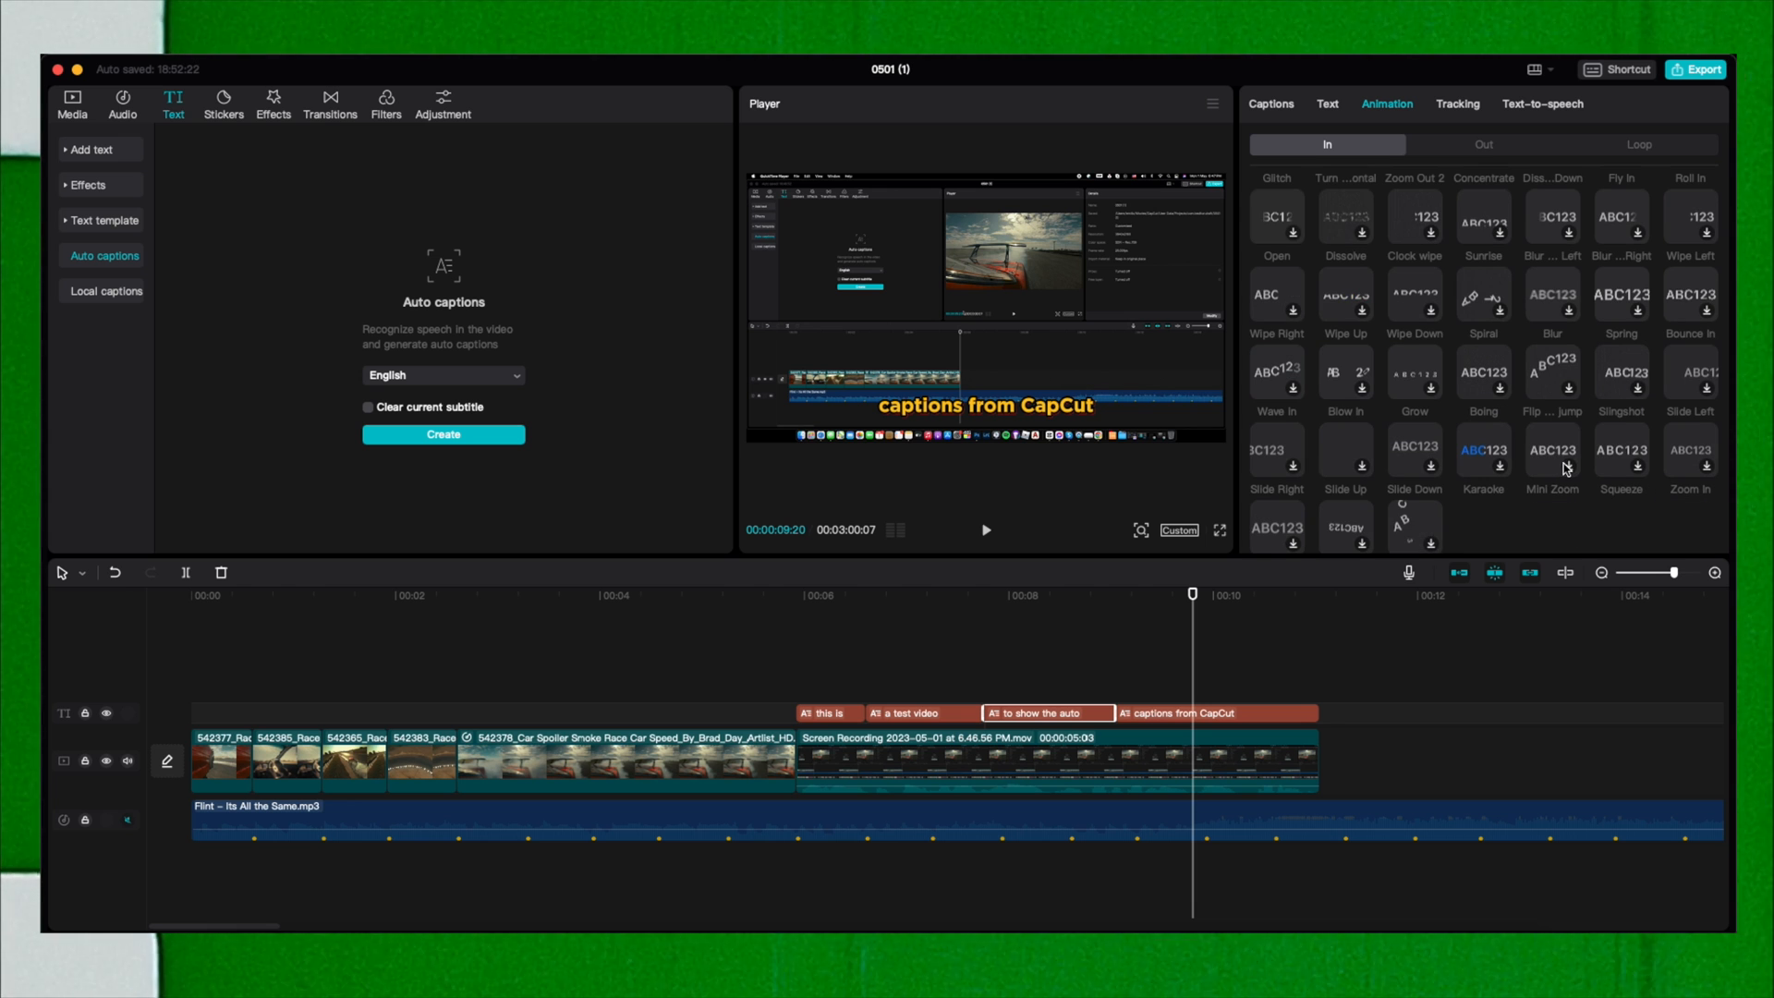
click(1551, 448)
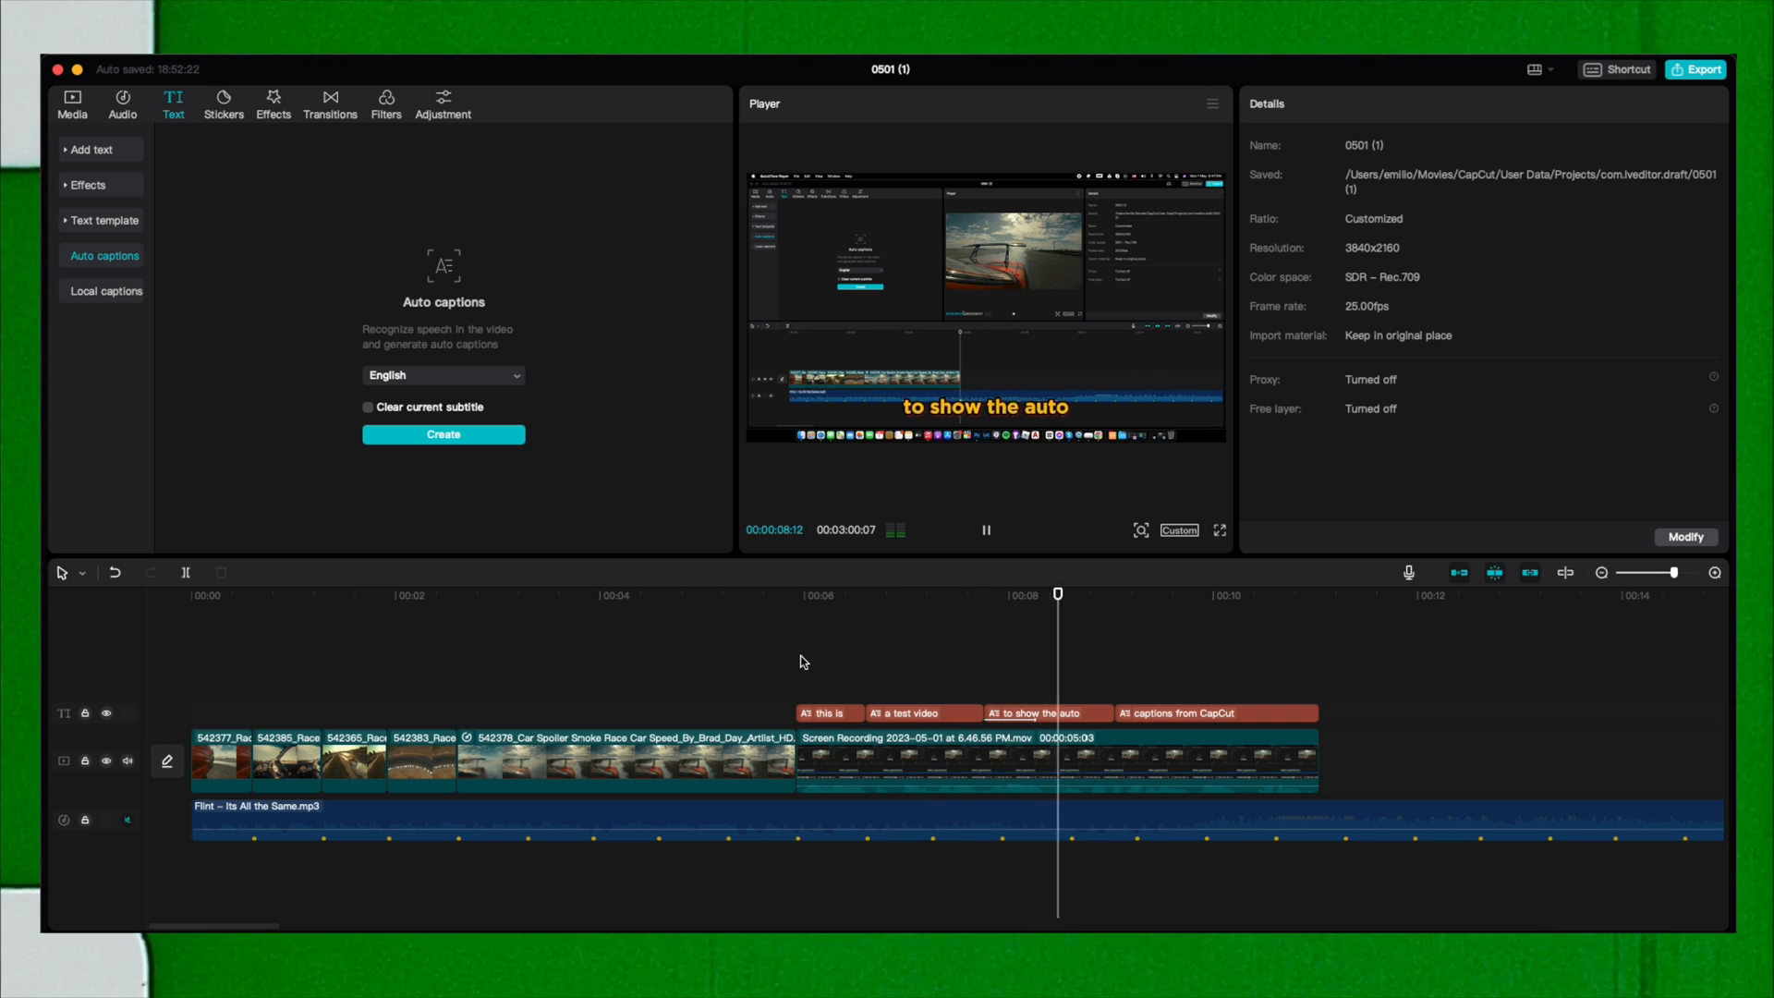
click(986, 529)
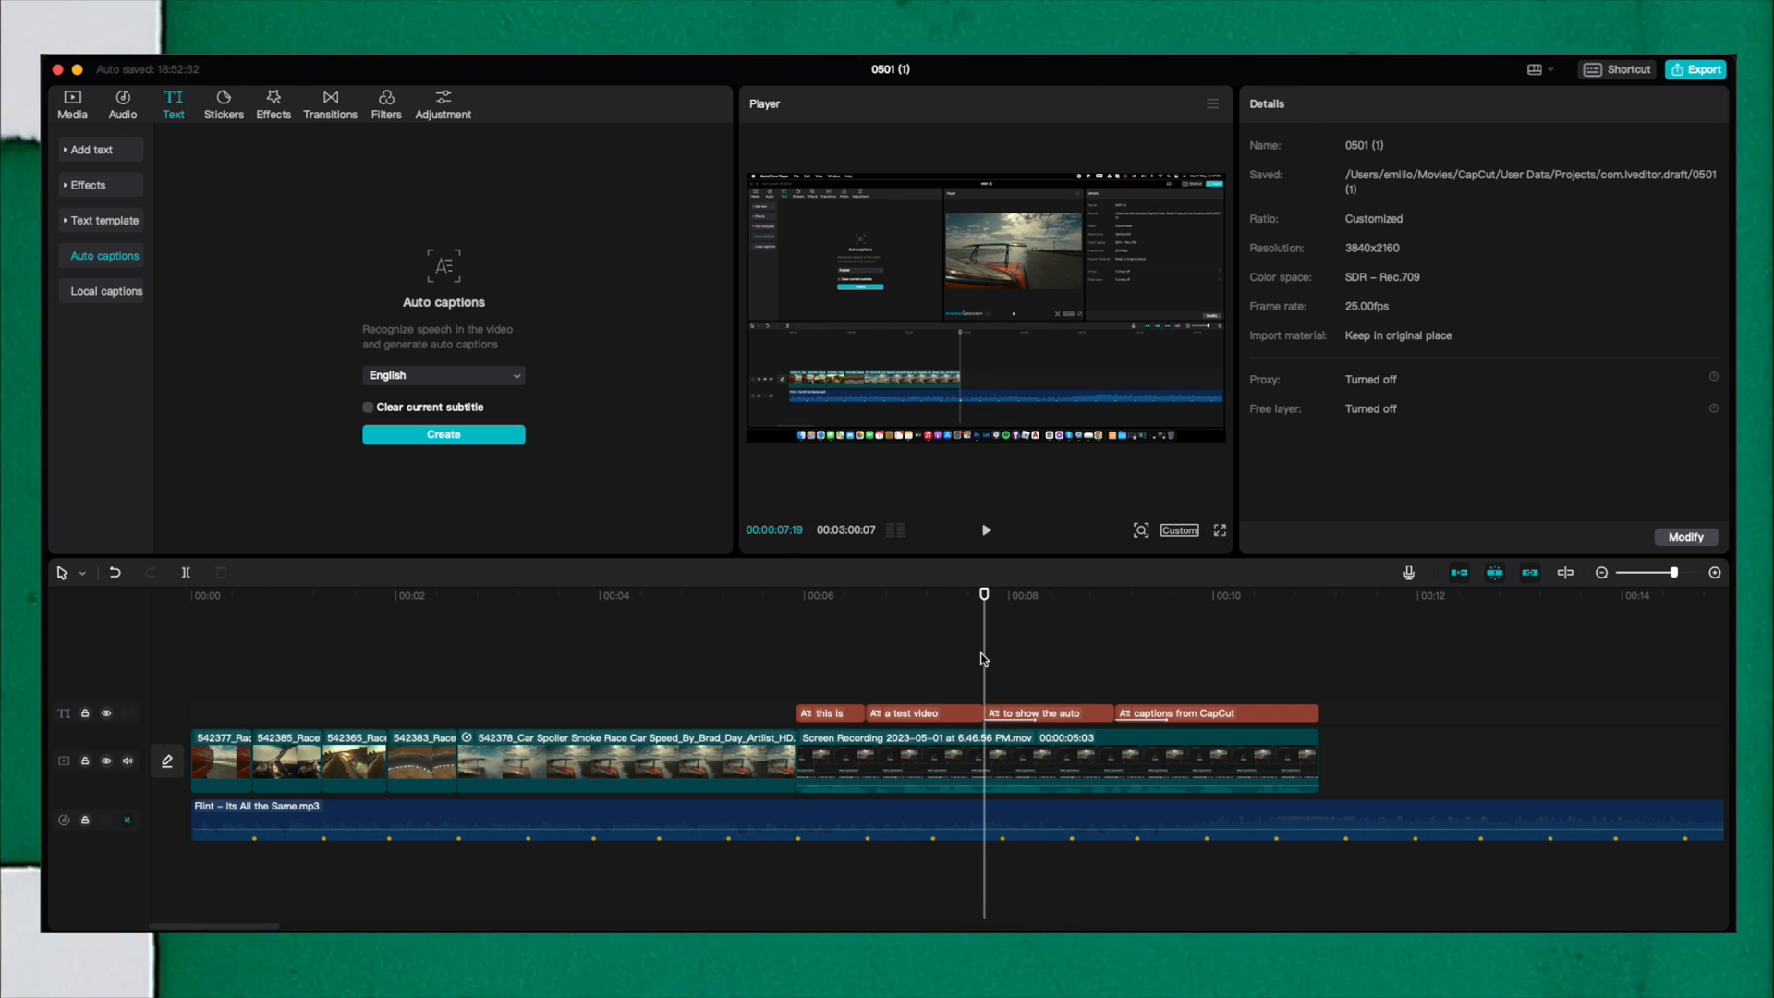
mouse_move(1165, 699)
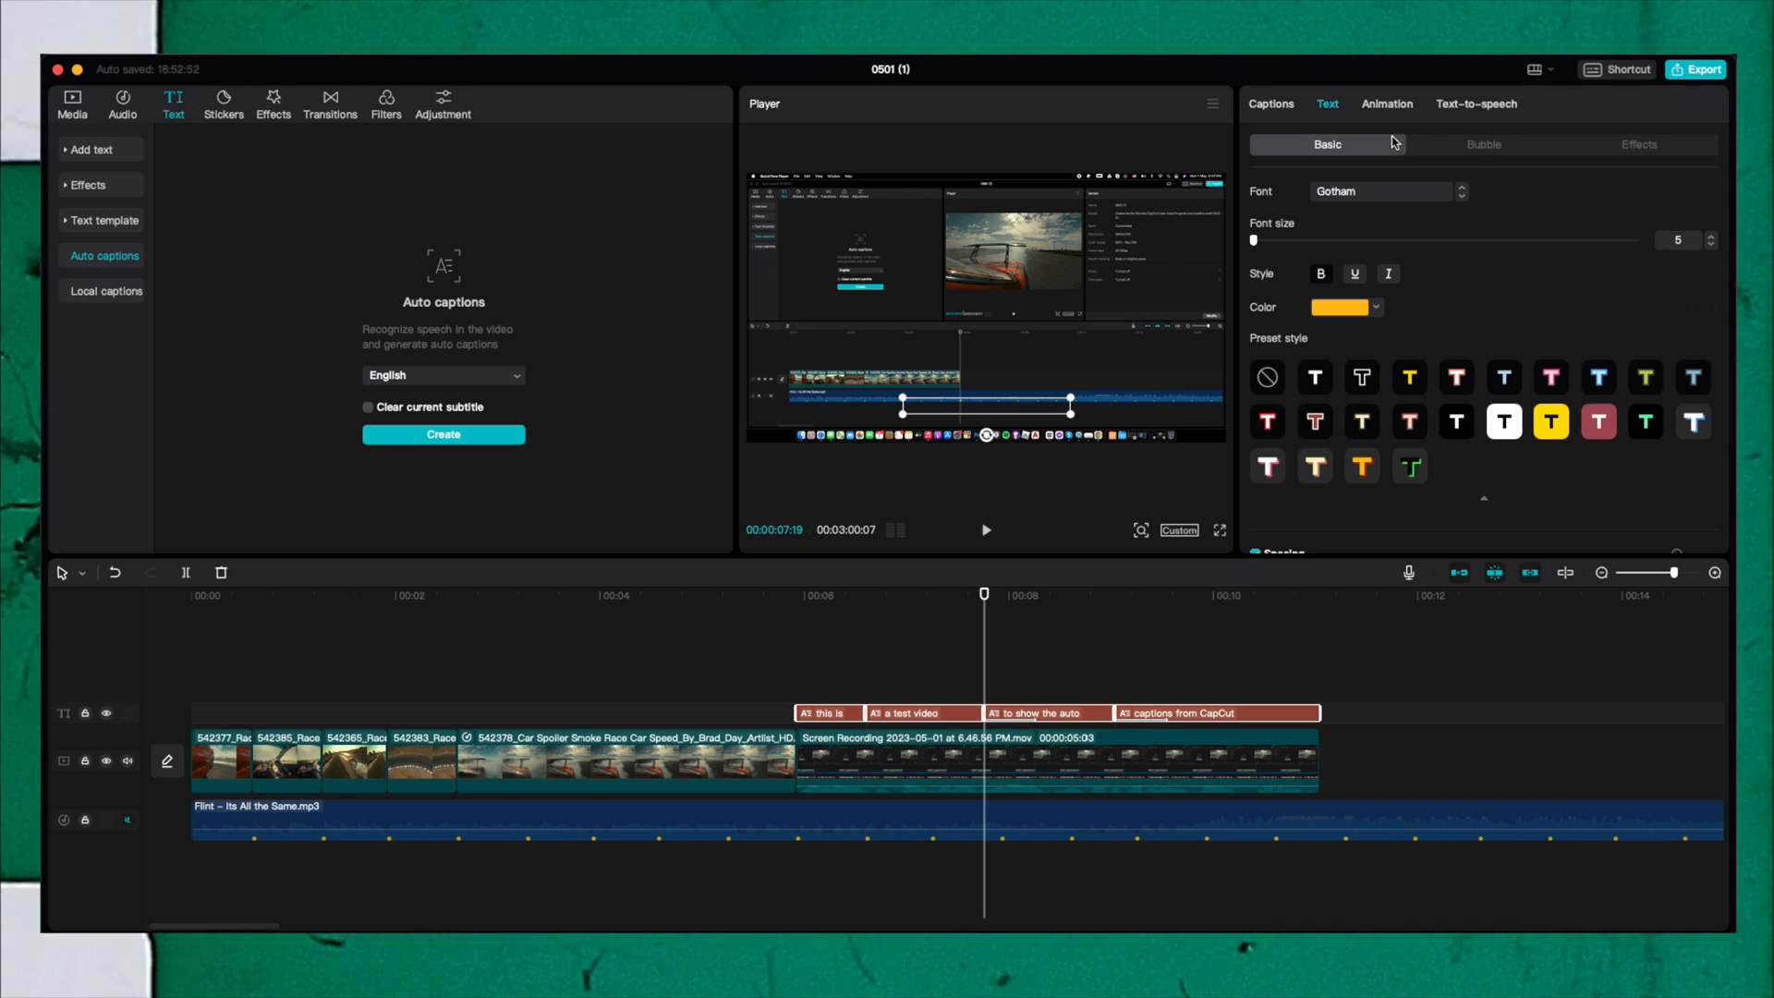
Apply an entrance animation and select the 'to show the auto' caption.
click(1384, 104)
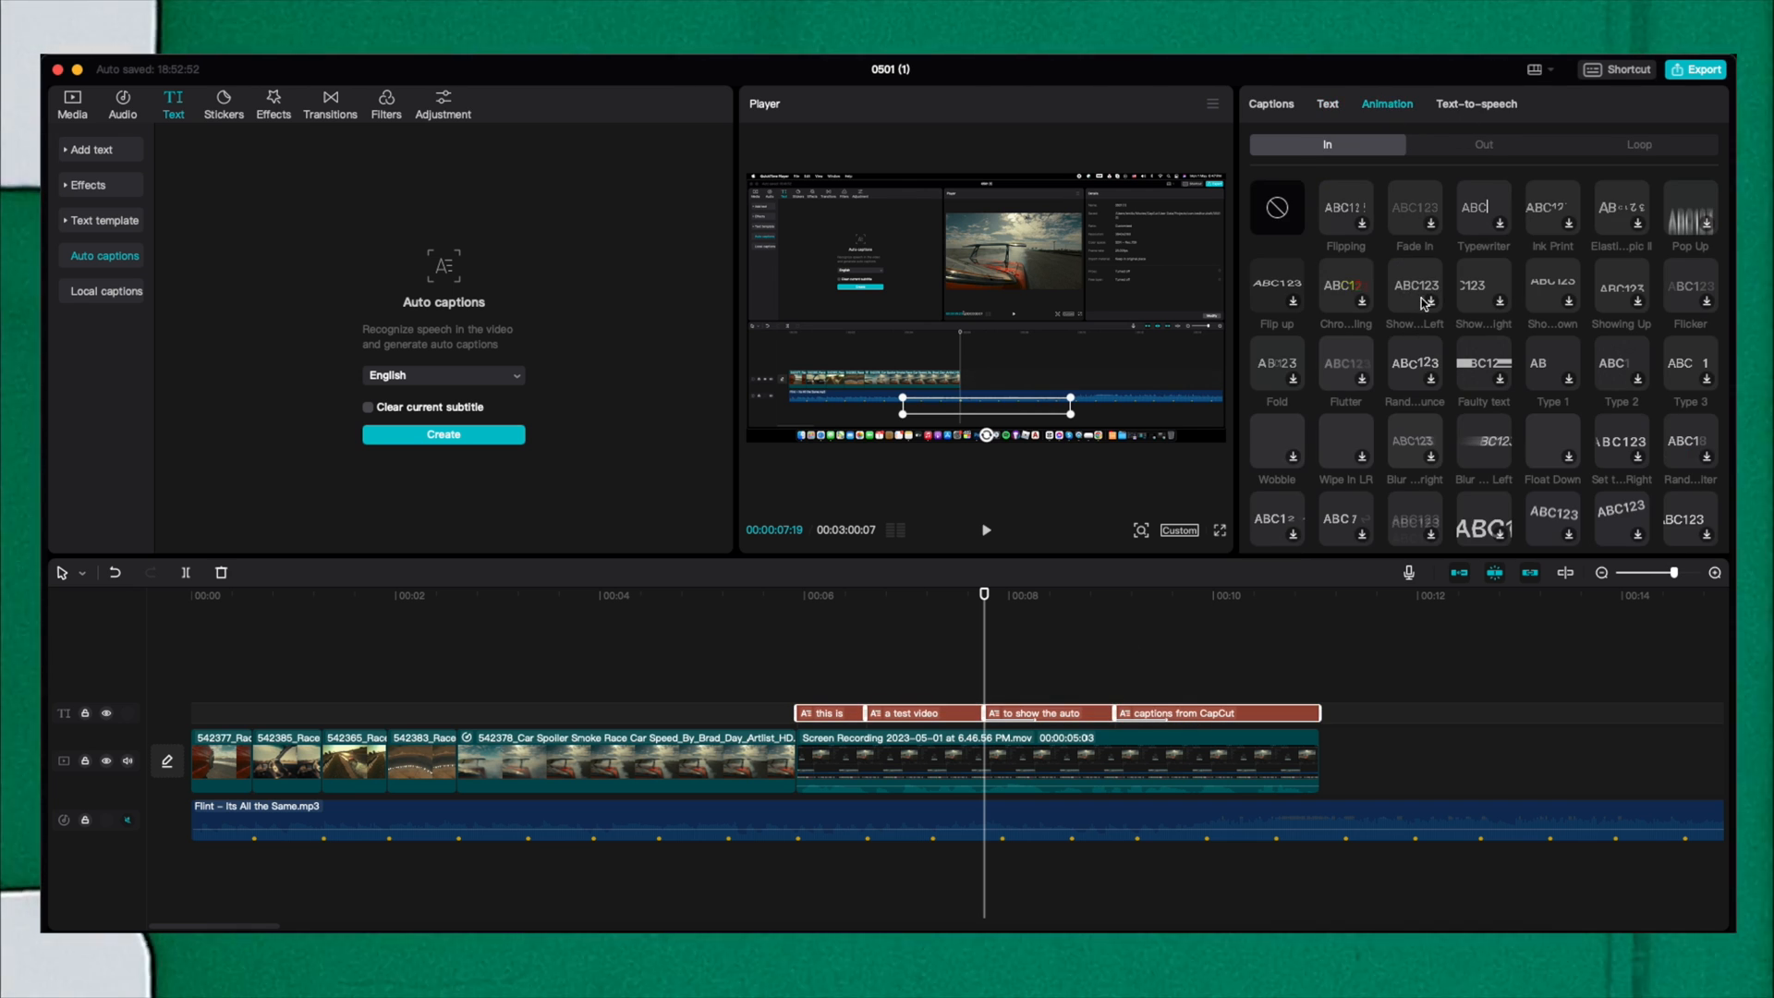
click(1412, 286)
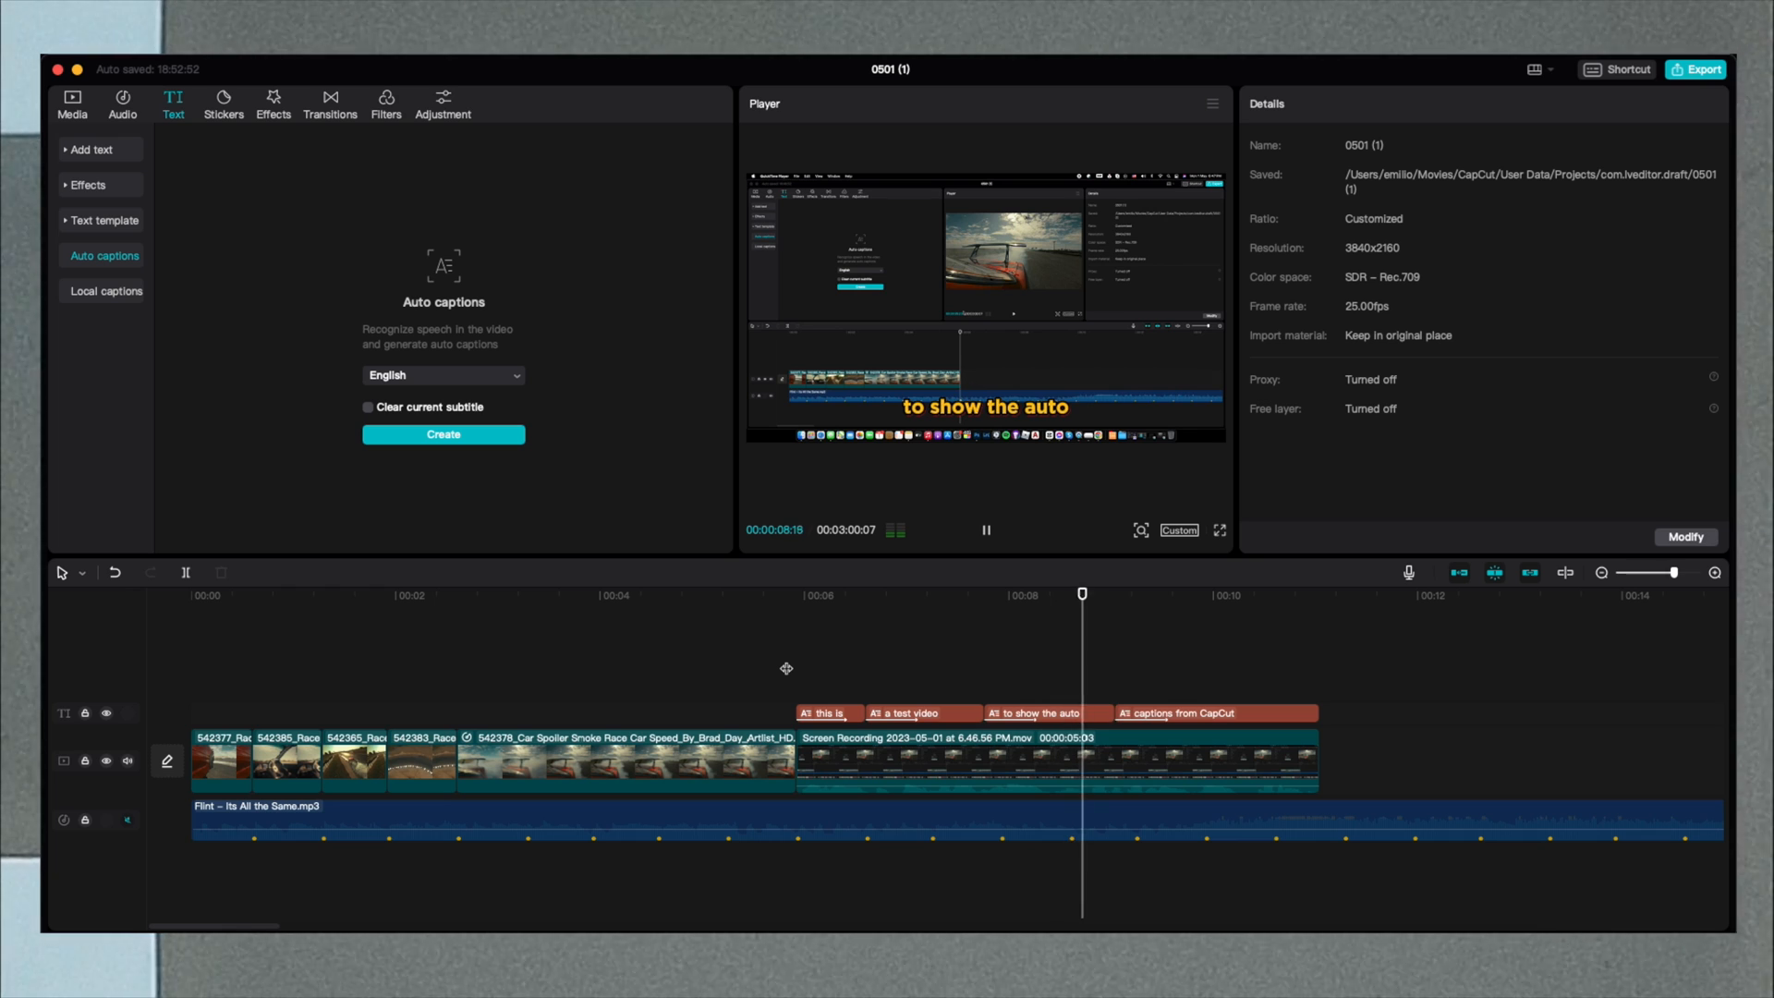
click(986, 529)
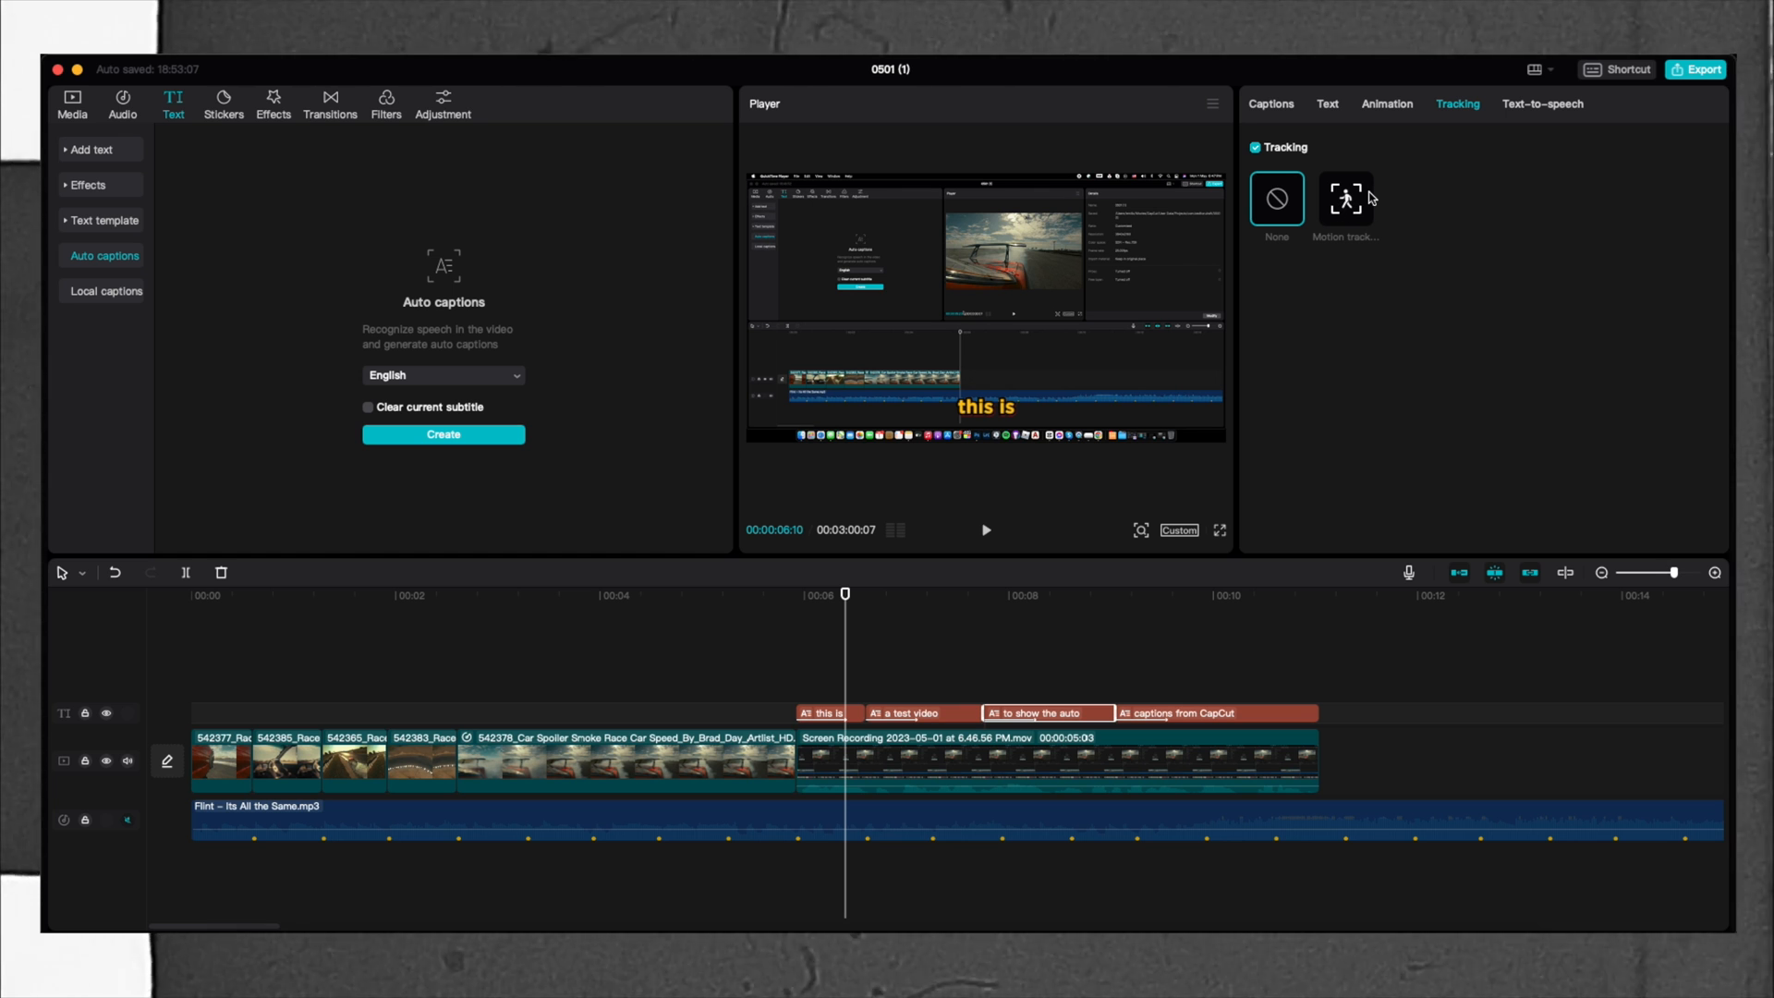
mouse_move(1260, 419)
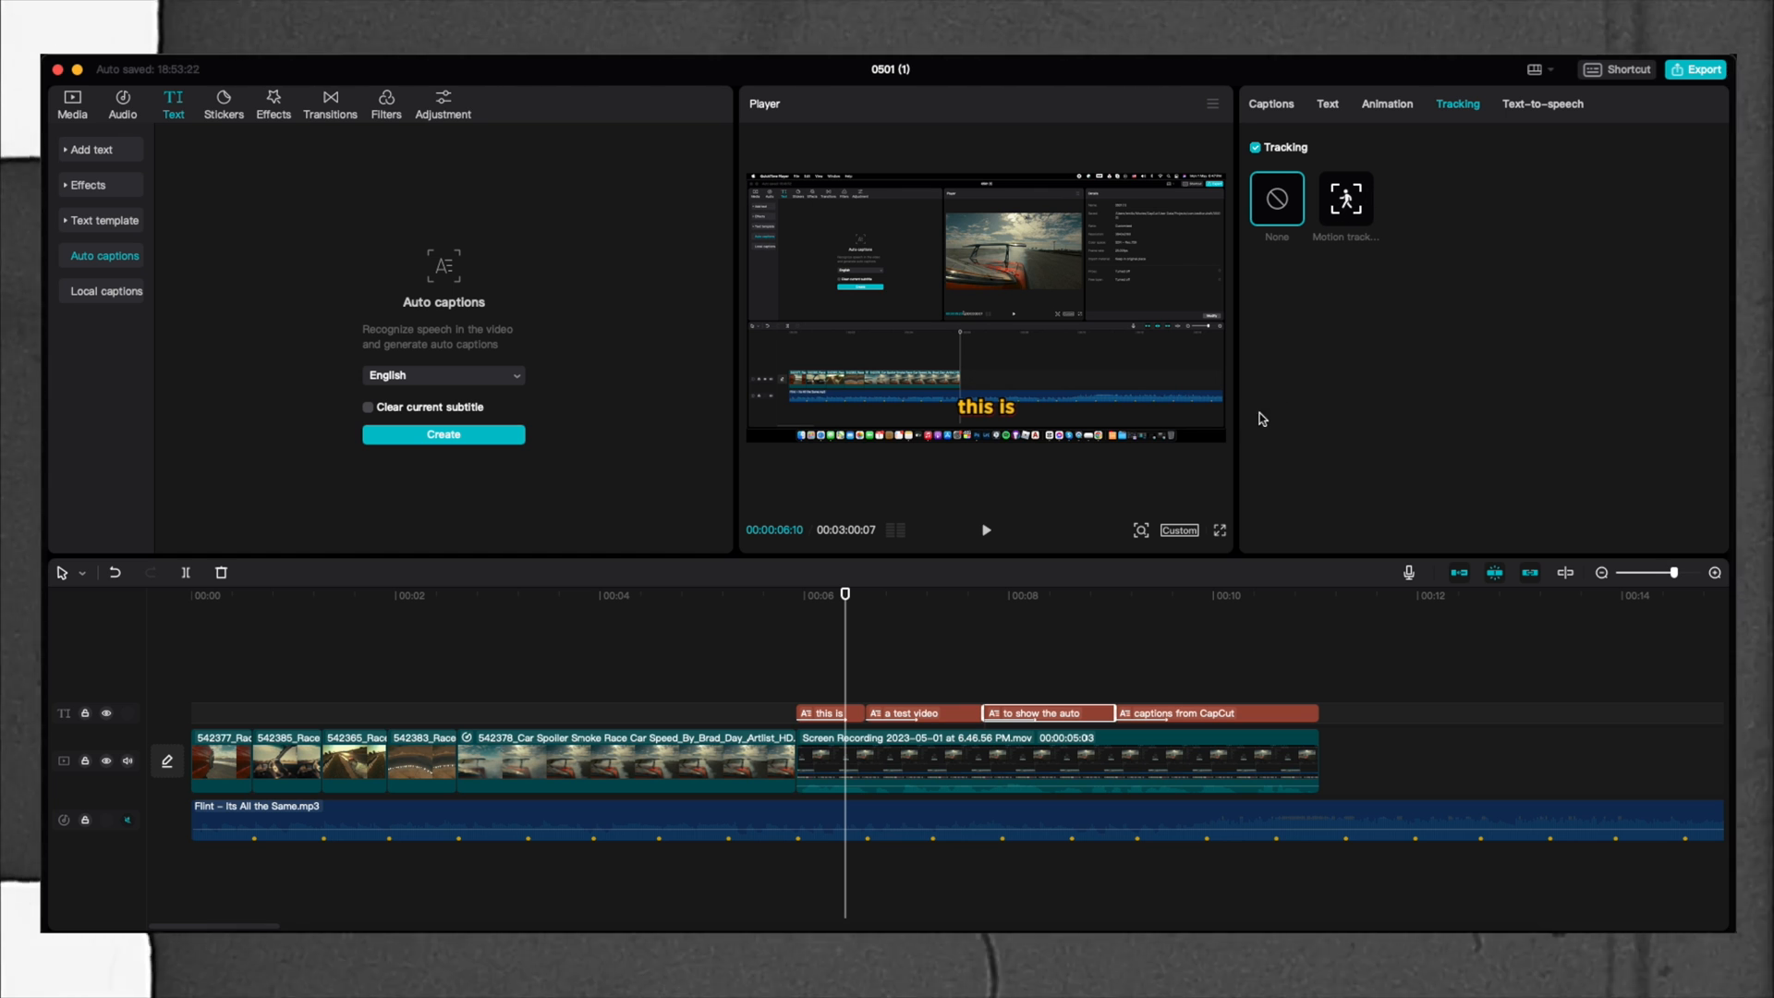
mouse_move(1248, 377)
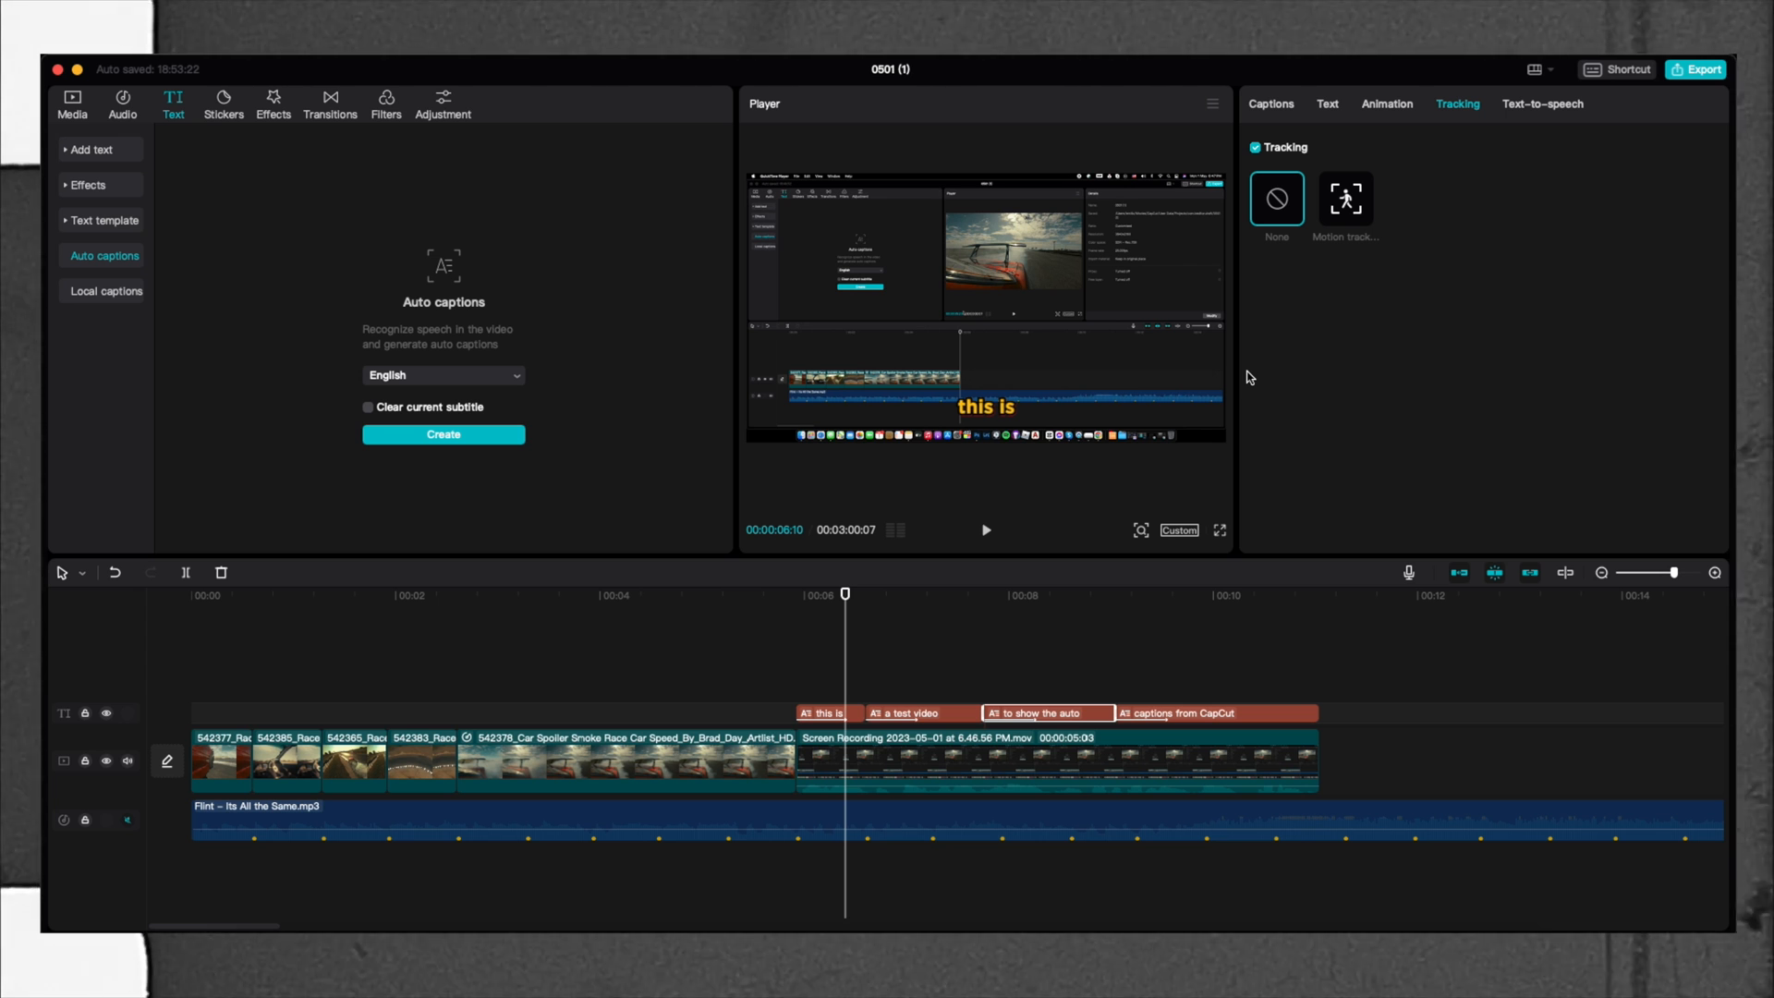
Return to the early race footage and show the trending stickers library.
click(223, 101)
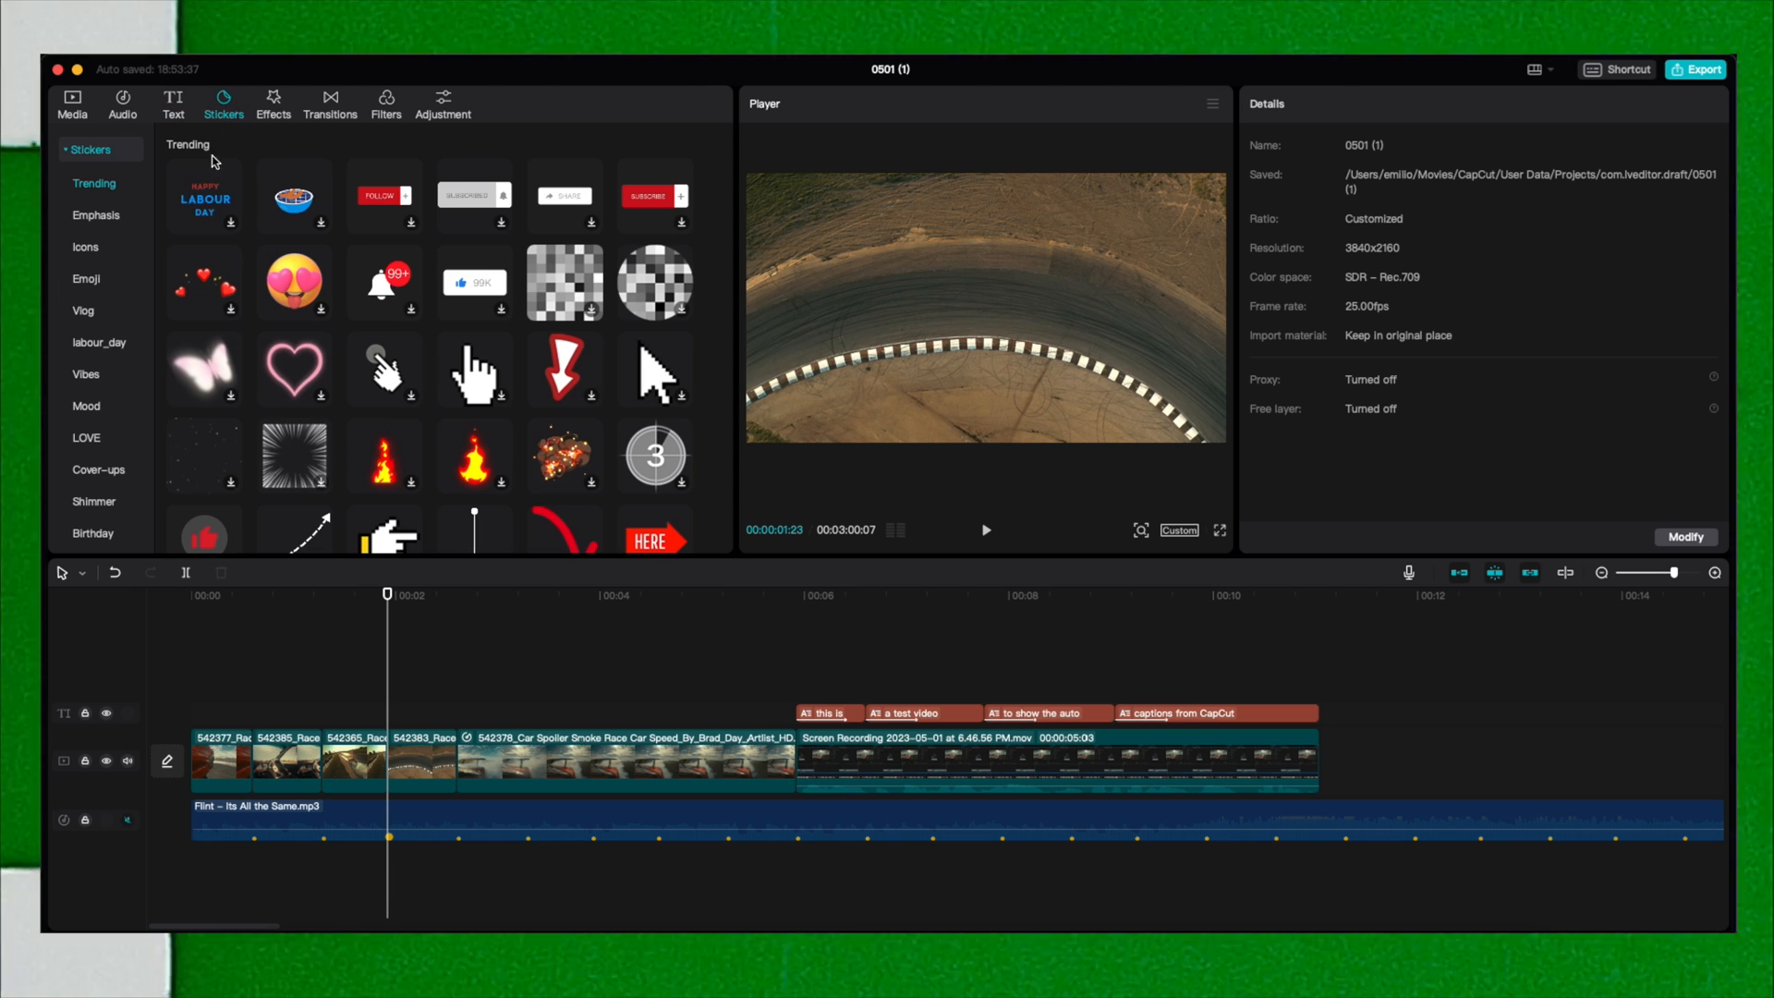
Preview the Shake I video effect on the race footage.
click(272, 104)
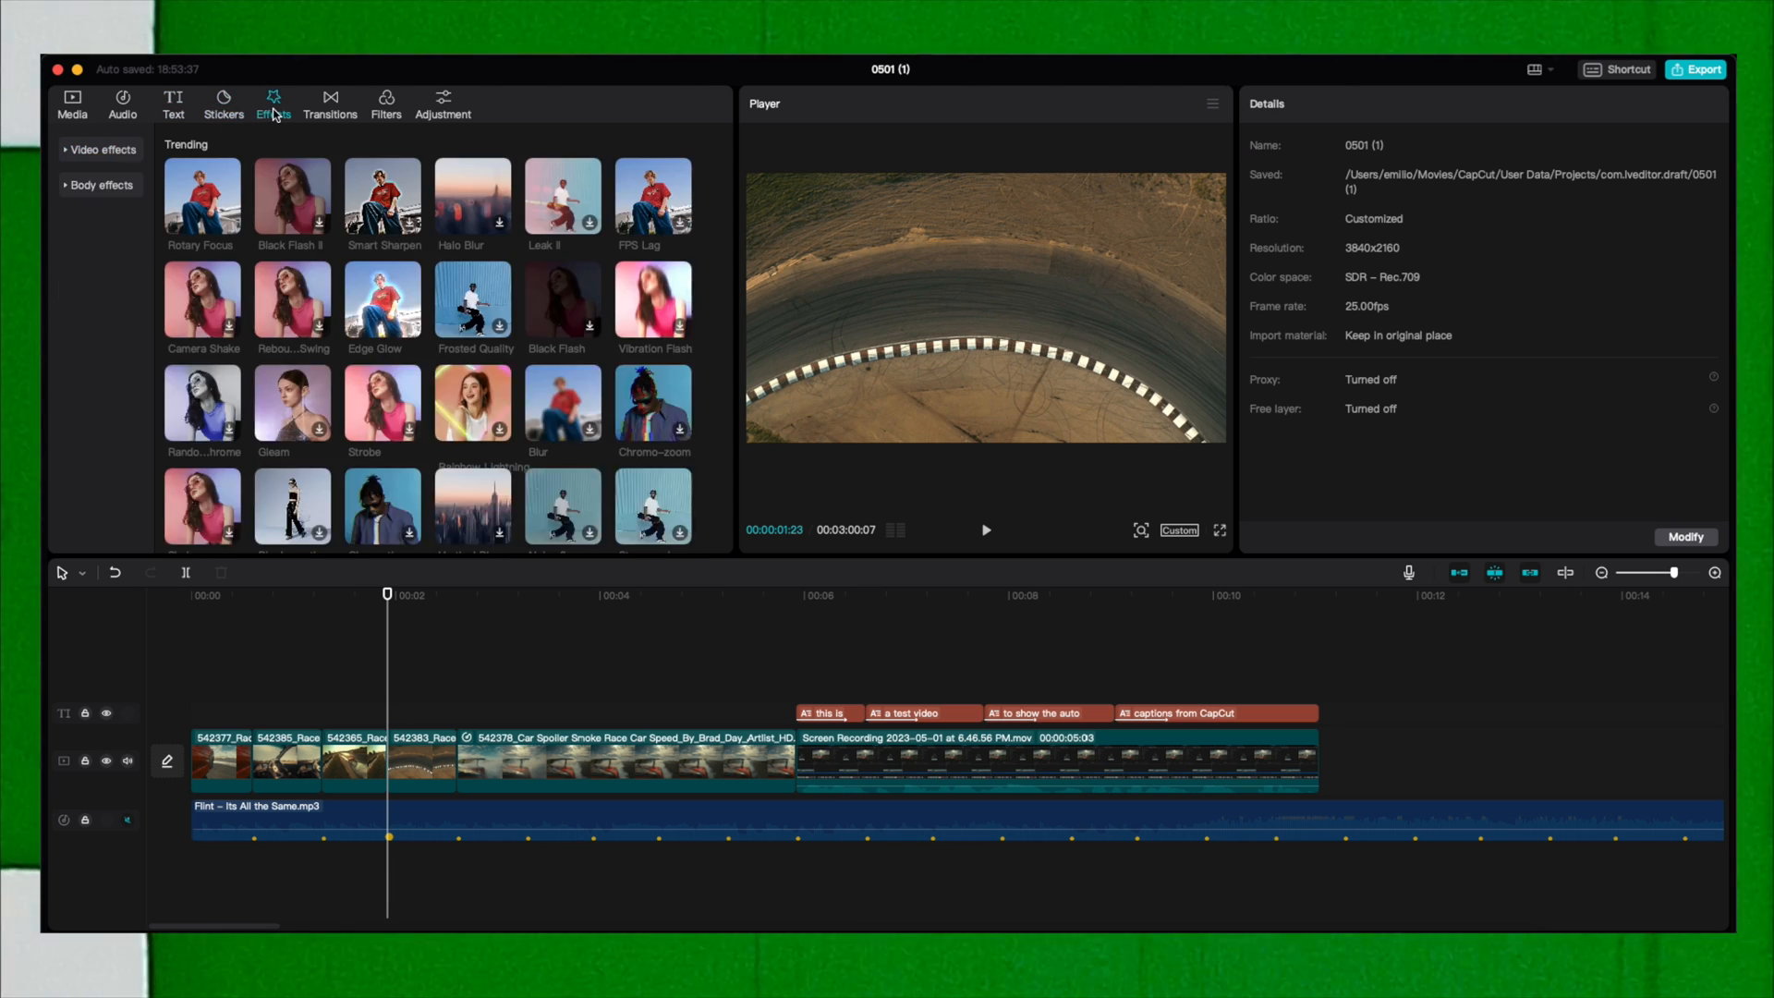
mouse_move(297, 126)
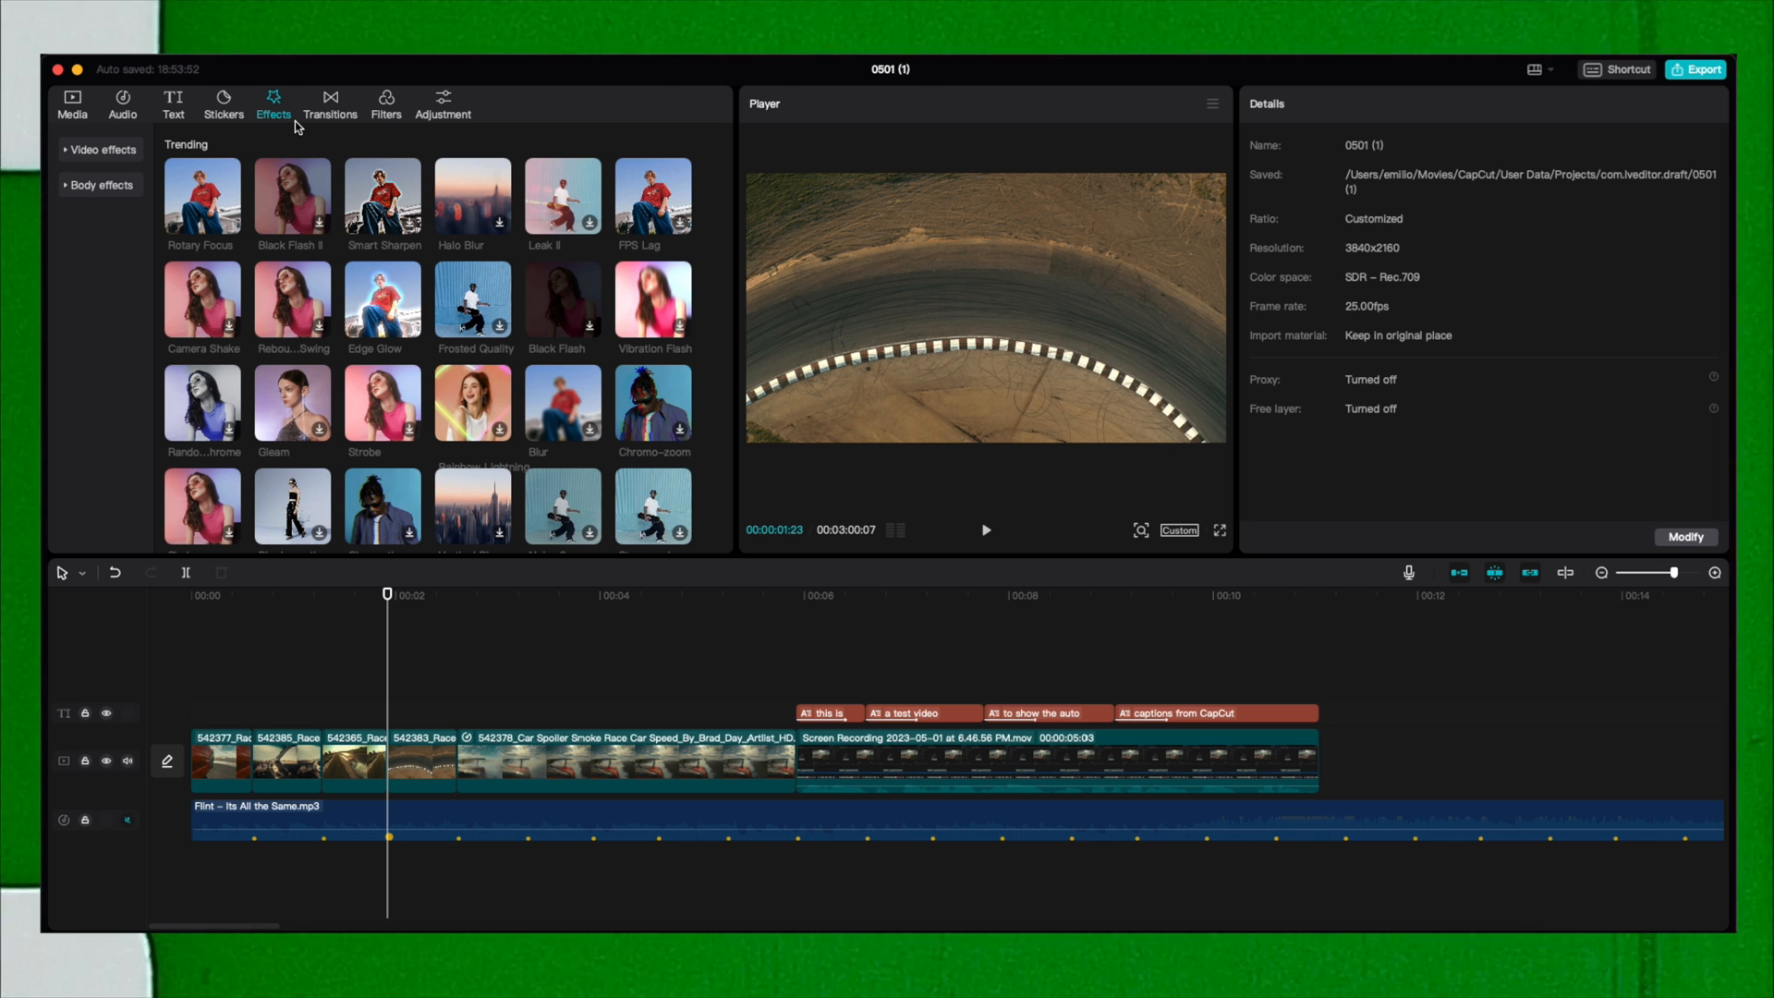
scroll(down, 3)
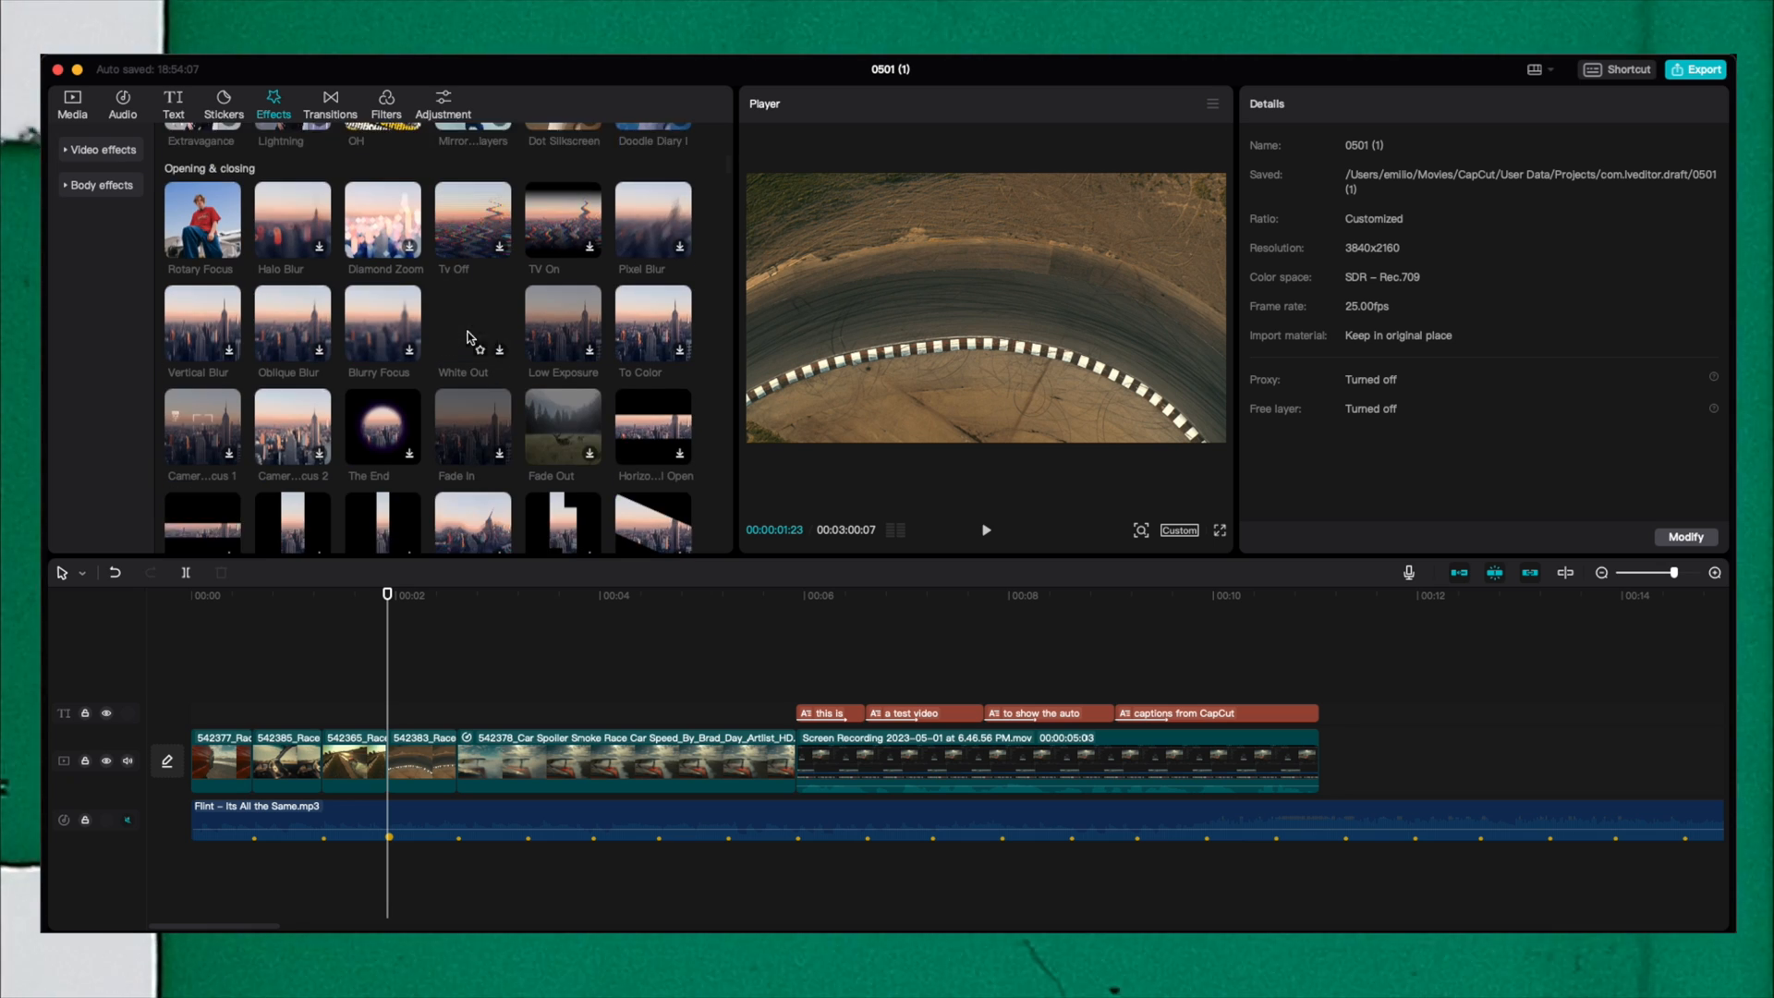
scroll(down, 3)
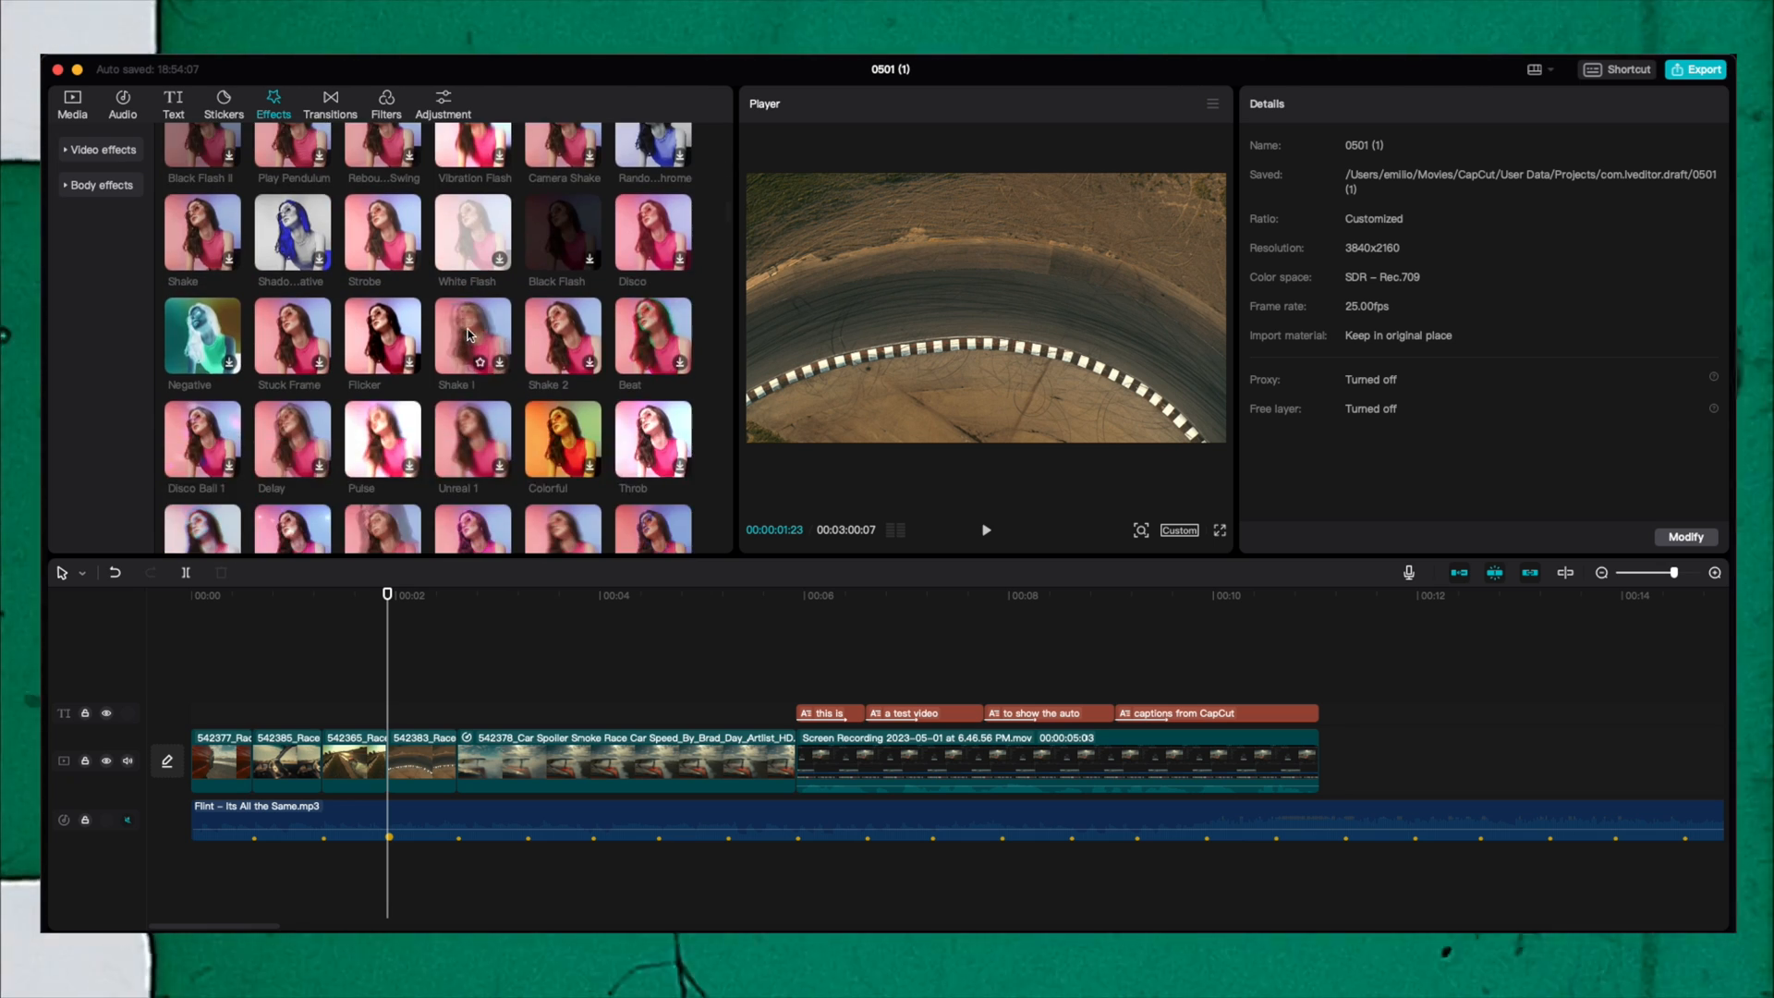
click(472, 331)
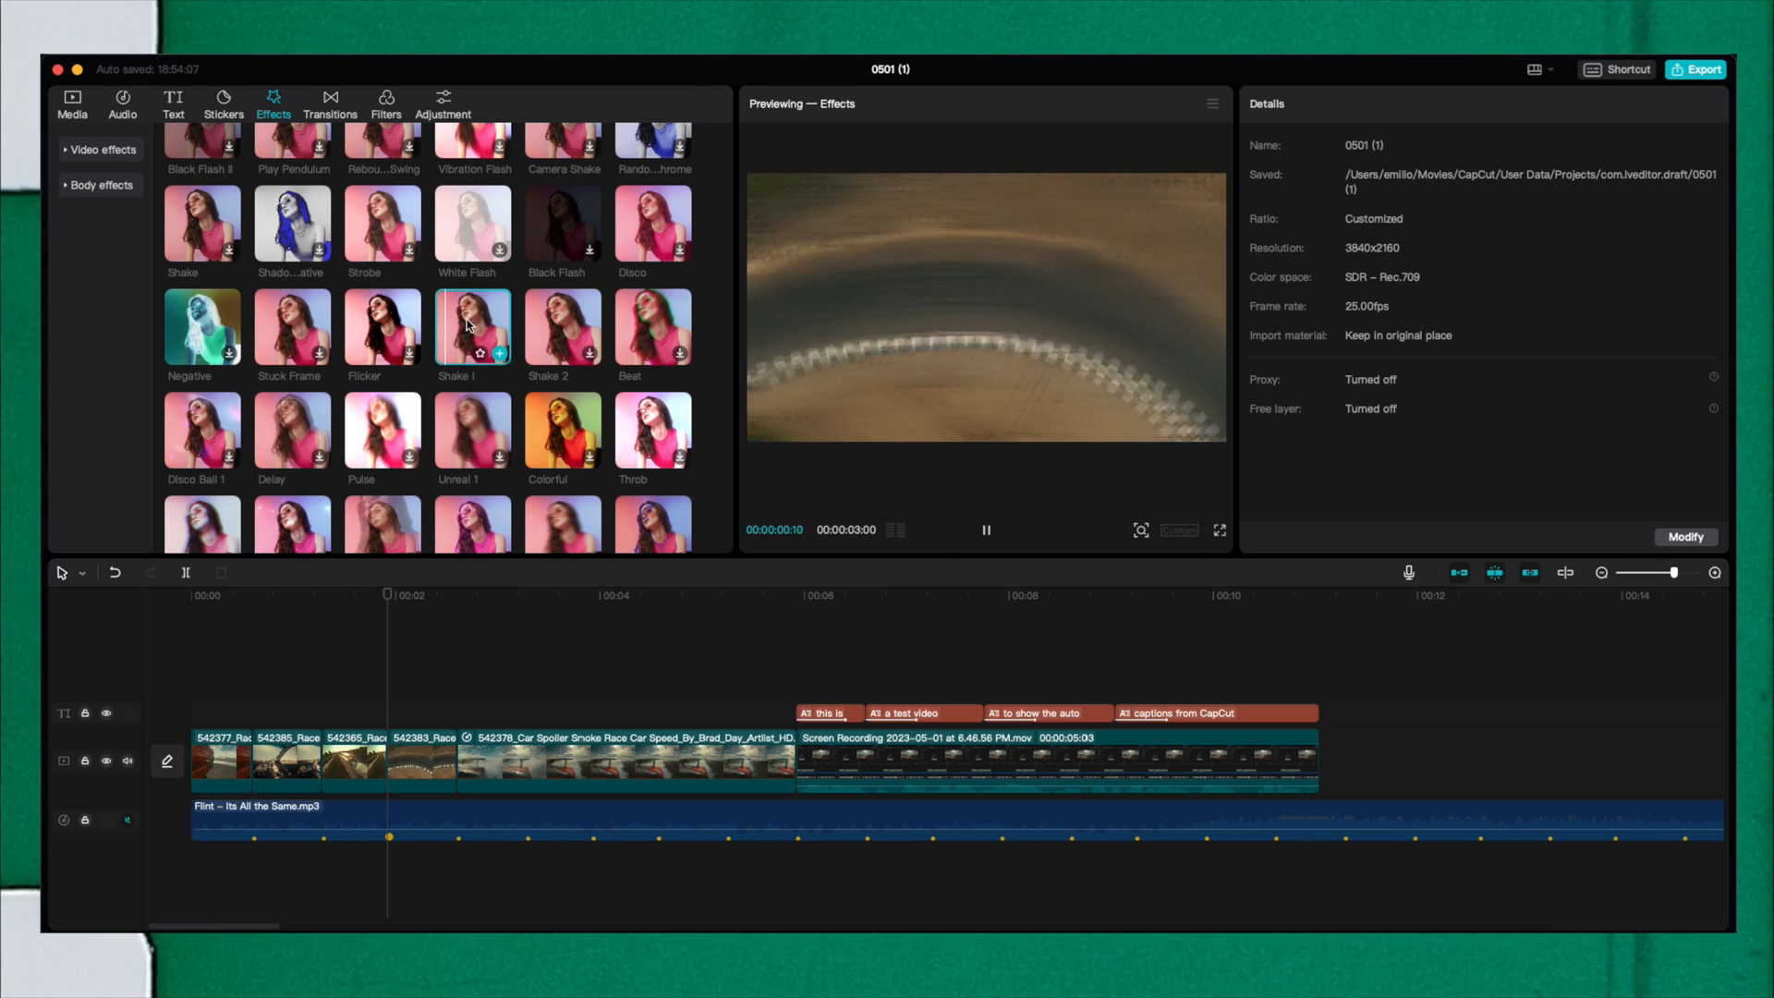
Add special video effects to the second and third race clips.
click(984, 529)
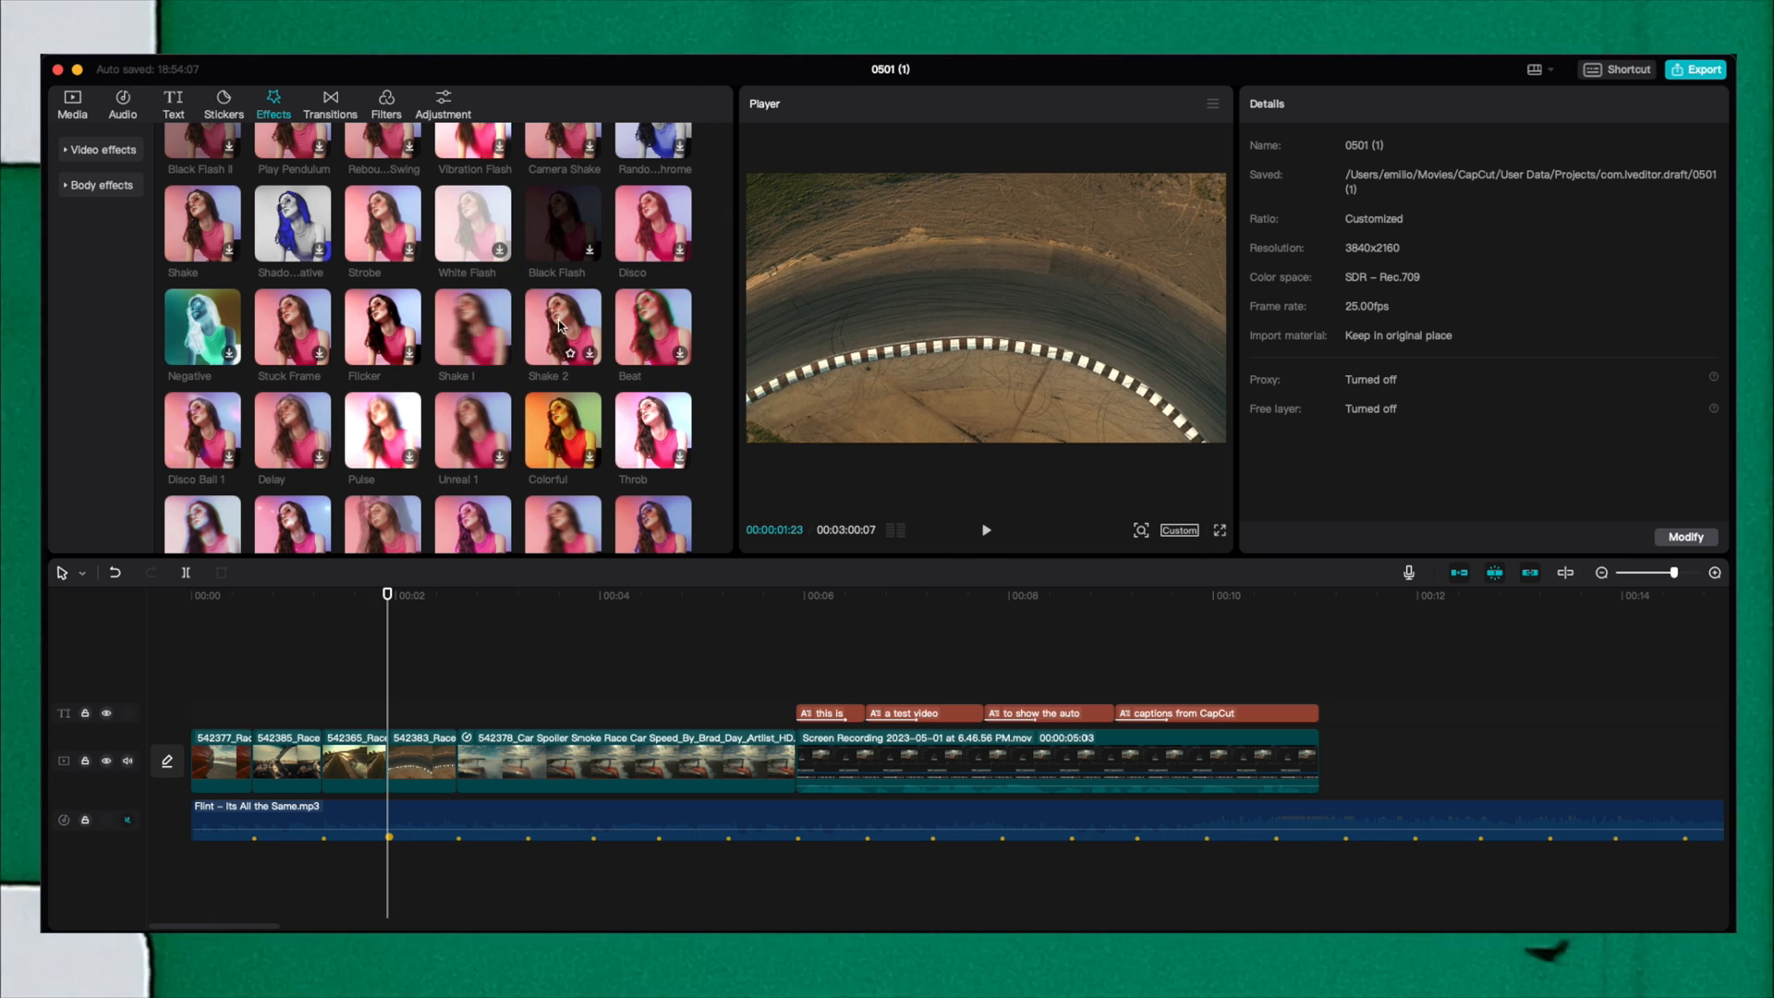
click(563, 328)
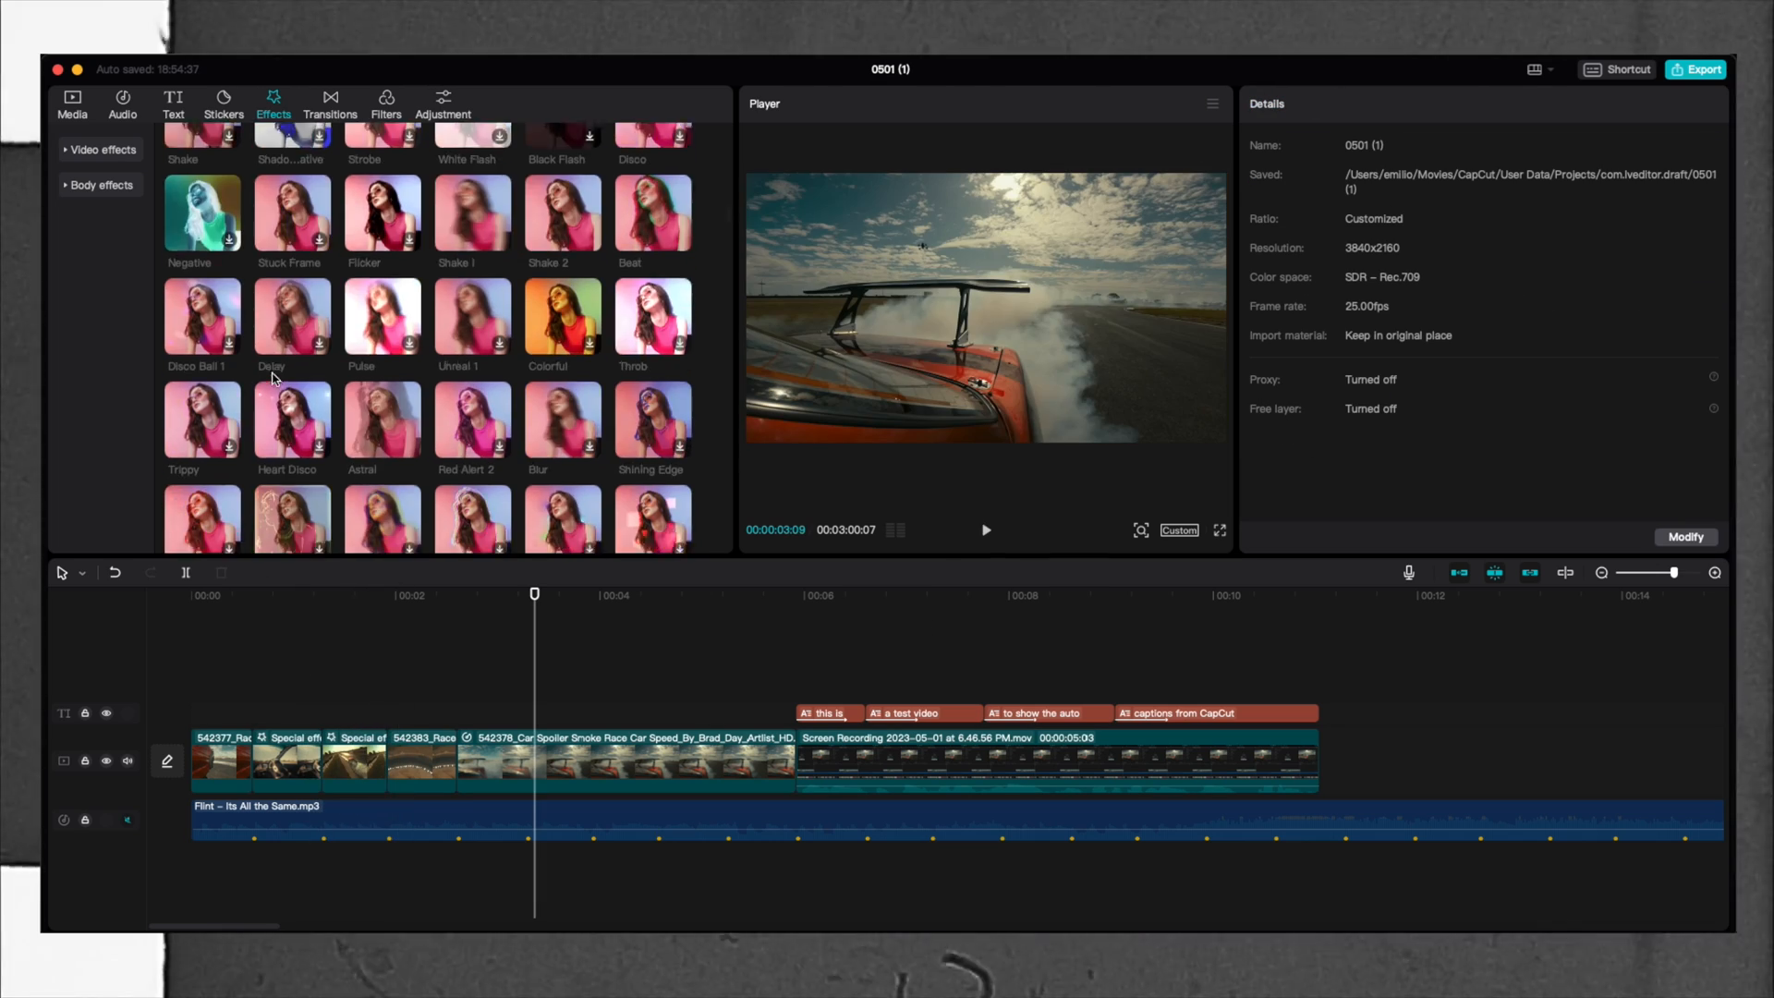
scroll(down, 3)
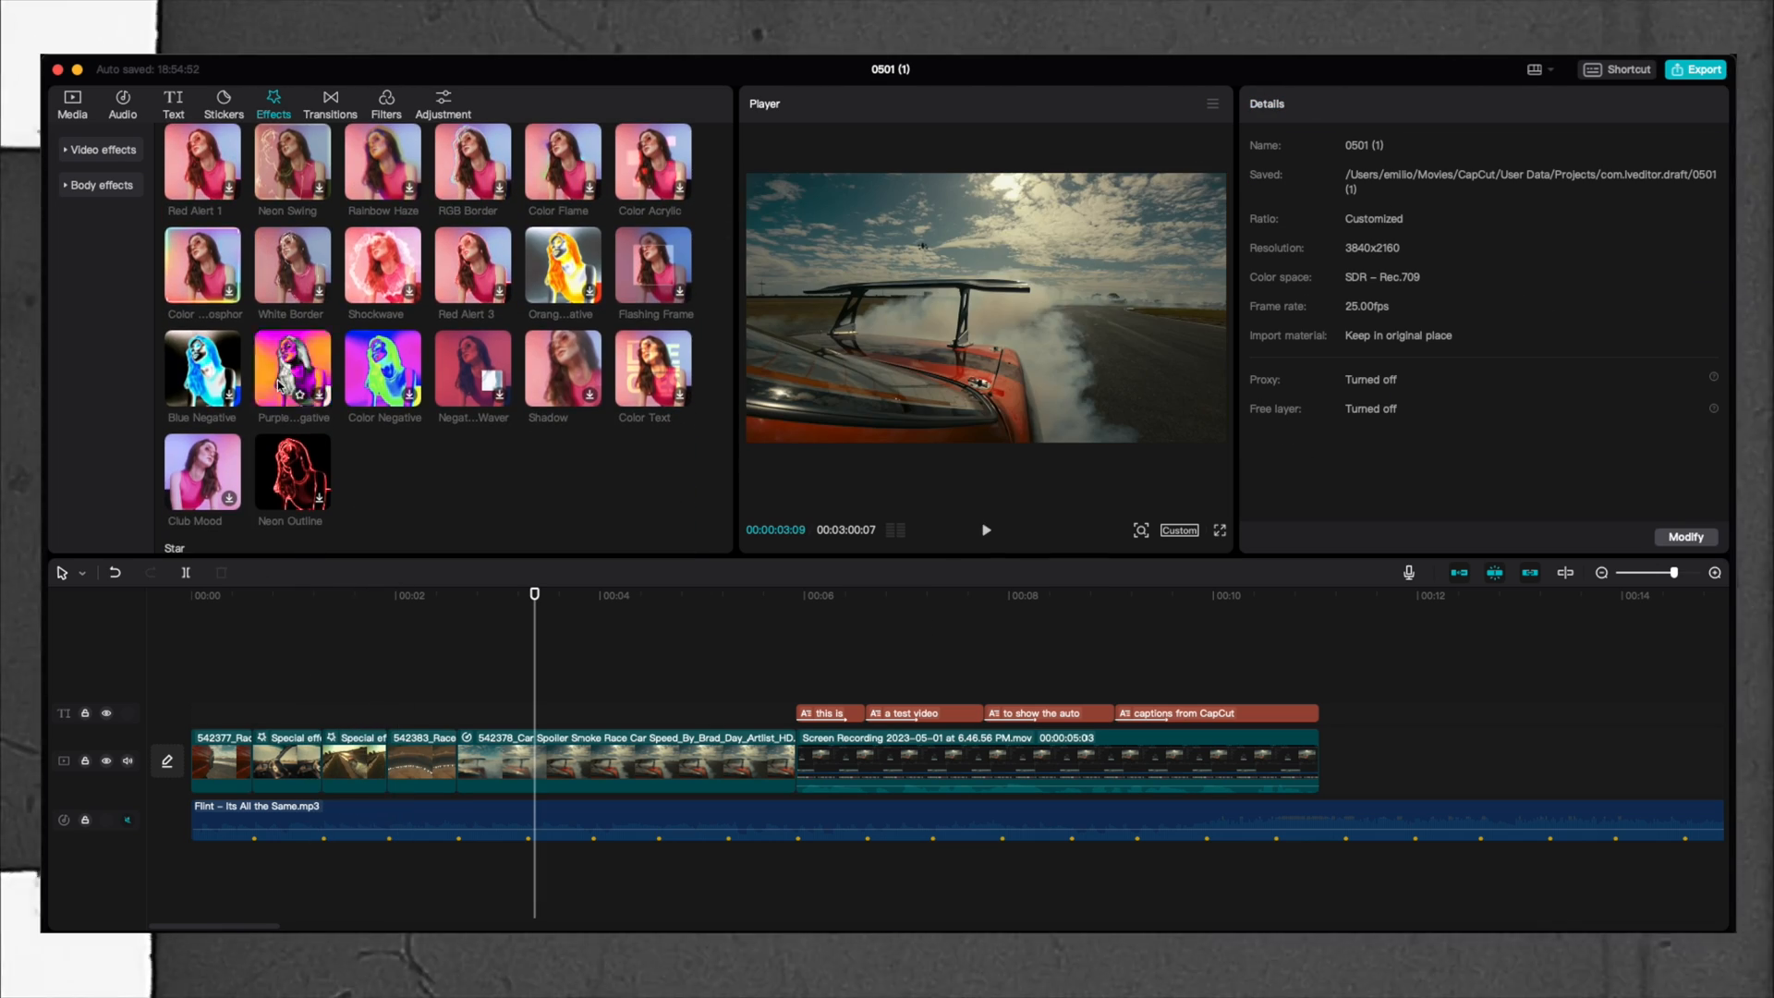
click(331, 102)
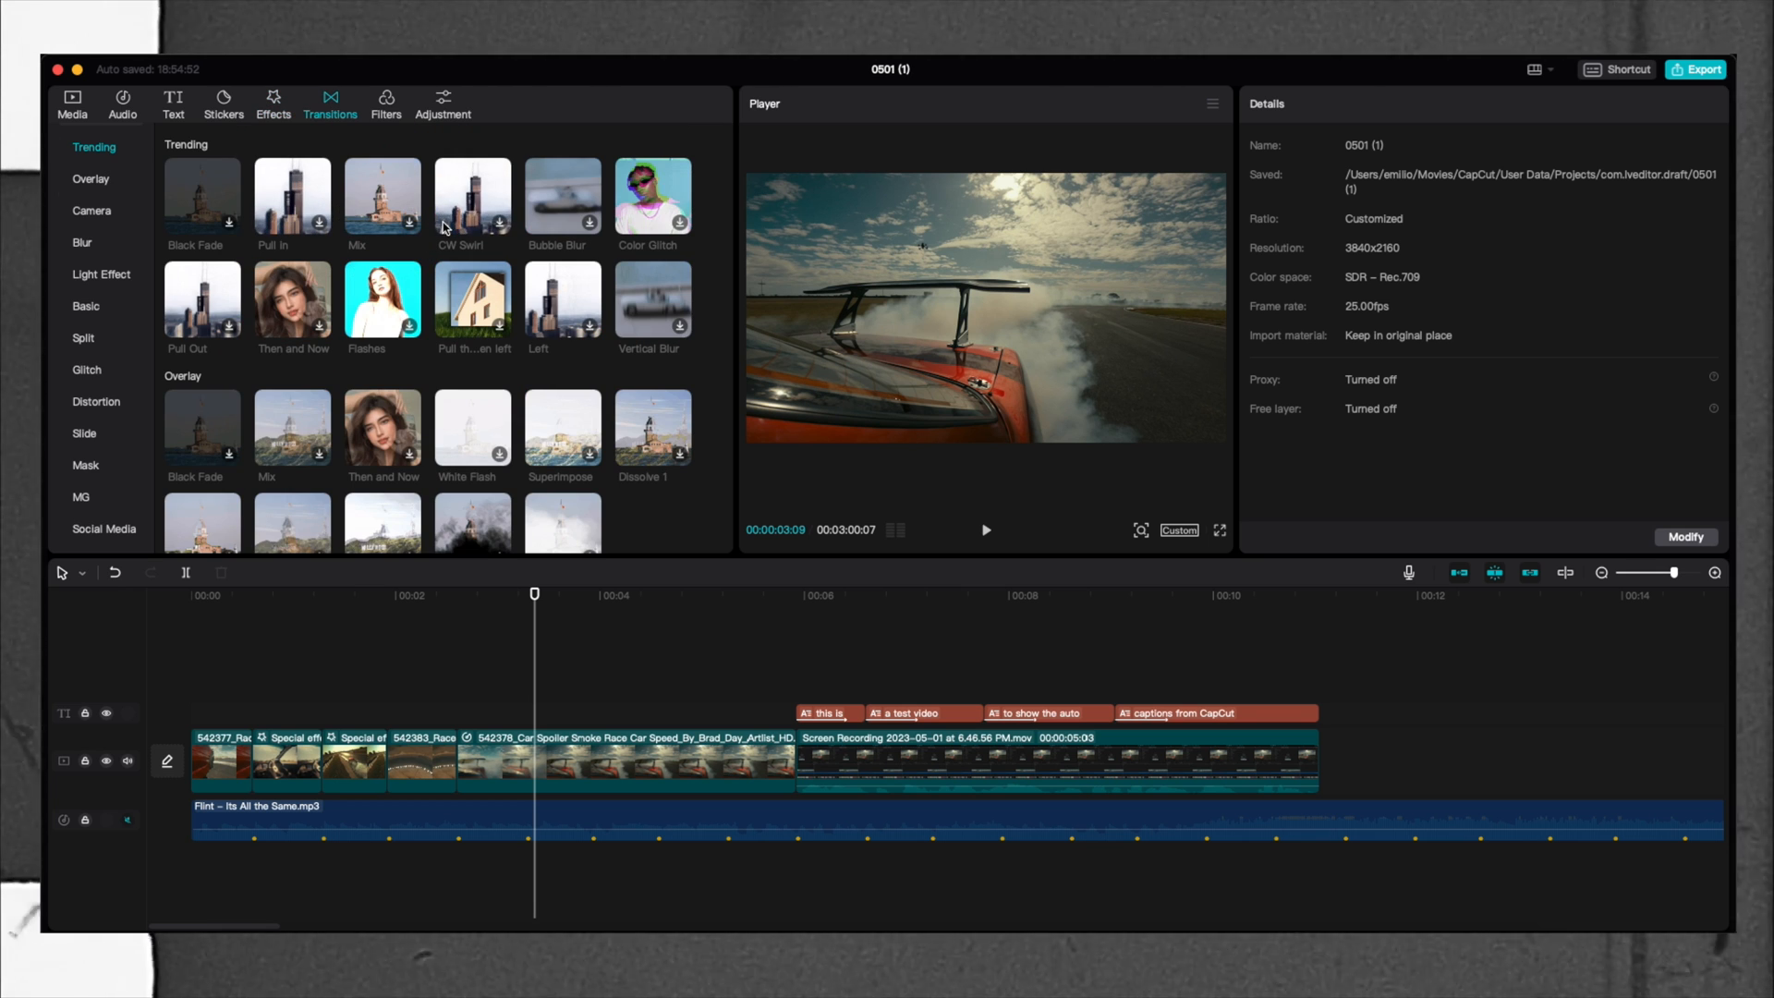
Add Dissolve 3 between race clips 4 and 5, confirming duplicate frames.
scroll(down, 3)
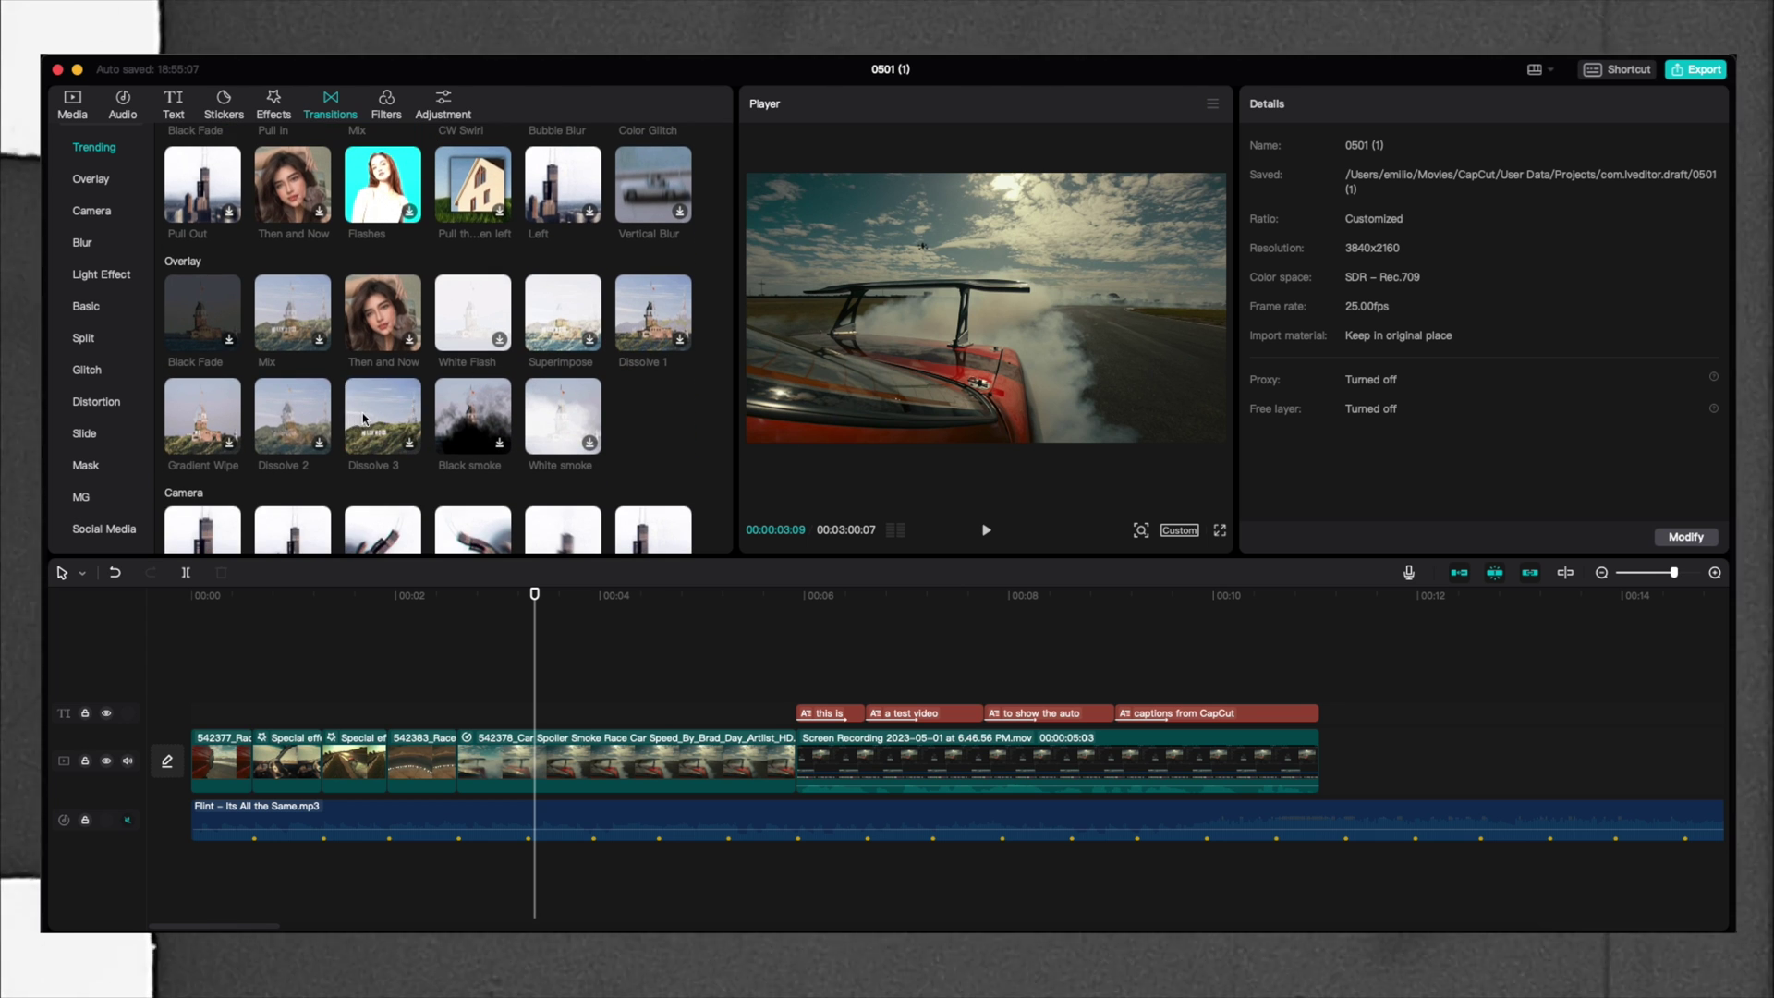
click(474, 747)
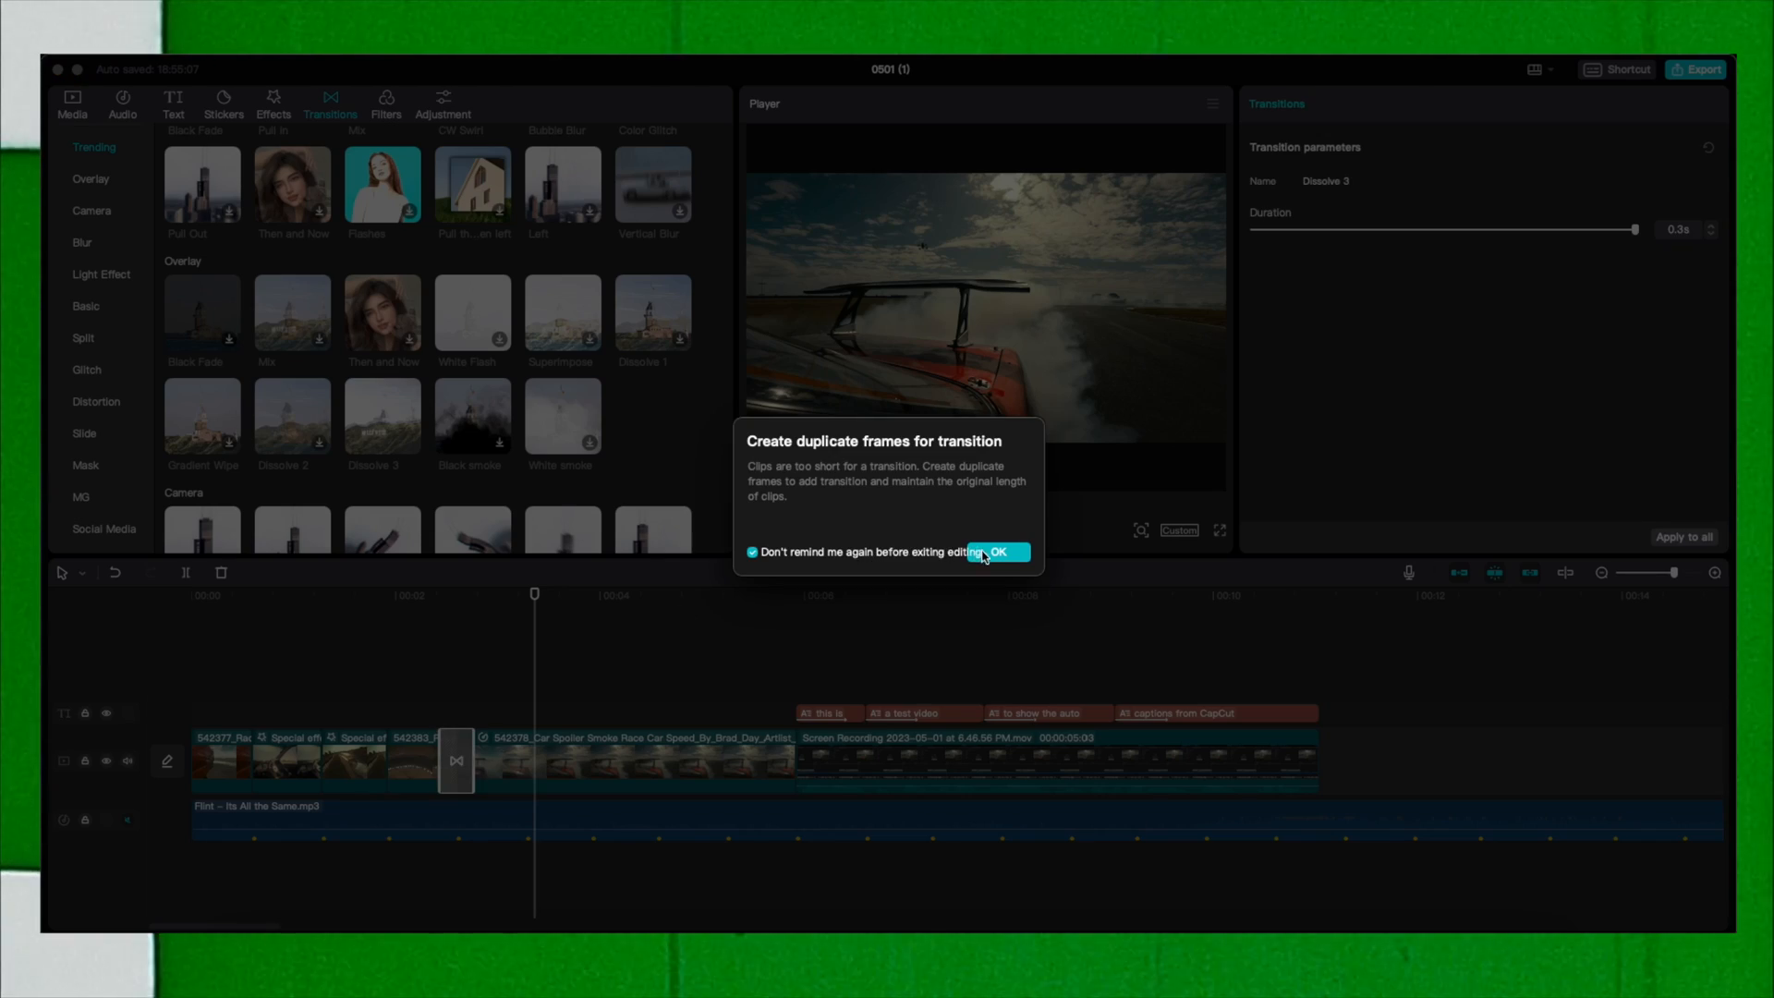
click(997, 552)
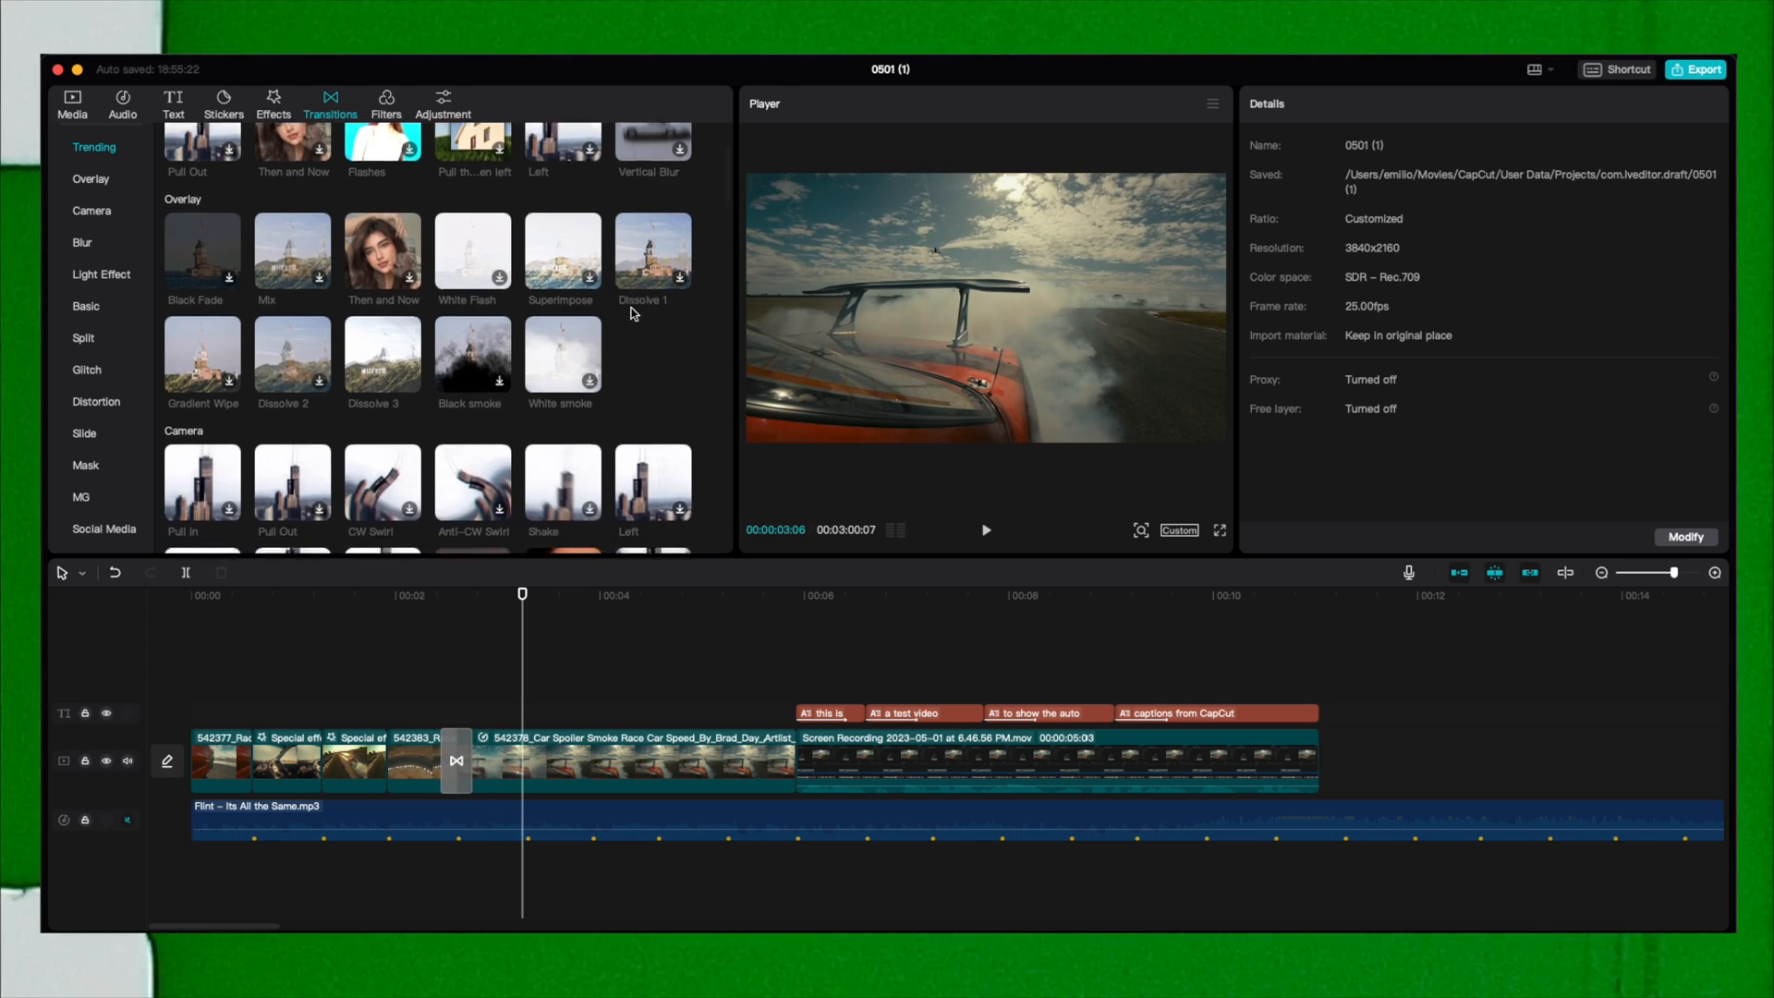
click(100, 273)
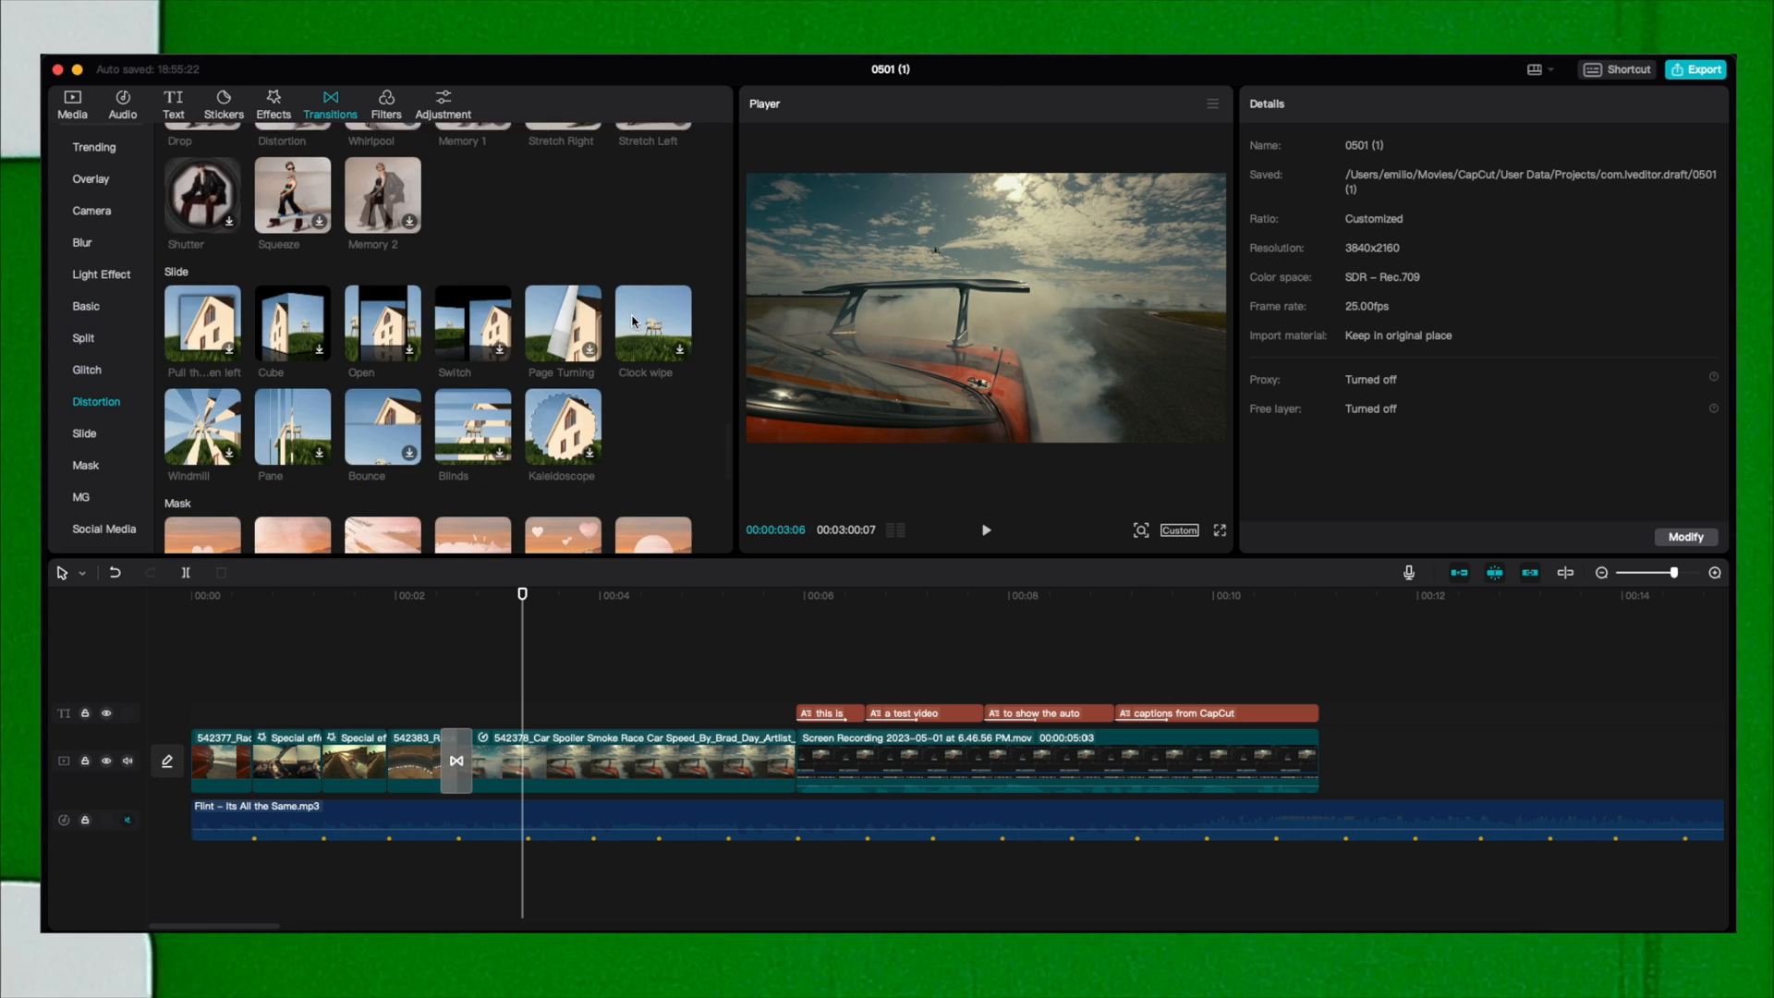
click(386, 102)
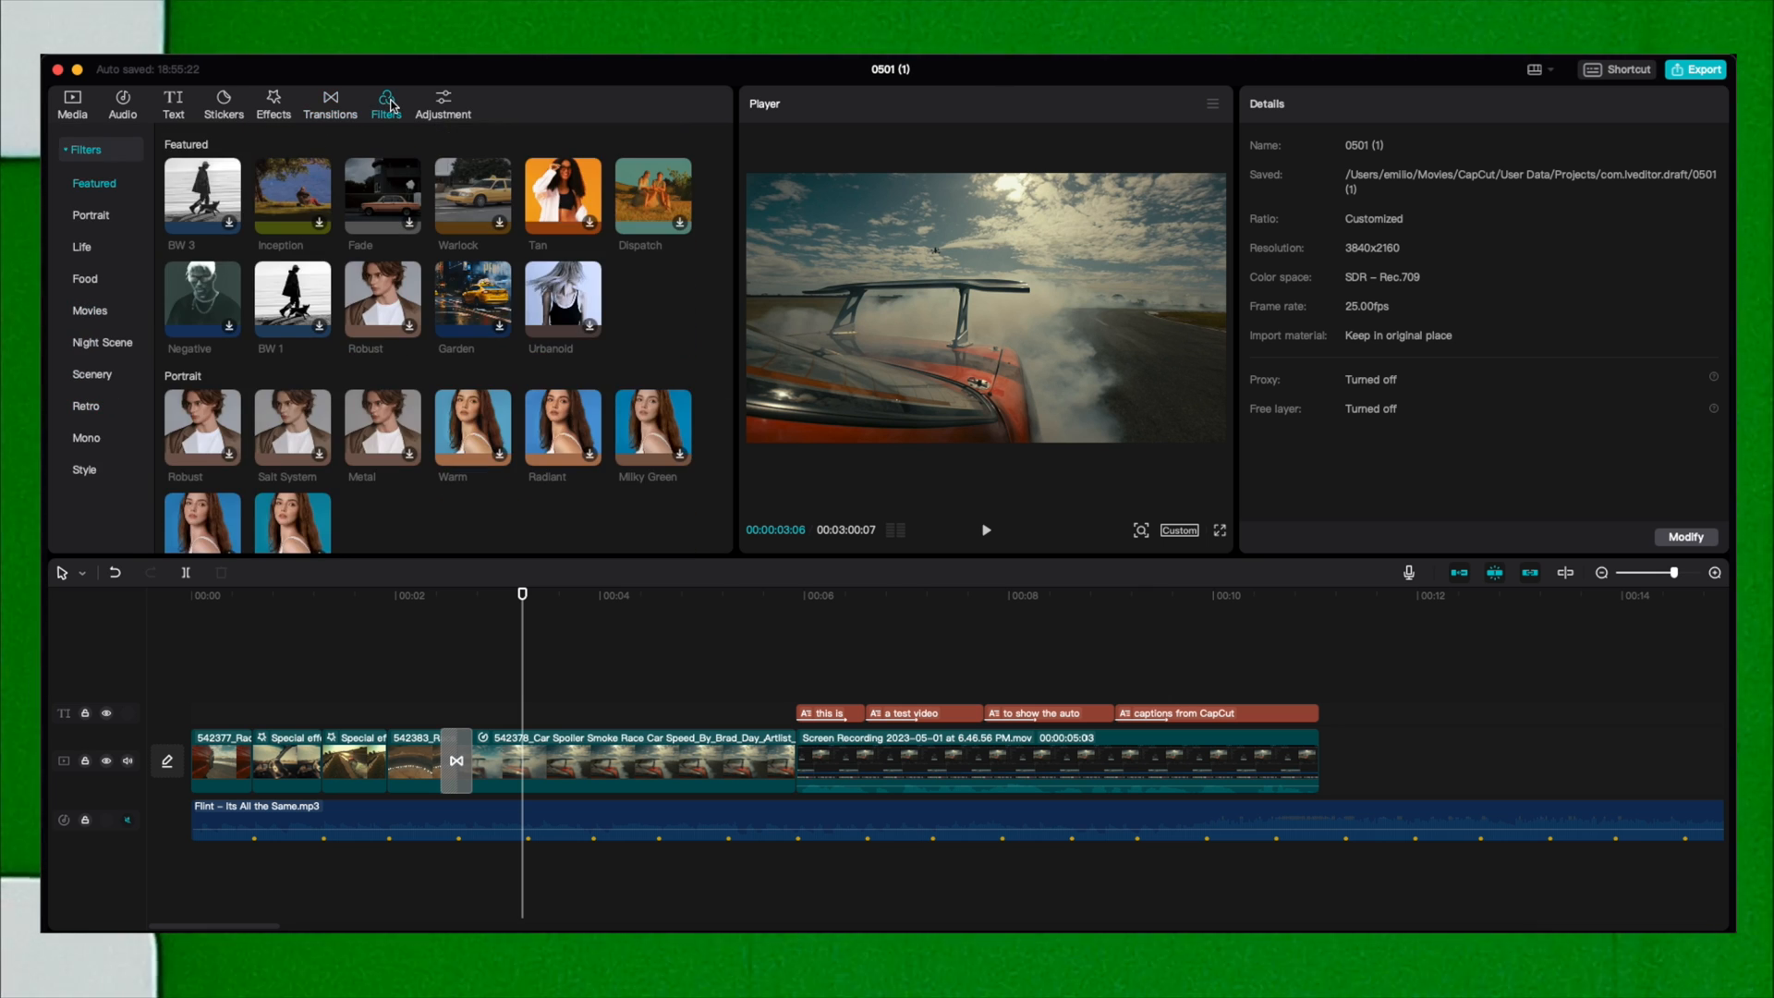
Browse the Life, Scenery and Retro filter categories.
scroll(down, 3)
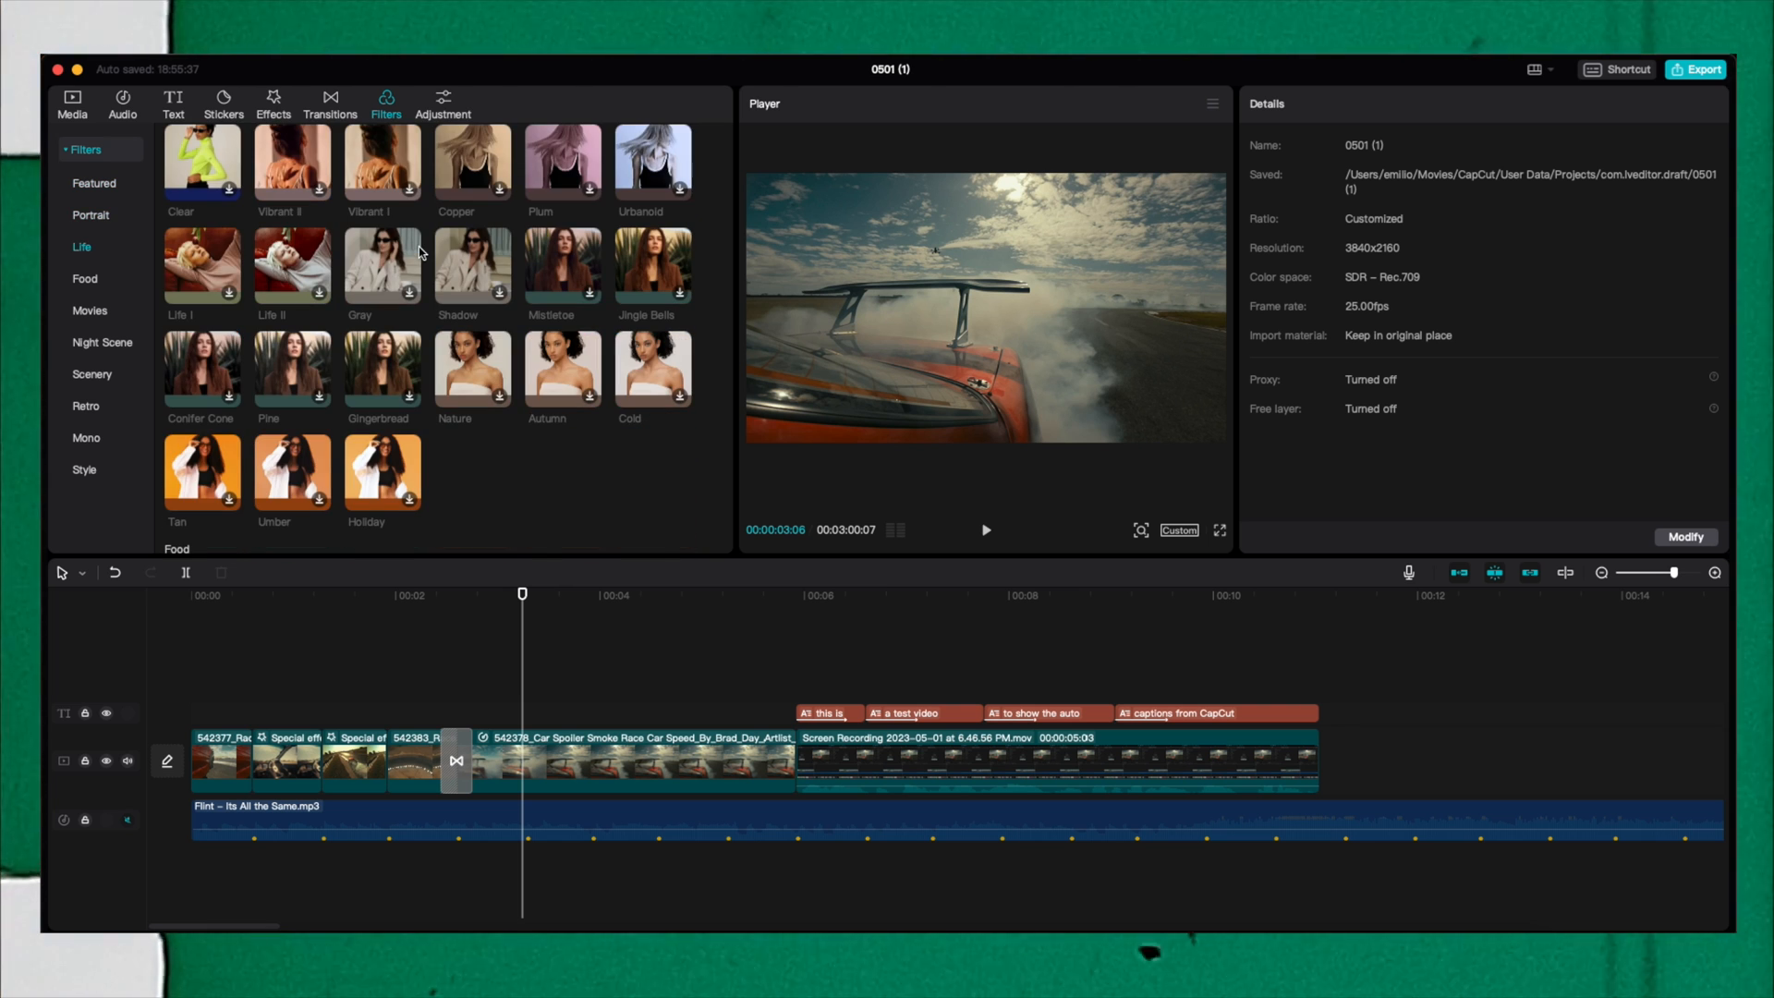
mouse_move(383, 262)
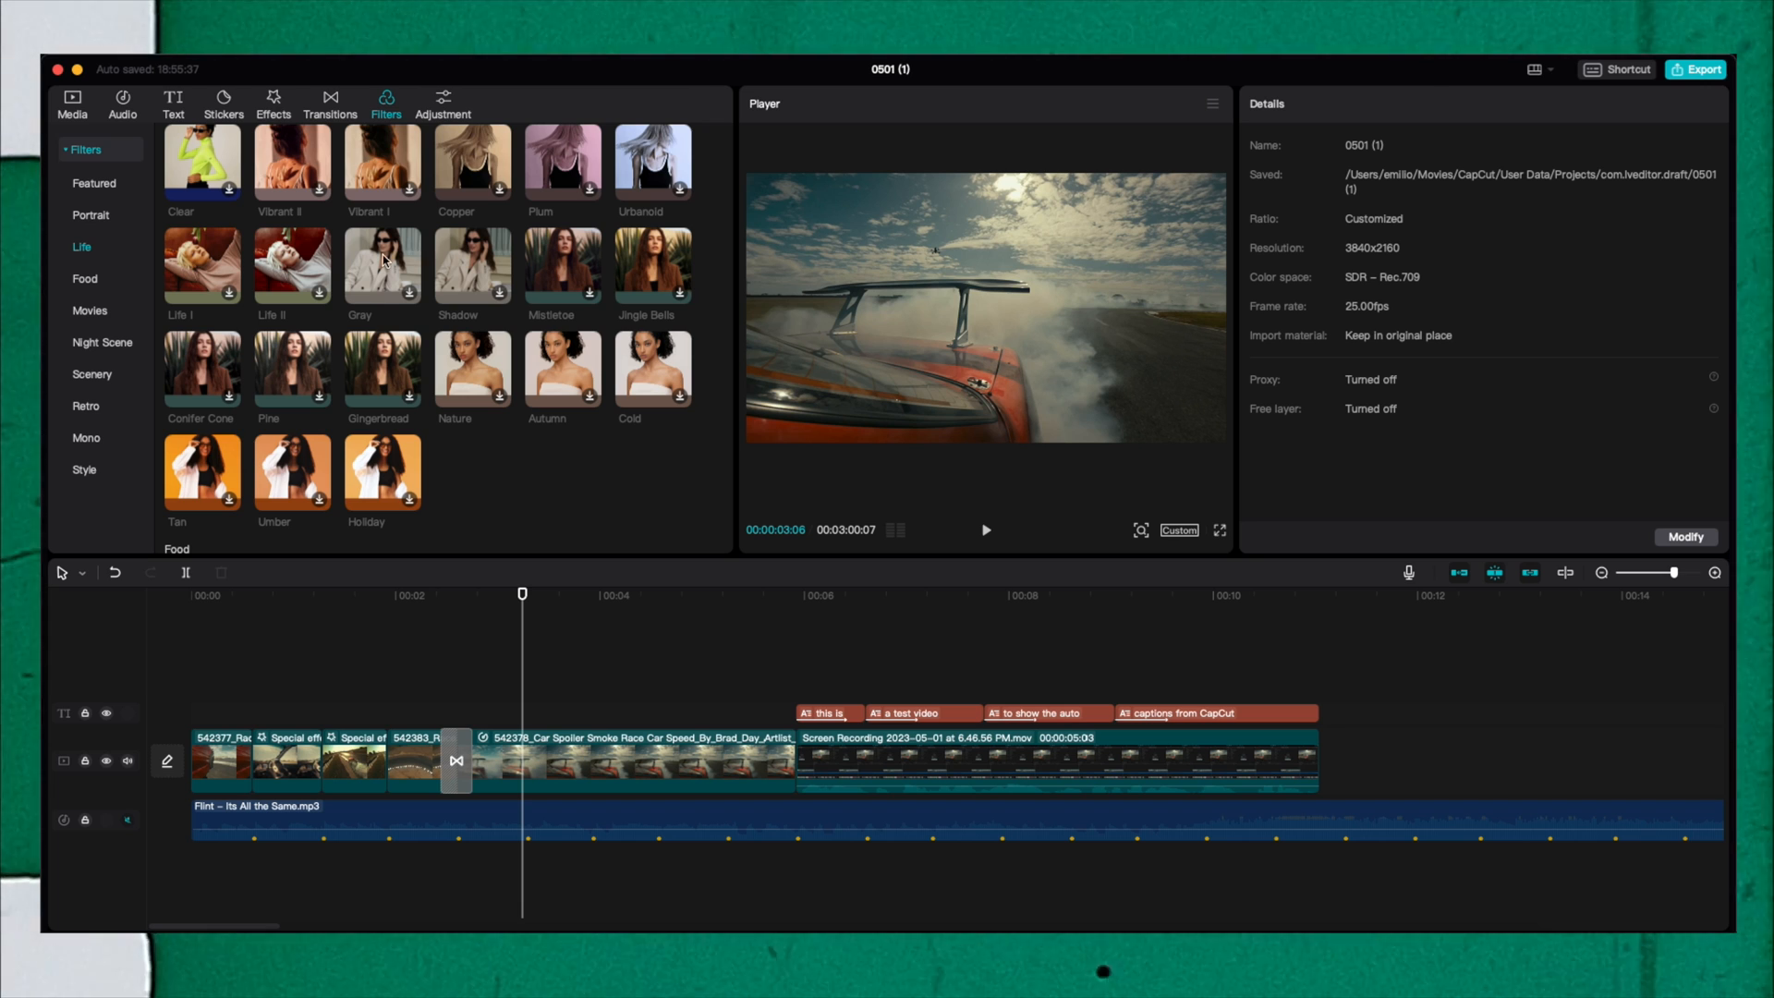
click(92, 374)
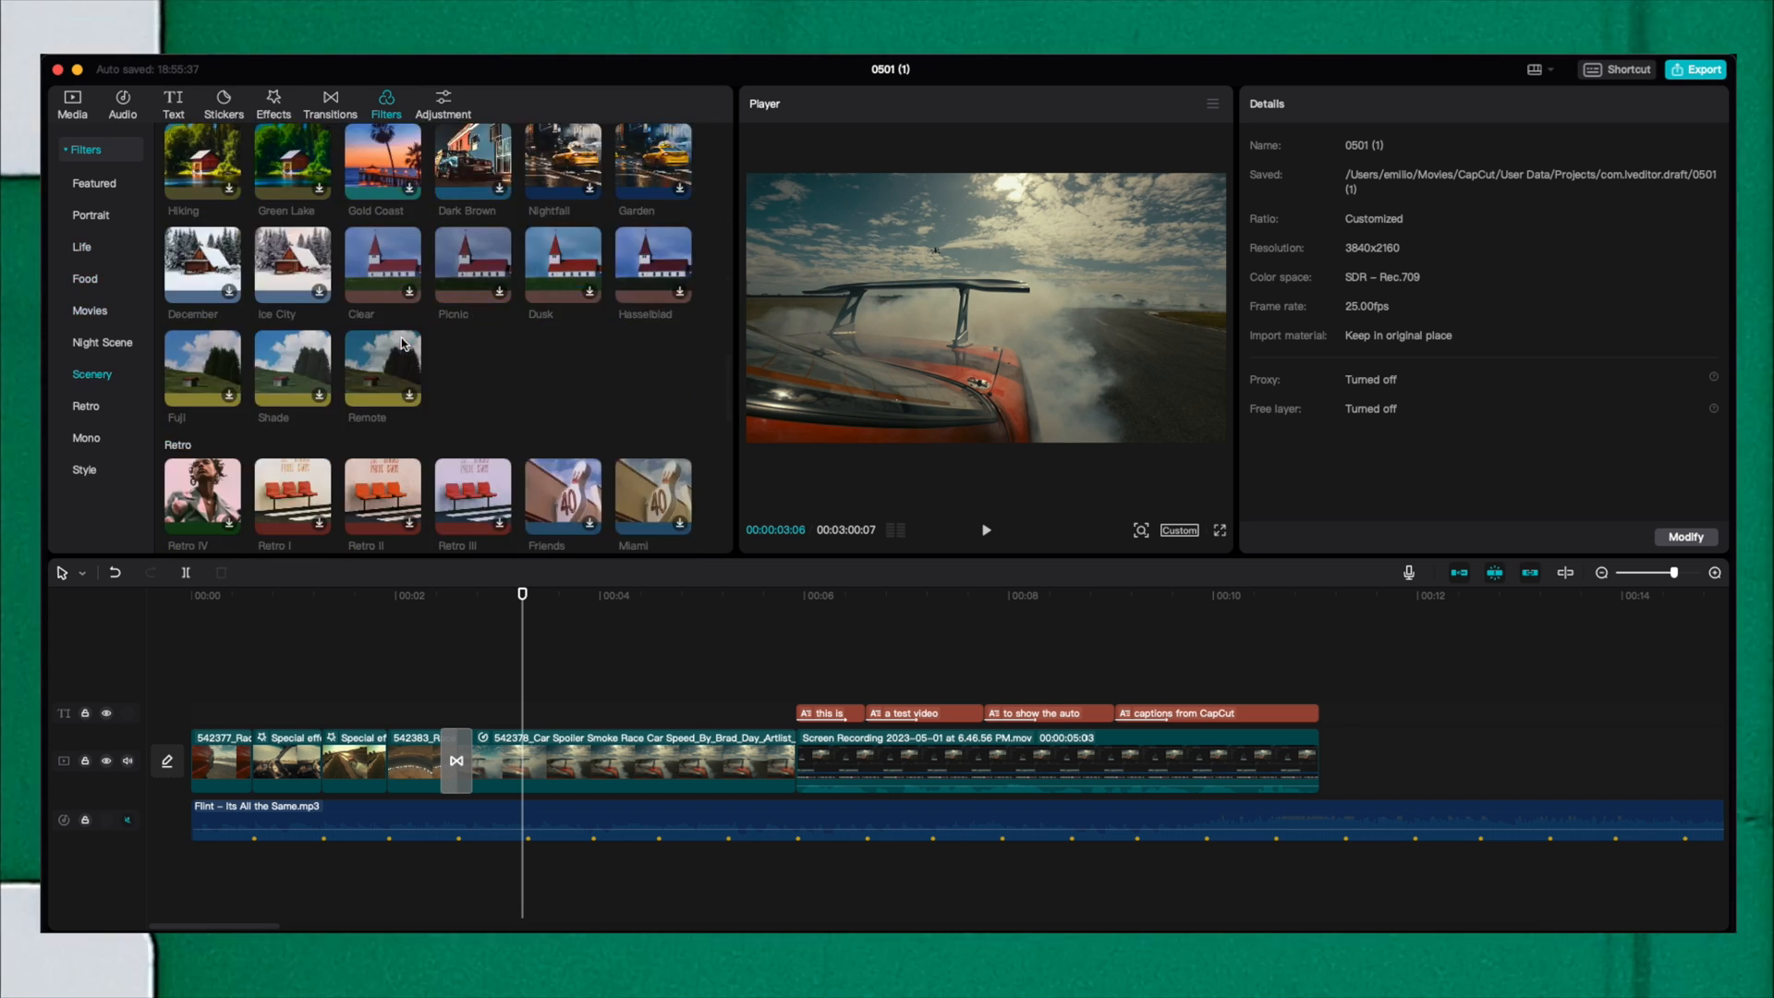
scroll(down, 3)
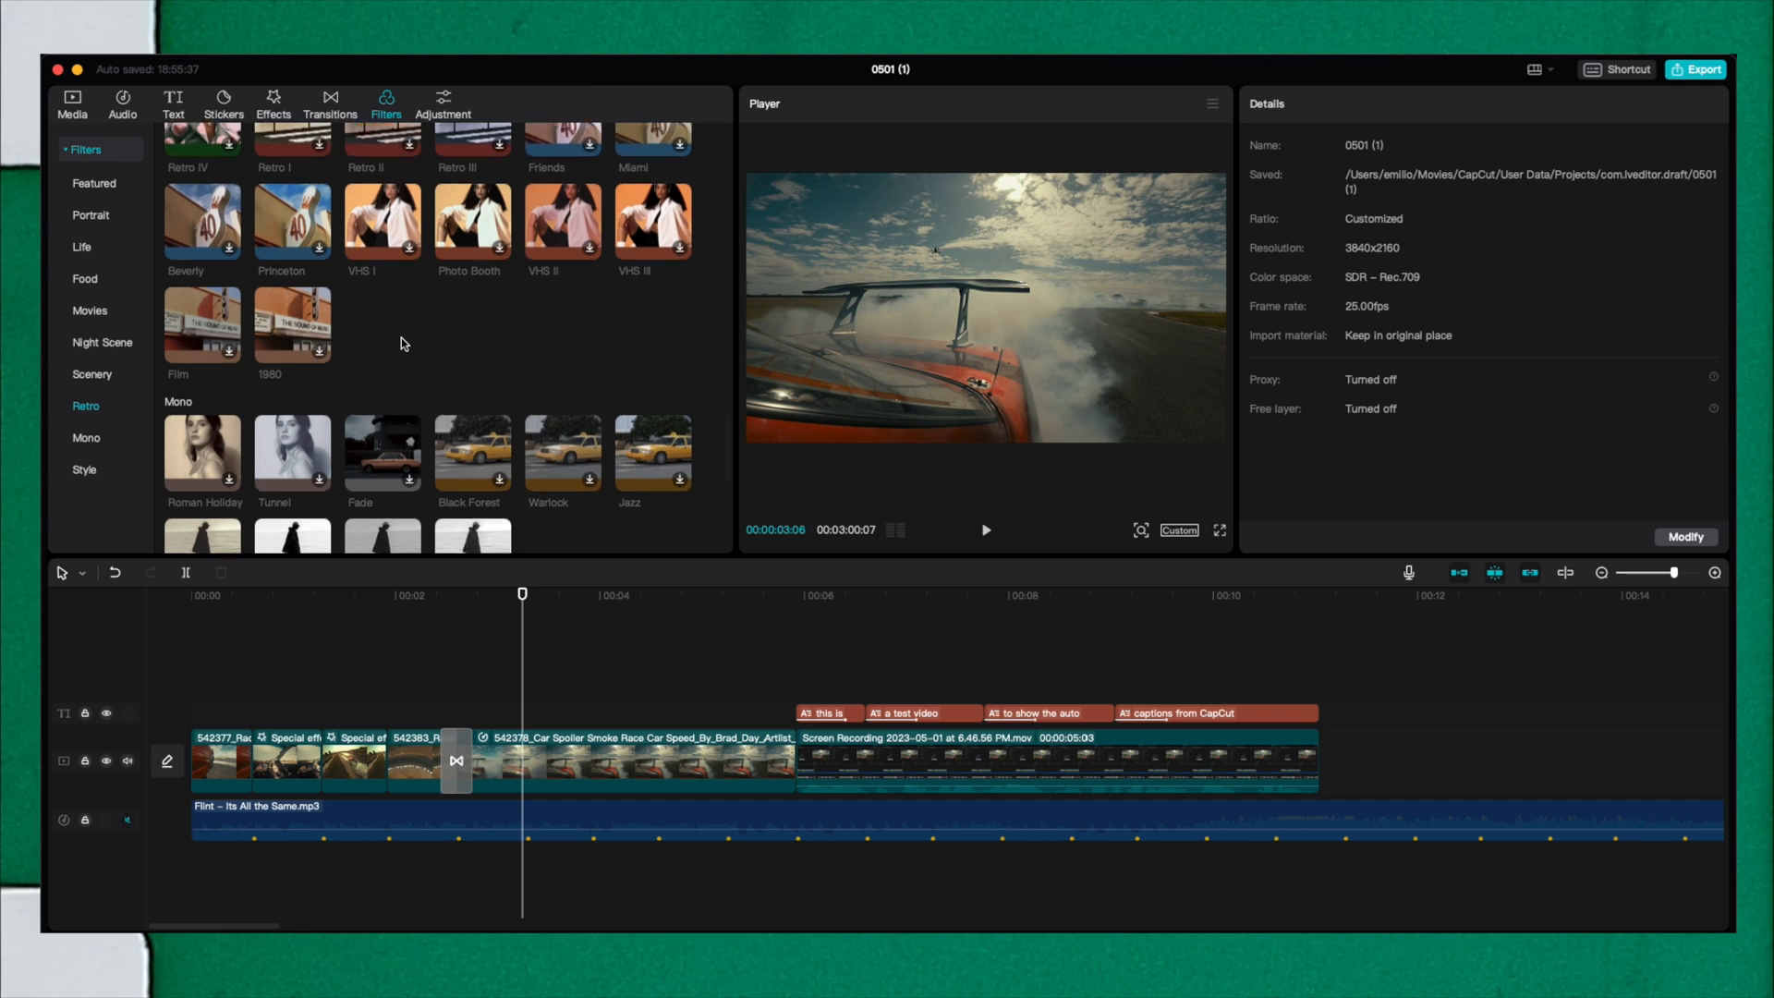
scroll(down, 3)
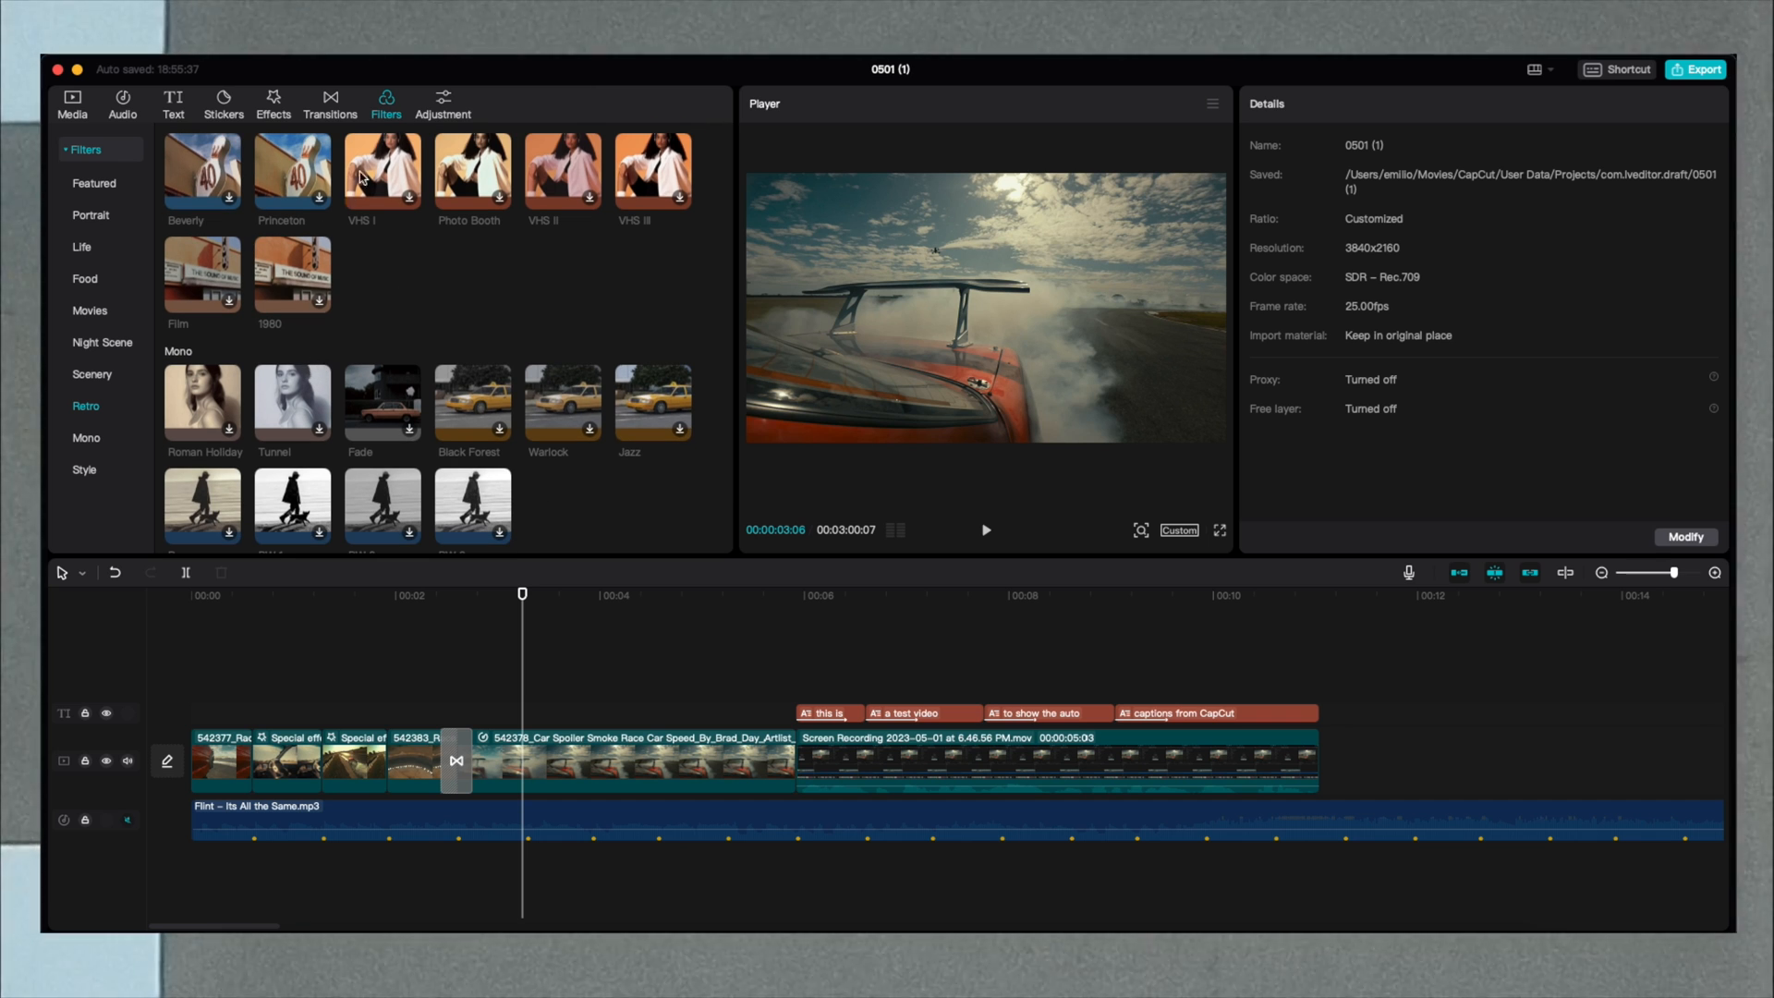
click(442, 102)
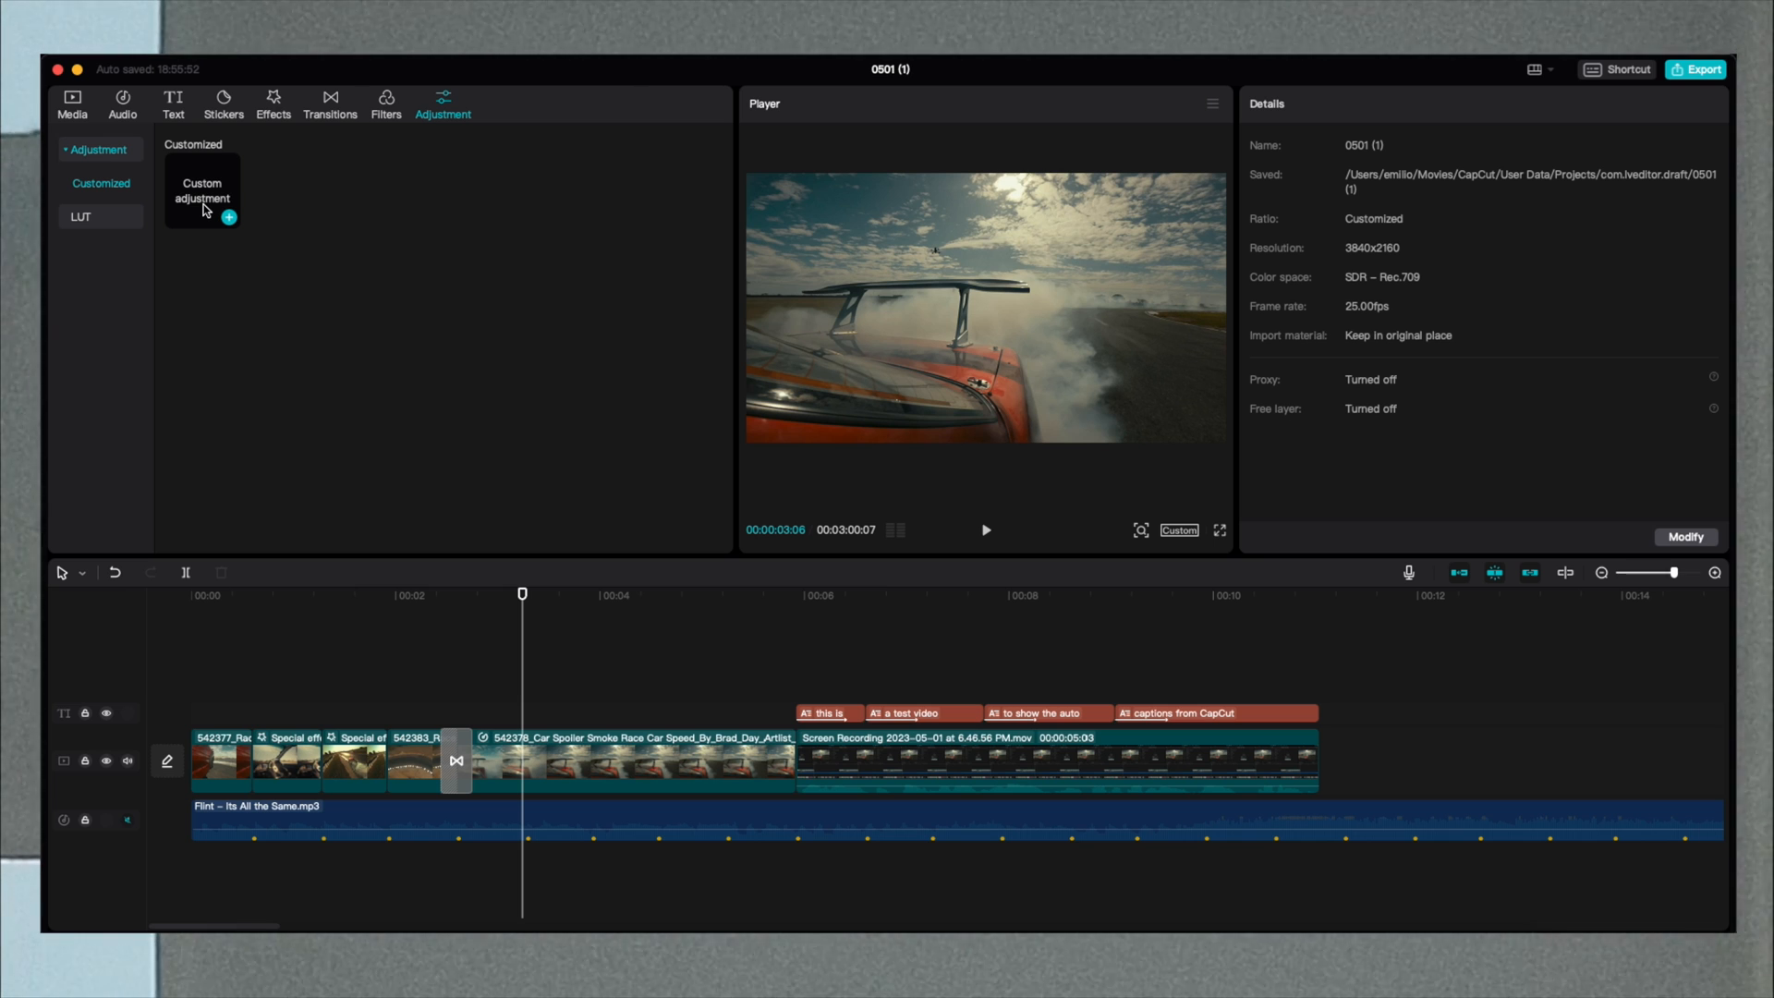
Start a custom colour adjustment for the fifth race clip.
click(80, 216)
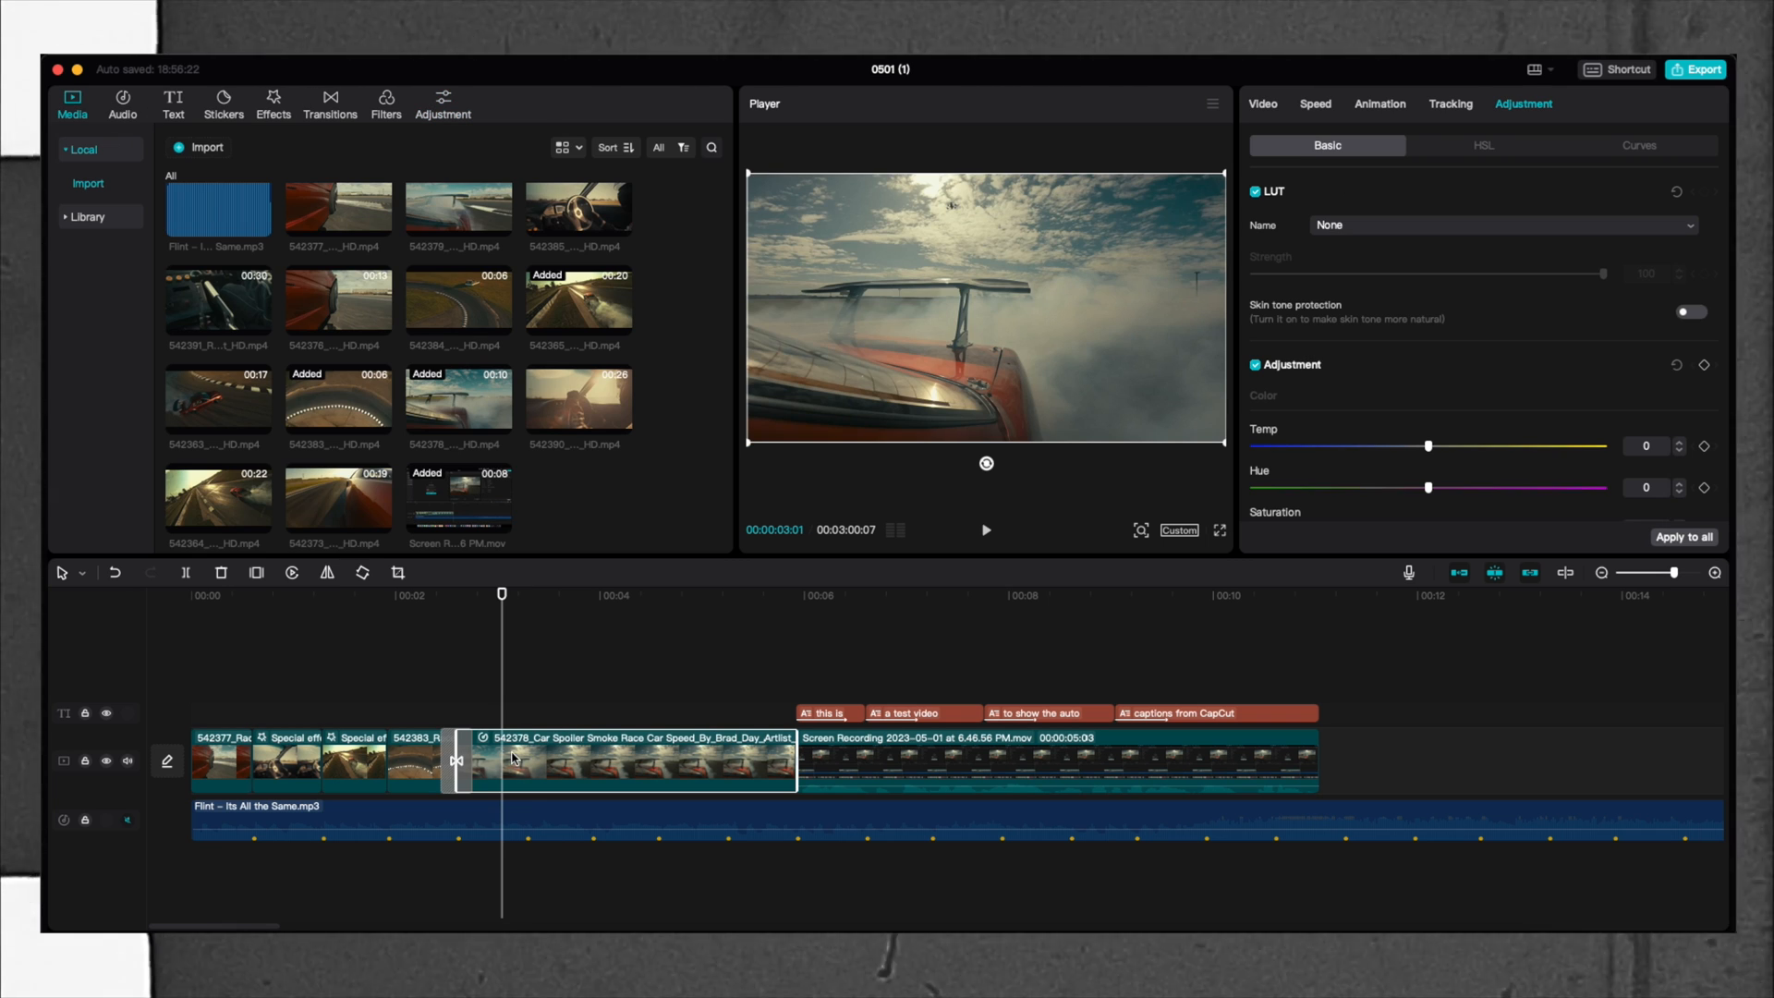
mouse_move(1509, 110)
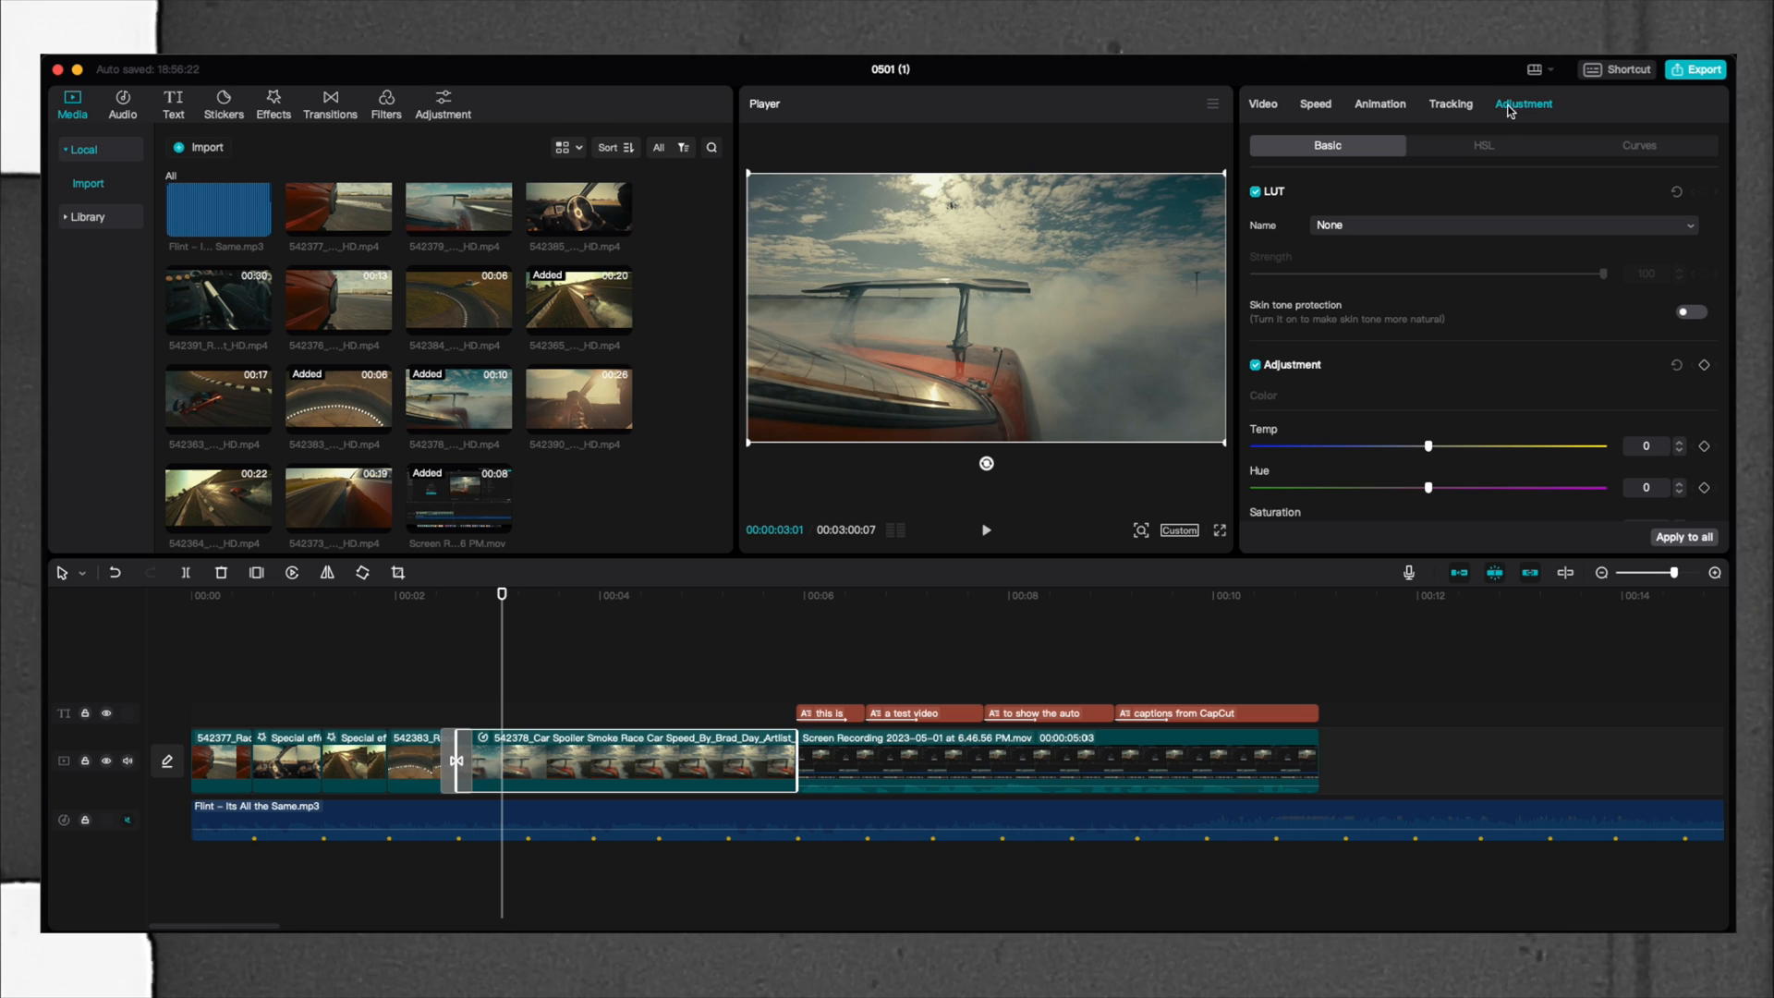
mouse_move(1458, 150)
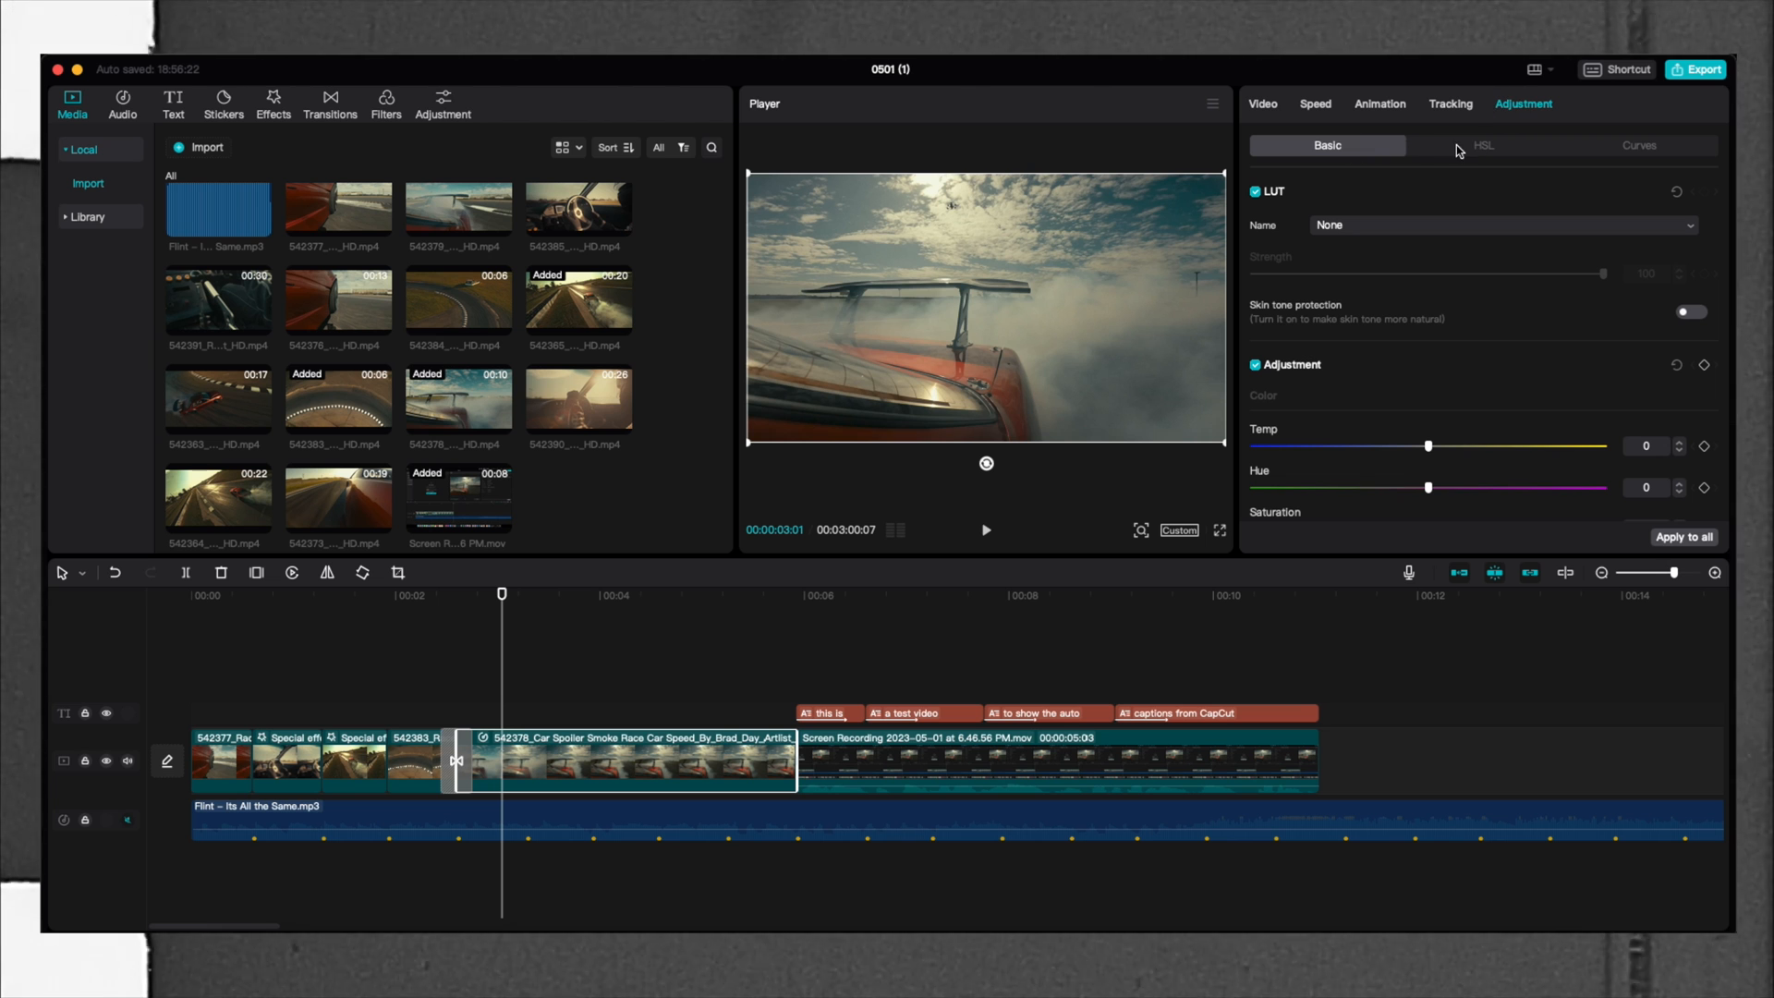
mouse_move(1346, 364)
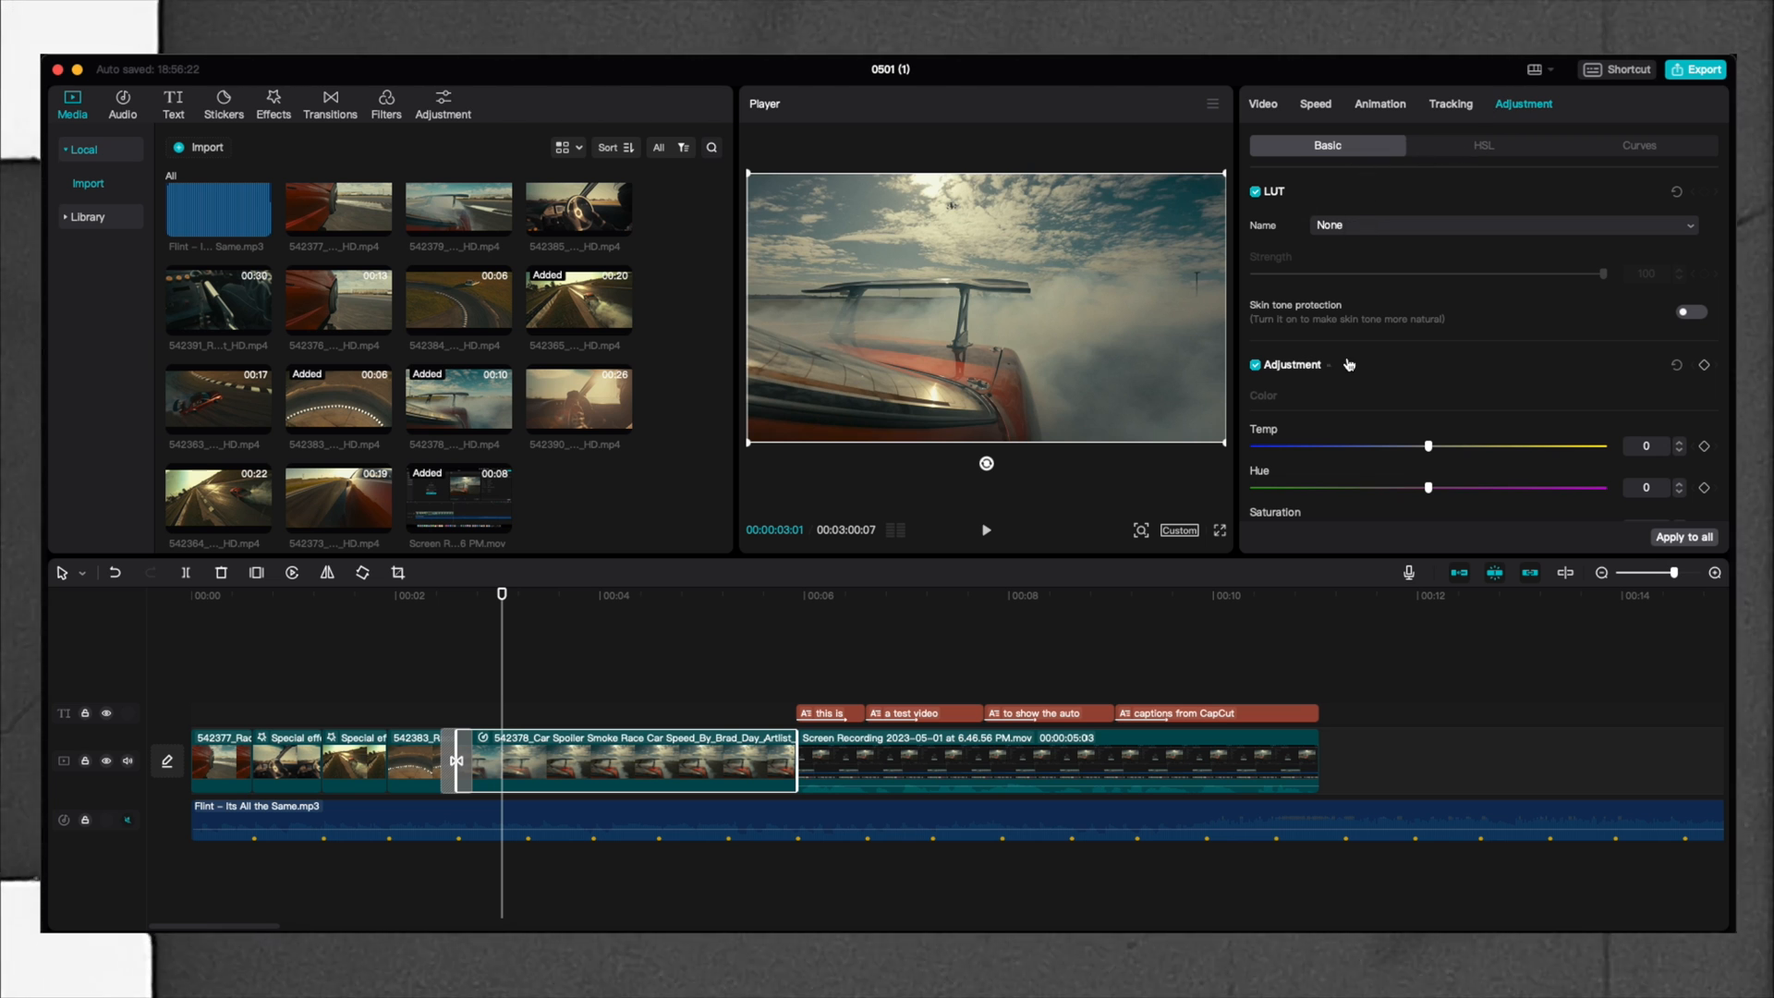
mouse_move(1461, 455)
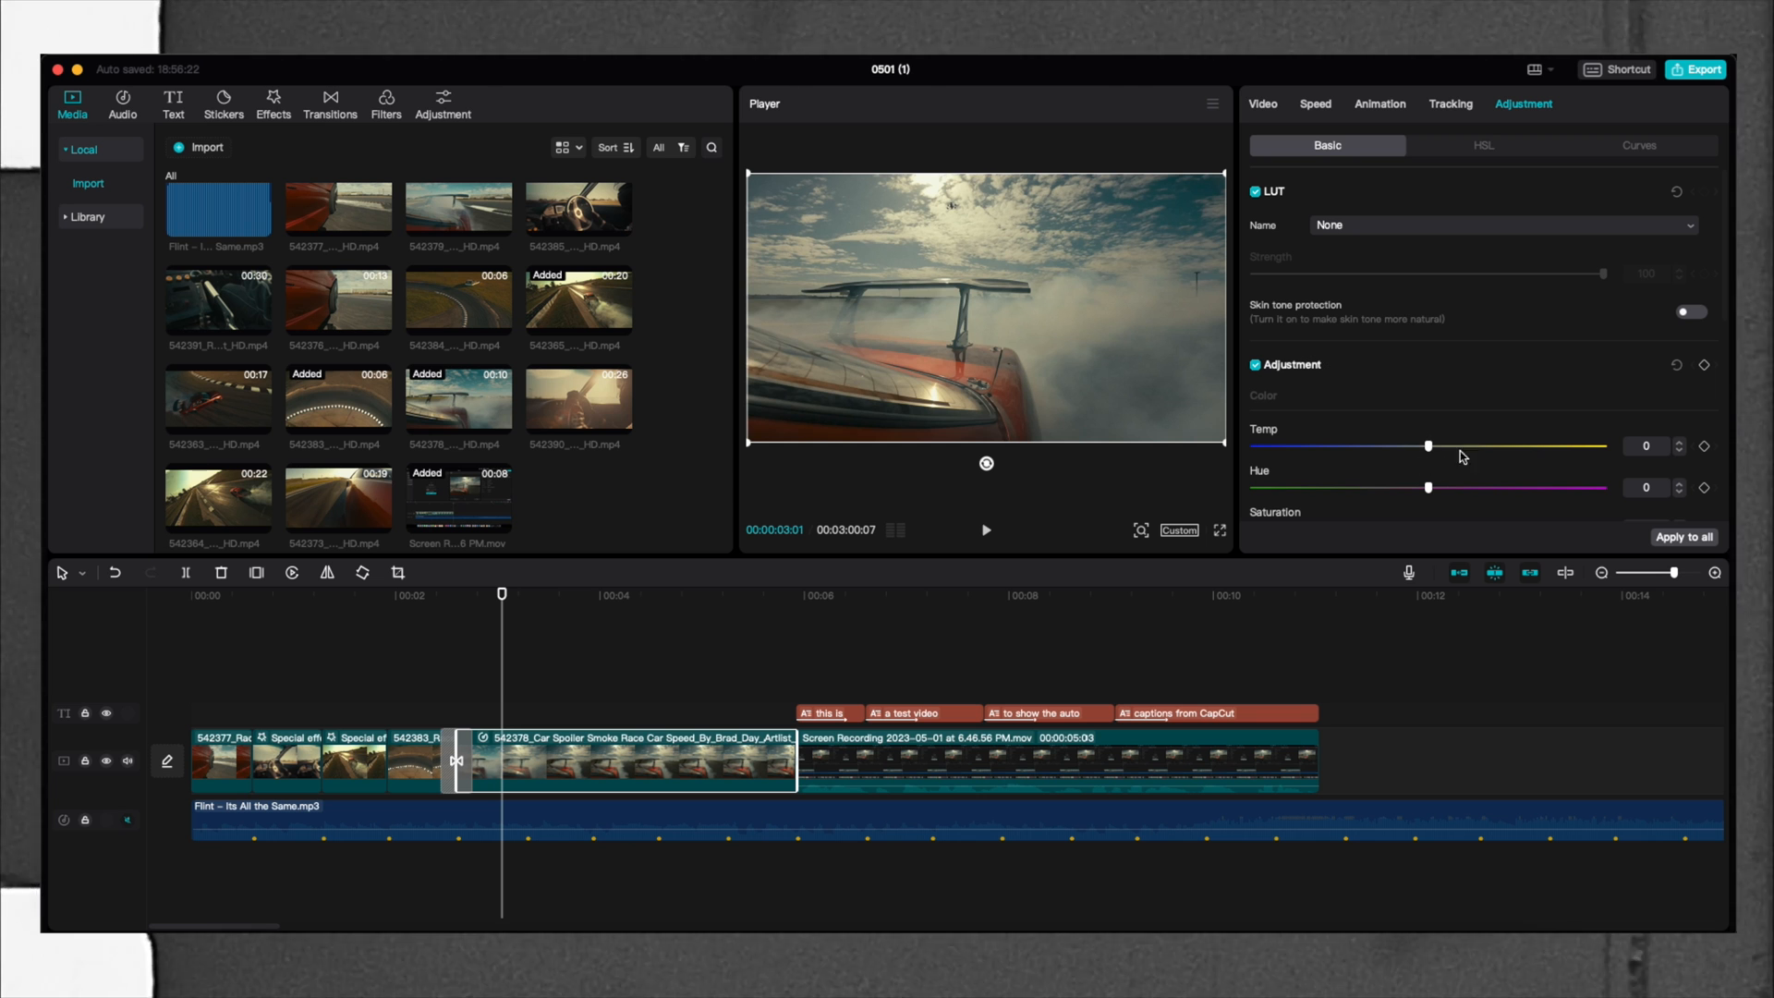
mouse_move(1567, 404)
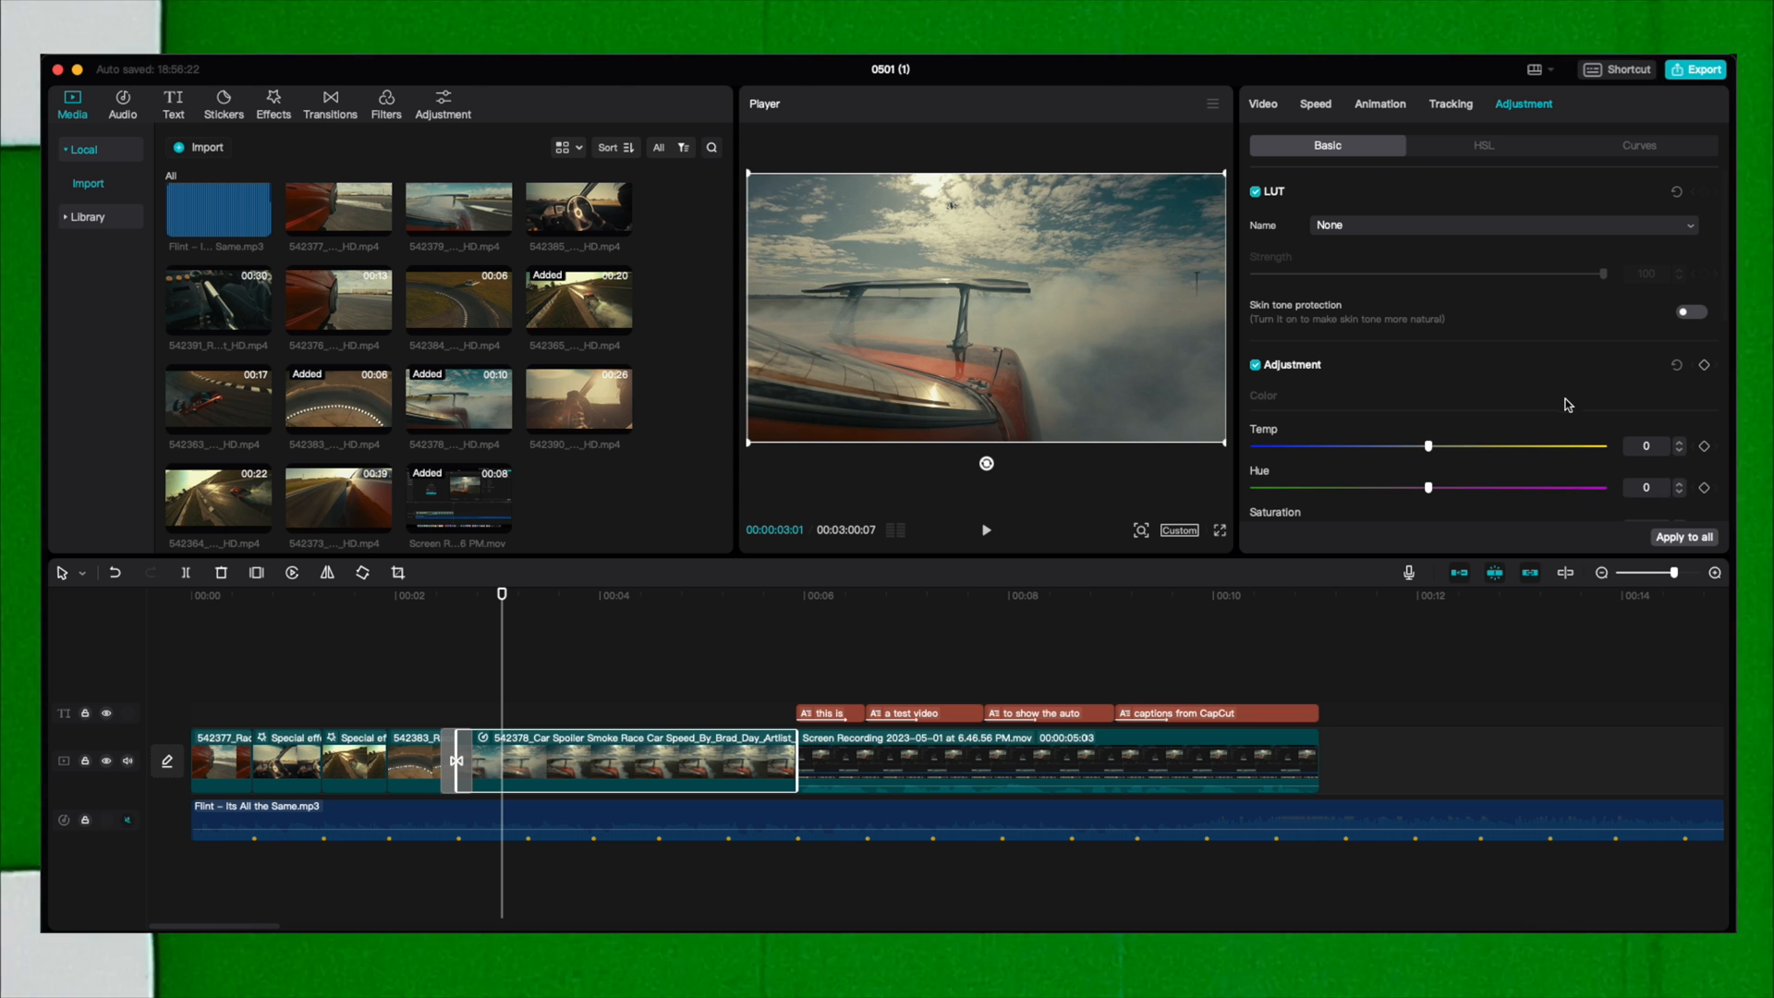
Scroll the Basic adjustment sliders, then view HSL and Curves, leaving everything at default.
scroll(down, 3)
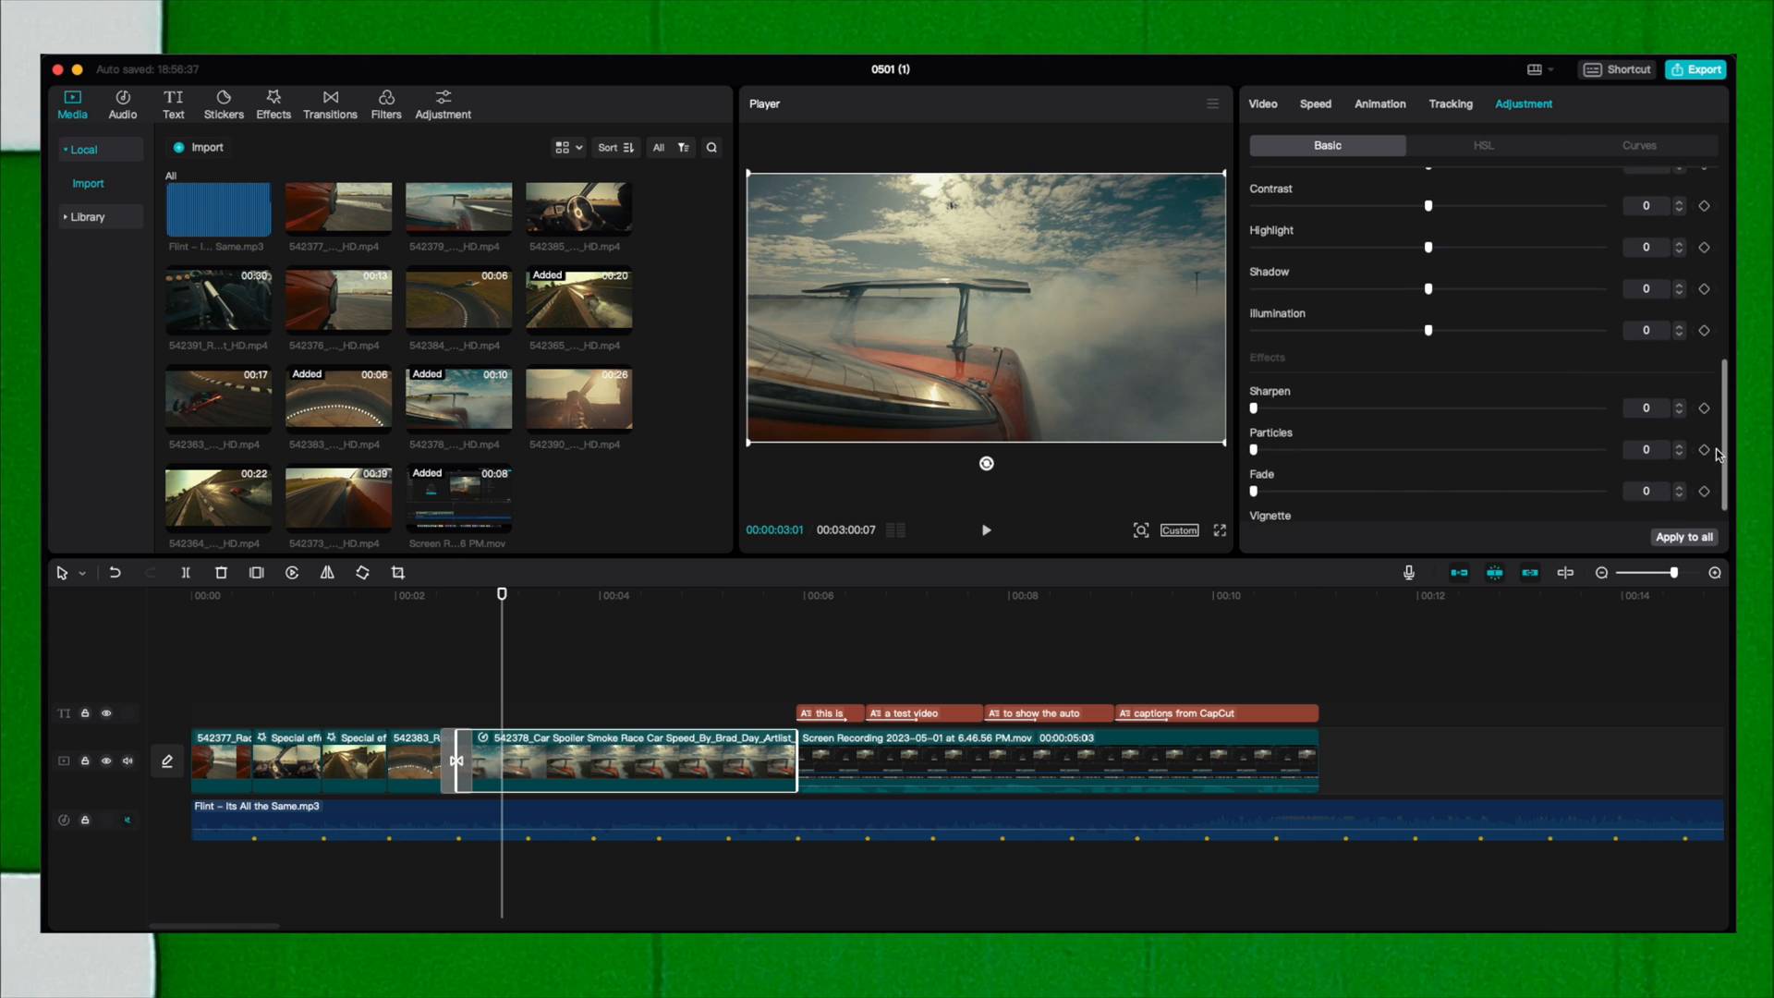
scroll(up, 3)
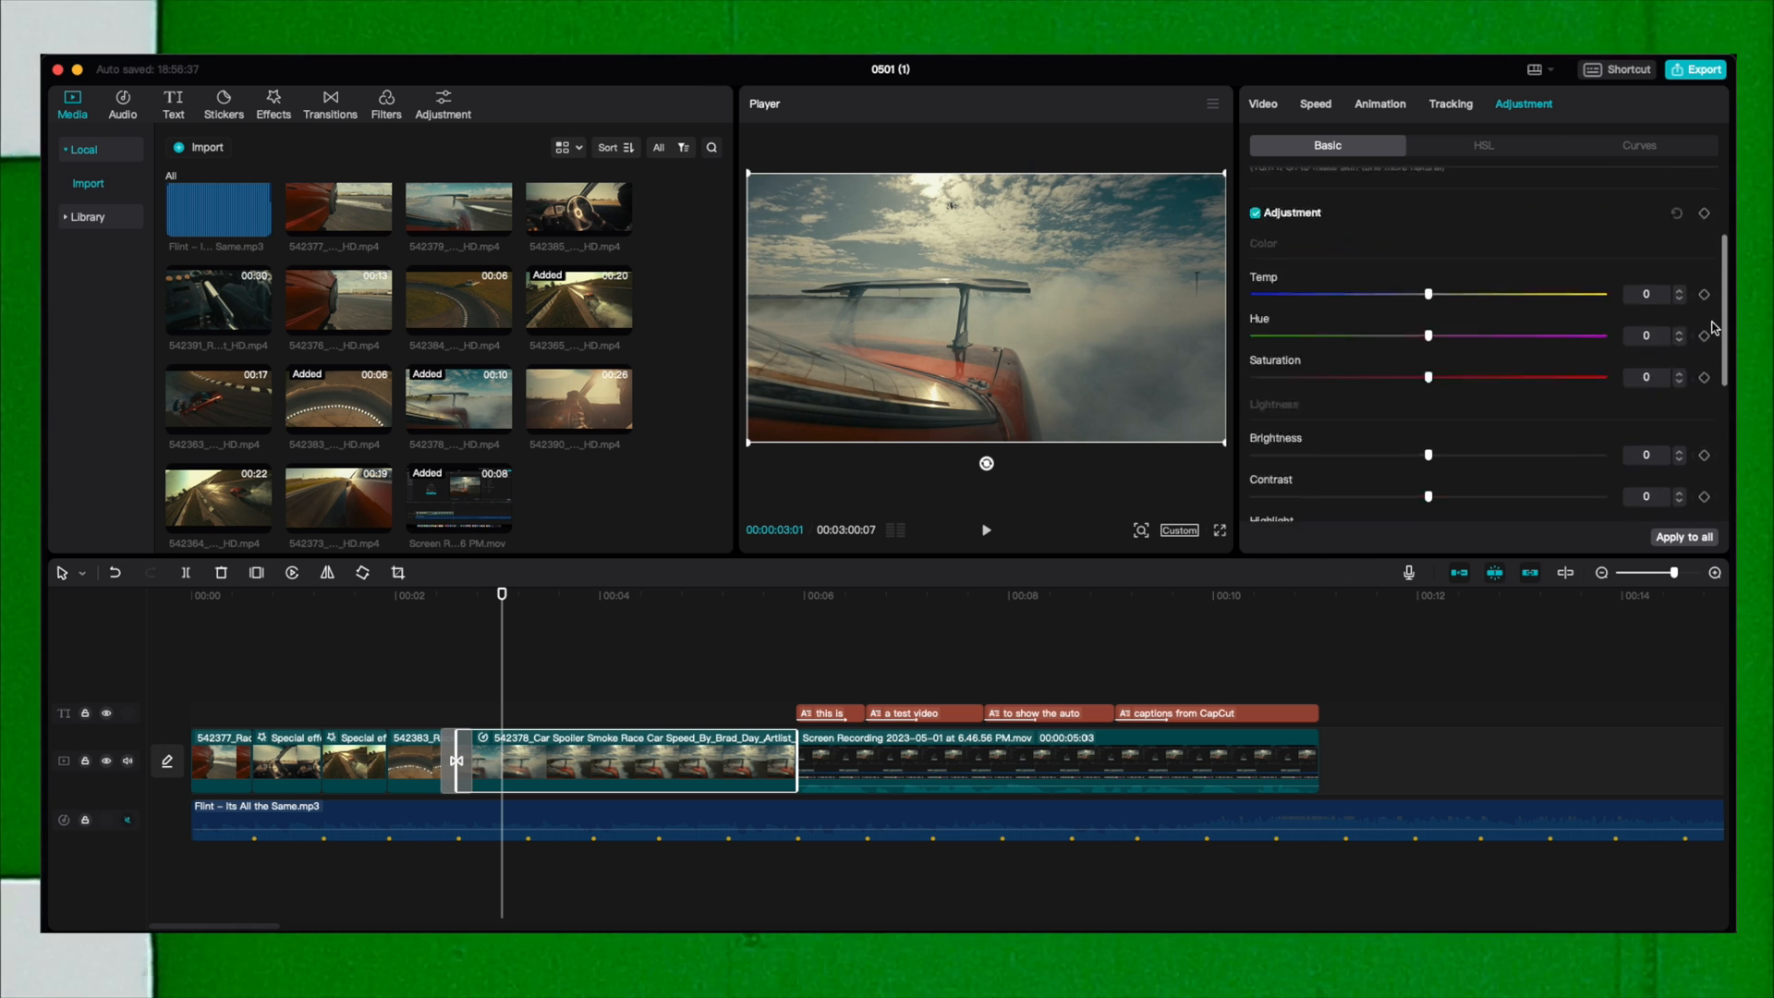
click(1482, 145)
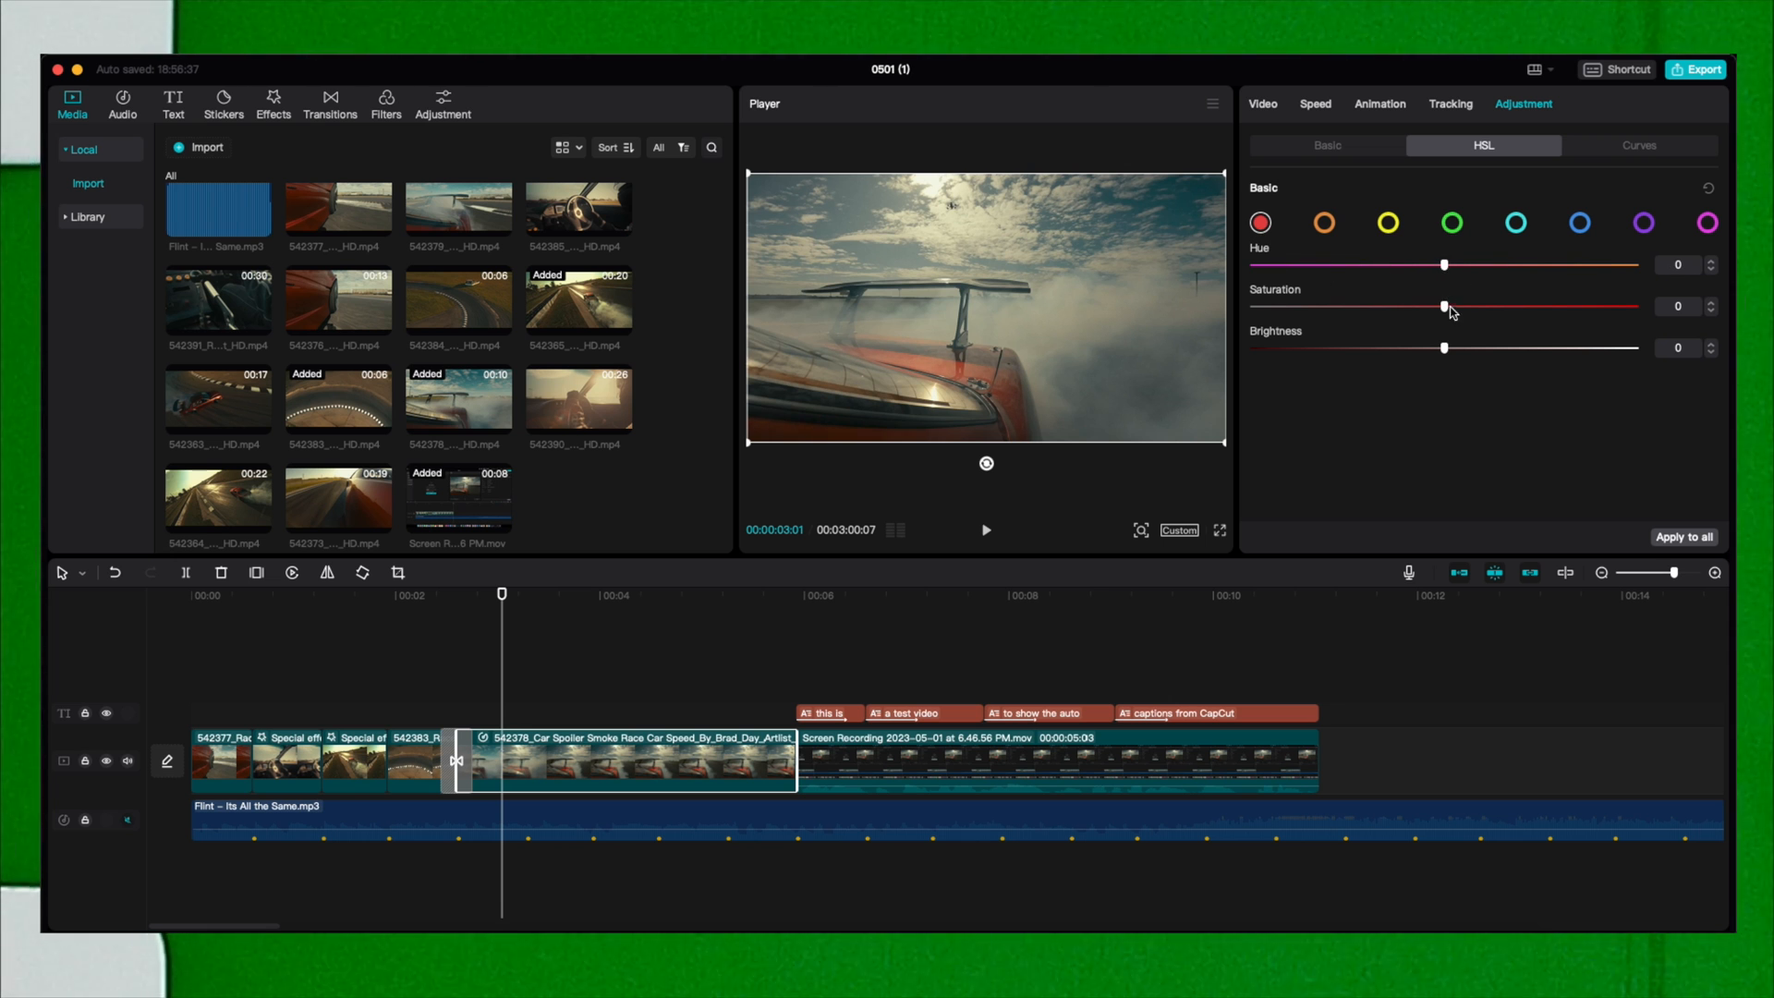
click(1637, 145)
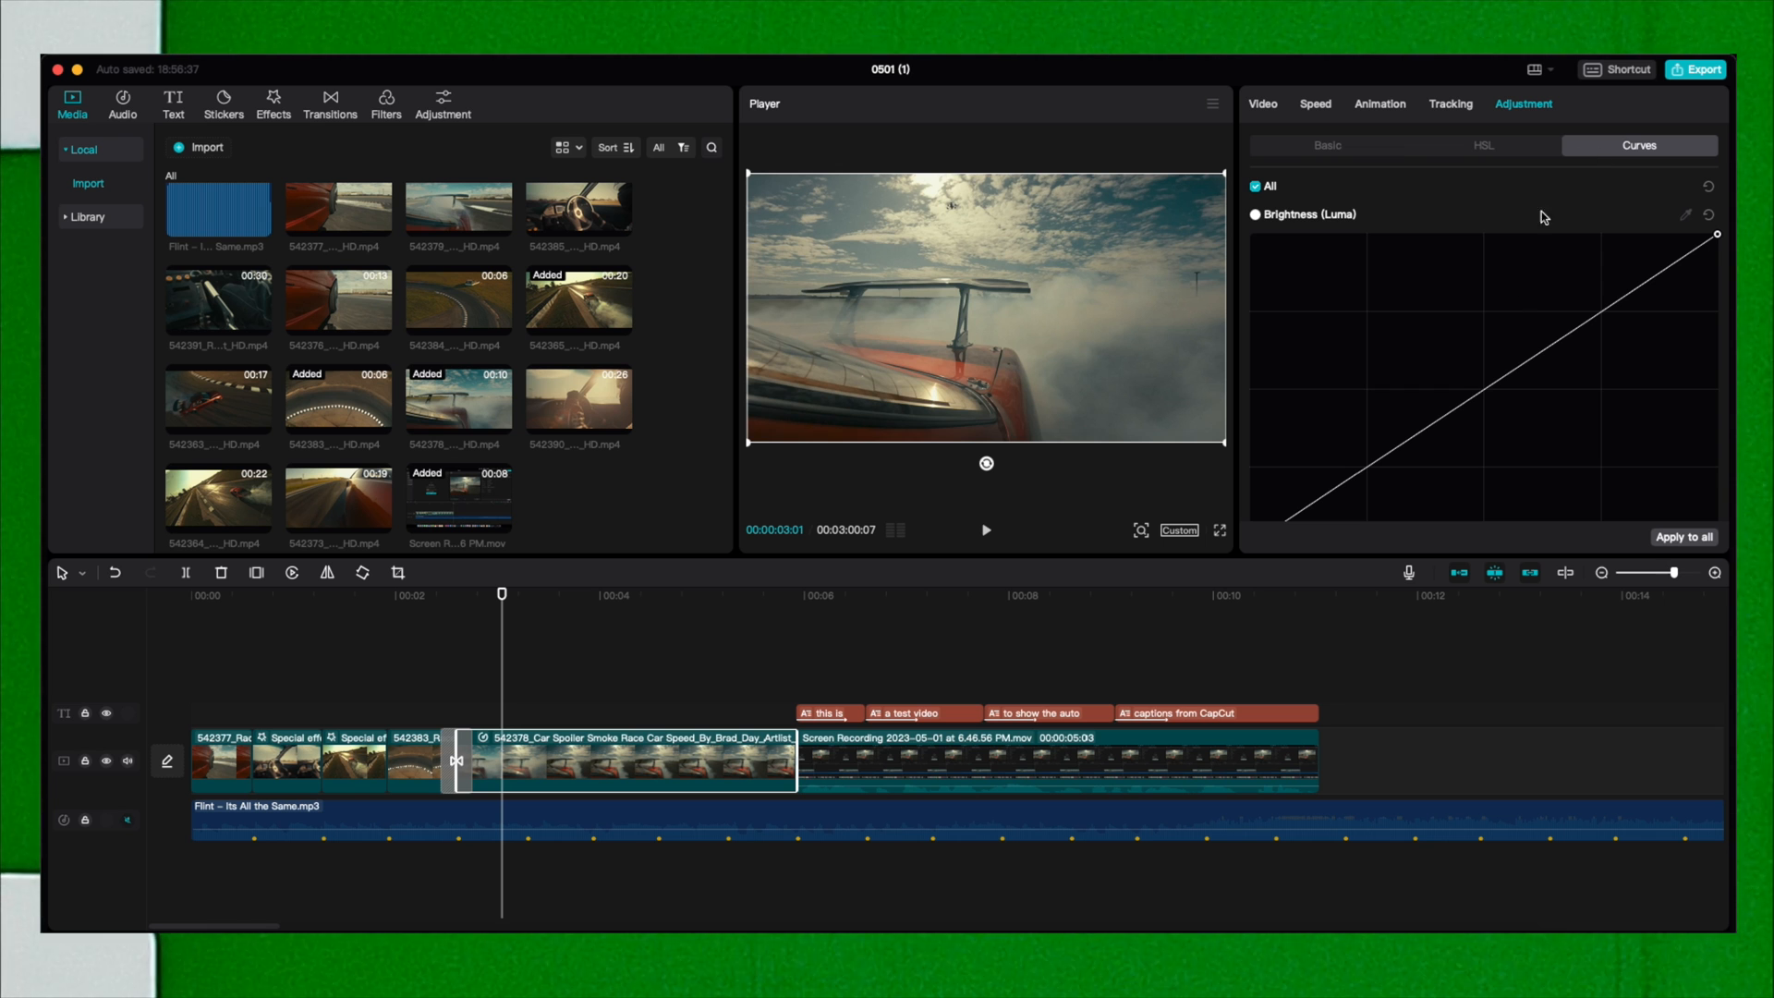
mouse_move(1455, 257)
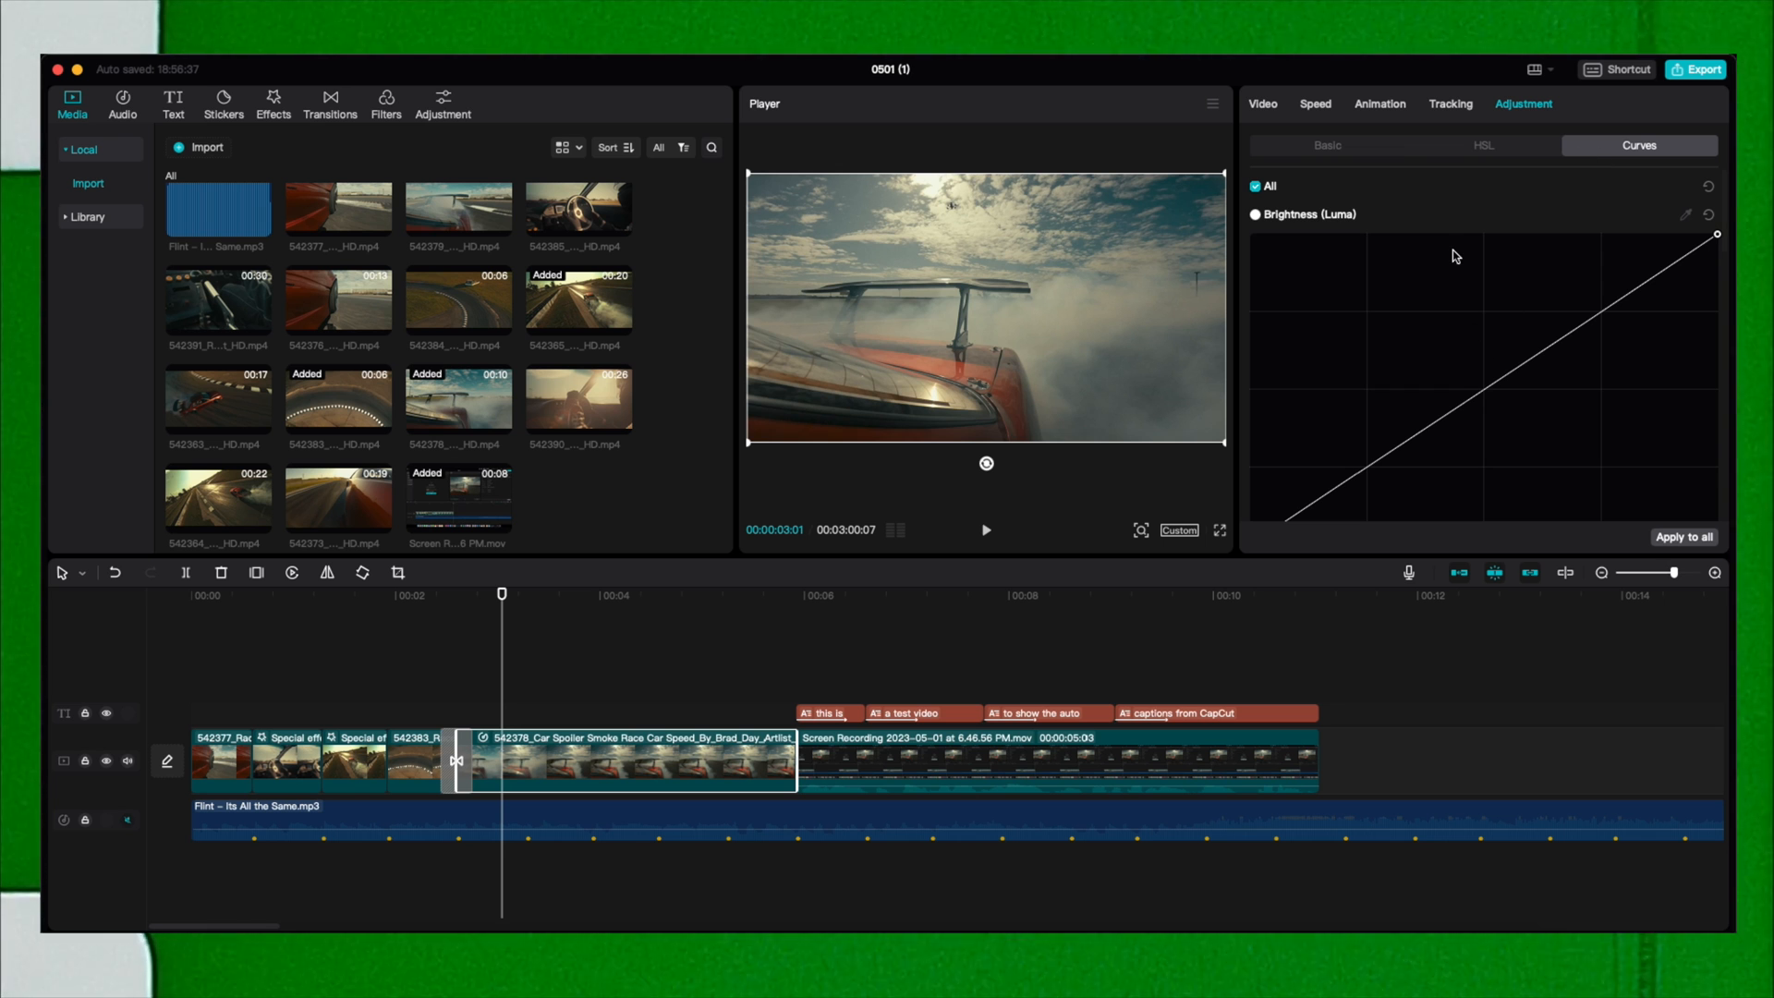
mouse_move(1446, 212)
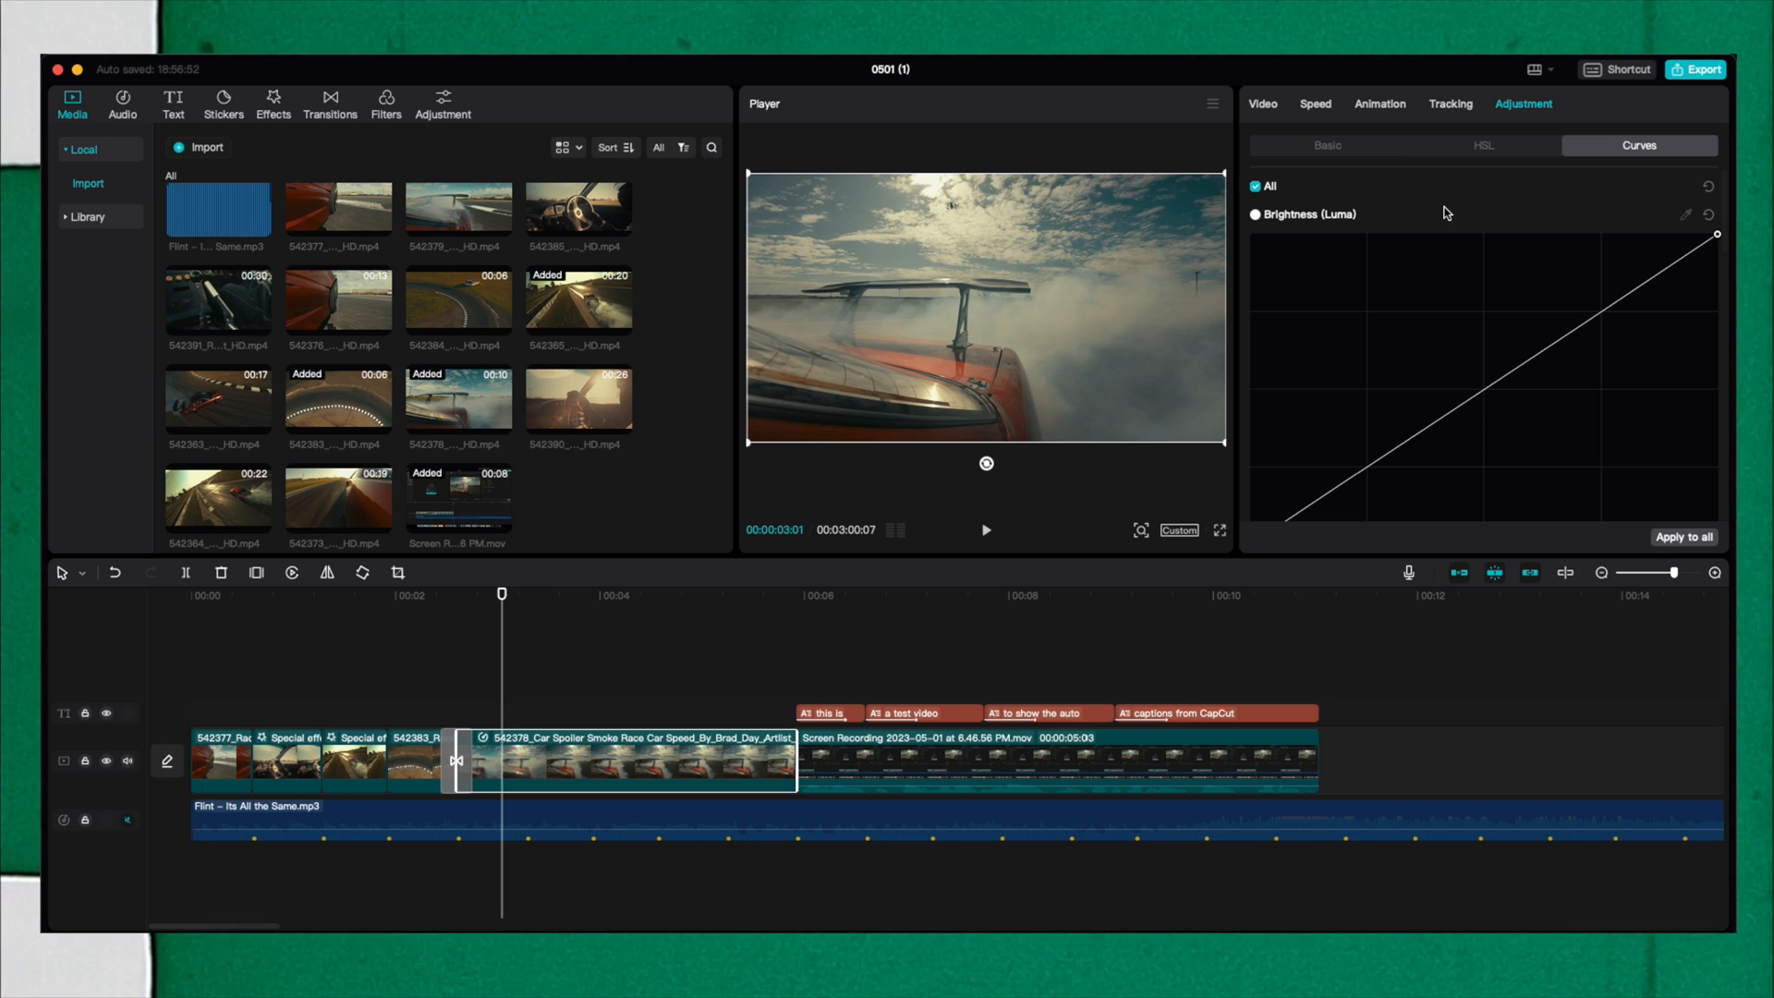
Apply the 0.5-second Shake 3 entrance animation to the spoiler clip and show Tracking options.
click(1380, 103)
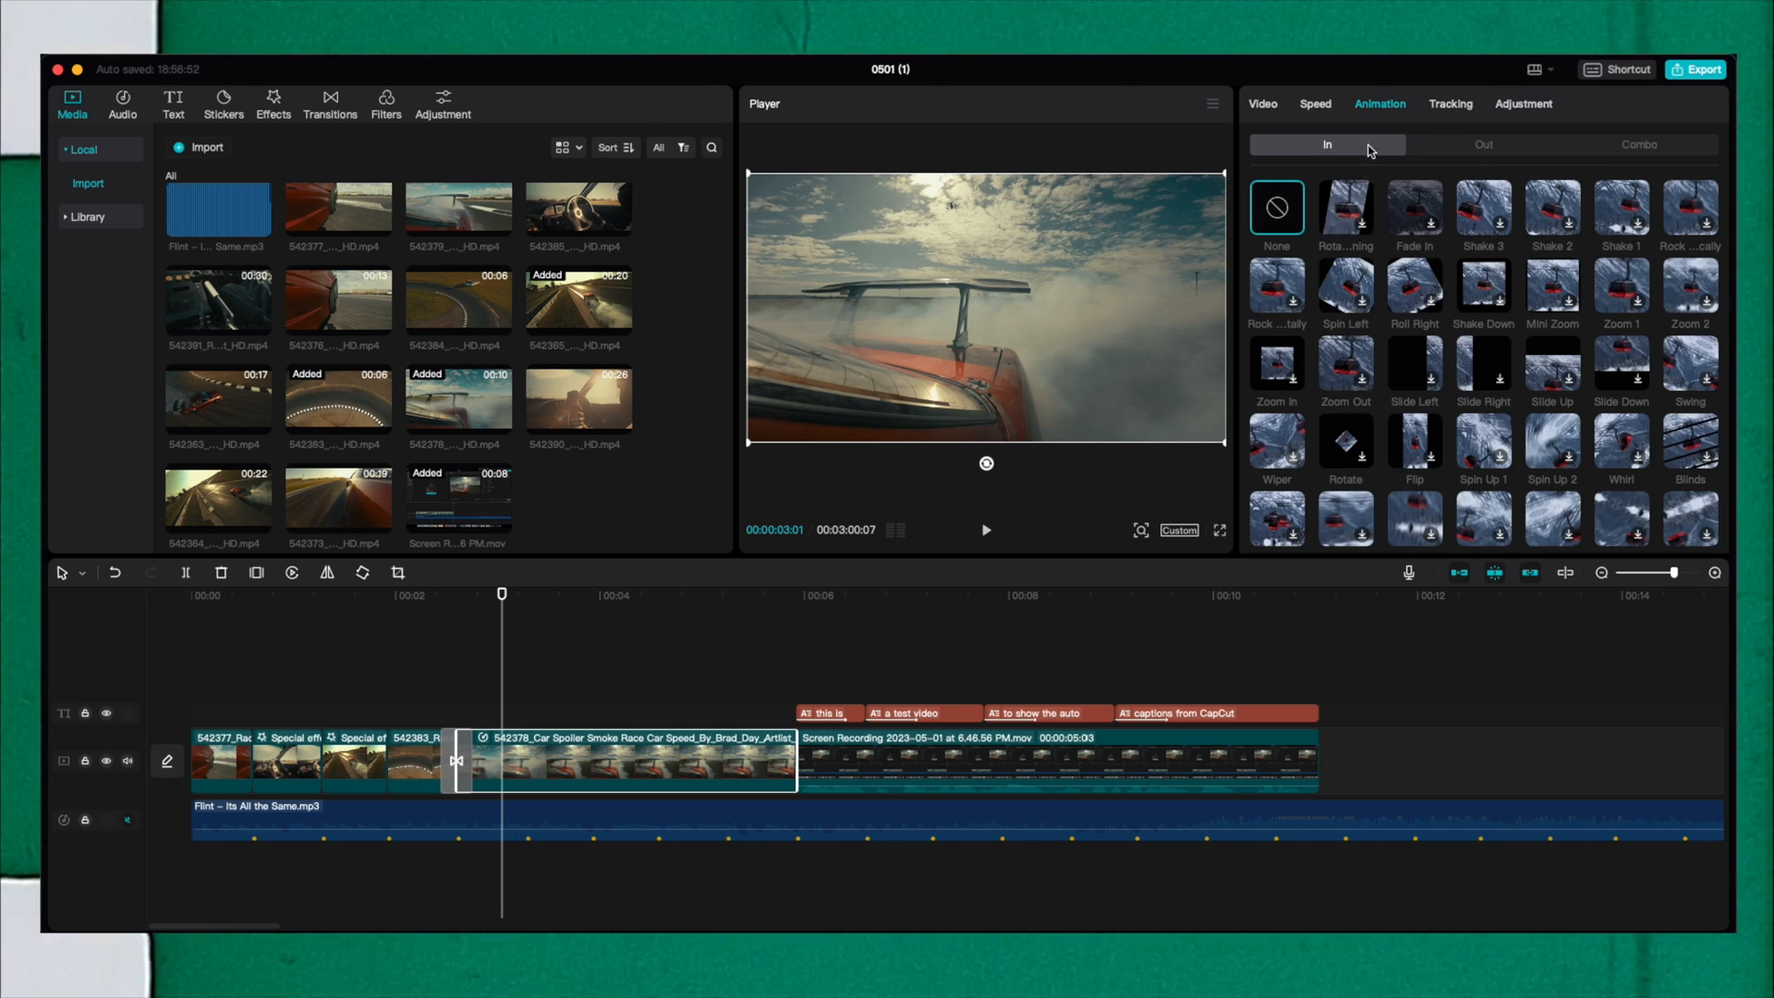
mouse_move(1346, 210)
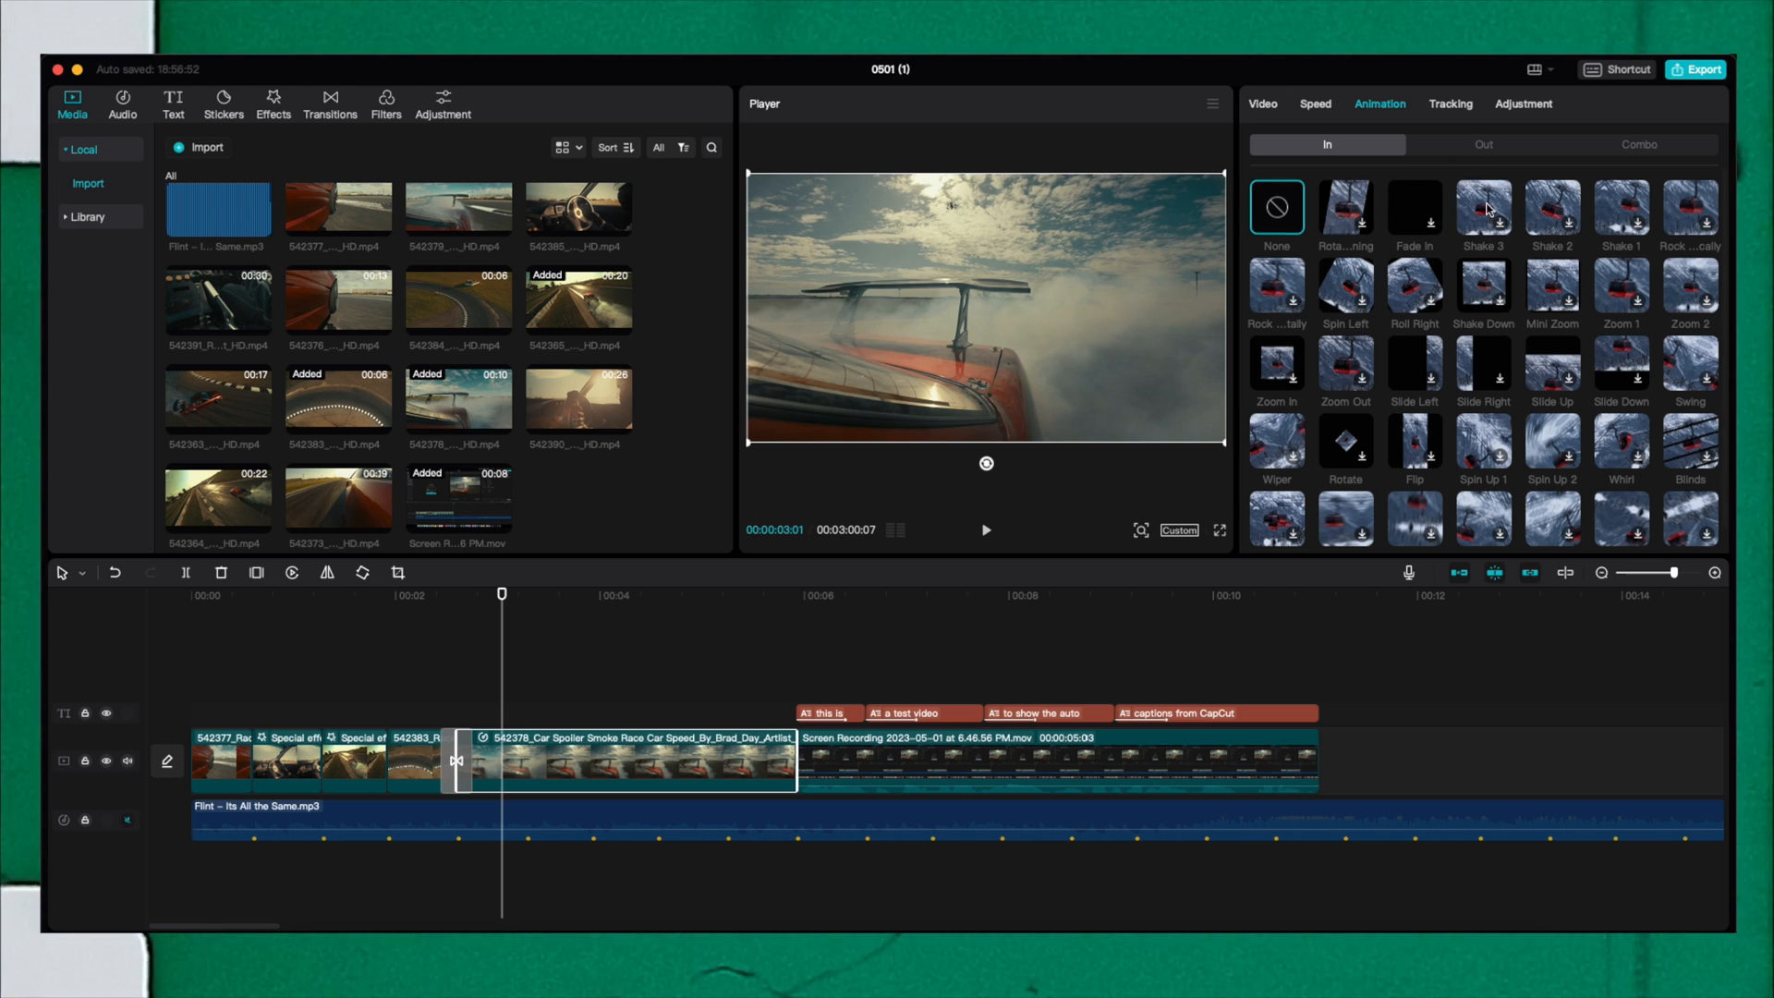
click(1482, 207)
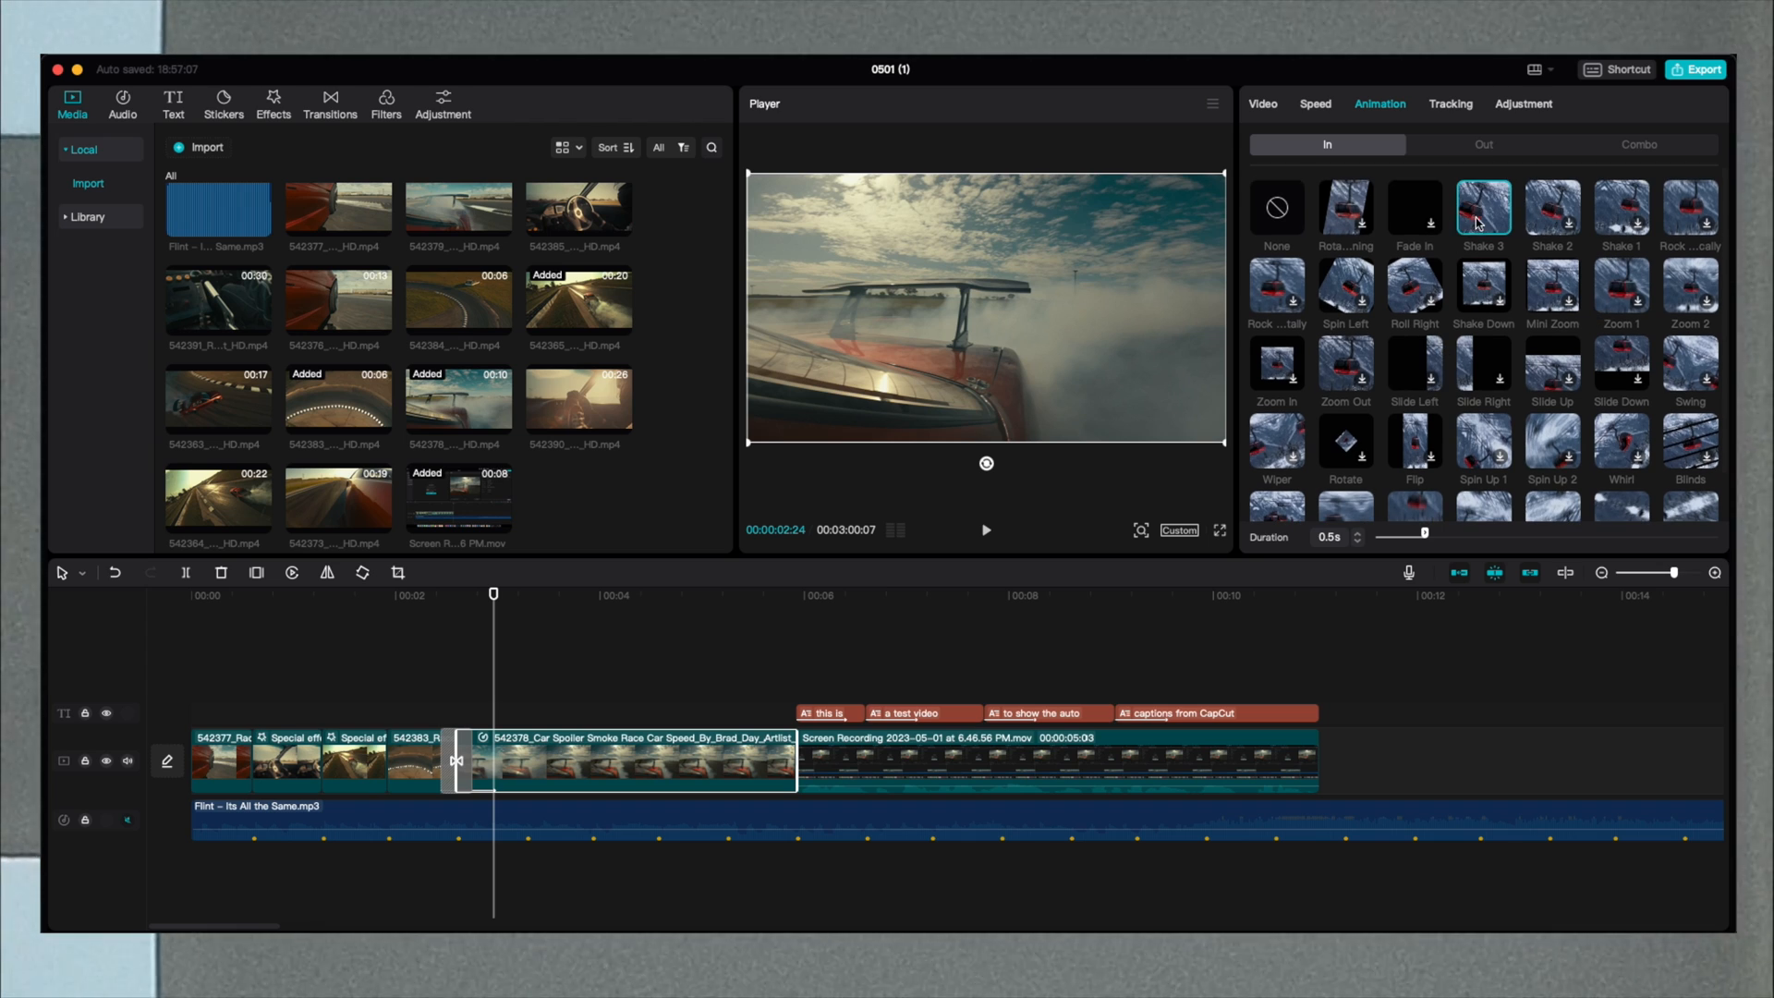
click(1450, 102)
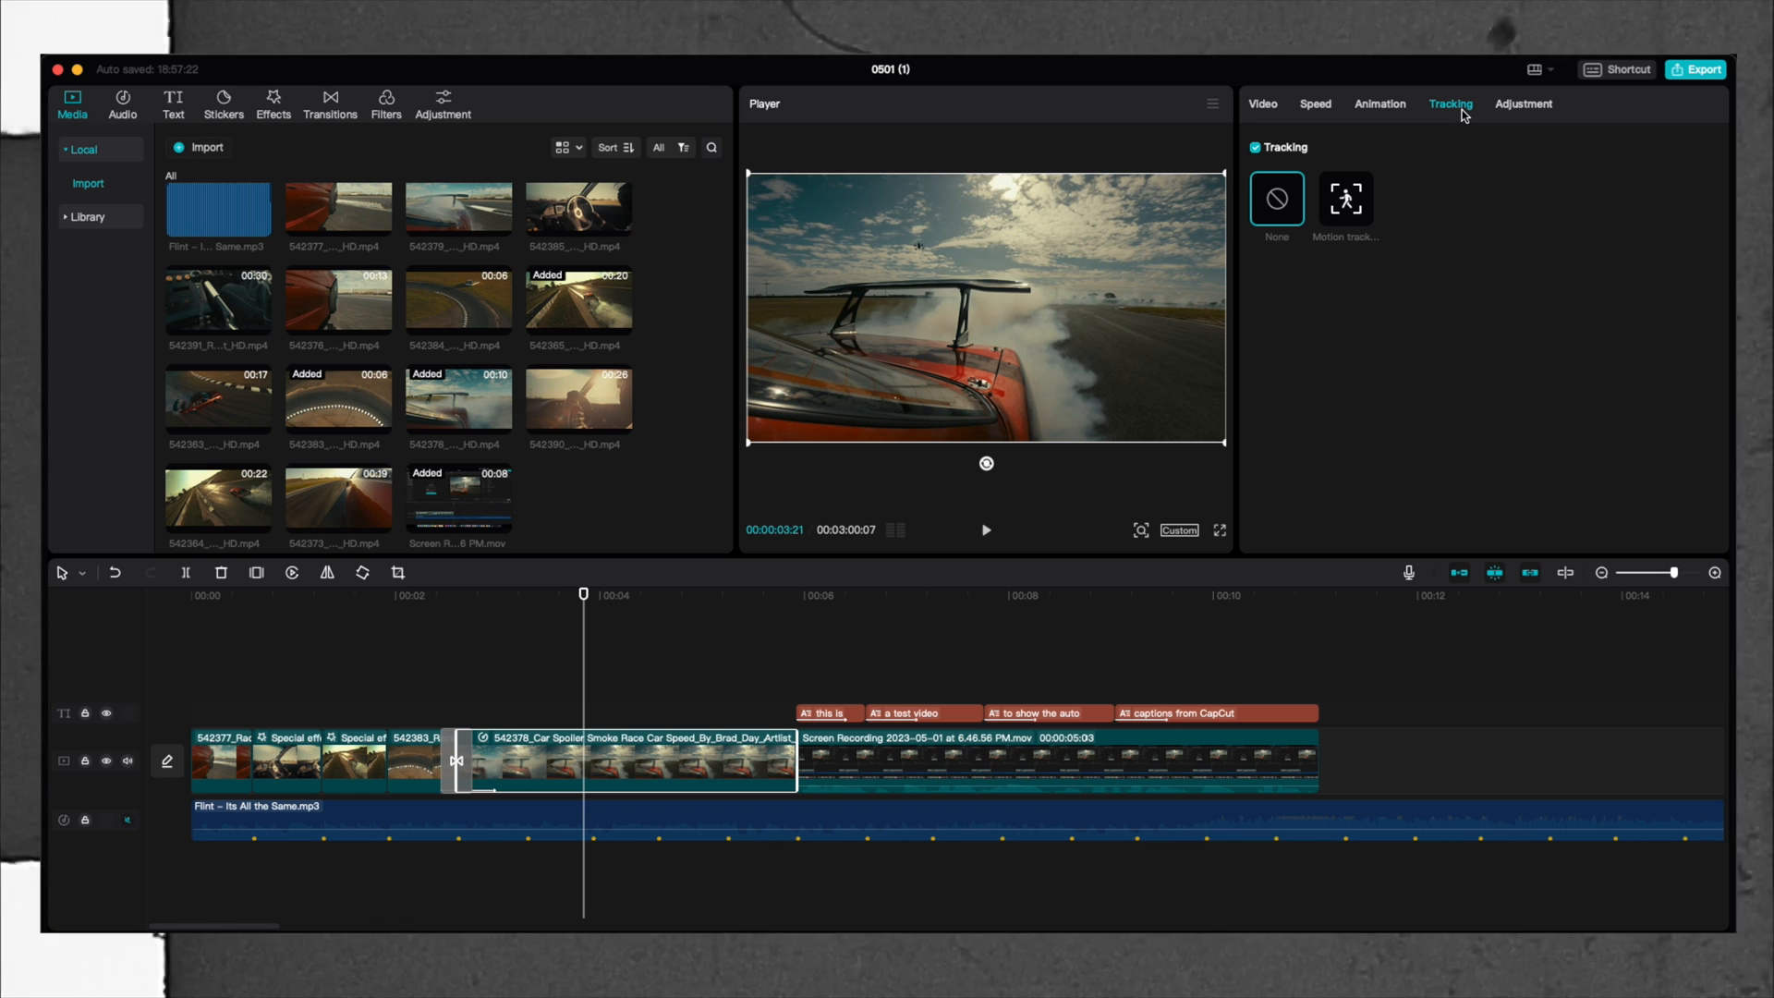
Enable Stabilize on the spoiler clip with Level kept at Recommended.
click(1261, 103)
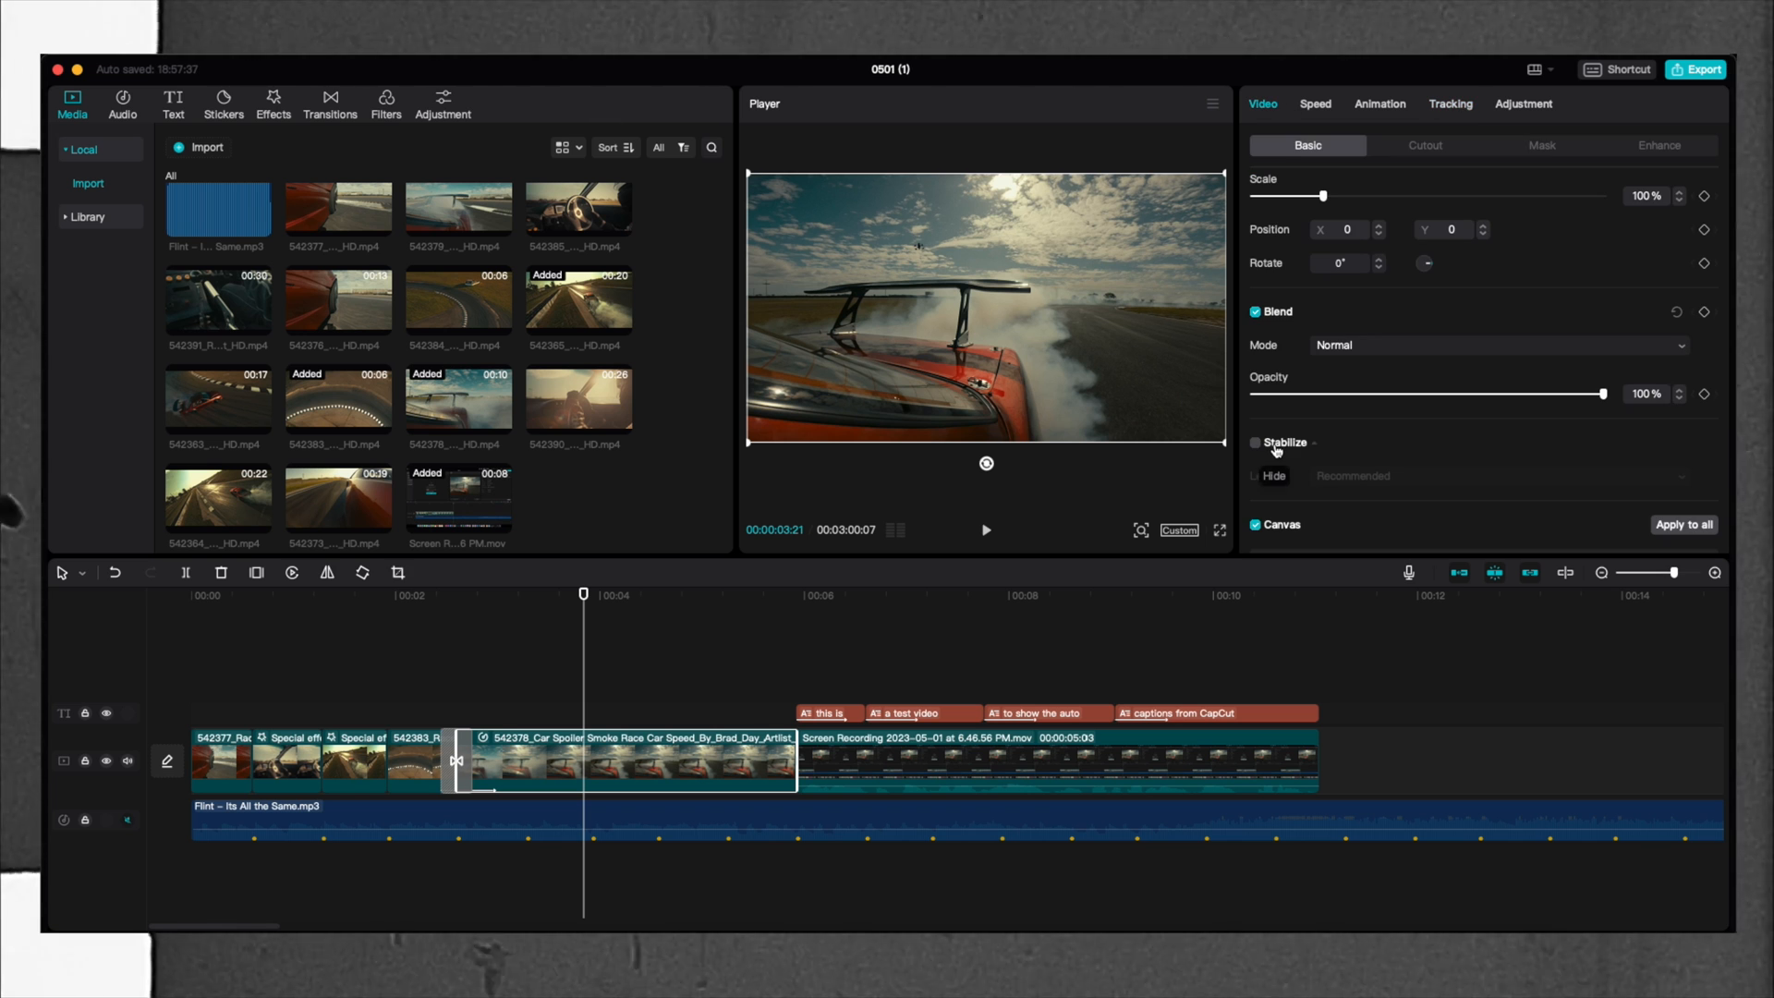
click(1255, 443)
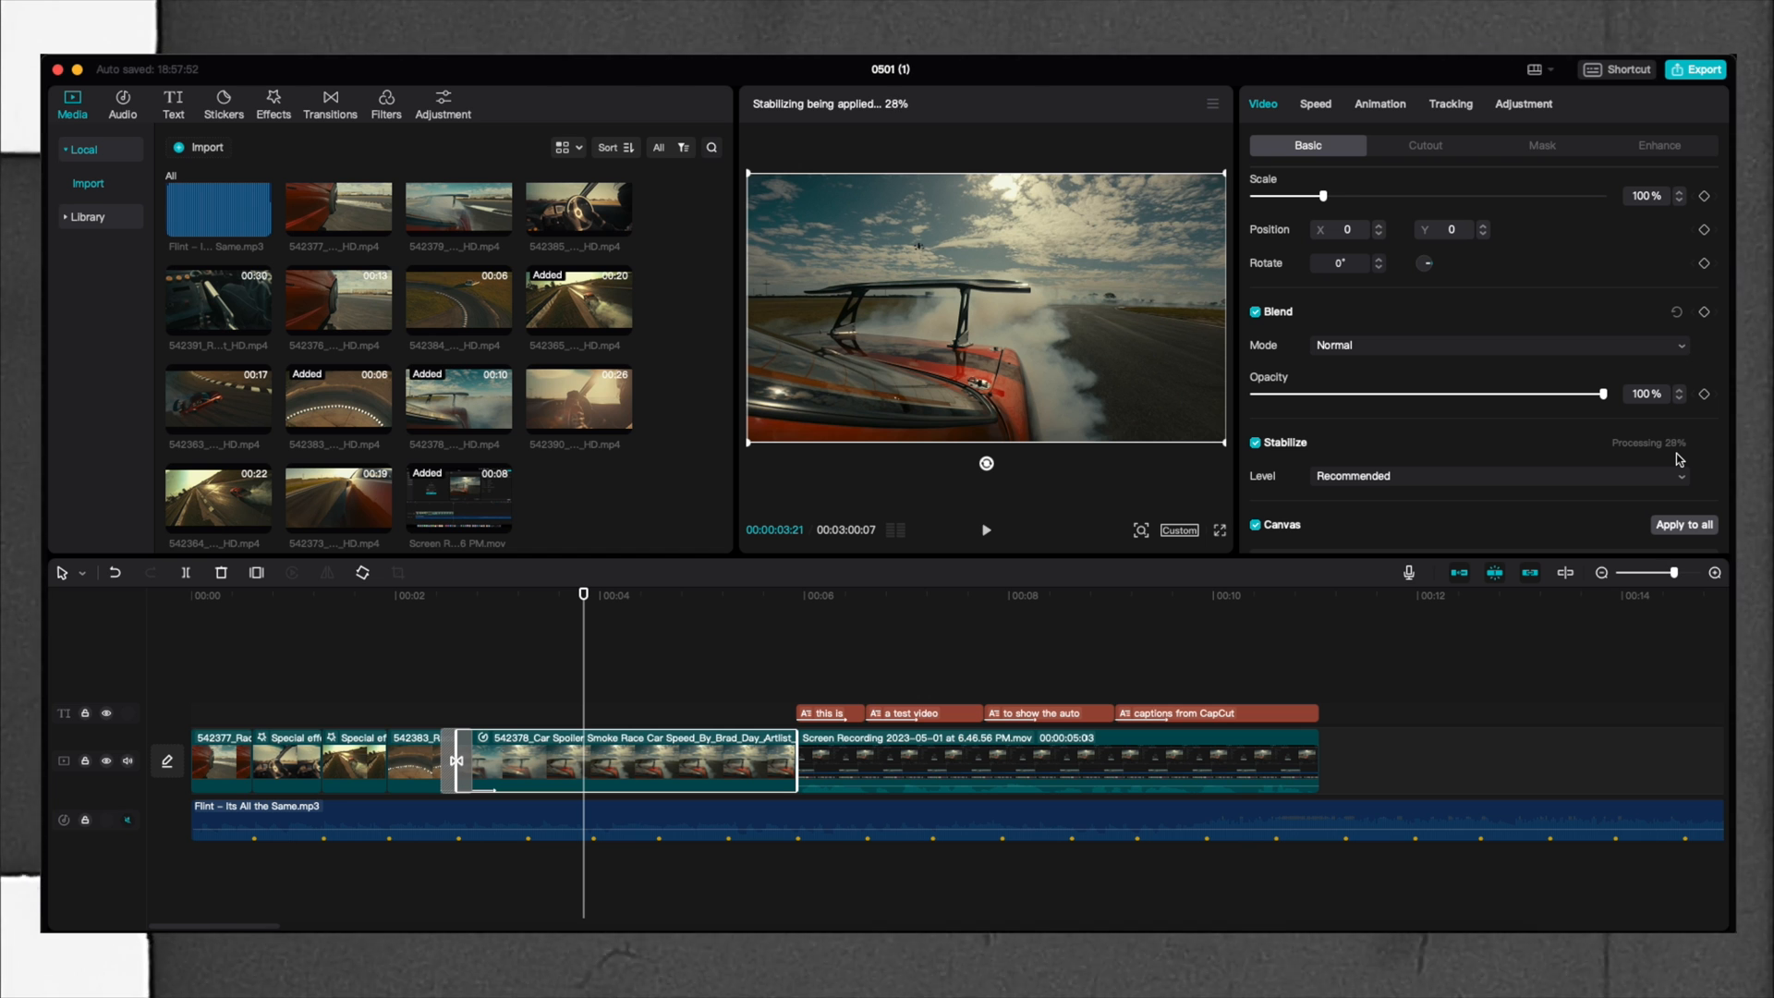
mouse_move(1557, 444)
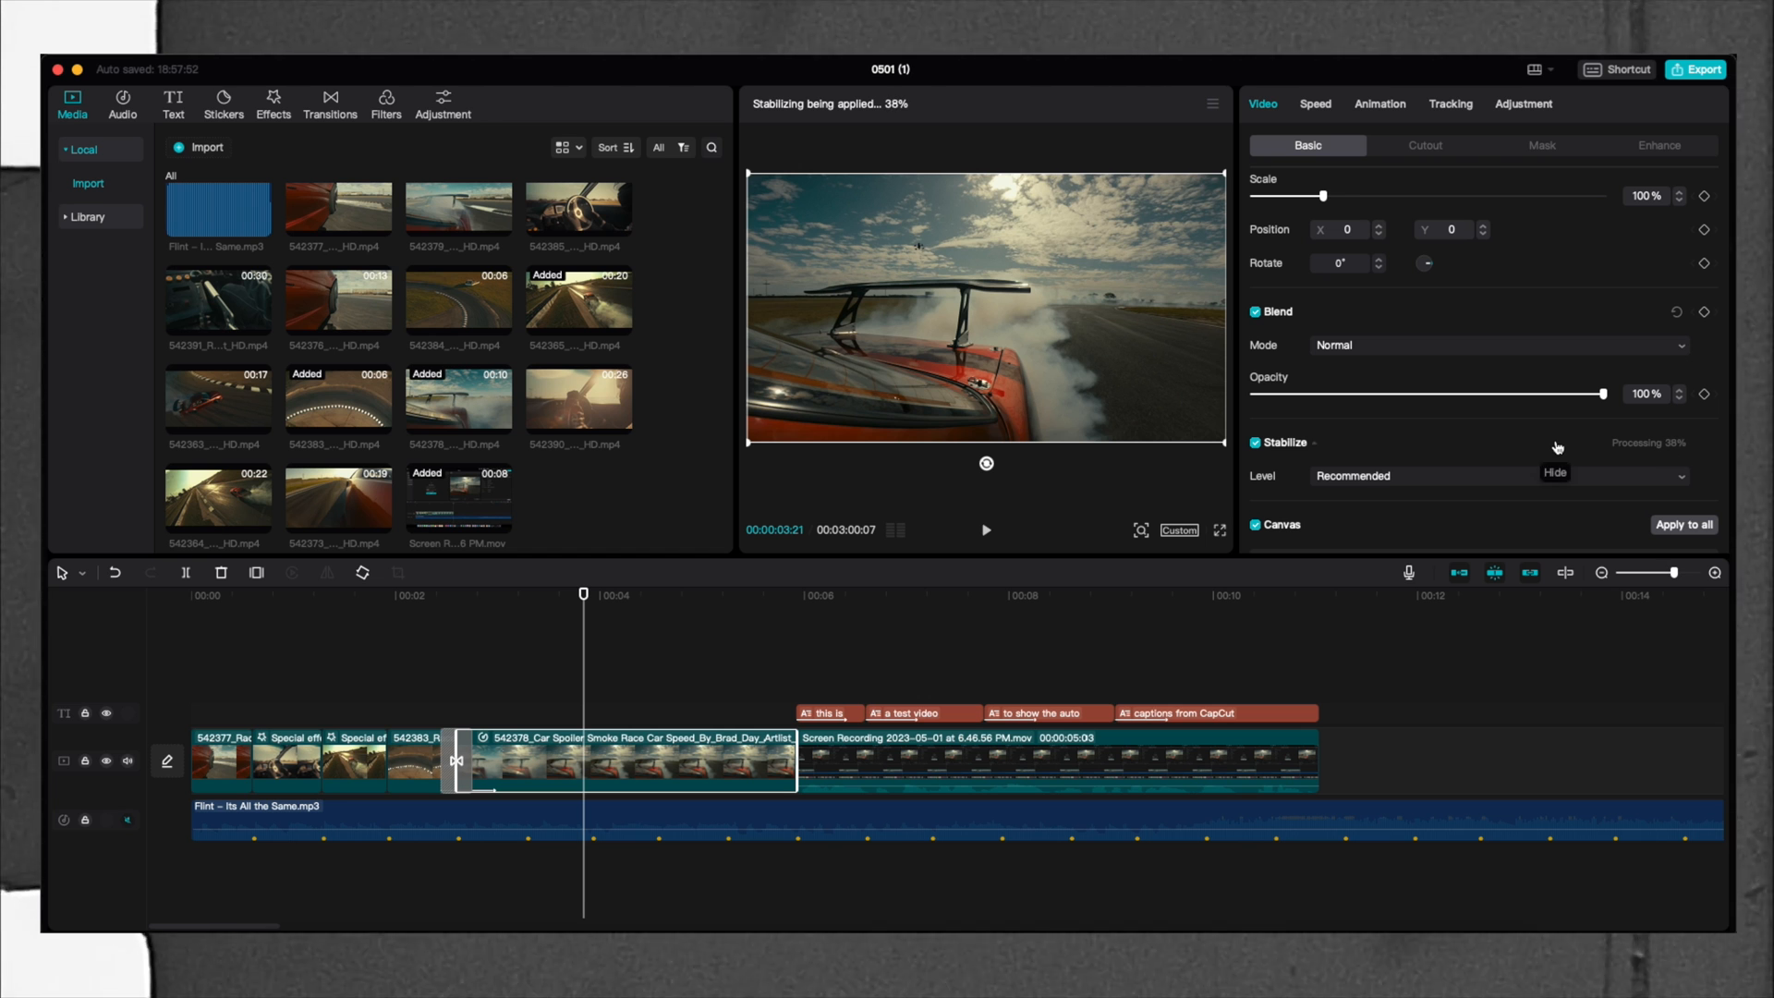
Browse the Lens category of video effects to find Motion Blur.
click(272, 104)
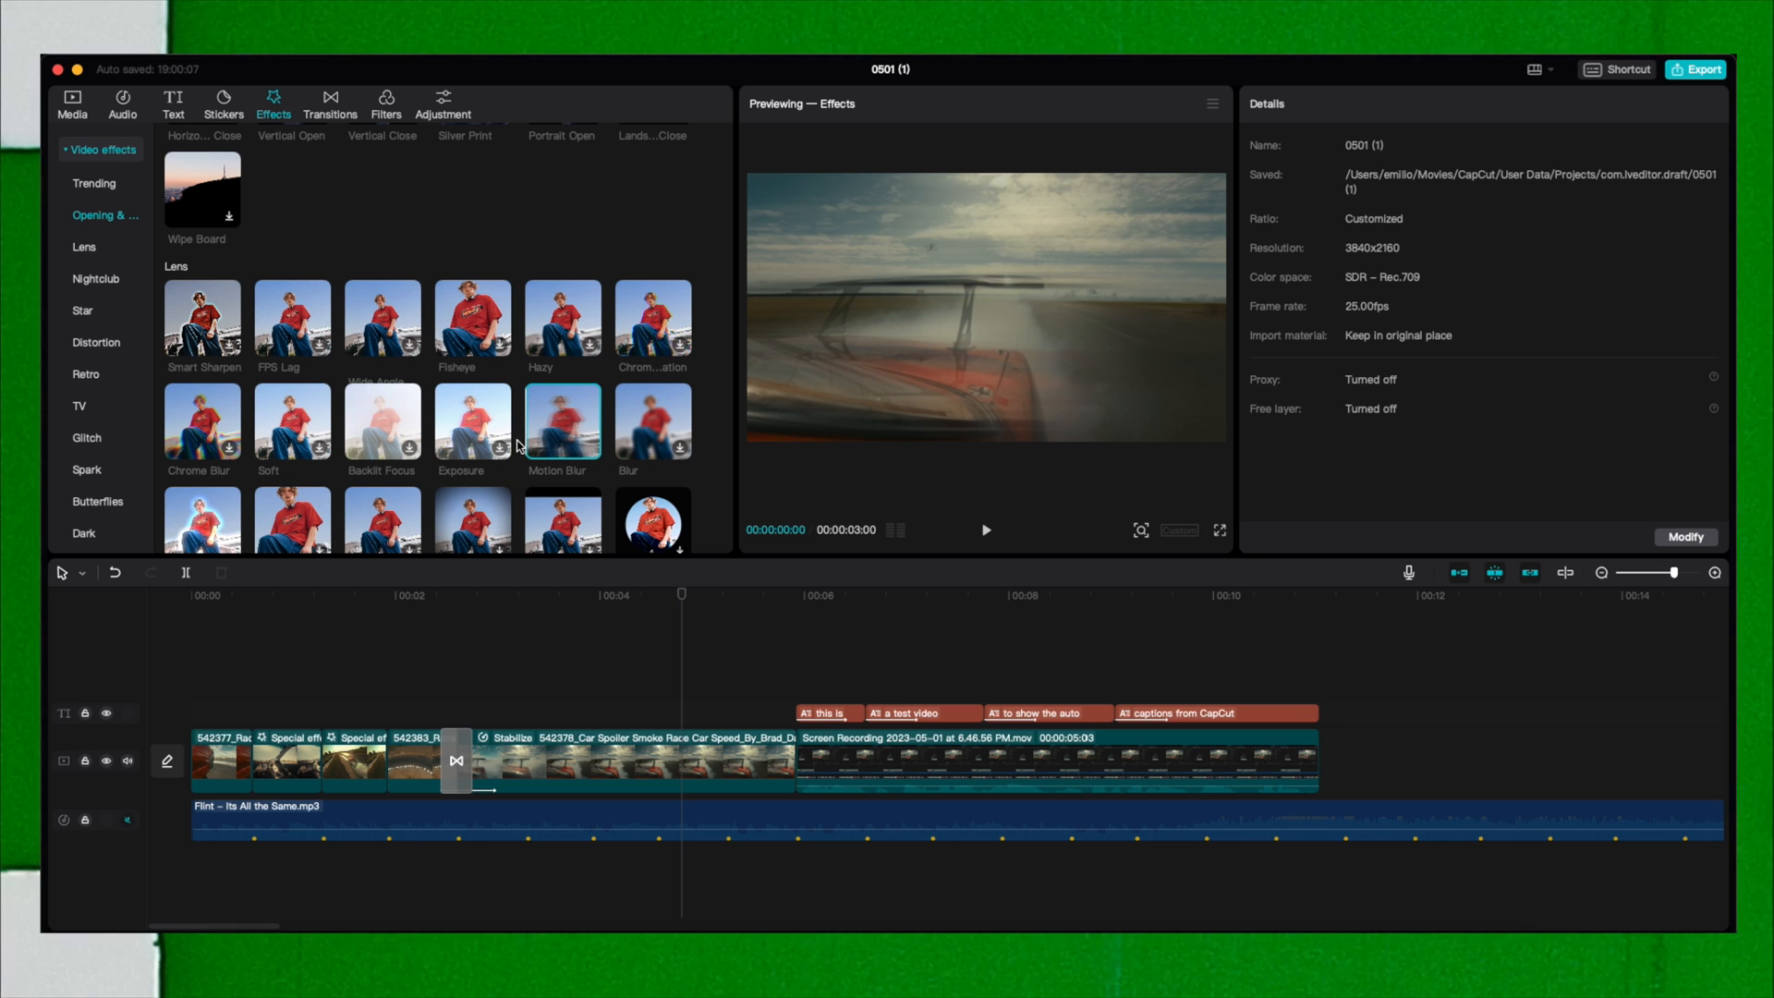
mouse_move(525, 402)
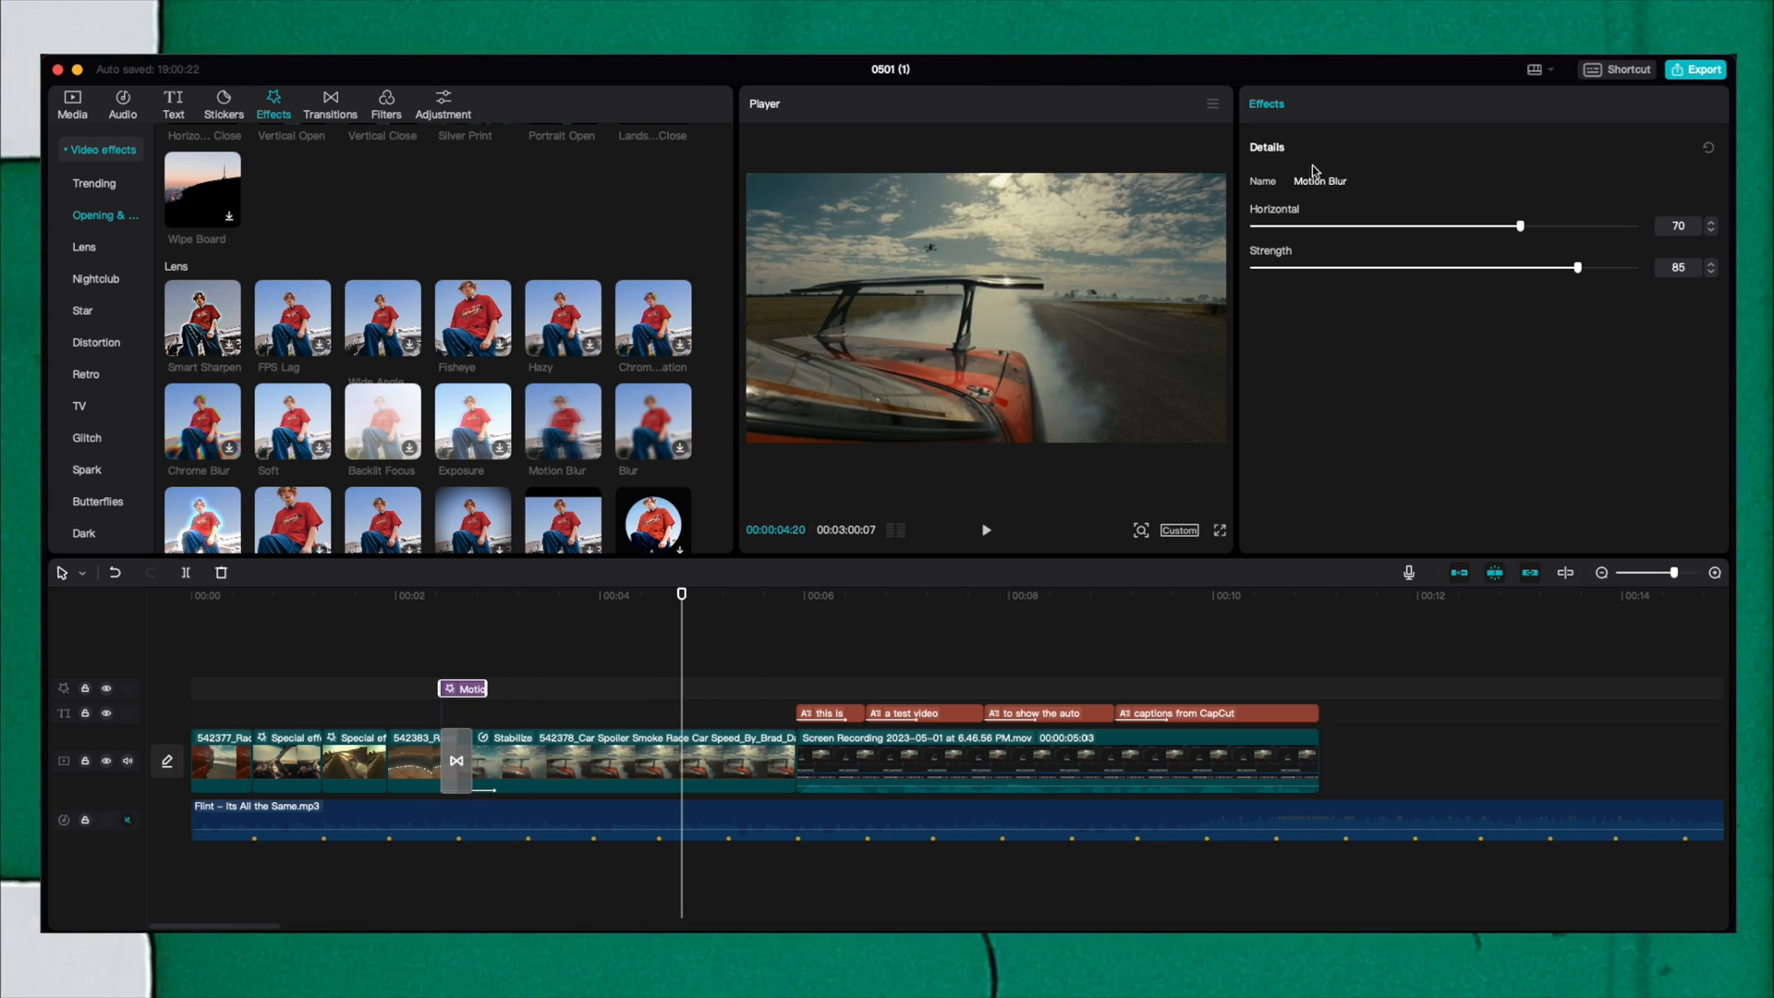
mouse_move(1366, 208)
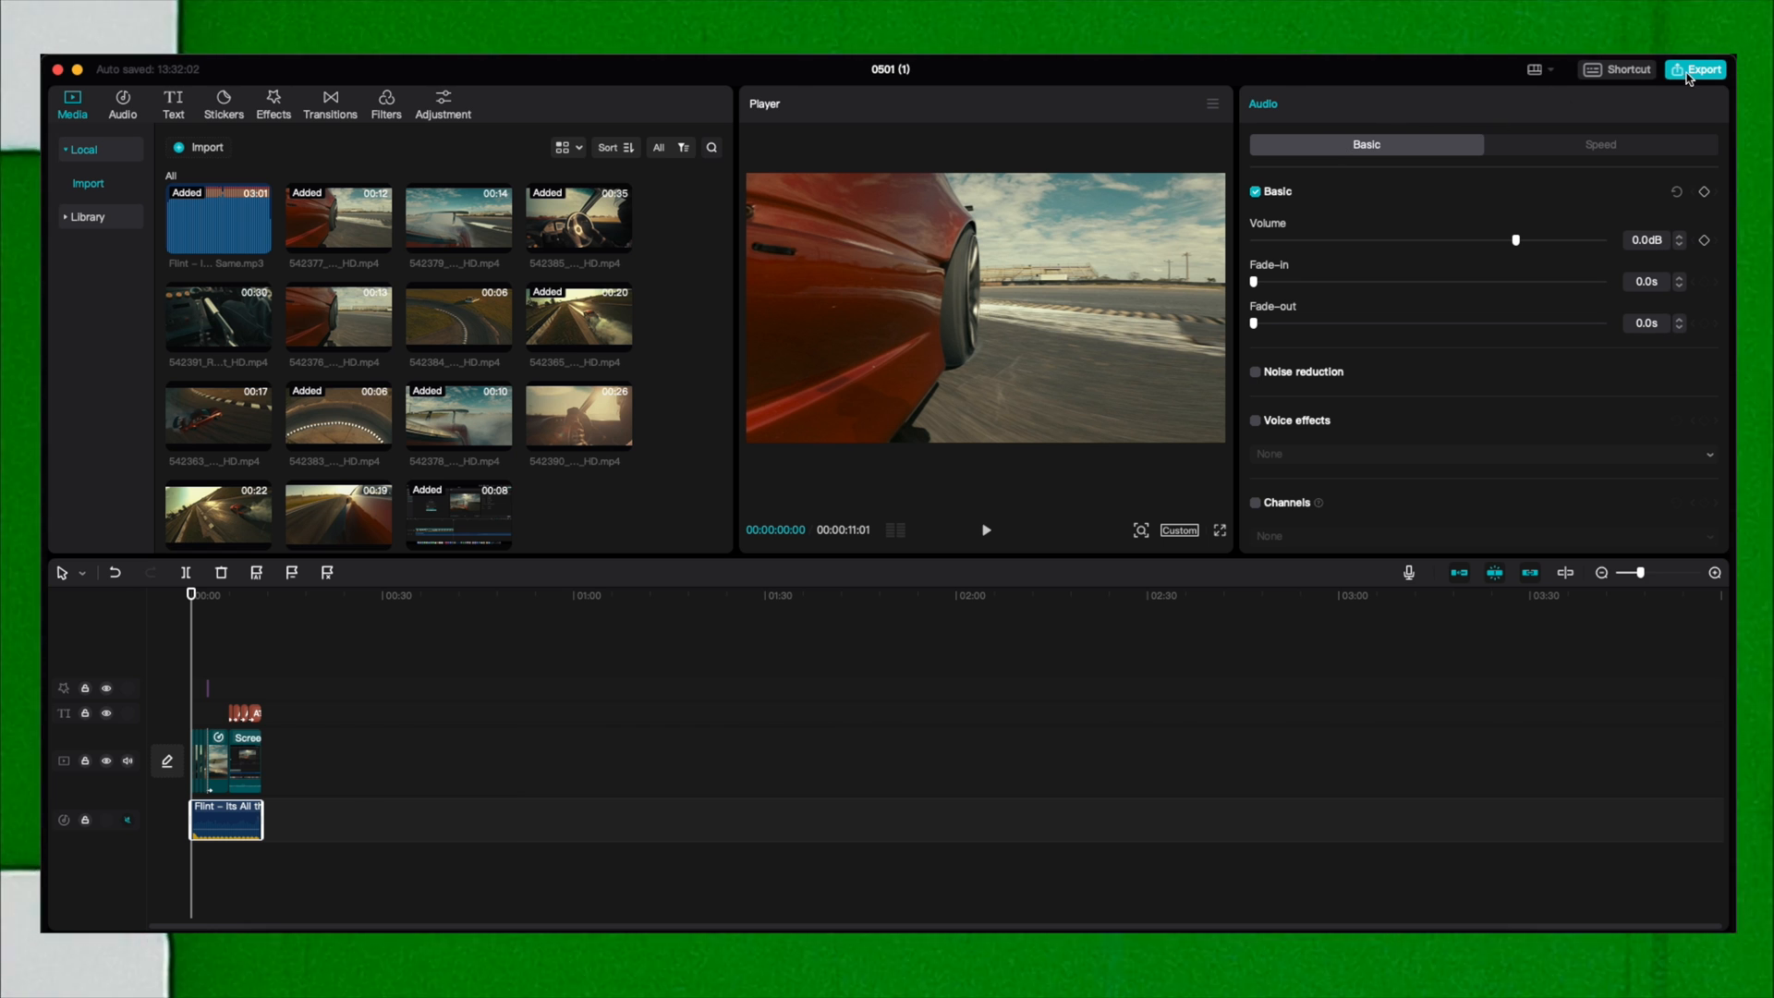
Configure export at 3840x2160 4K, 25fps, H.264 mp4 with Higher bit rate.
click(1698, 69)
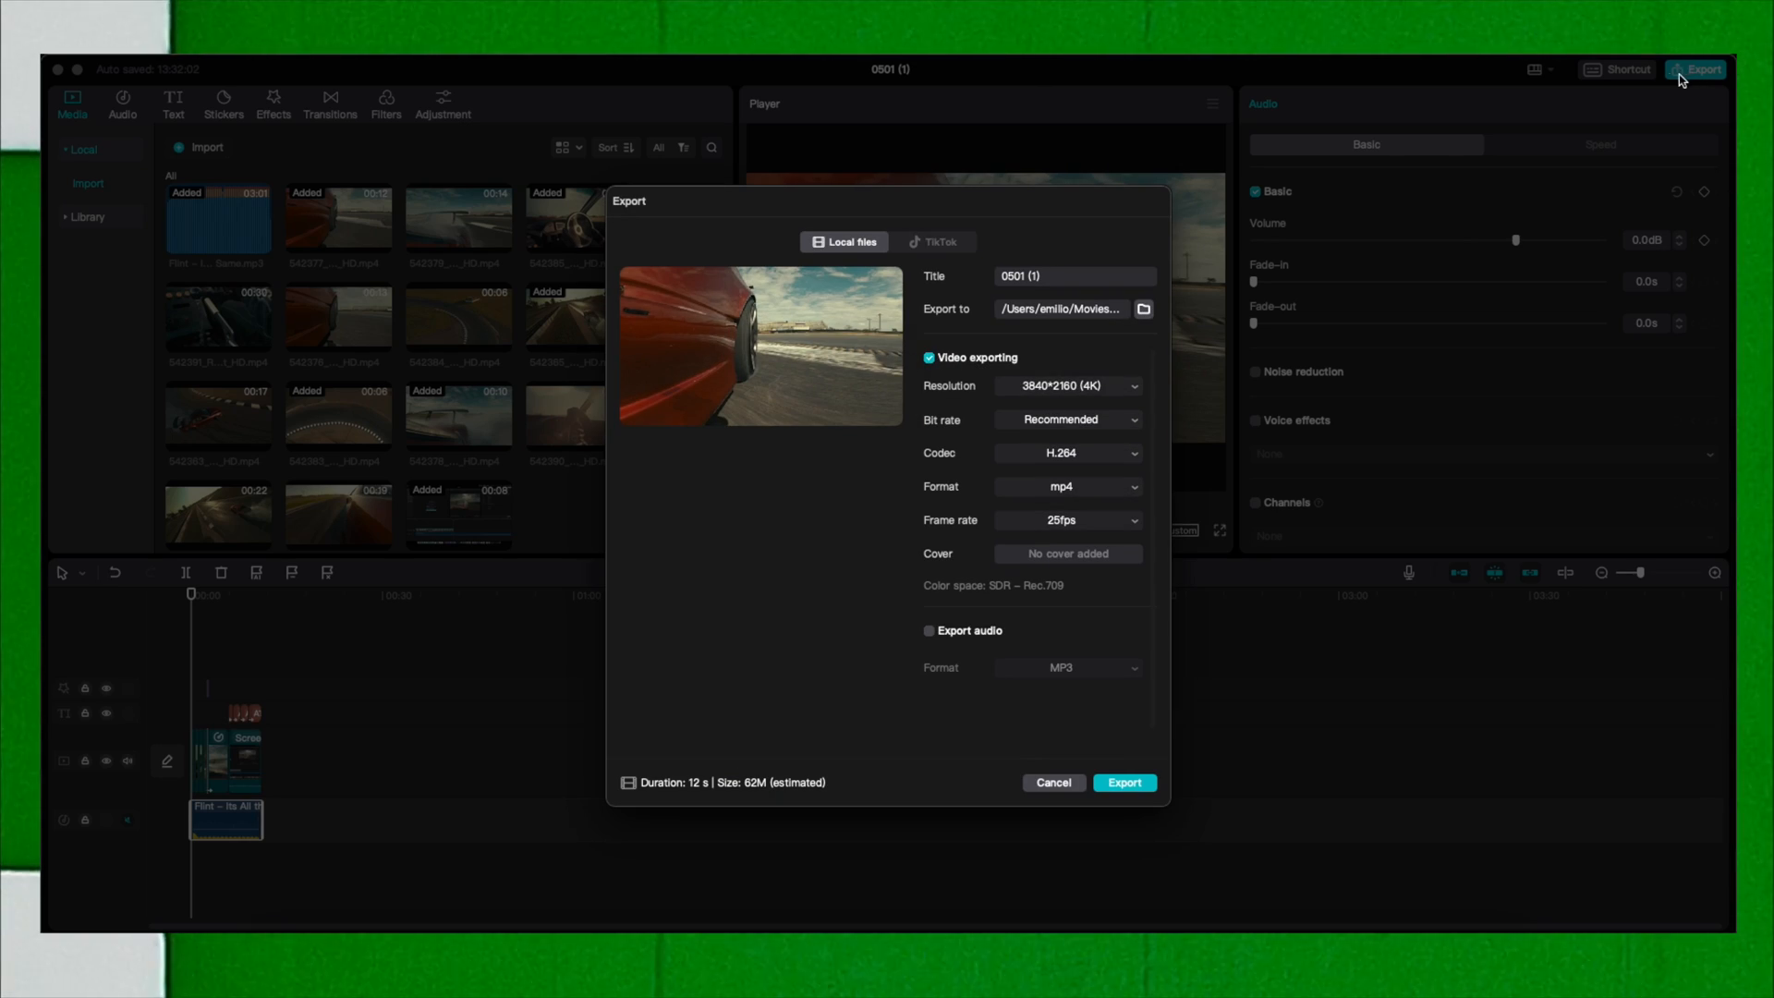
click(1065, 386)
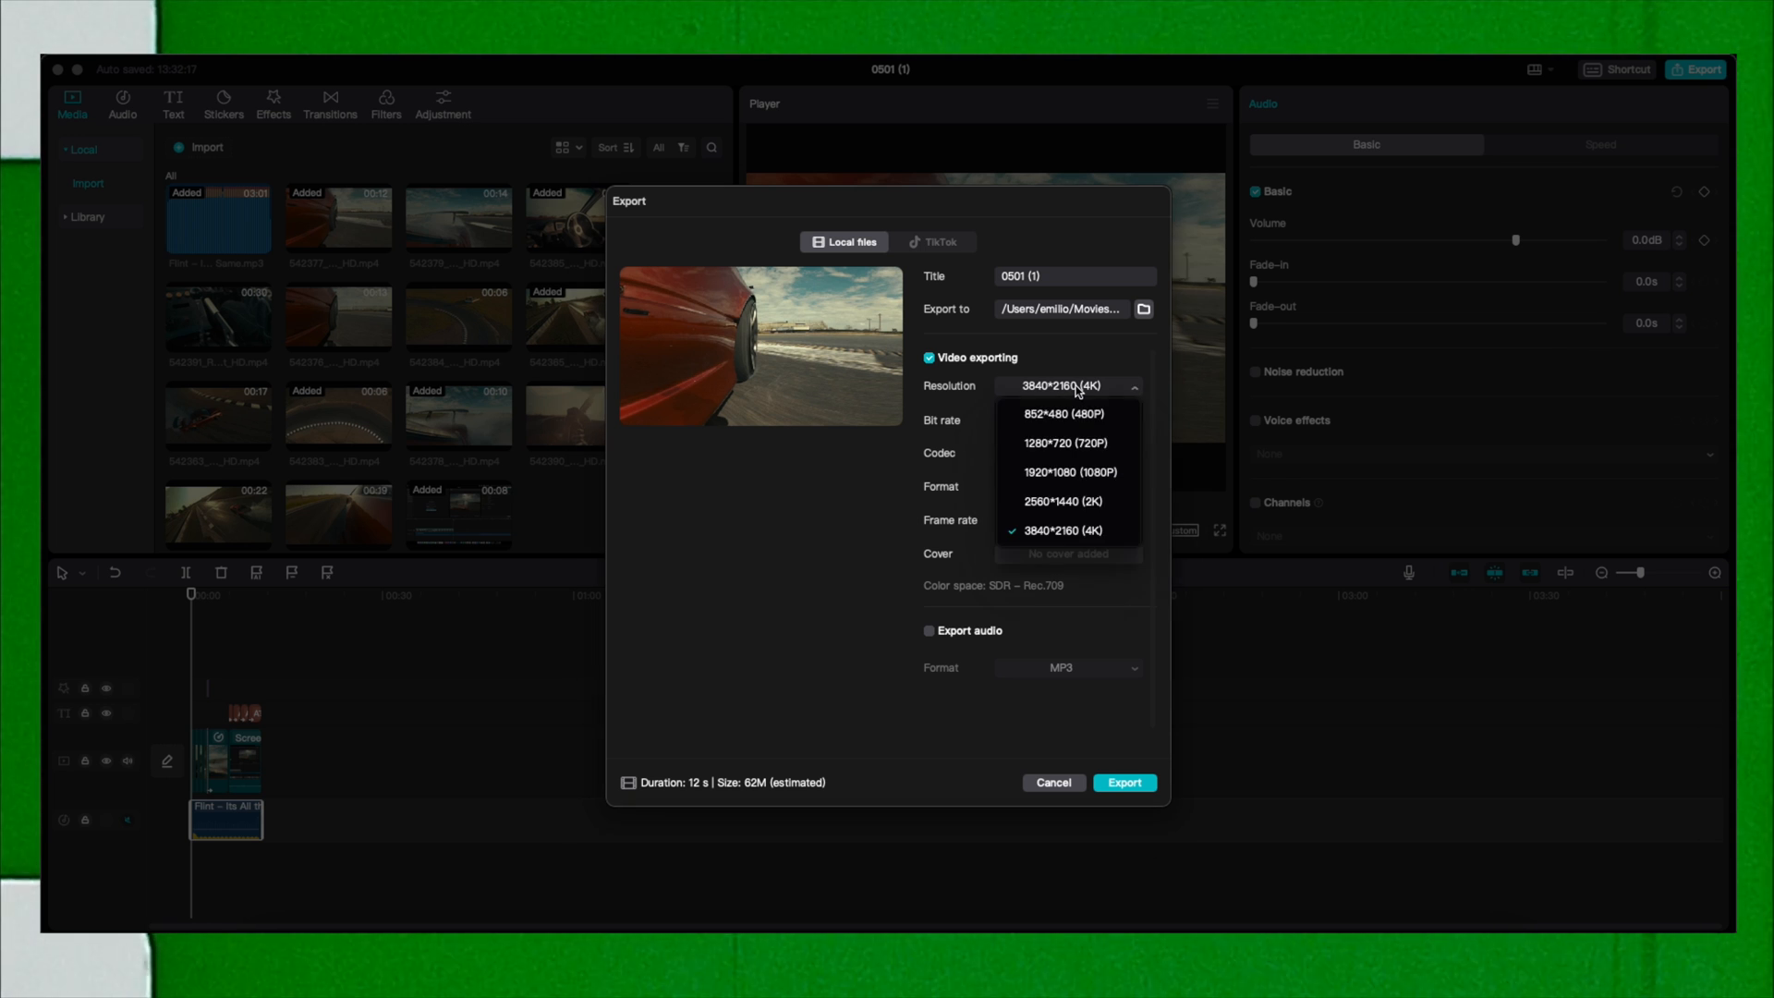
click(1063, 420)
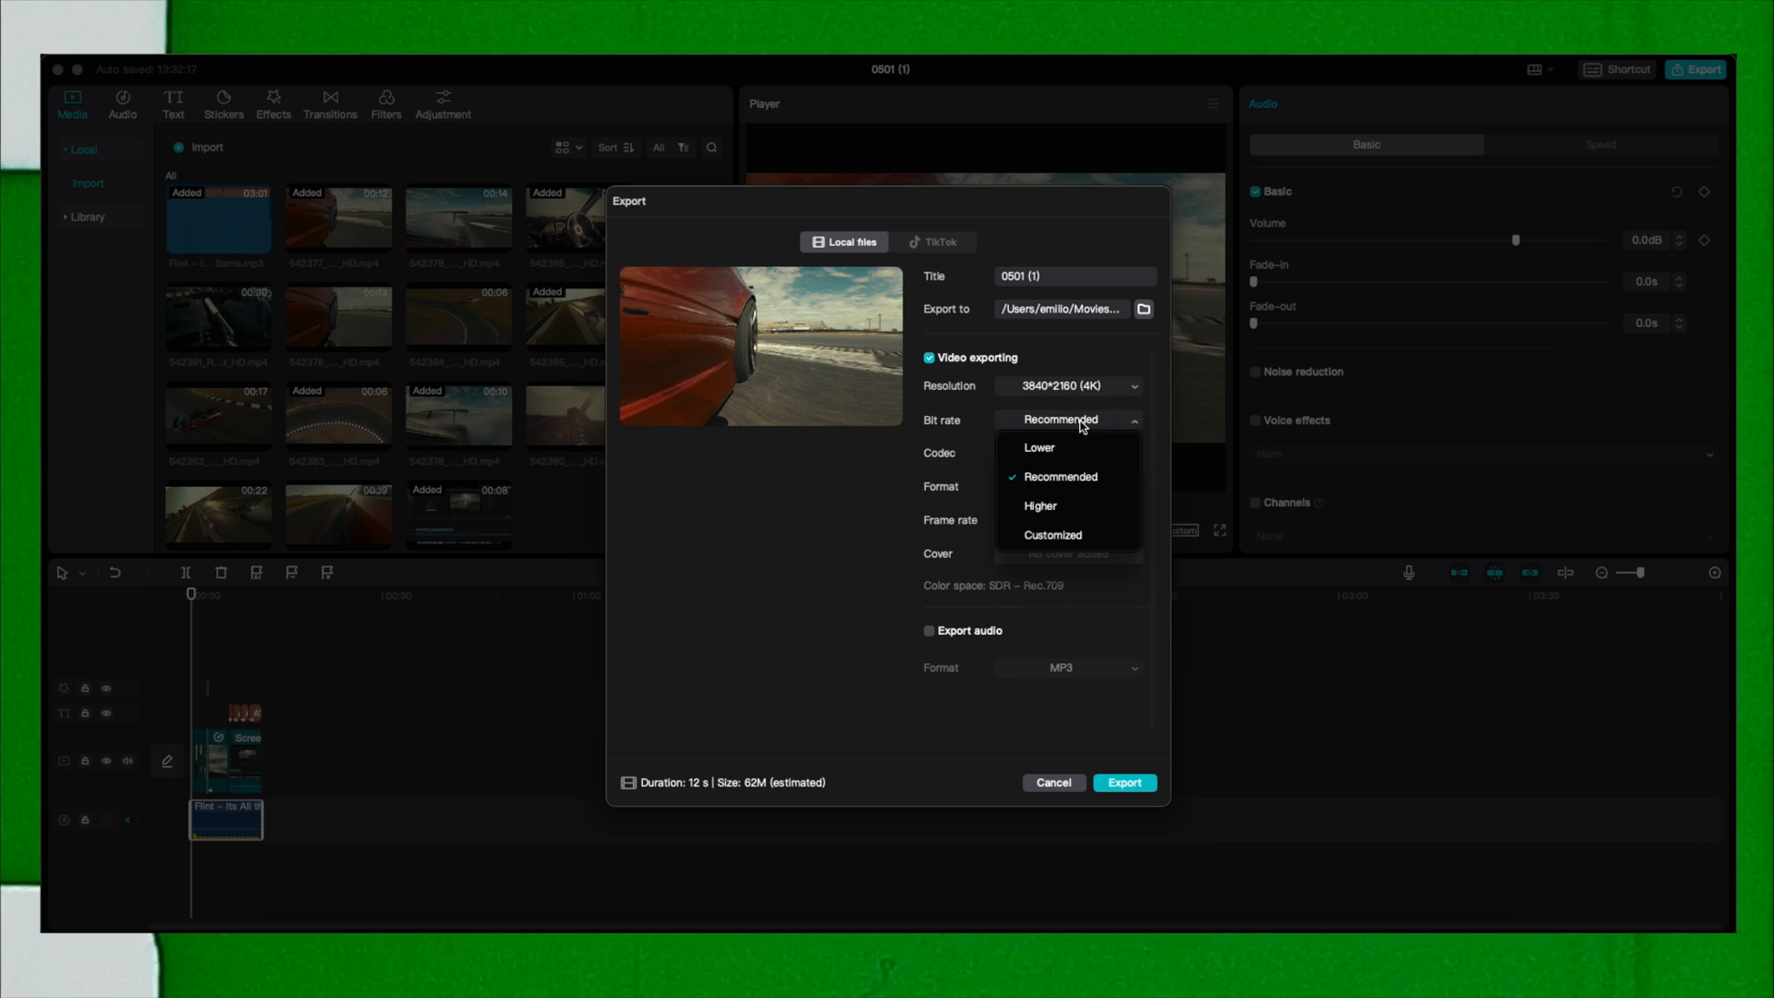
mouse_move(1067, 447)
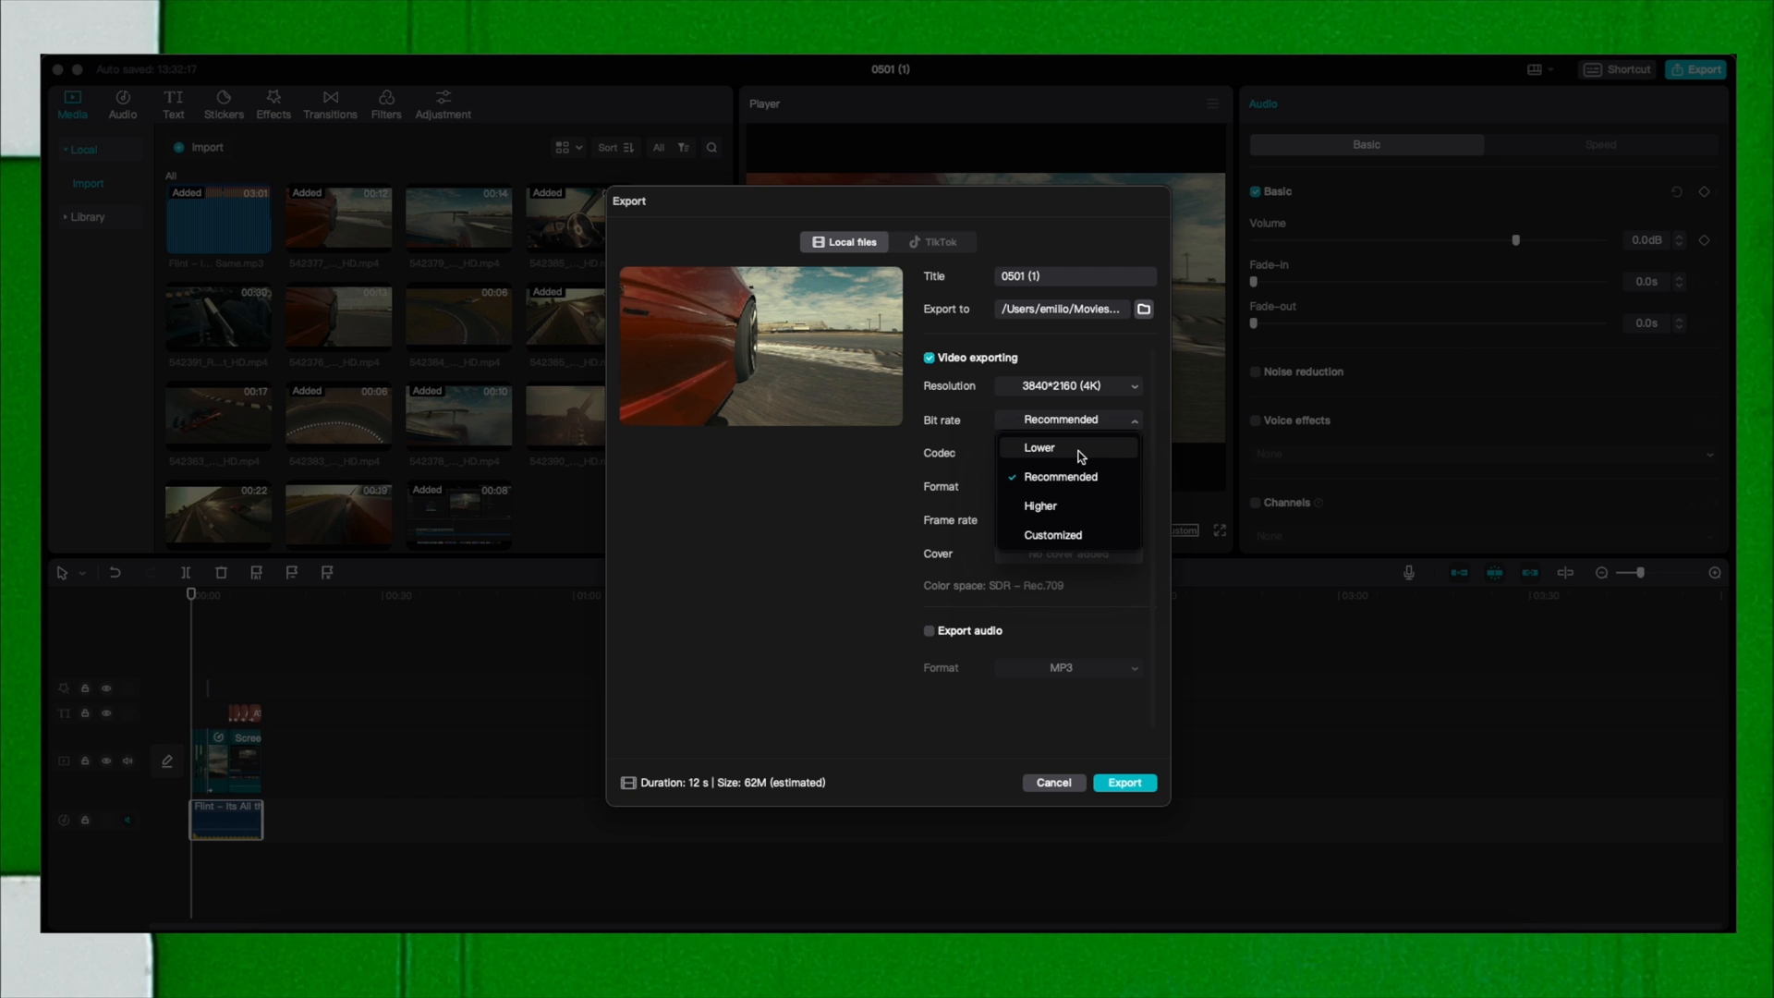
click(1052, 534)
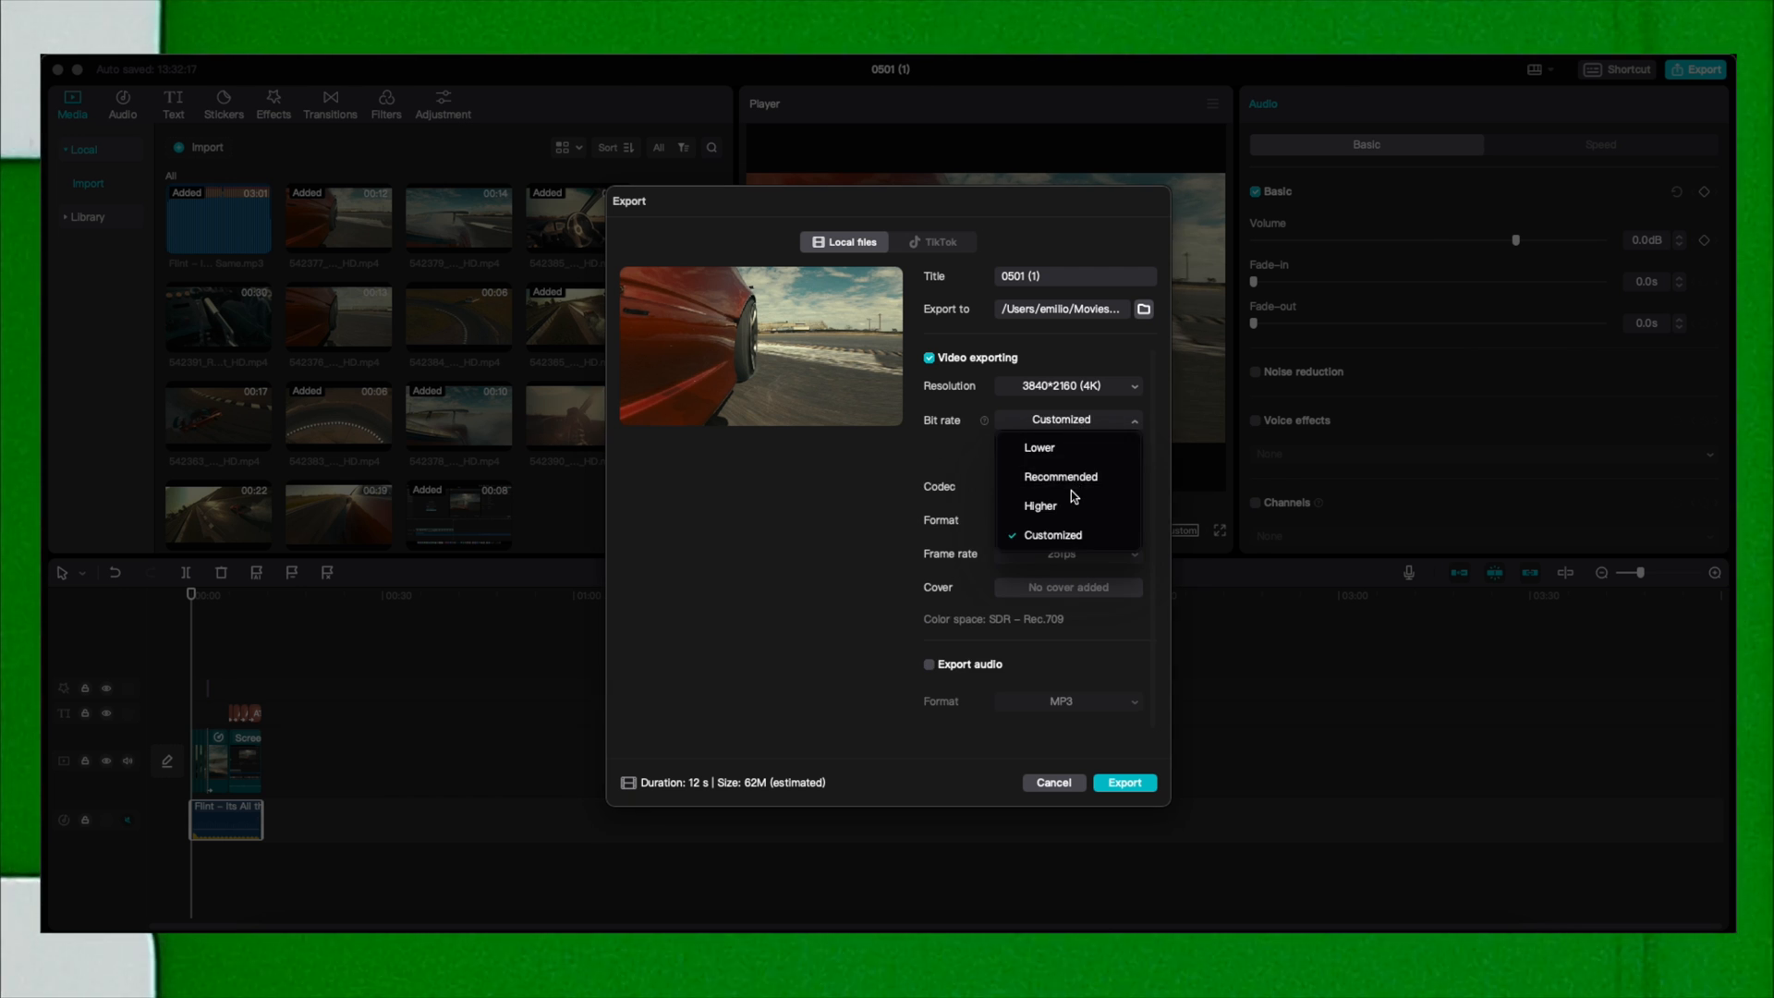
click(1038, 505)
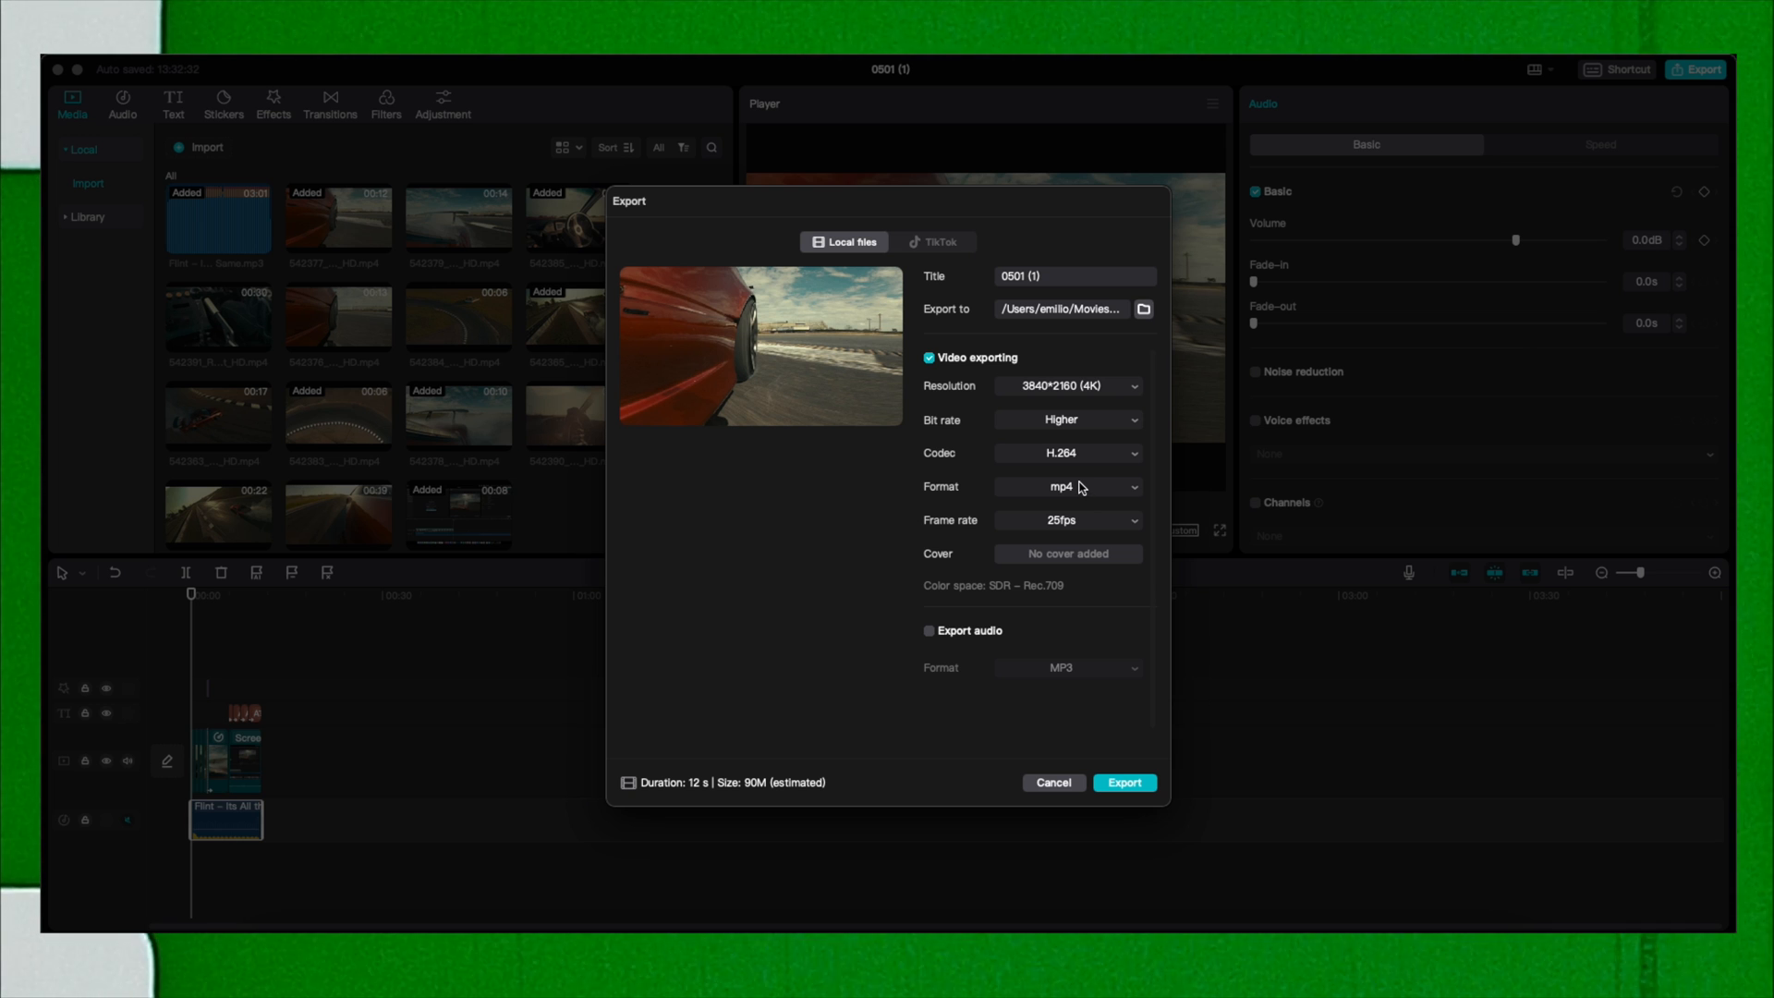
mouse_move(1070, 455)
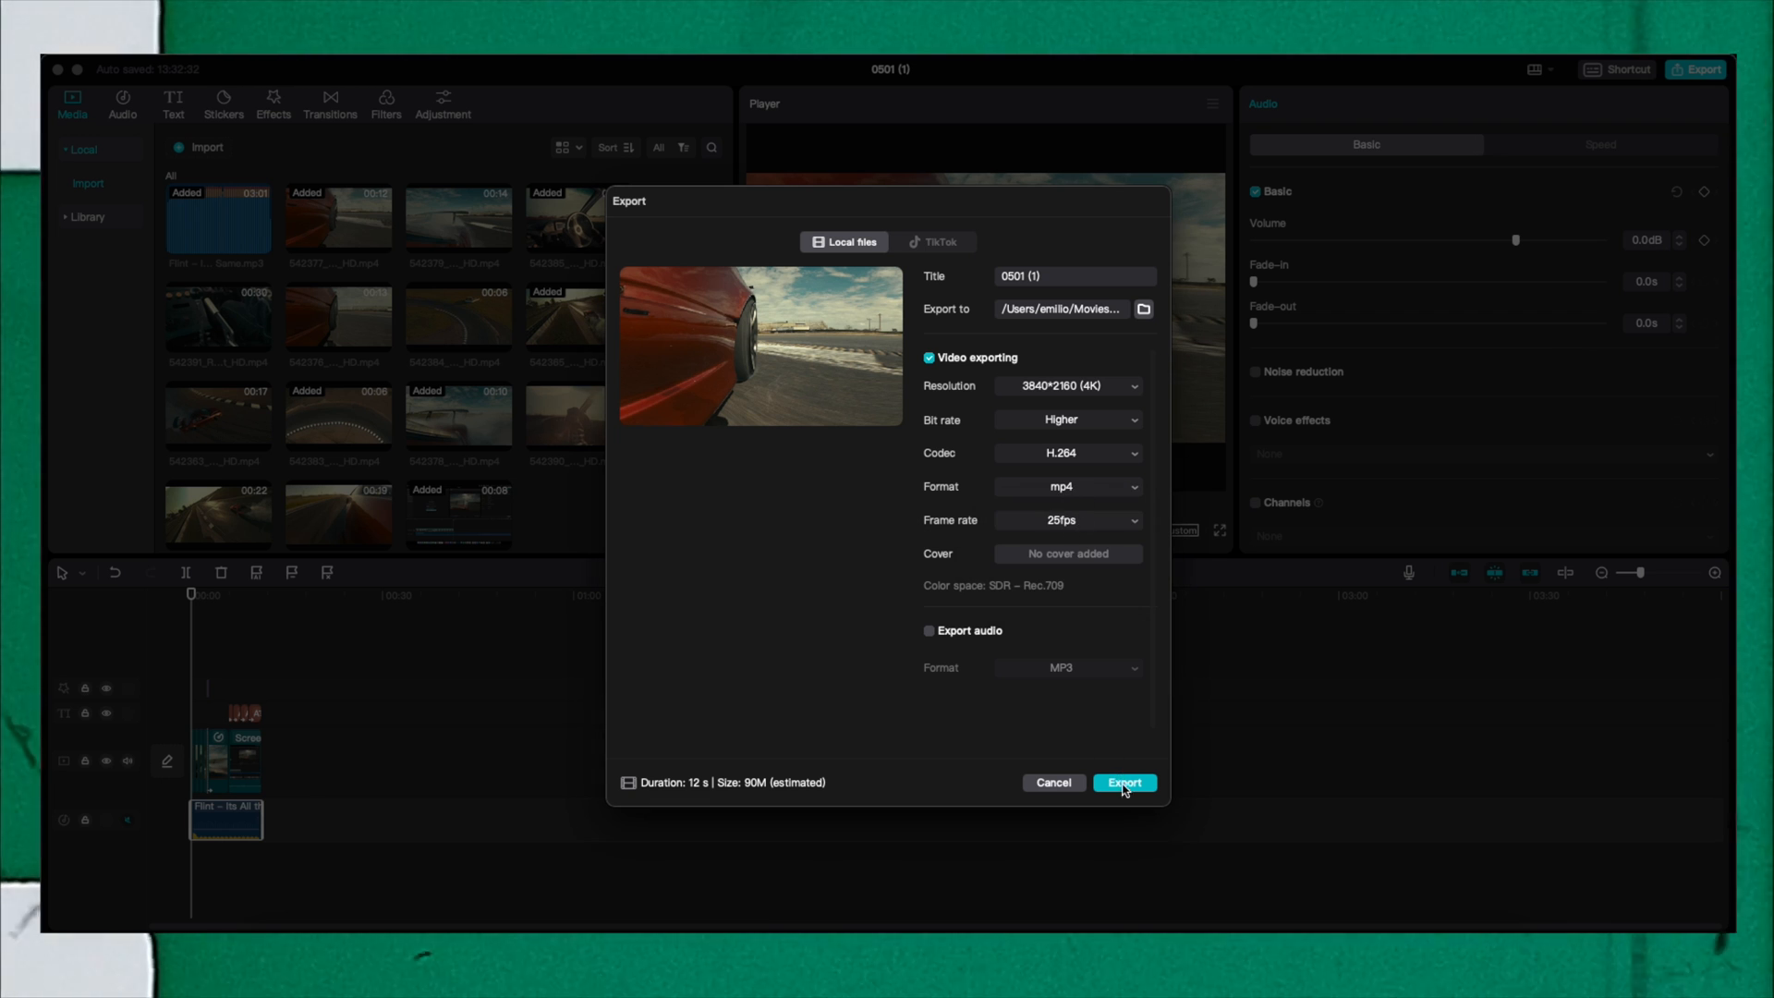
mouse_move(1128, 327)
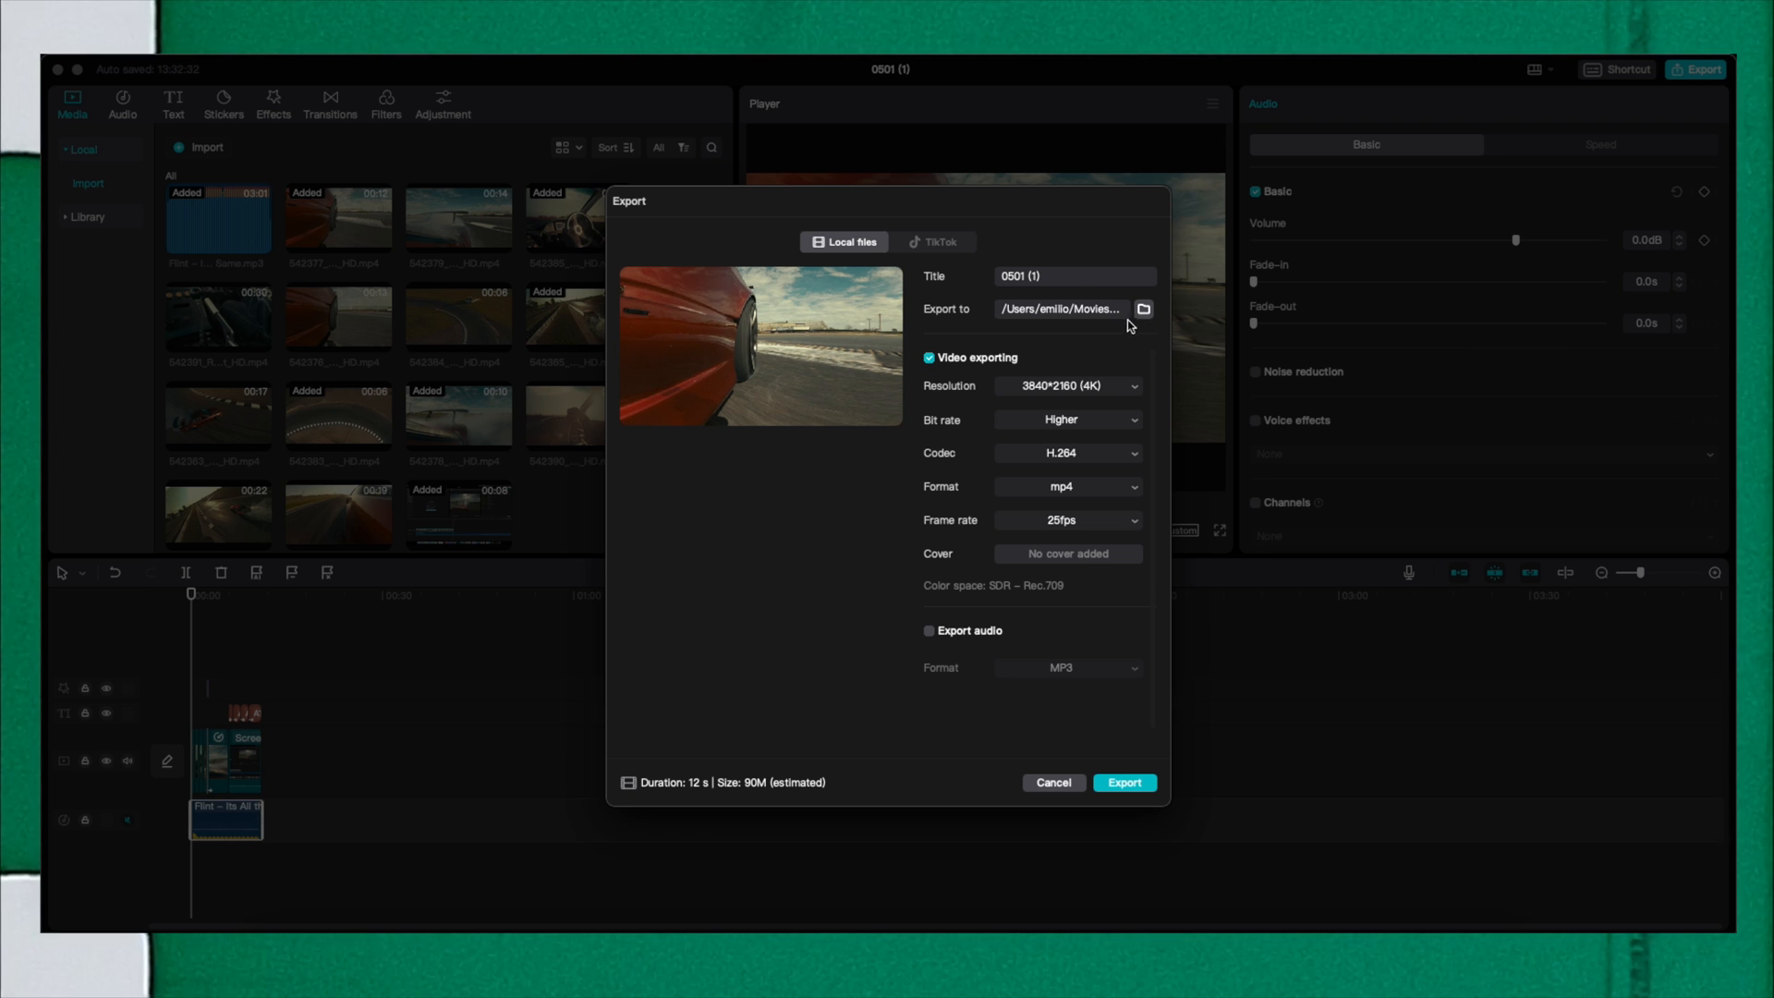
mouse_move(1133, 314)
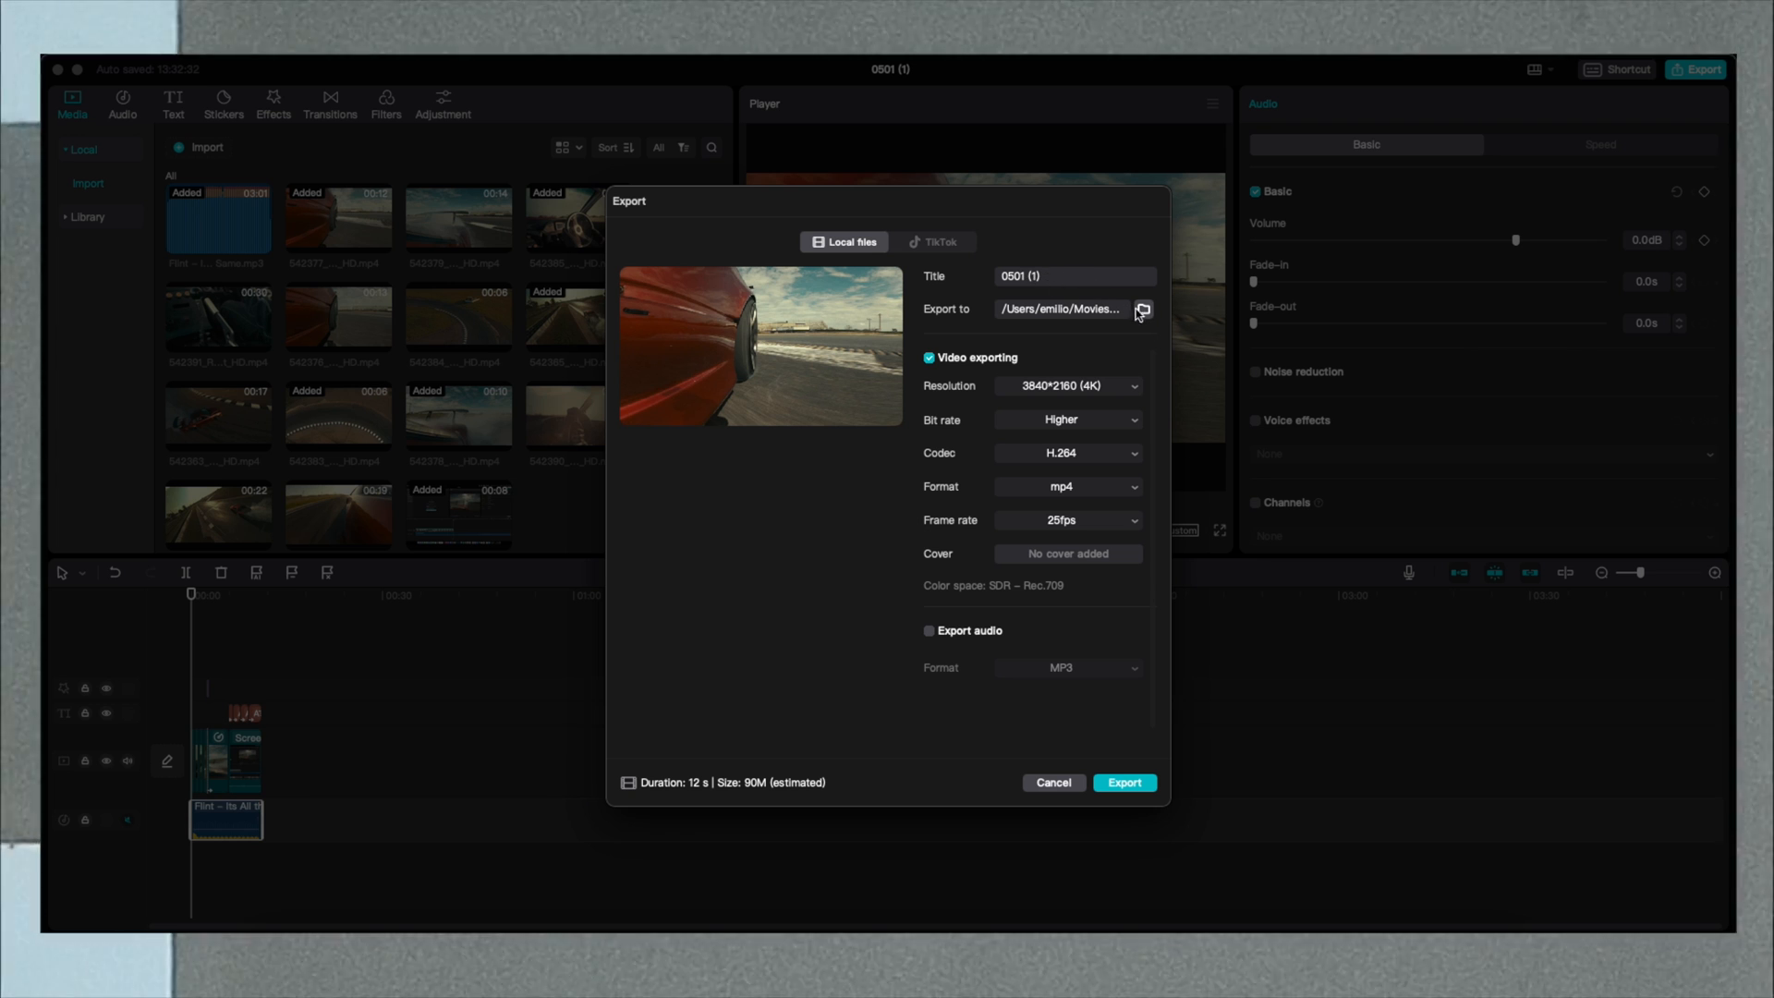
mouse_move(1143, 317)
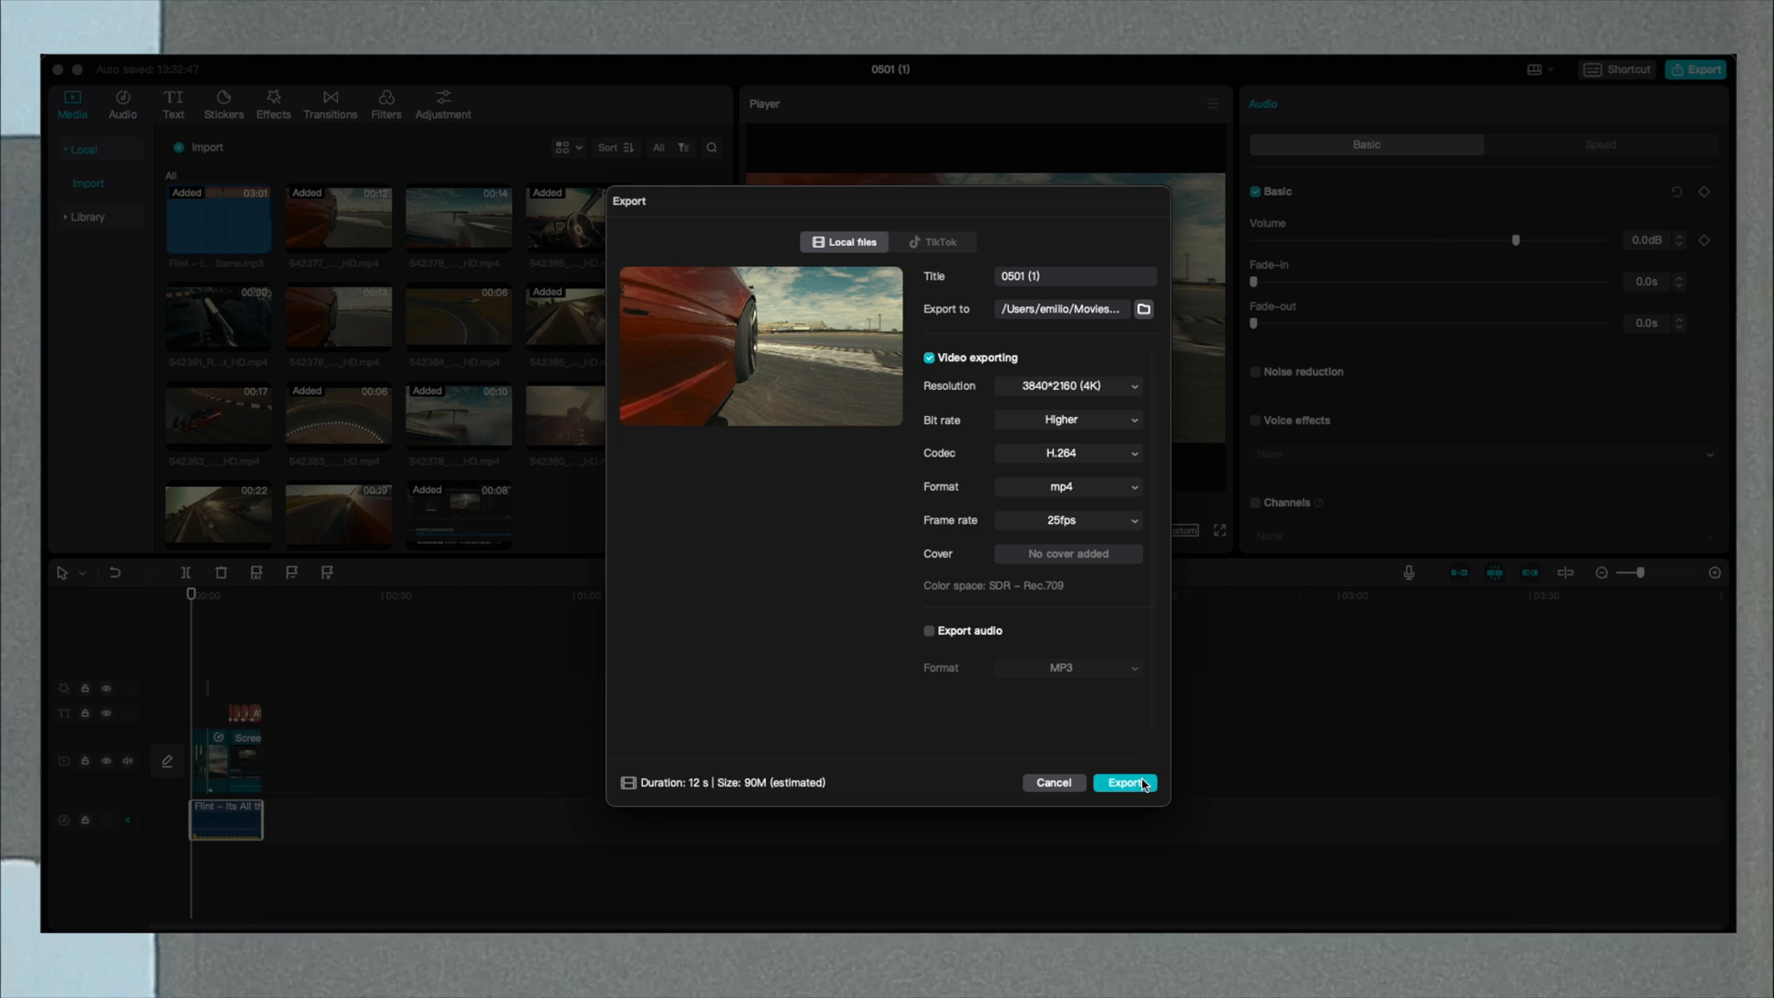
mouse_move(937, 251)
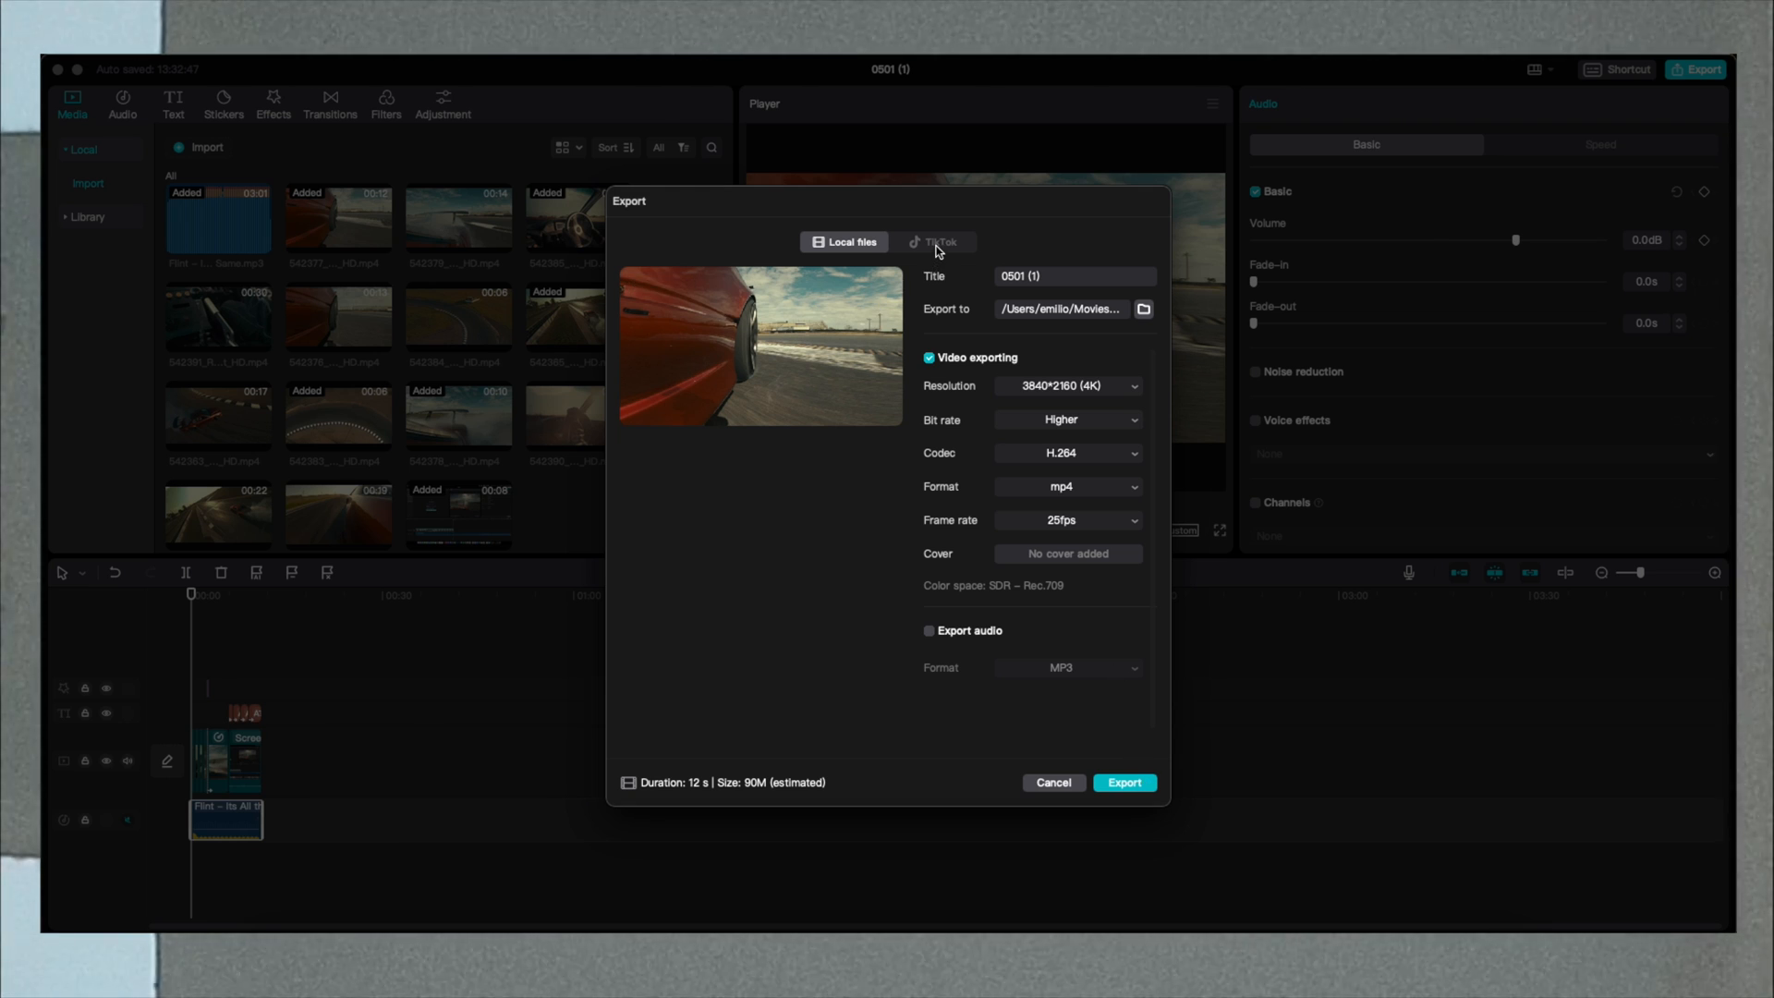
Switch the Export dialog to TikTok, showing sign-in, privacy and allow options.
click(933, 241)
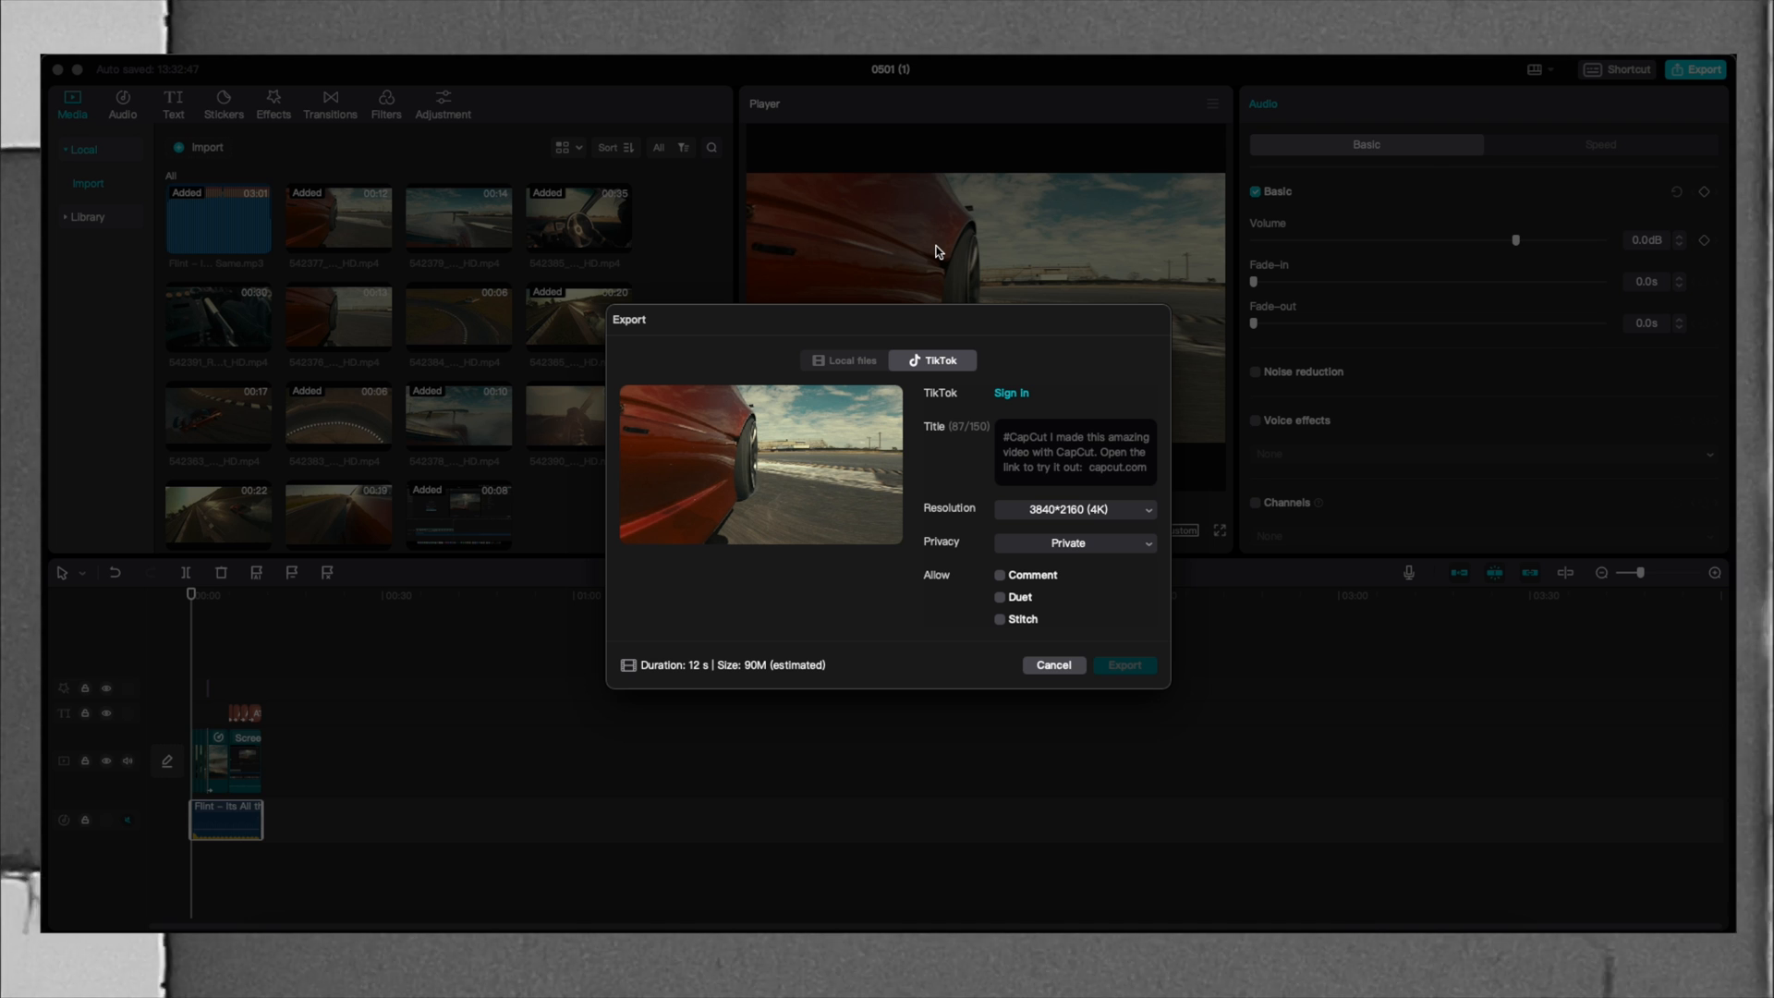
mouse_move(1039, 382)
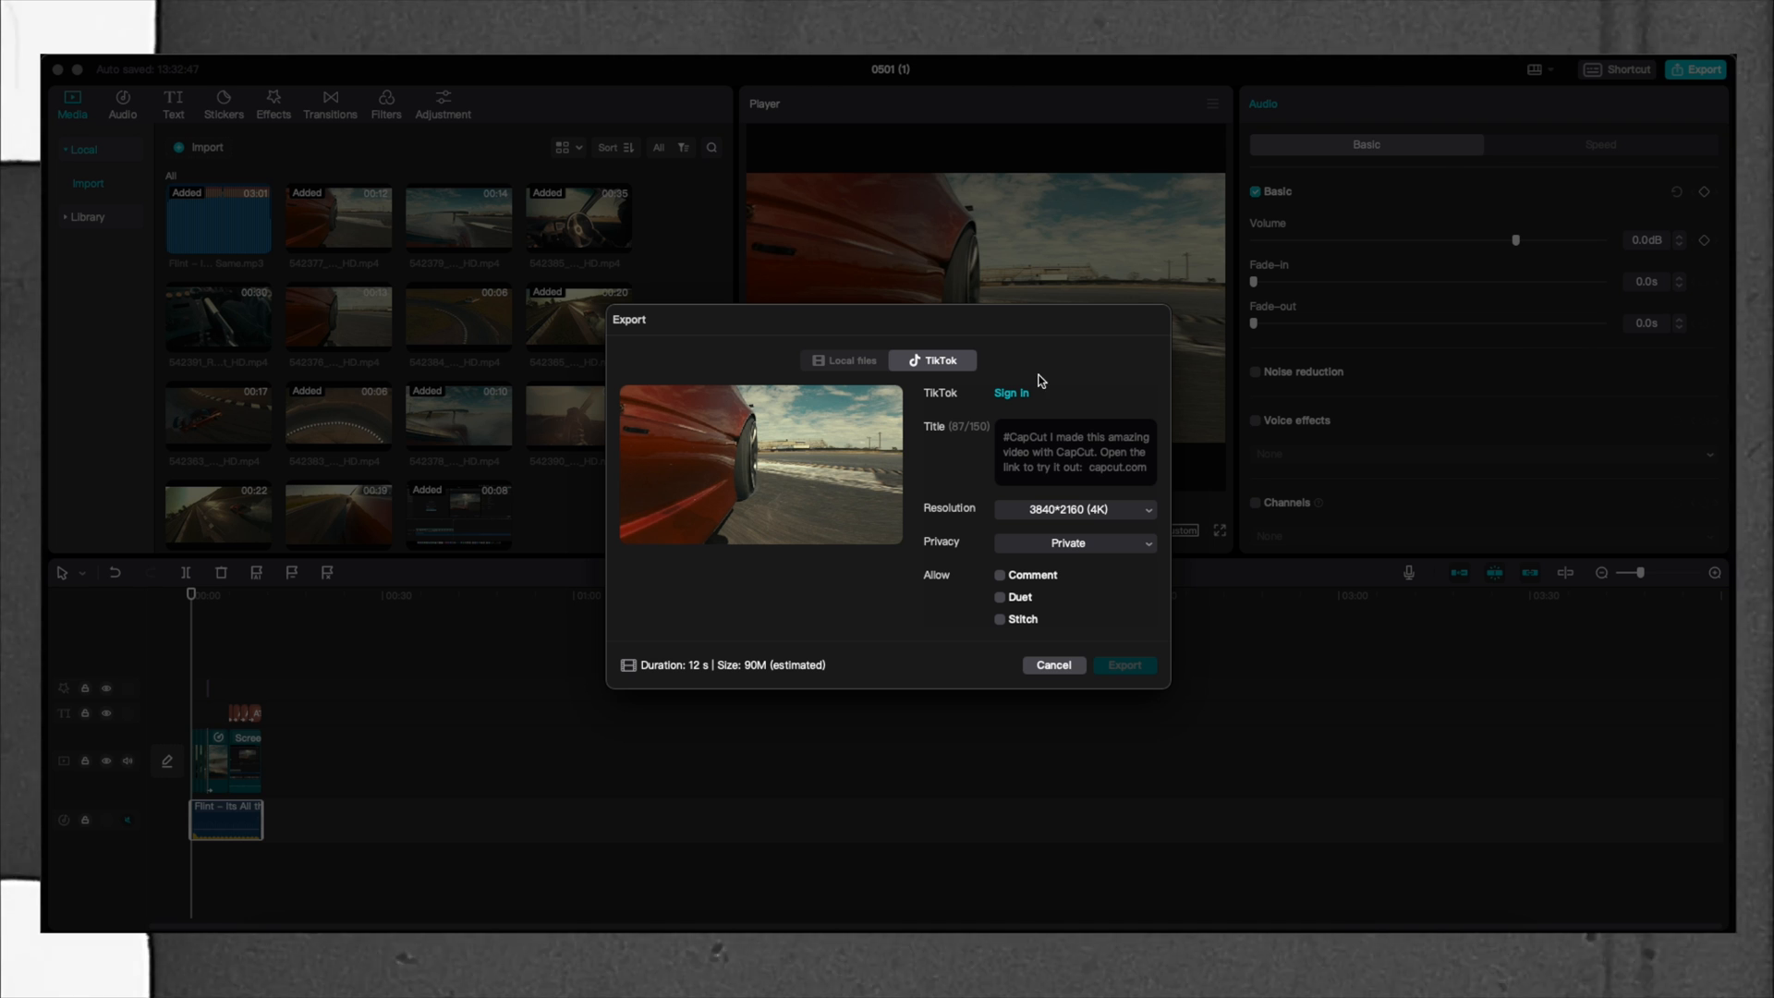
mouse_move(1052, 430)
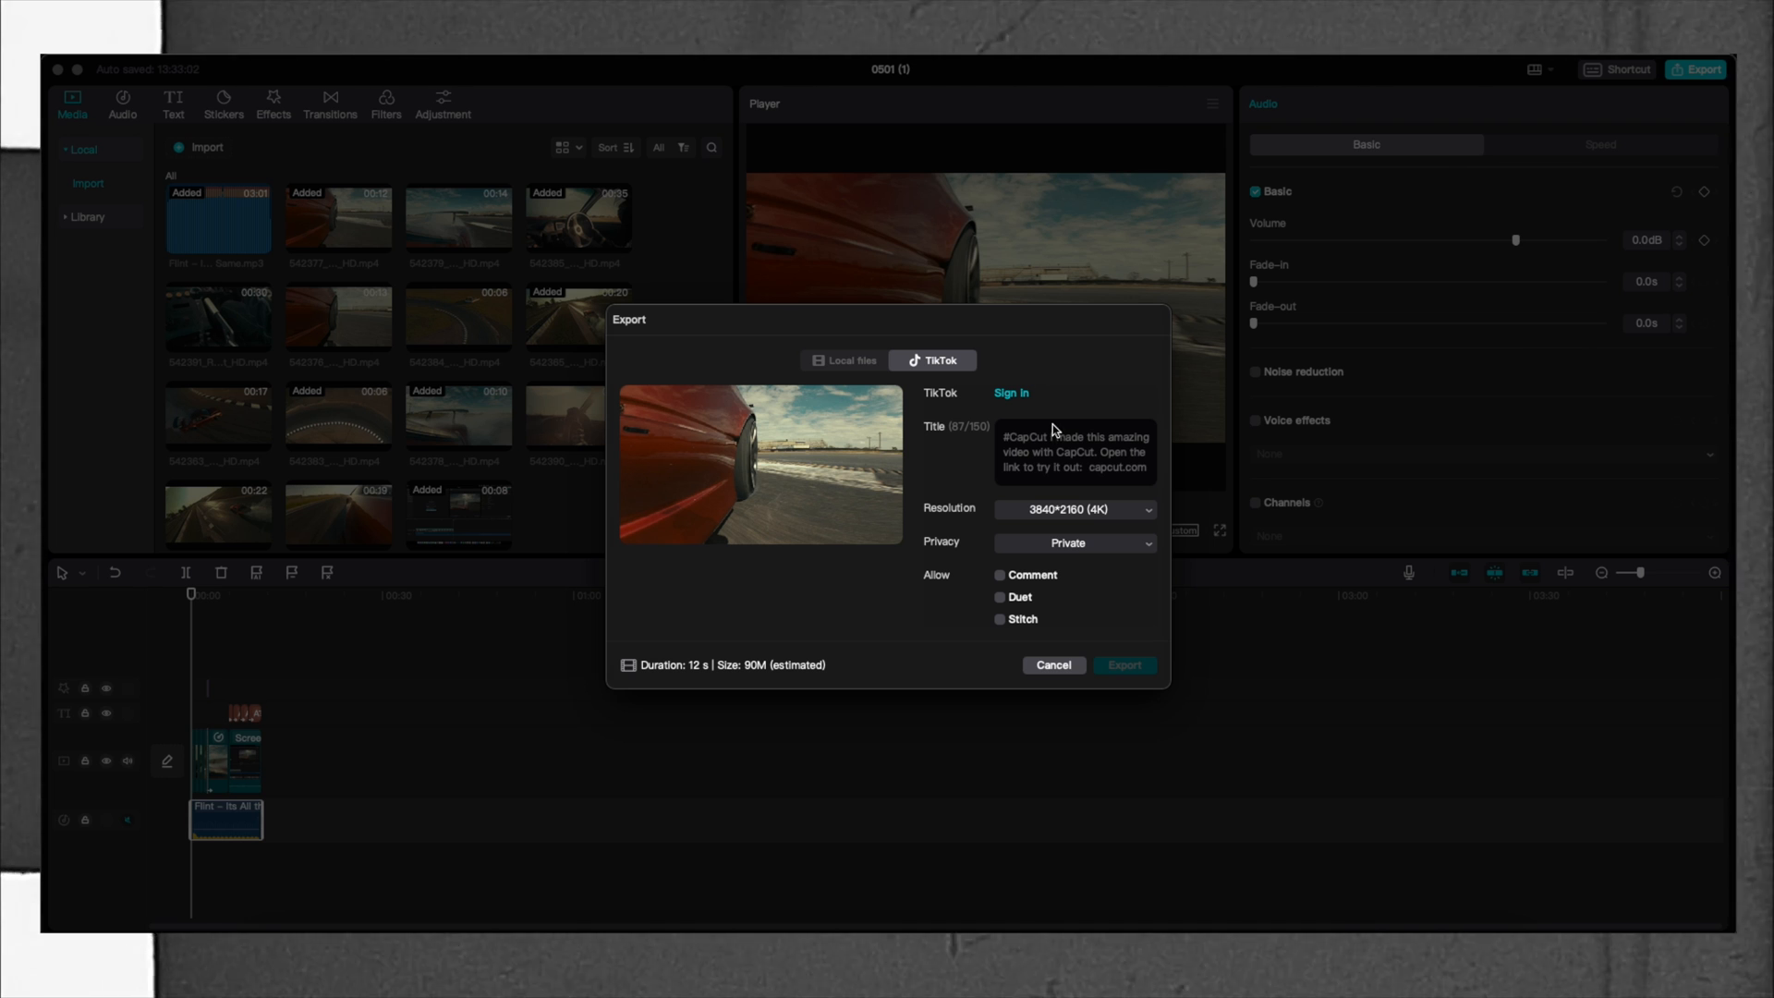